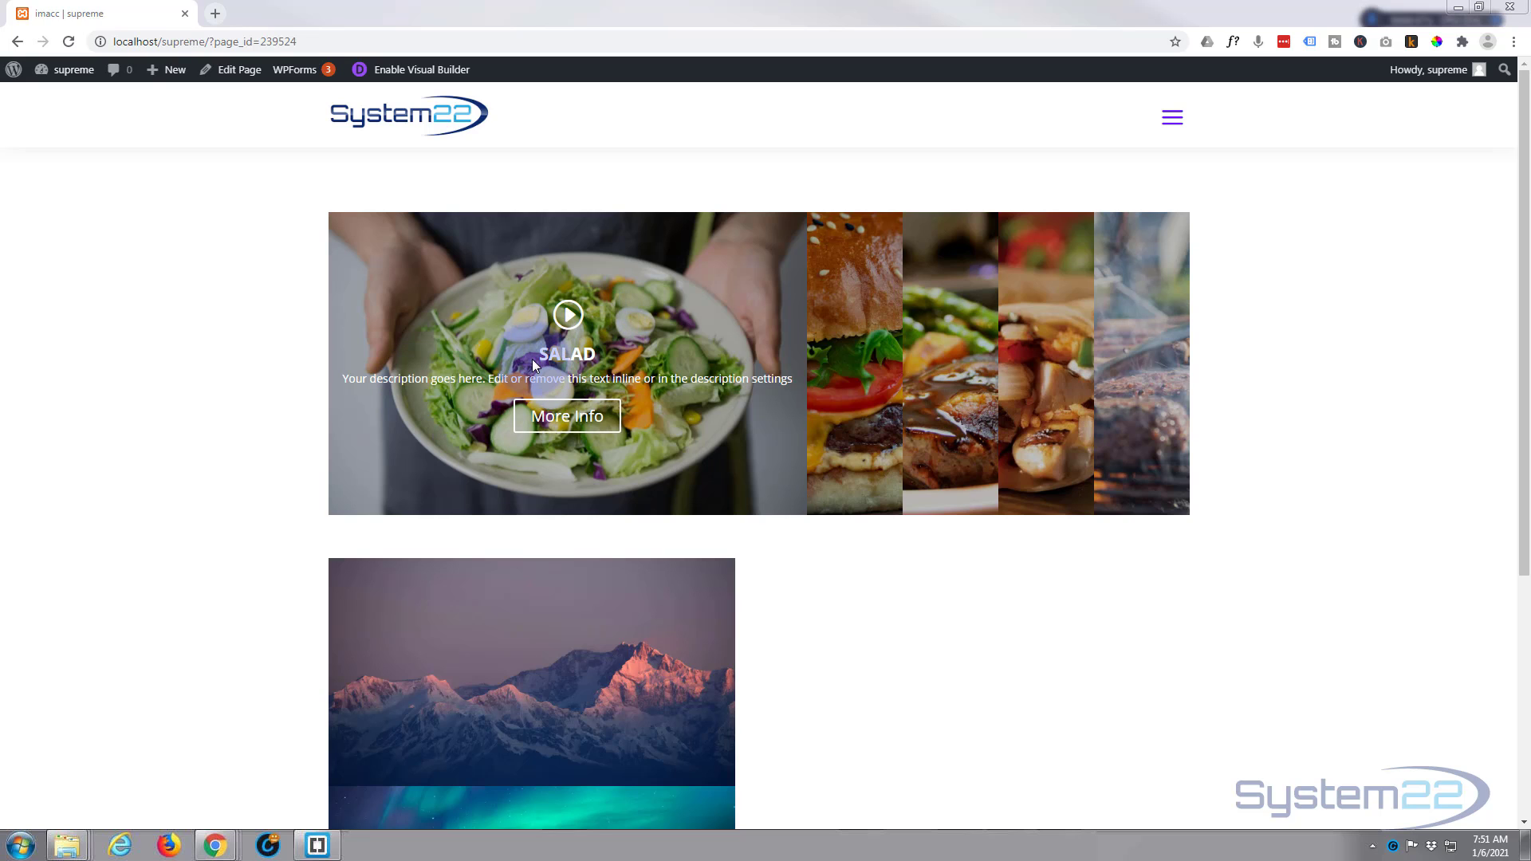
{"action": "mouse_move", "coordinate": [565, 430]}
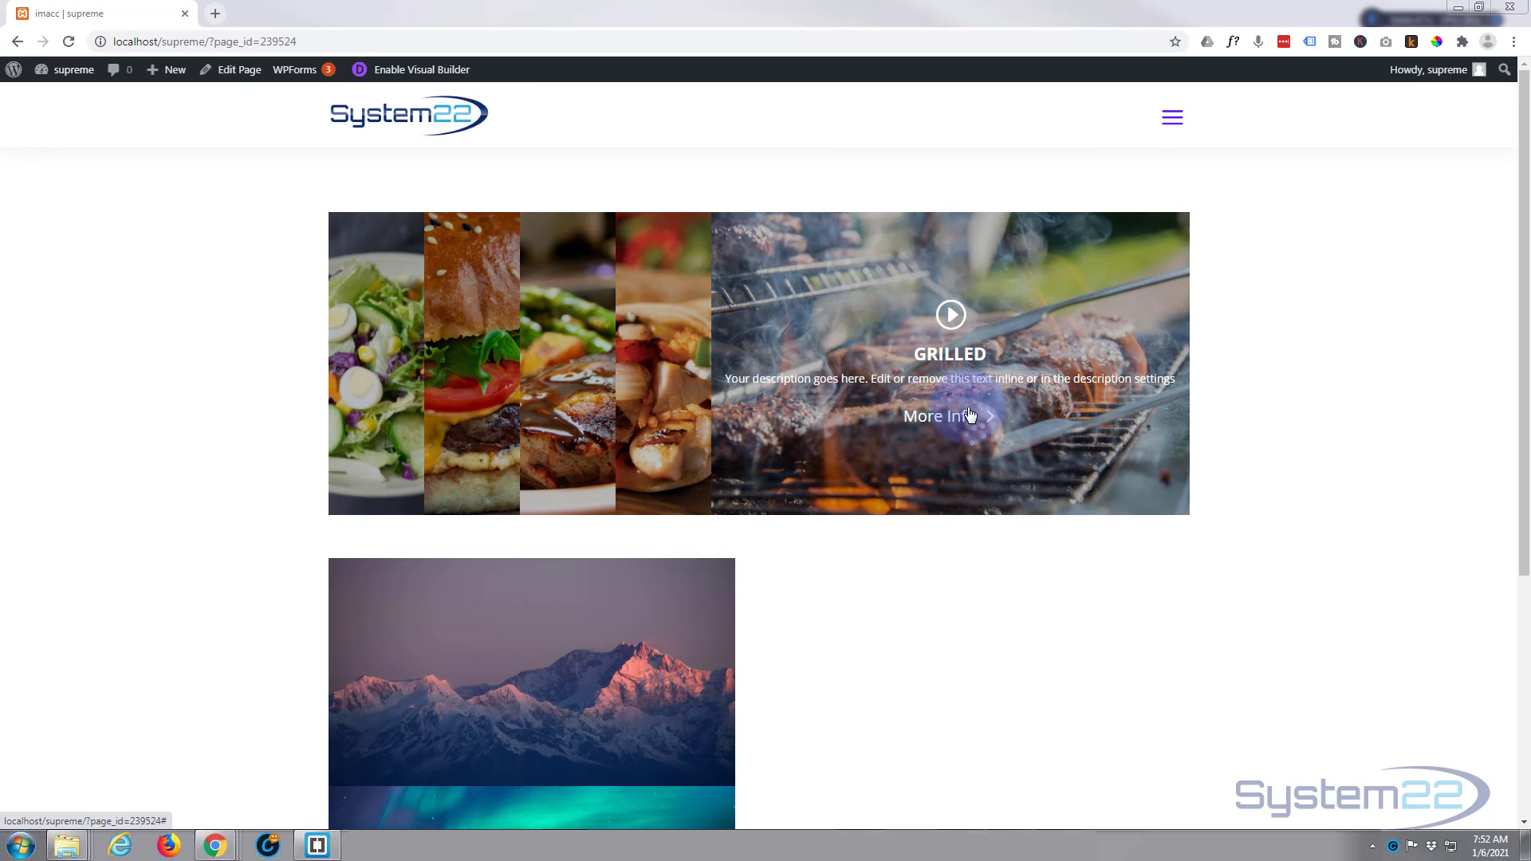
Create a new page titled 'image Ac' and switch it to the Divi Builder
{"action": "scroll", "scroll_direction": "down", "scroll_amount": 3}
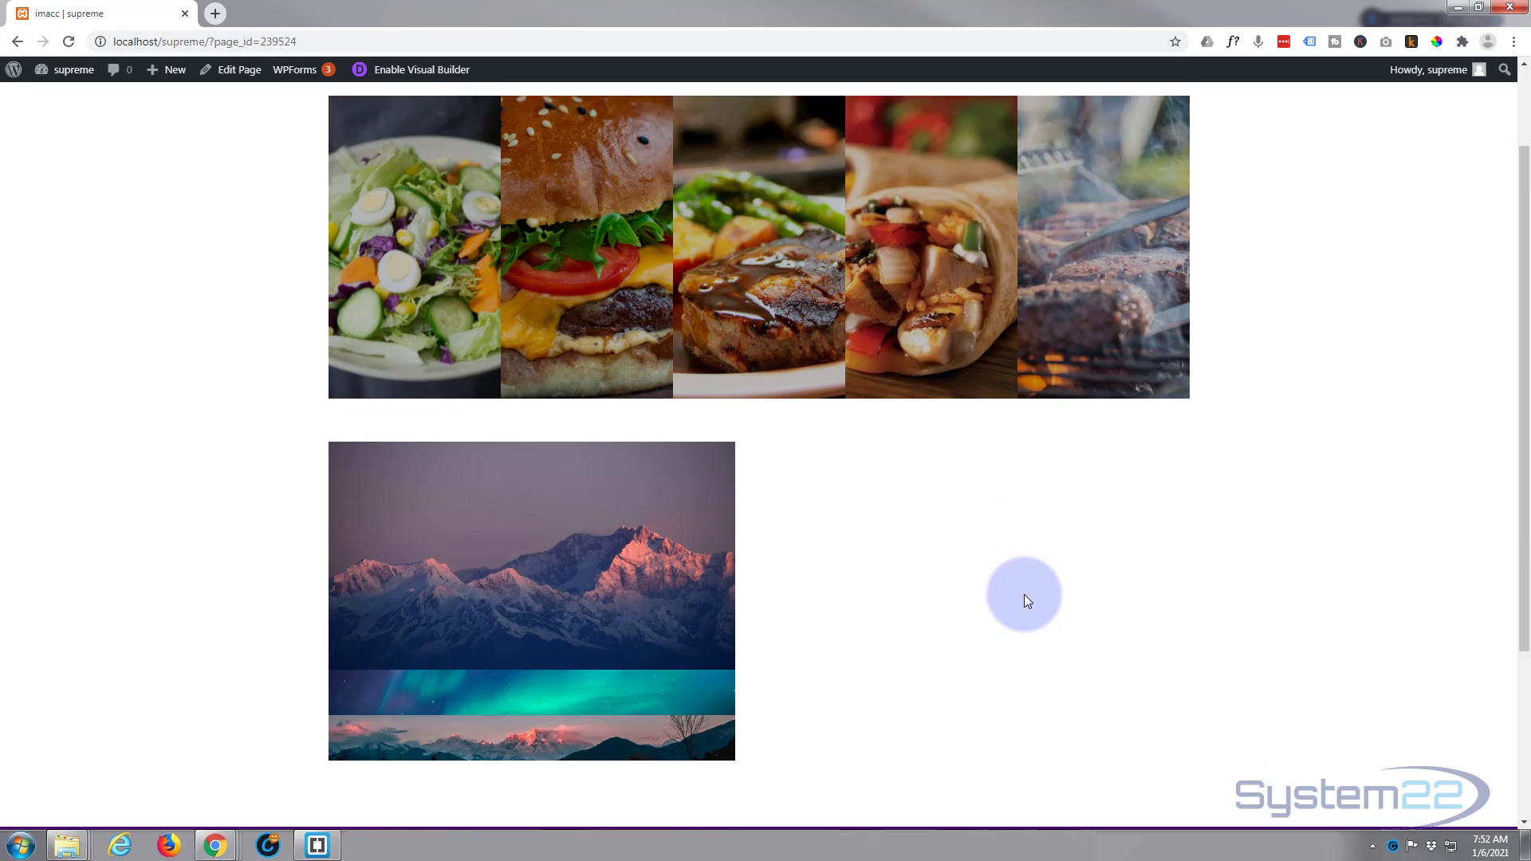
{"action": "scroll", "scroll_direction": "down", "scroll_amount": 3}
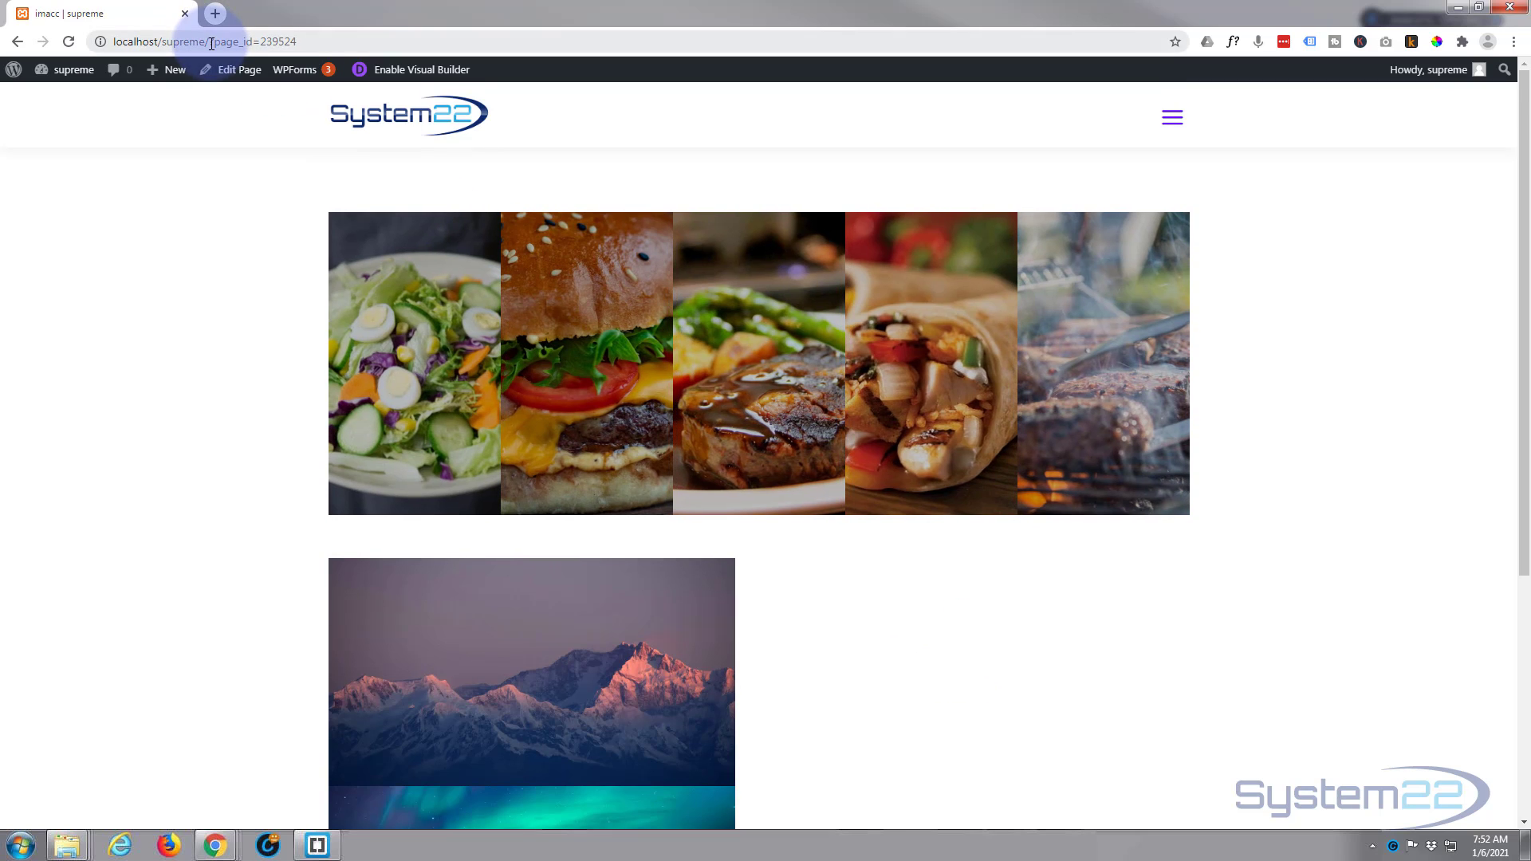
{"action": "left_click", "coordinate": [174, 70]}
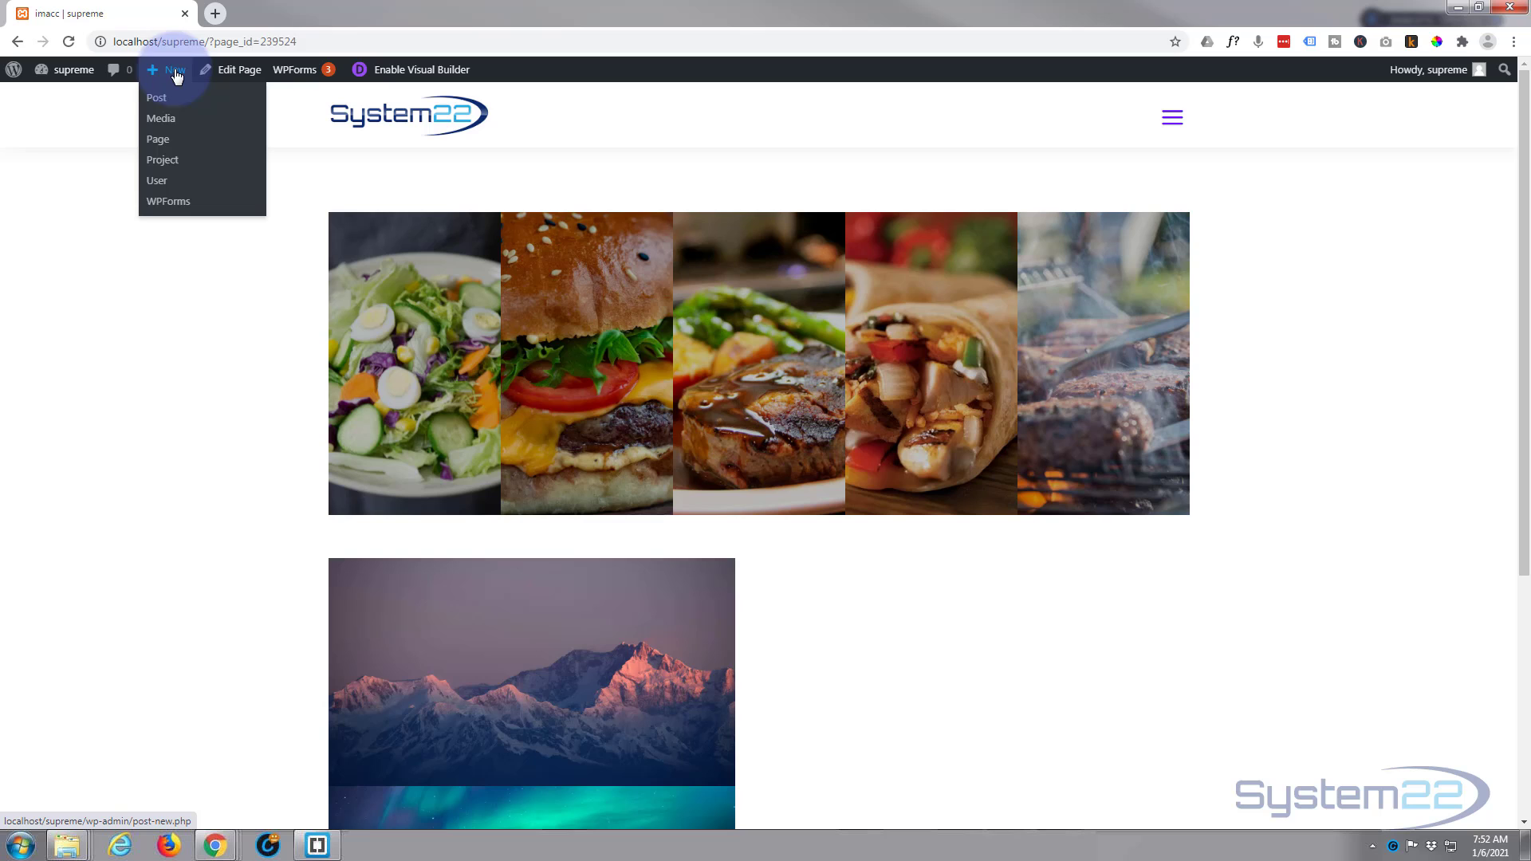
{"action": "left_click", "coordinate": [157, 139]}
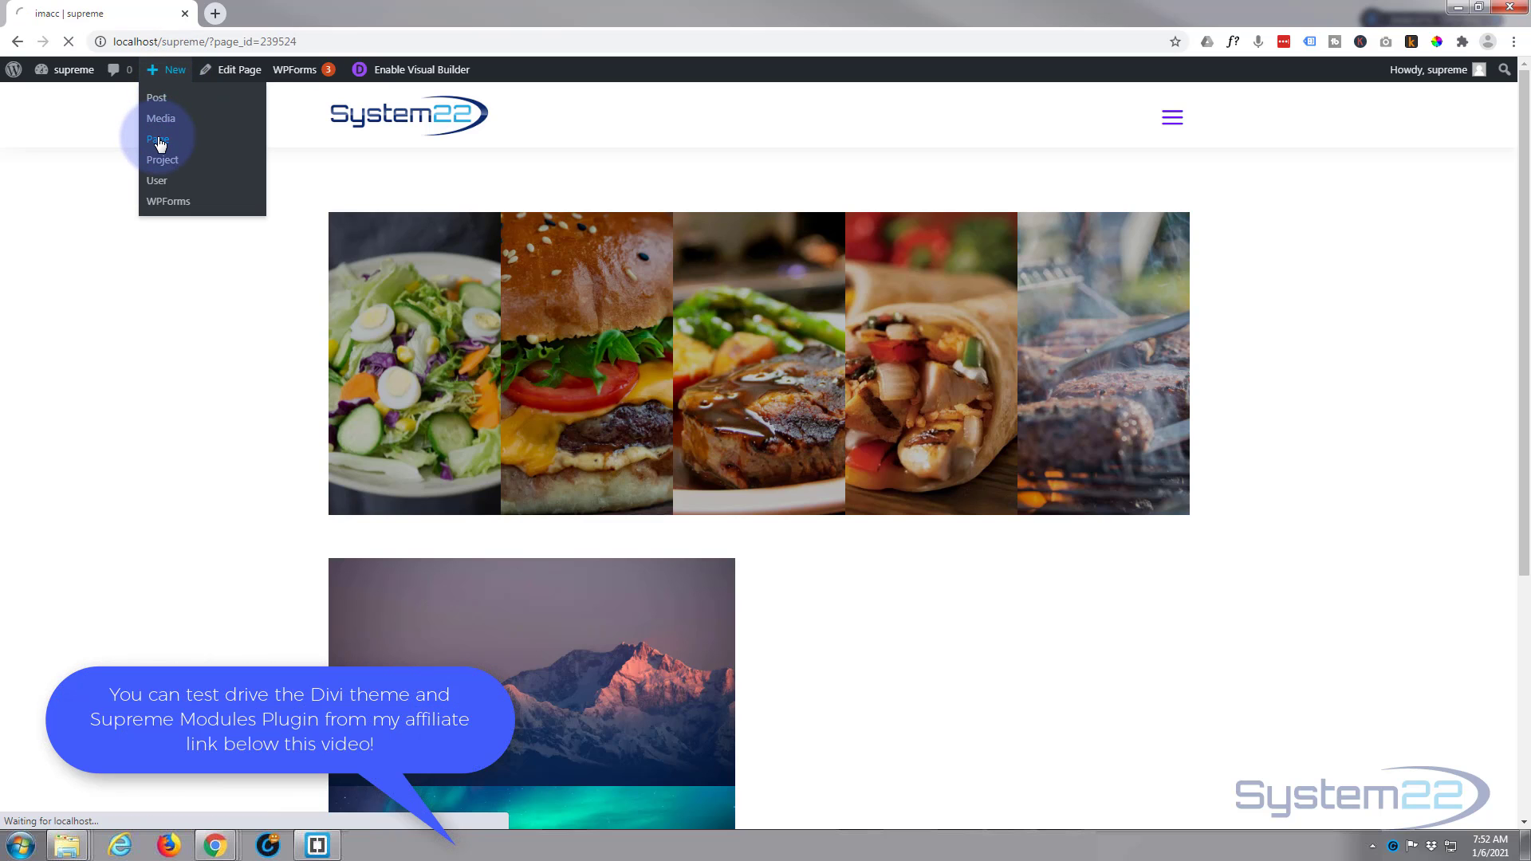
{"action": "left_click", "coordinate": [158, 139]}
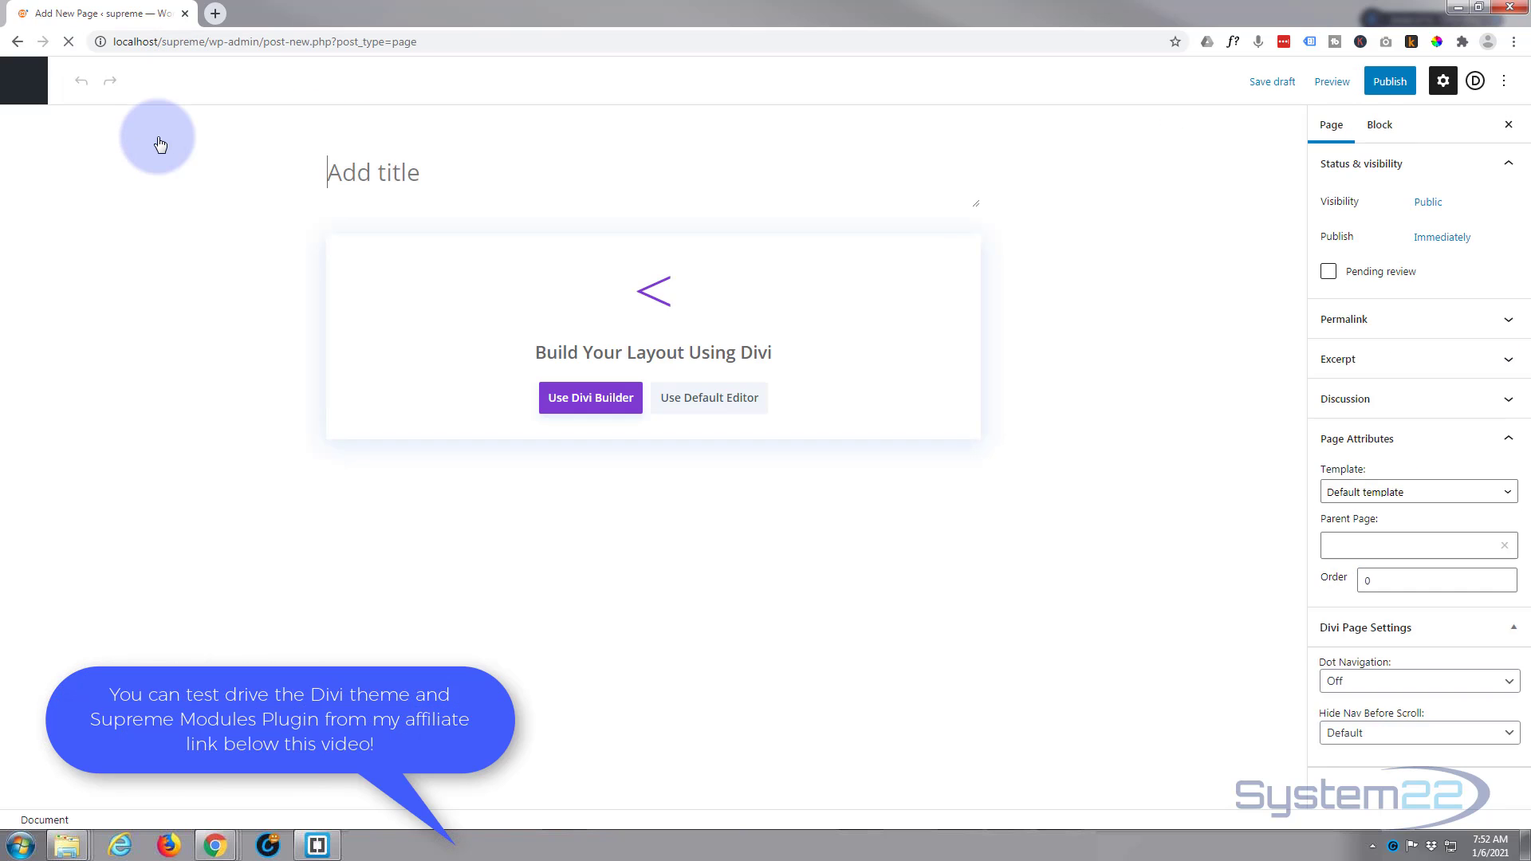
{"action": "type", "text": "image Ac"}
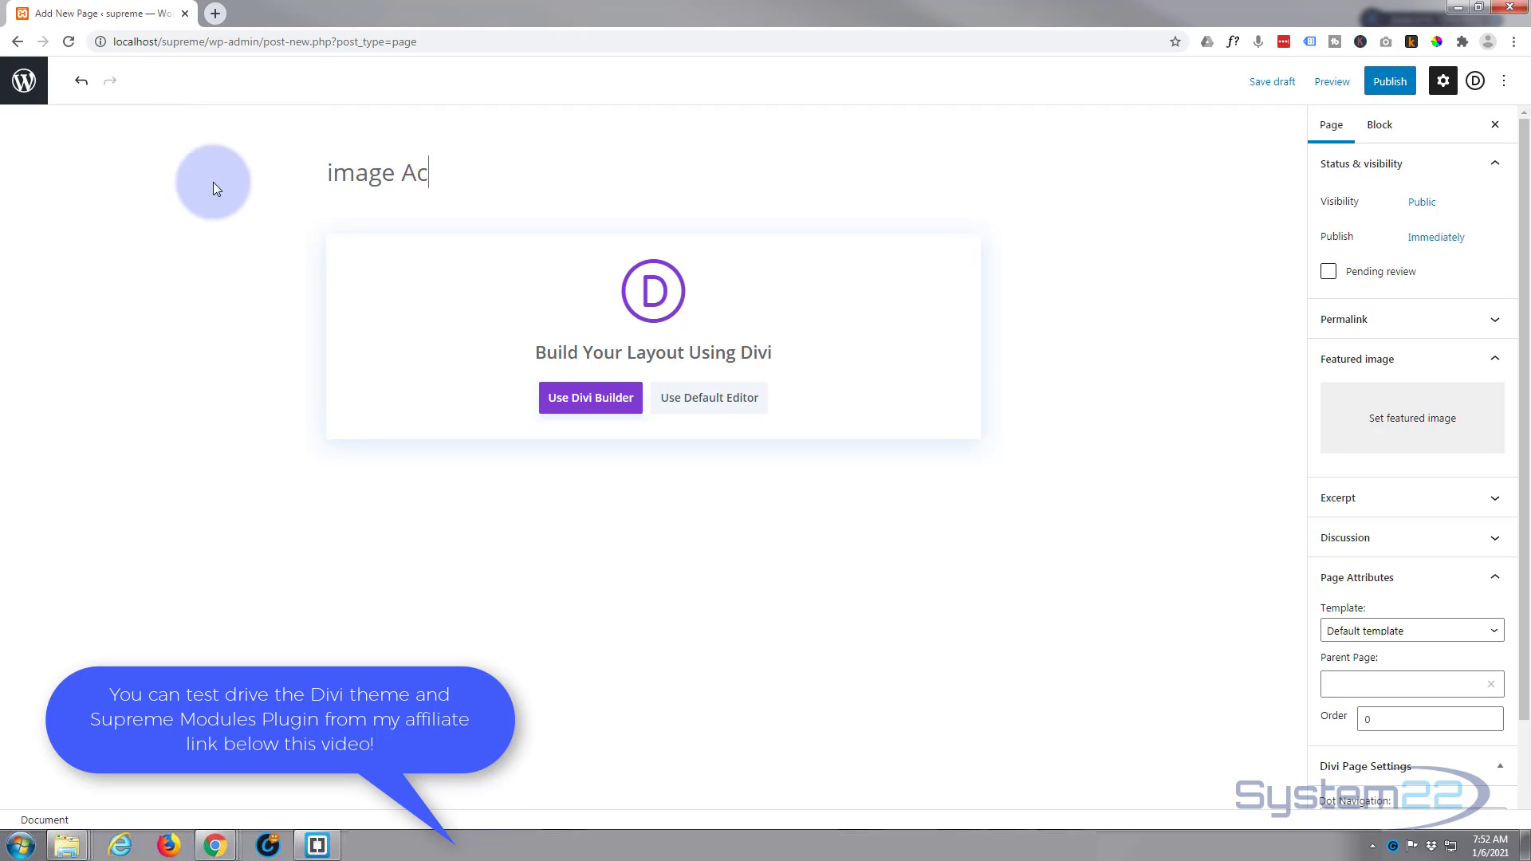
{"action": "left_click", "coordinate": [588, 397]}
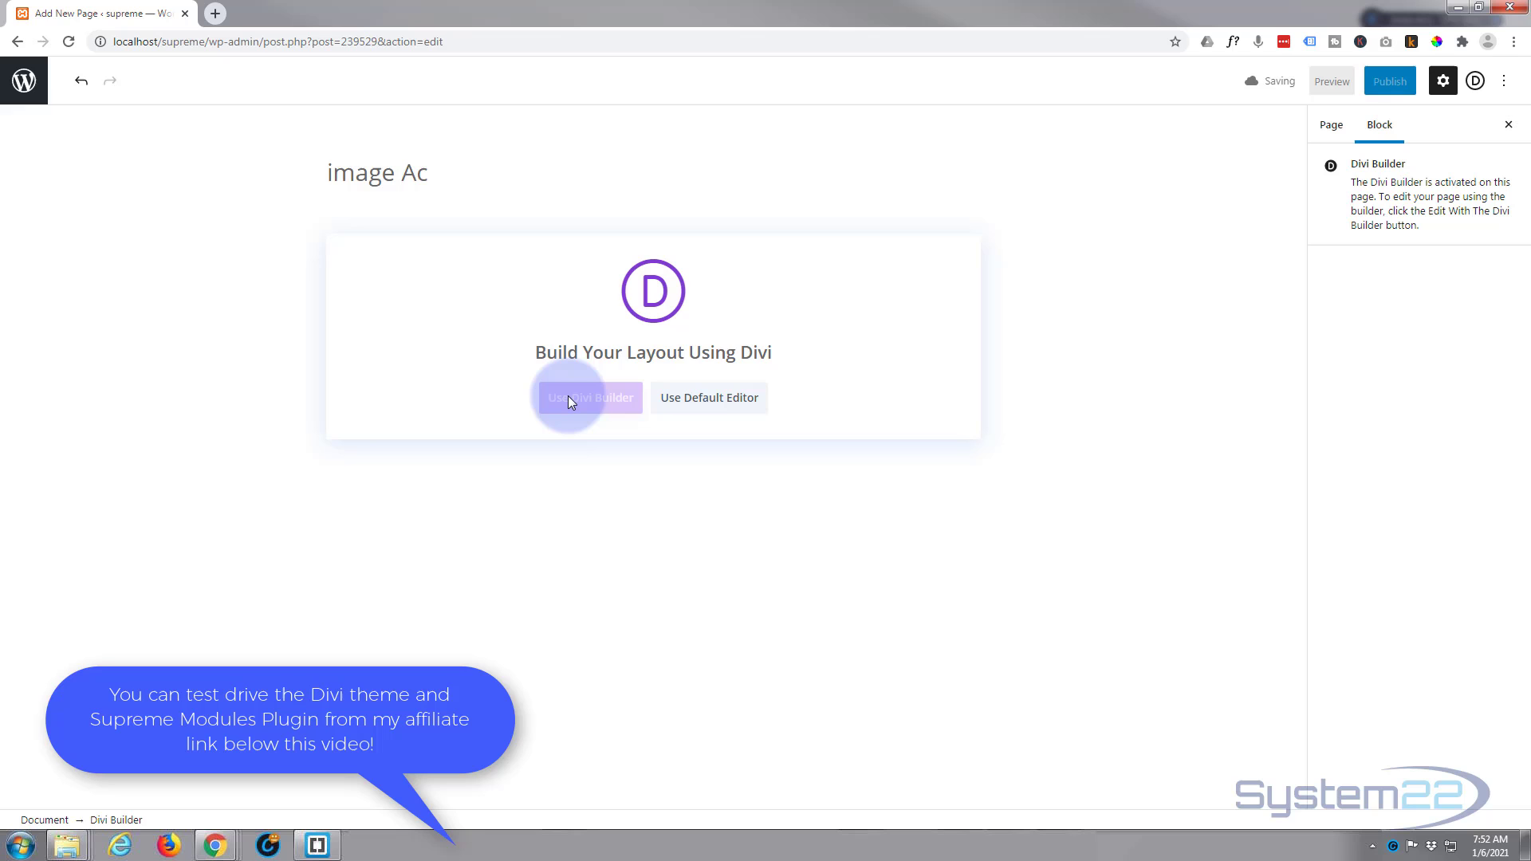
{"action": "left_click", "coordinate": [590, 397]}
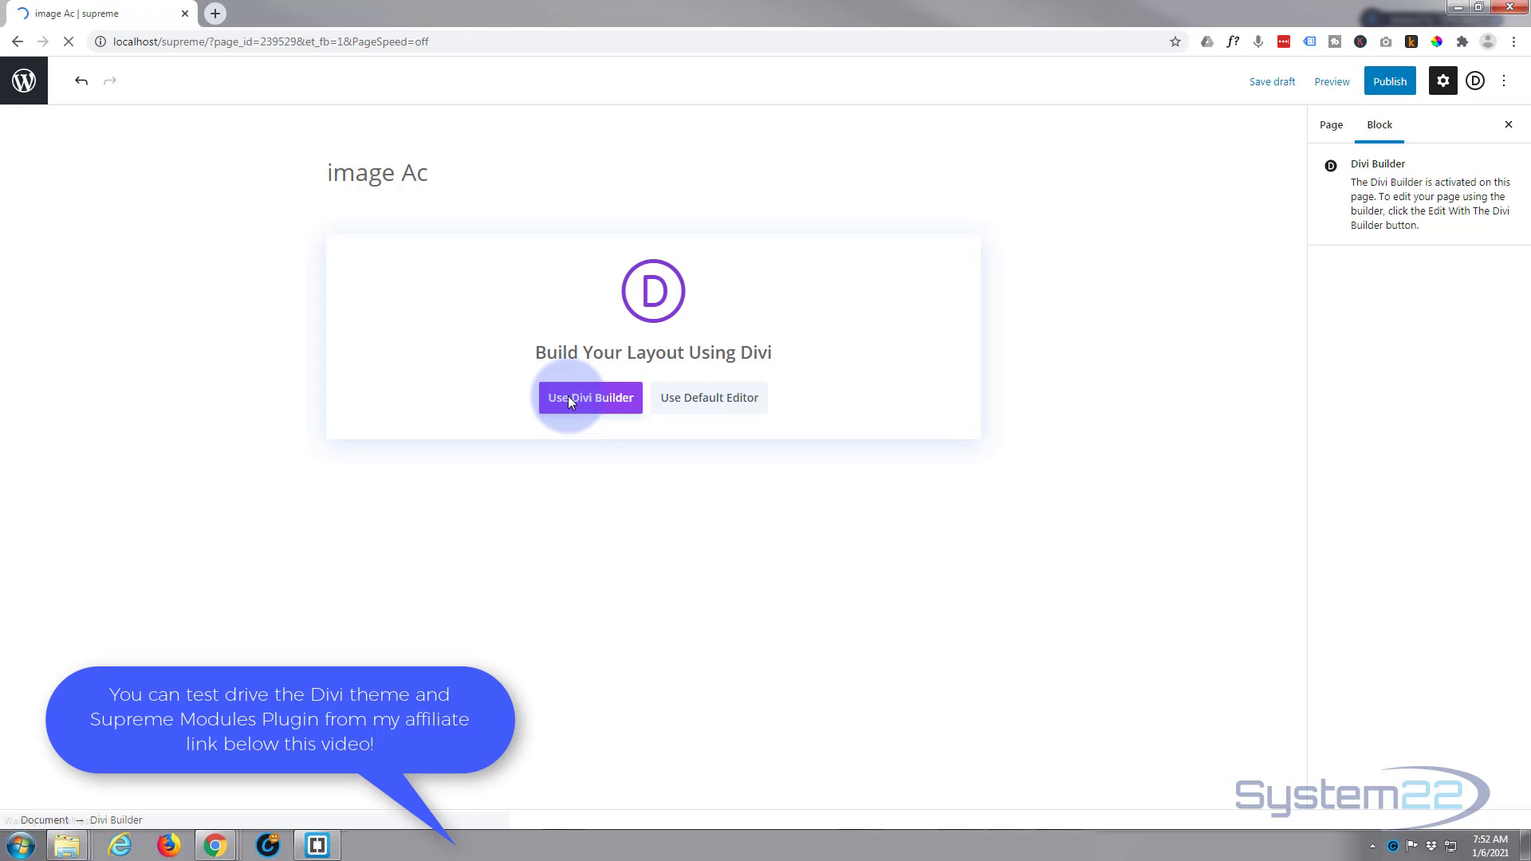
Launch the visual builder and browse the module list for Supreme Image Accordion
{"action": "left_click", "coordinate": [590, 397]}
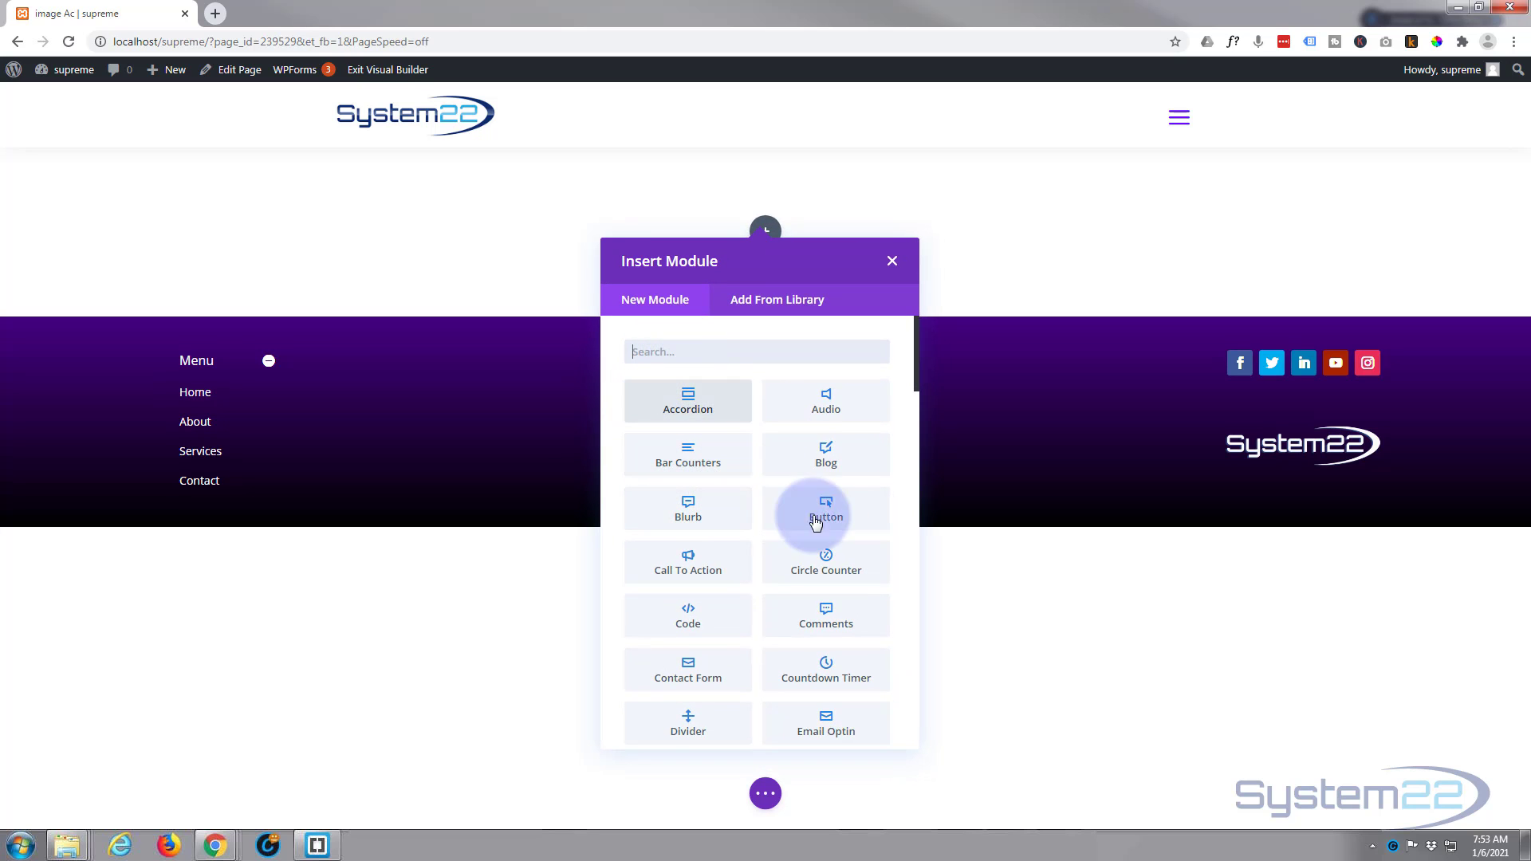
{"action": "scroll", "scroll_direction": "down", "scroll_amount": 3}
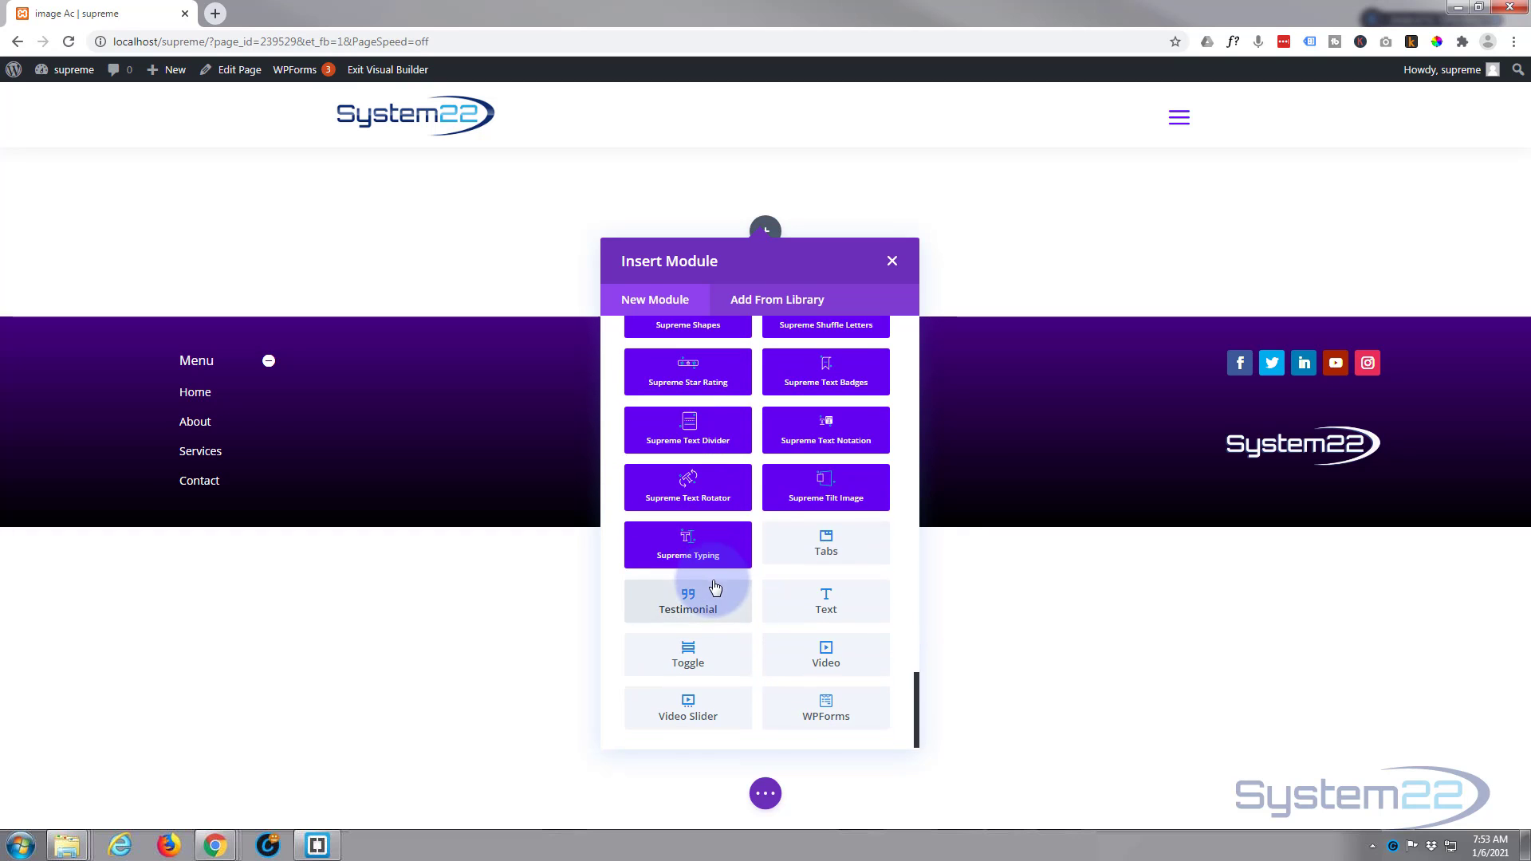
{"action": "mouse_move", "coordinate": [857, 580]}
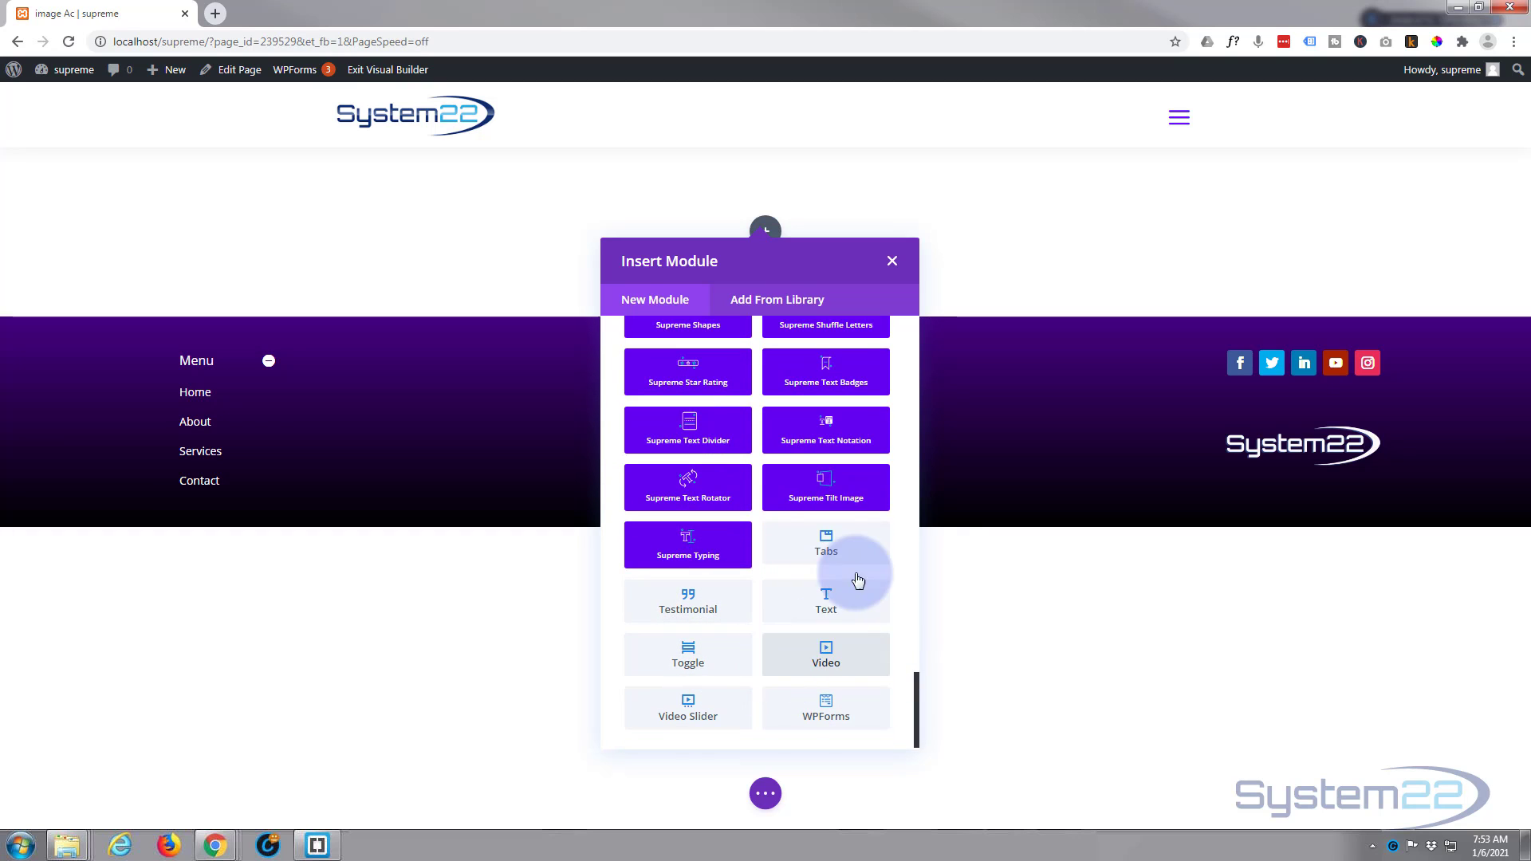
{"action": "mouse_move", "coordinate": [740, 665]}
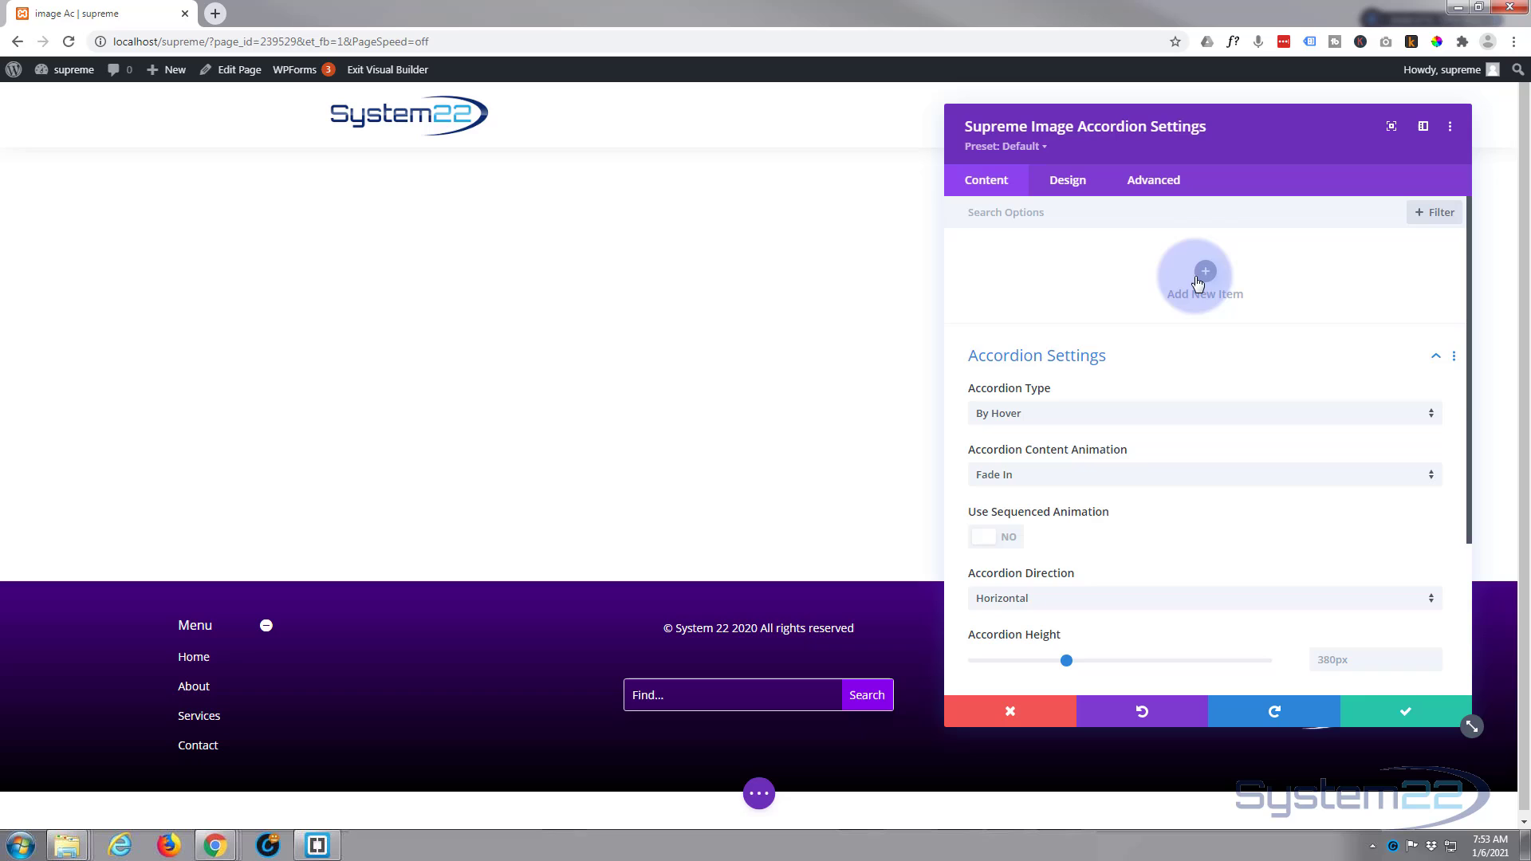
Add a first accordion item with a placeholder image and text
{"action": "left_click", "coordinate": [1204, 278]}
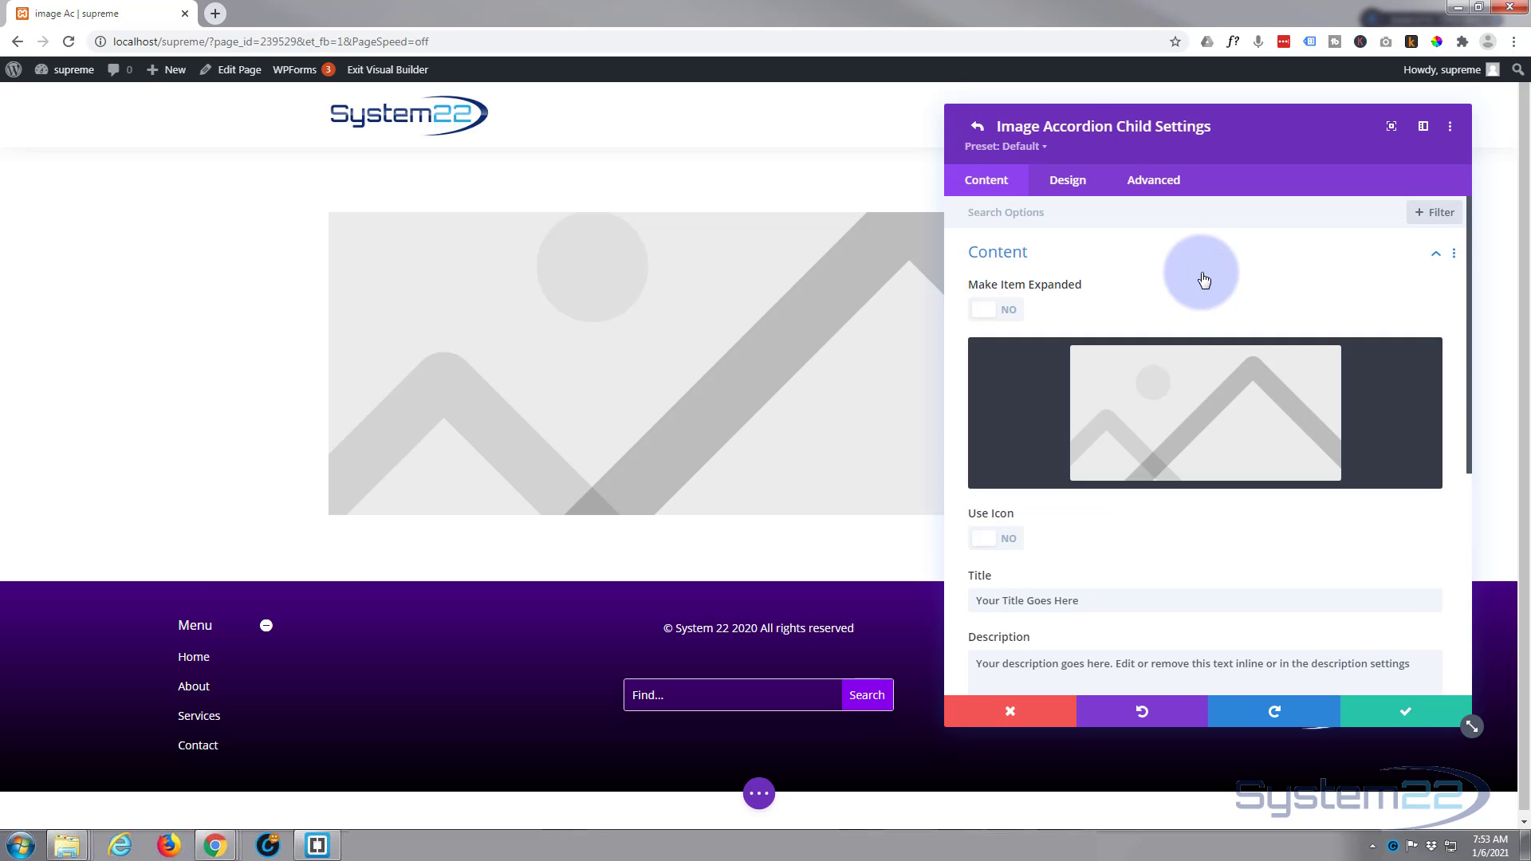
{"action": "mouse_move", "coordinate": [973, 310]}
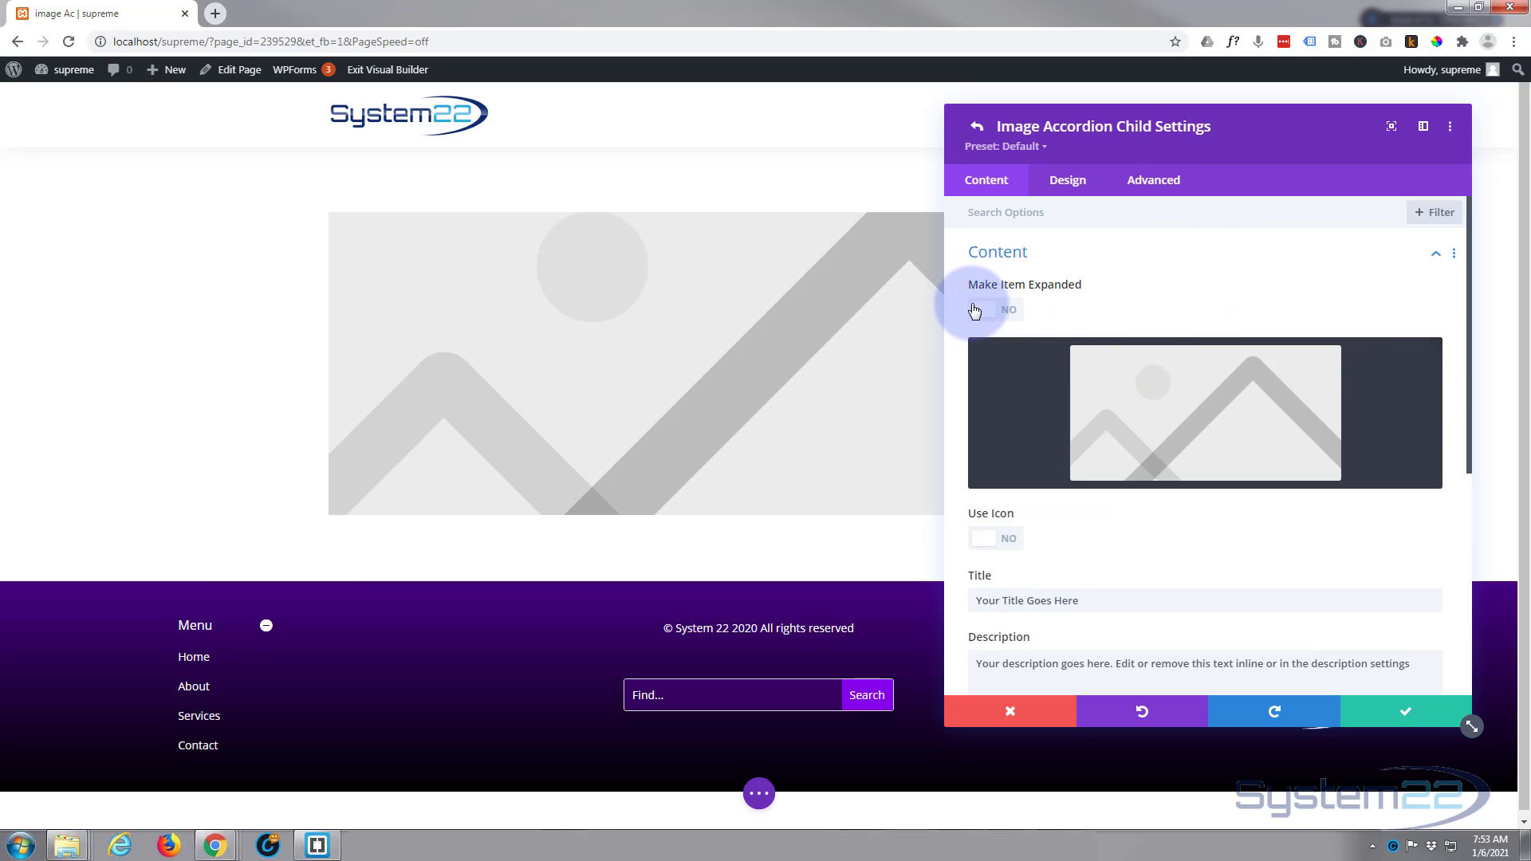
{"action": "mouse_move", "coordinate": [1060, 286]}
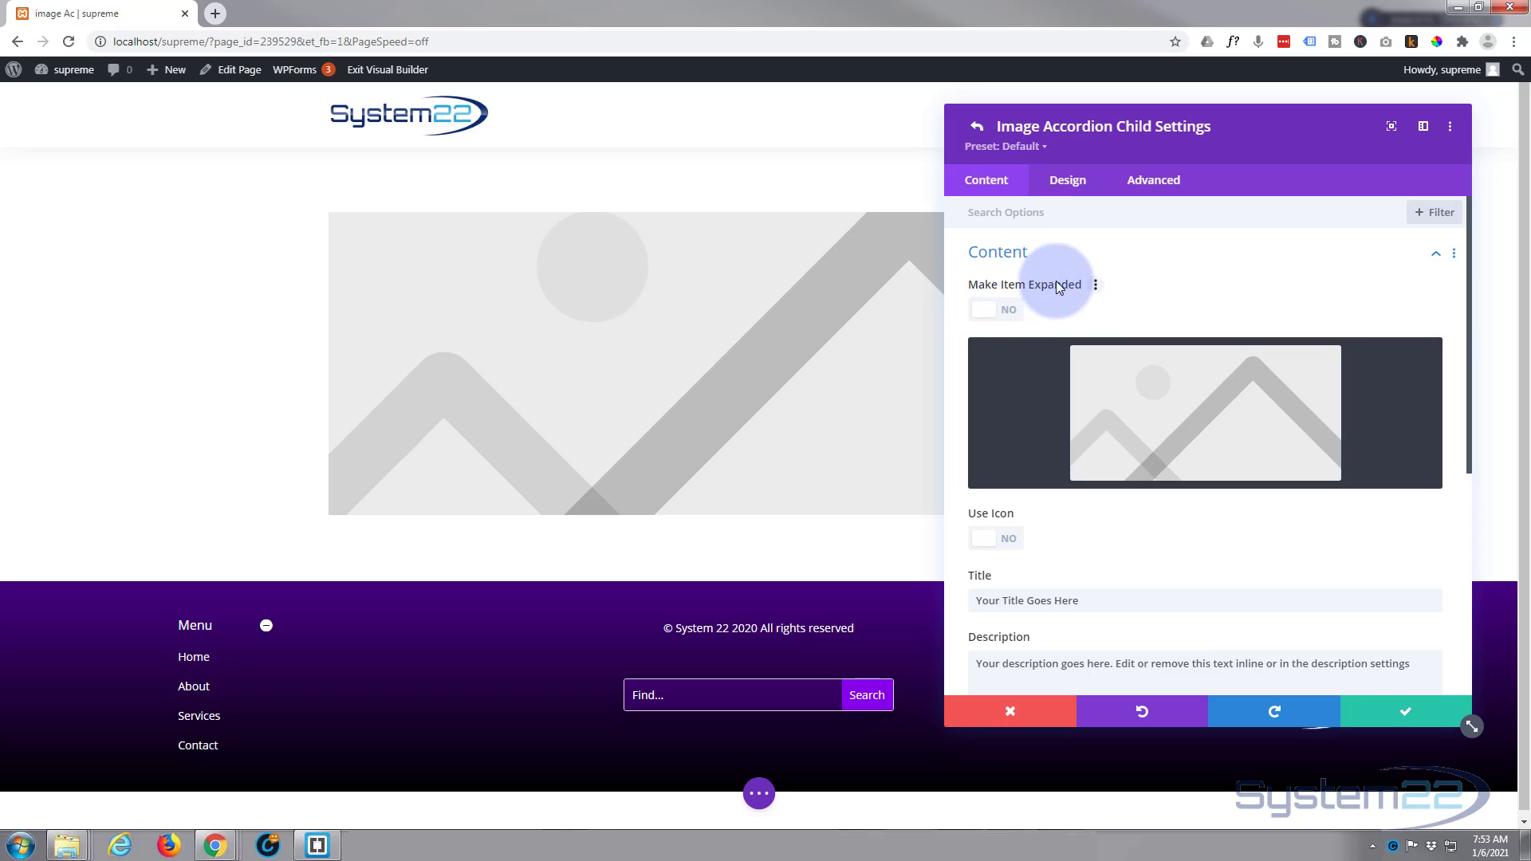
{"action": "mouse_move", "coordinate": [1100, 316]}
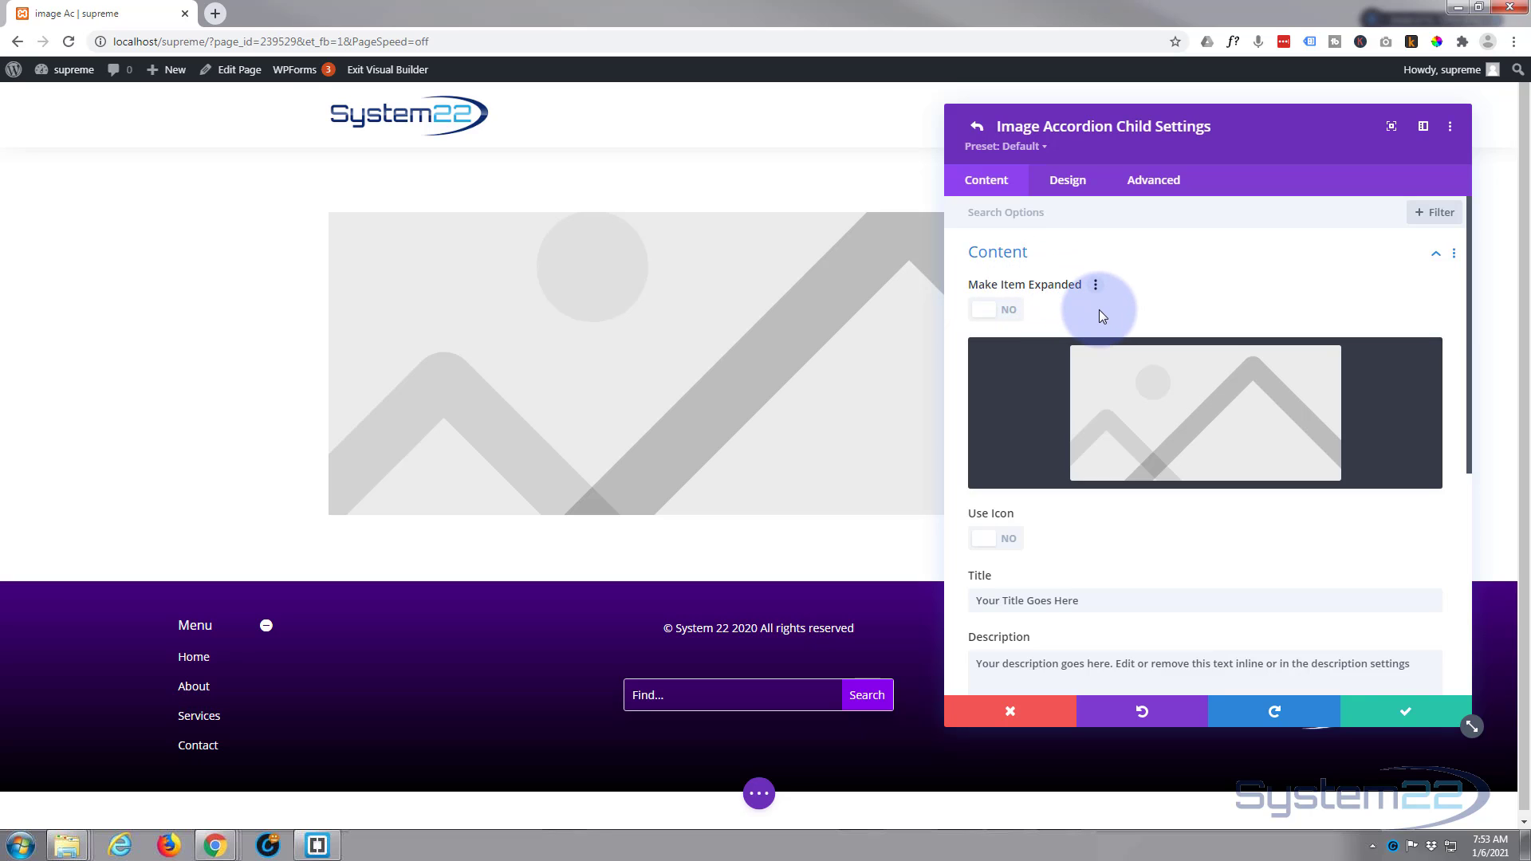
{"action": "mouse_move", "coordinate": [1074, 316]}
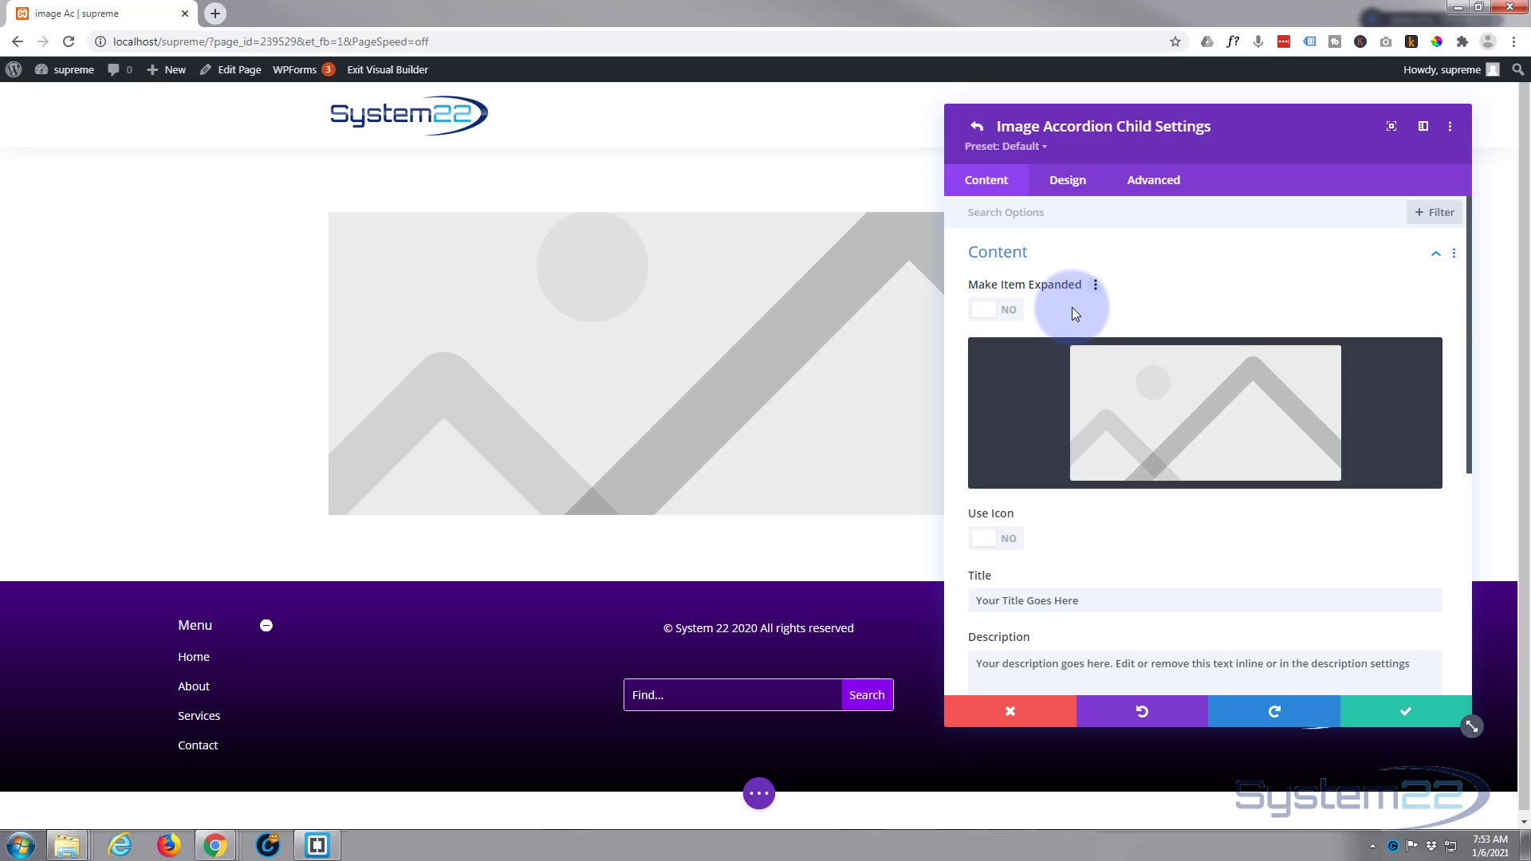
{"action": "mouse_move", "coordinate": [1072, 310]}
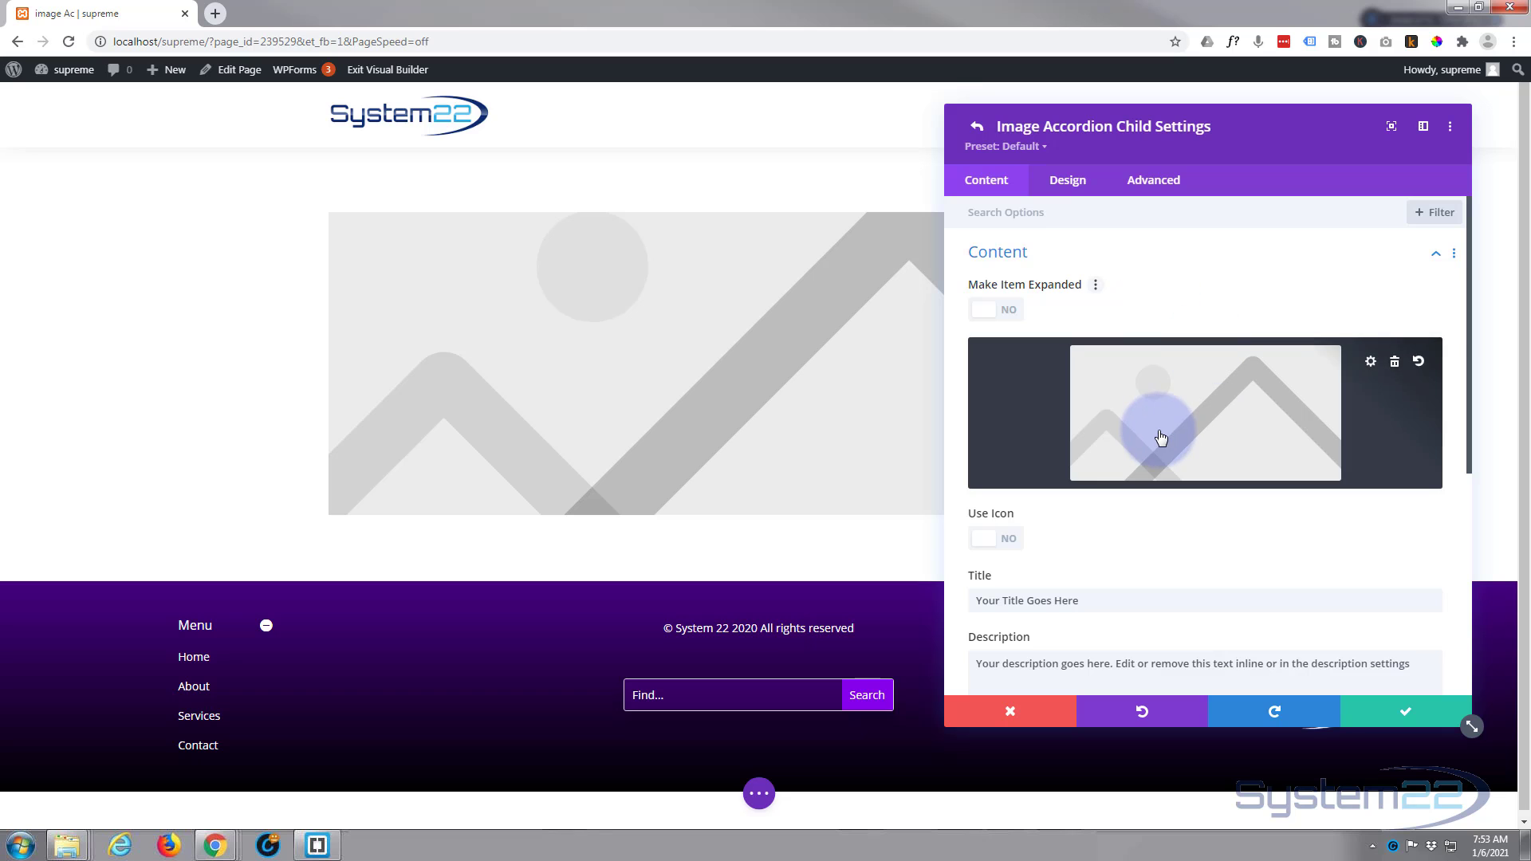
Set the accordion item's image to the green aurora over snowy hills photo
{"action": "left_click", "coordinate": [1161, 437]}
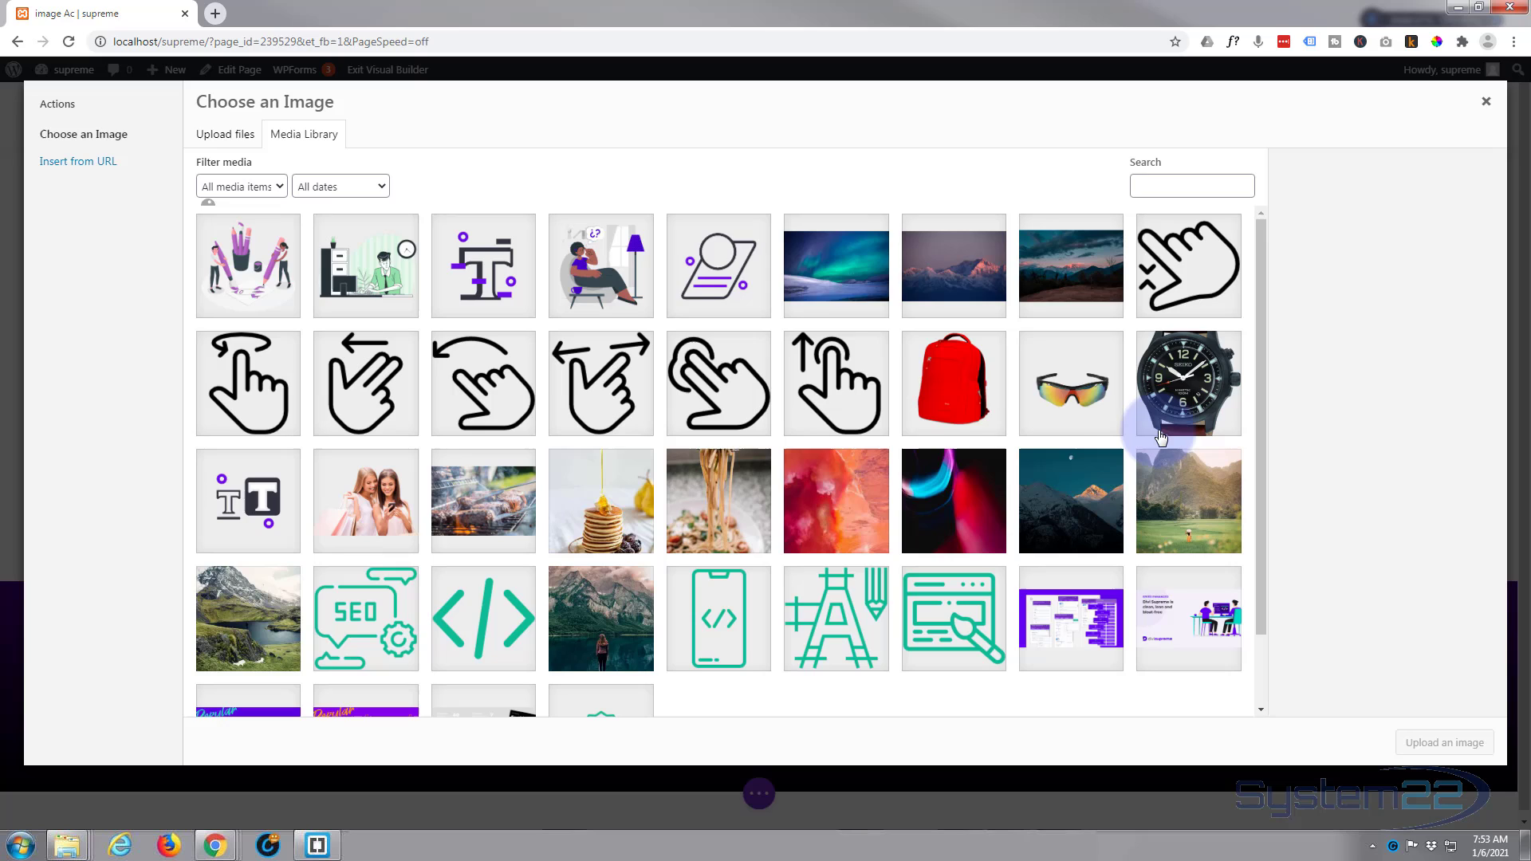
{"action": "left_click", "coordinate": [836, 265]}
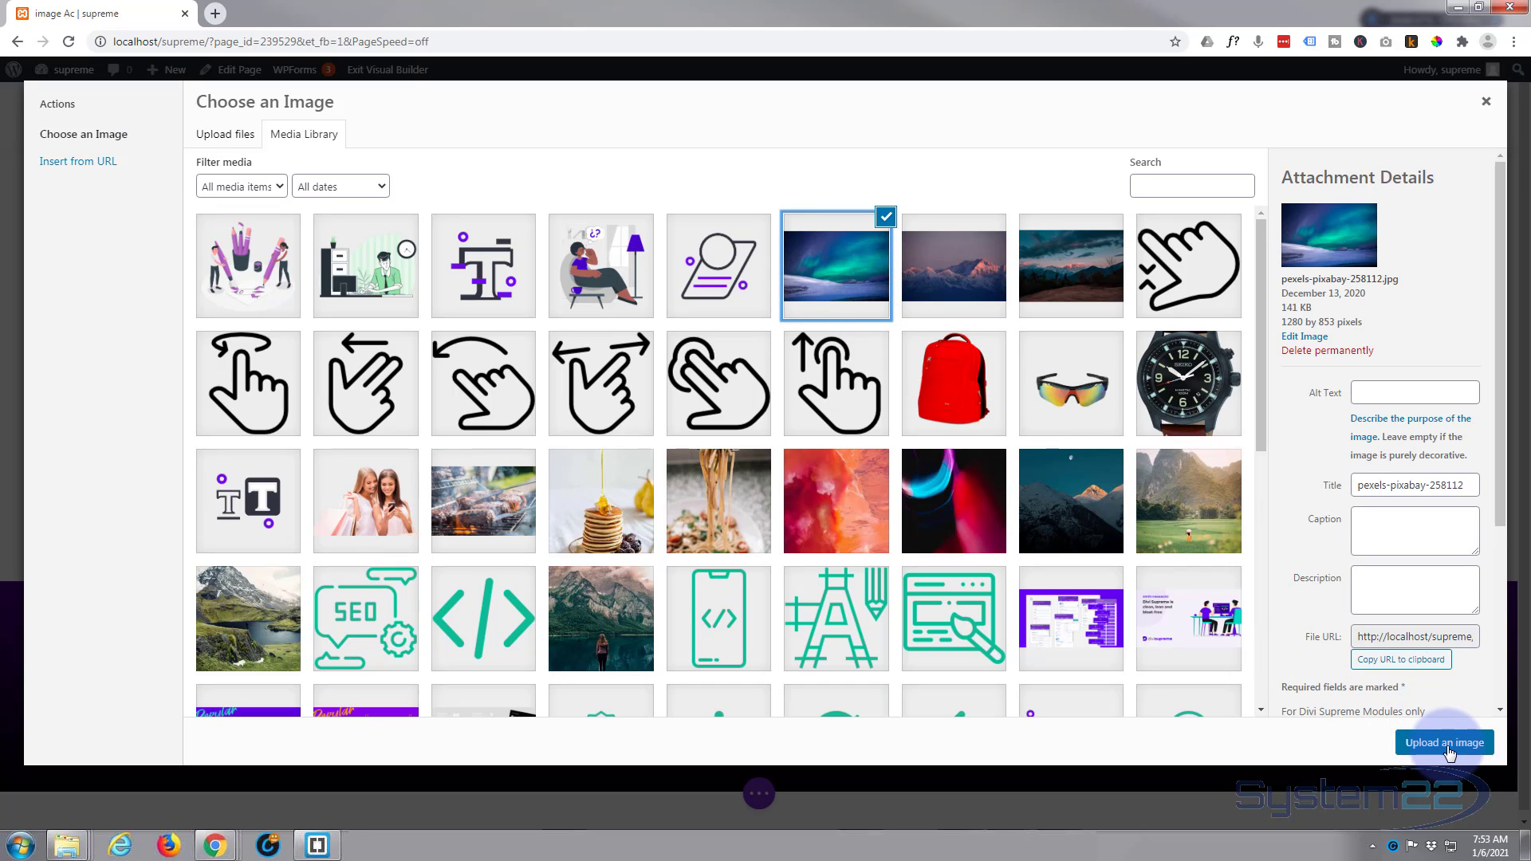
{"action": "left_click", "coordinate": [1443, 742]}
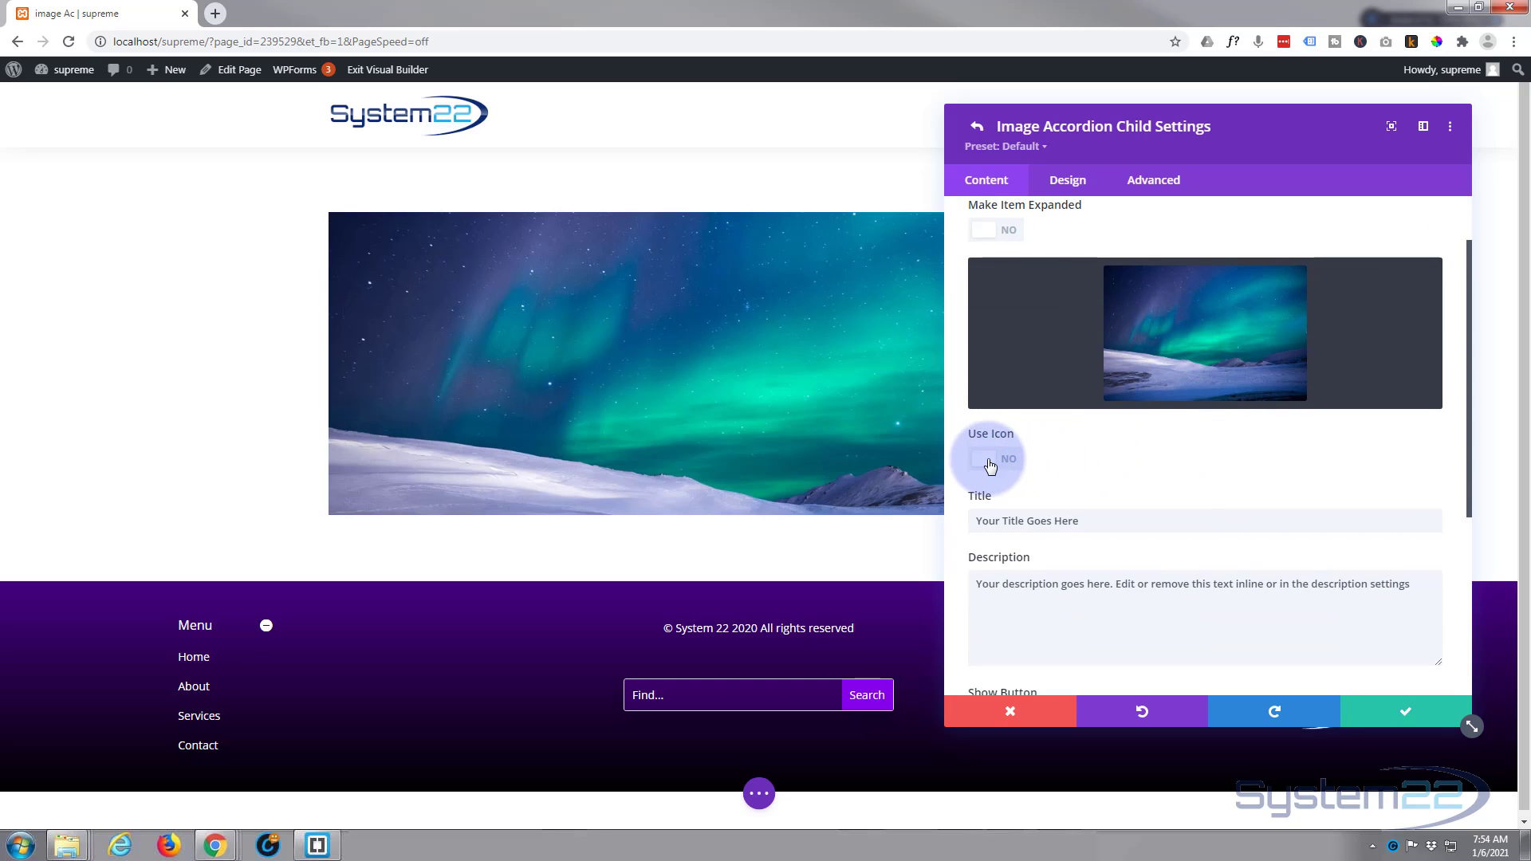
Set Use Icon to Yes and enter 'Green Sky' as the item title
{"action": "left_click", "coordinate": [989, 460]}
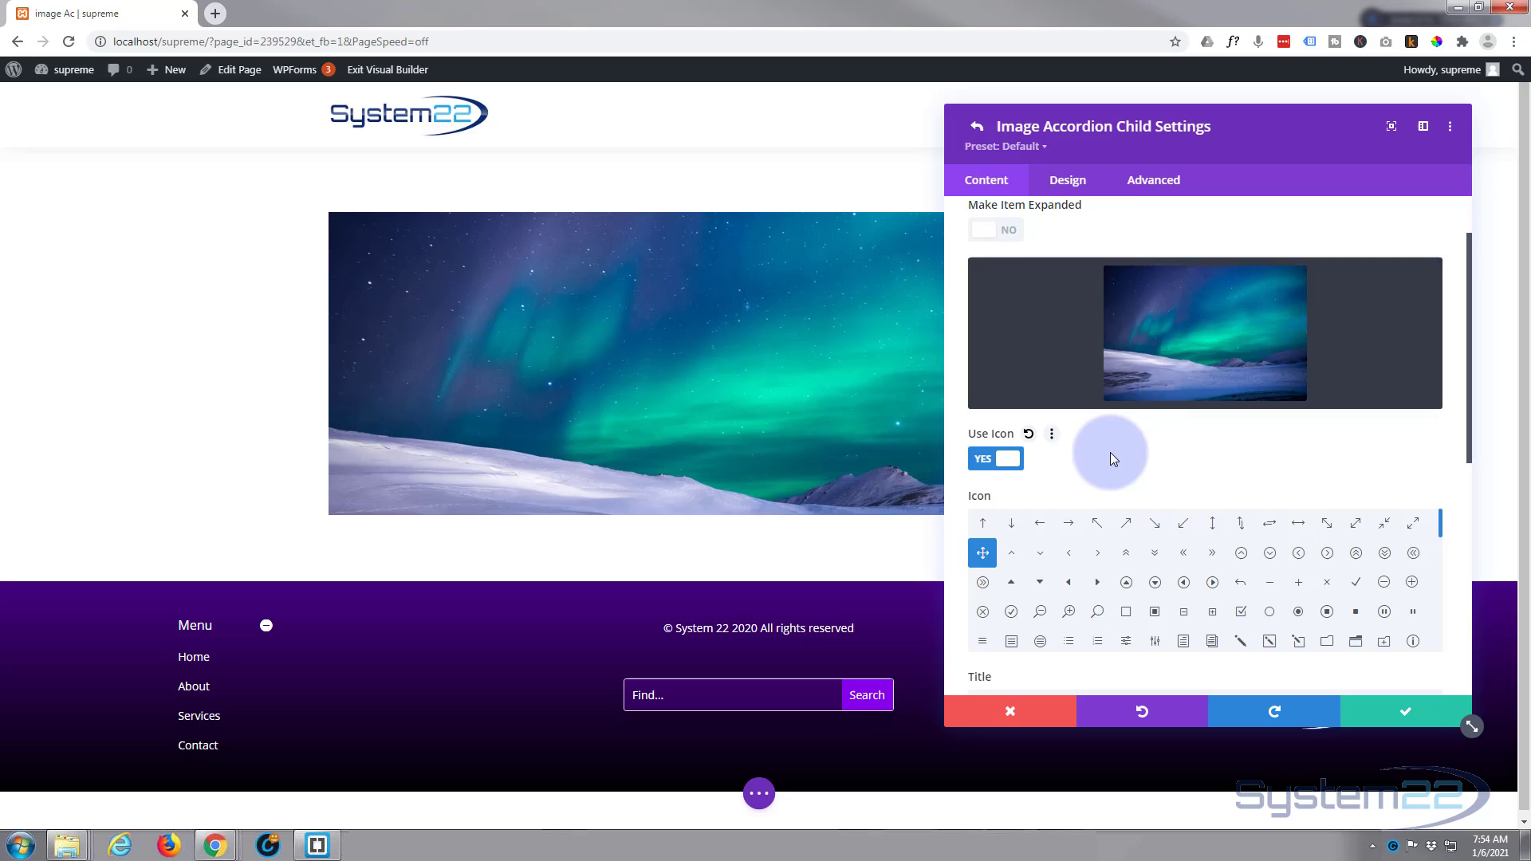
{"action": "scroll", "scroll_direction": "down", "scroll_amount": 3}
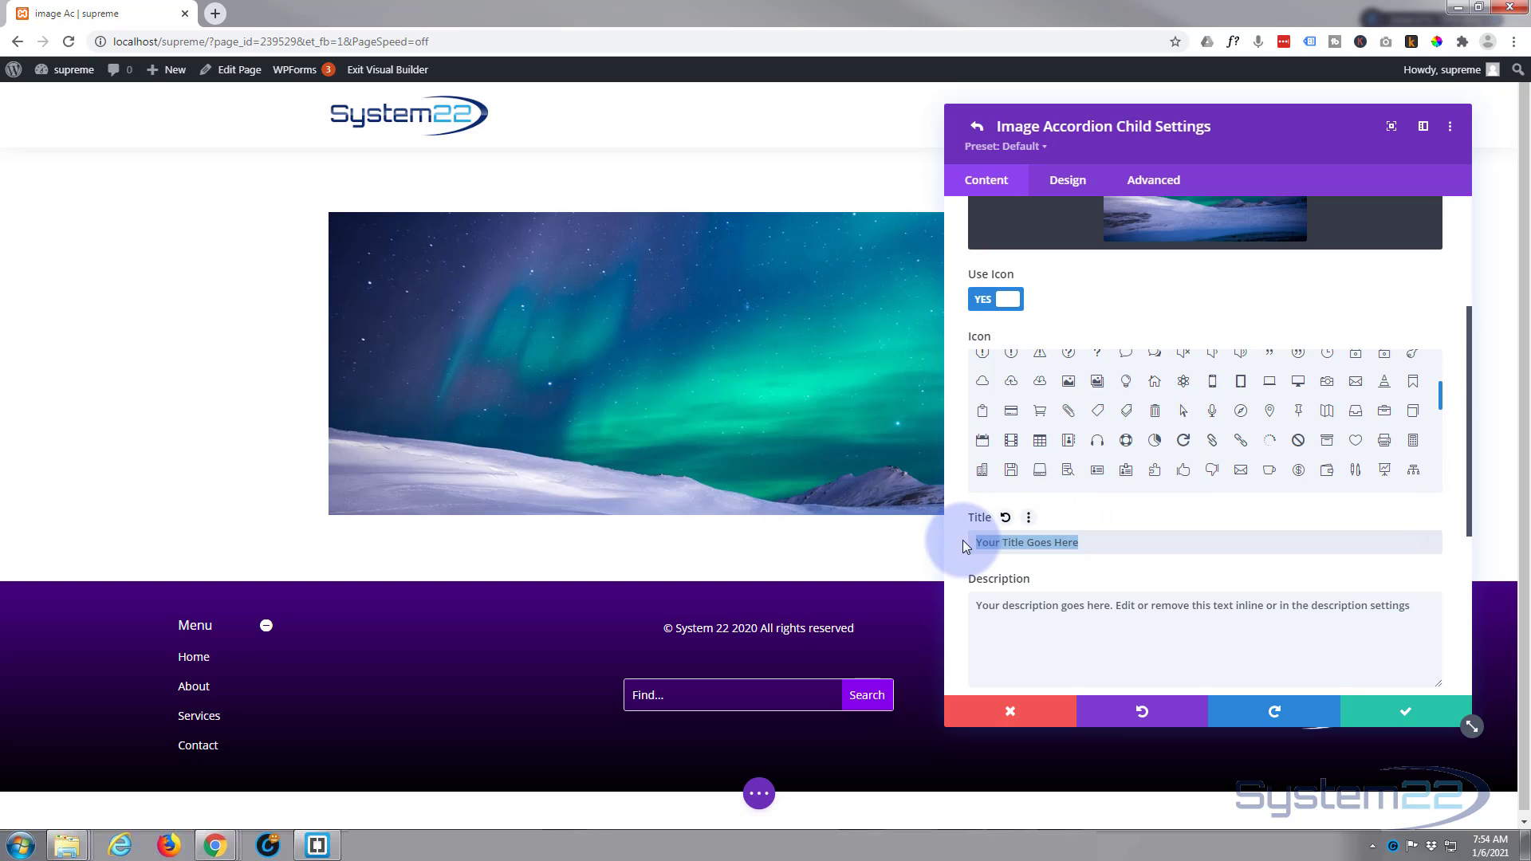
{"action": "type", "text": "Green Sky"}
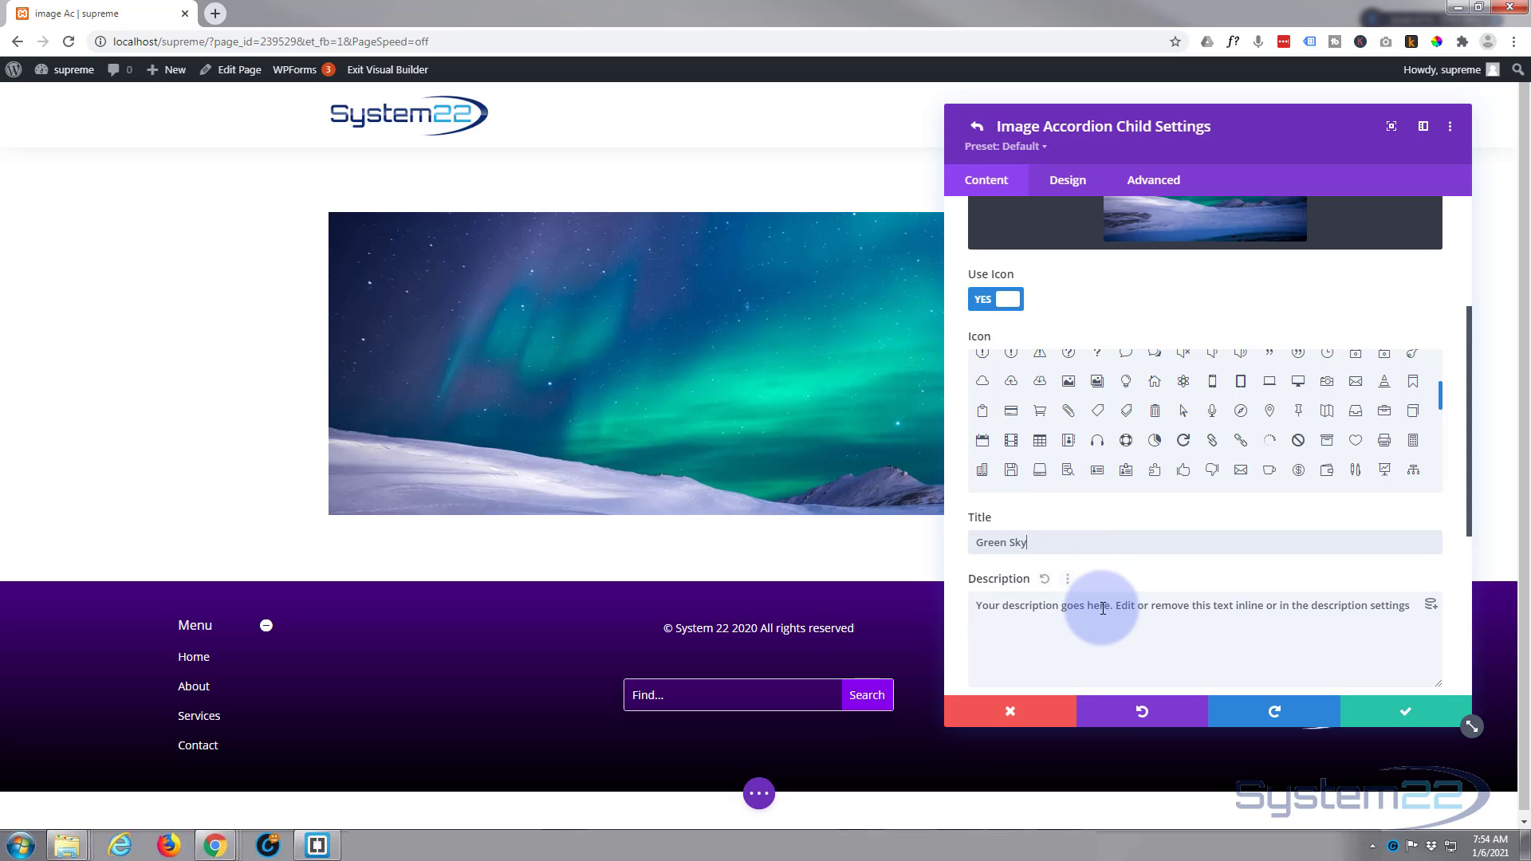
{"action": "scroll", "scroll_direction": "down", "scroll_amount": 3}
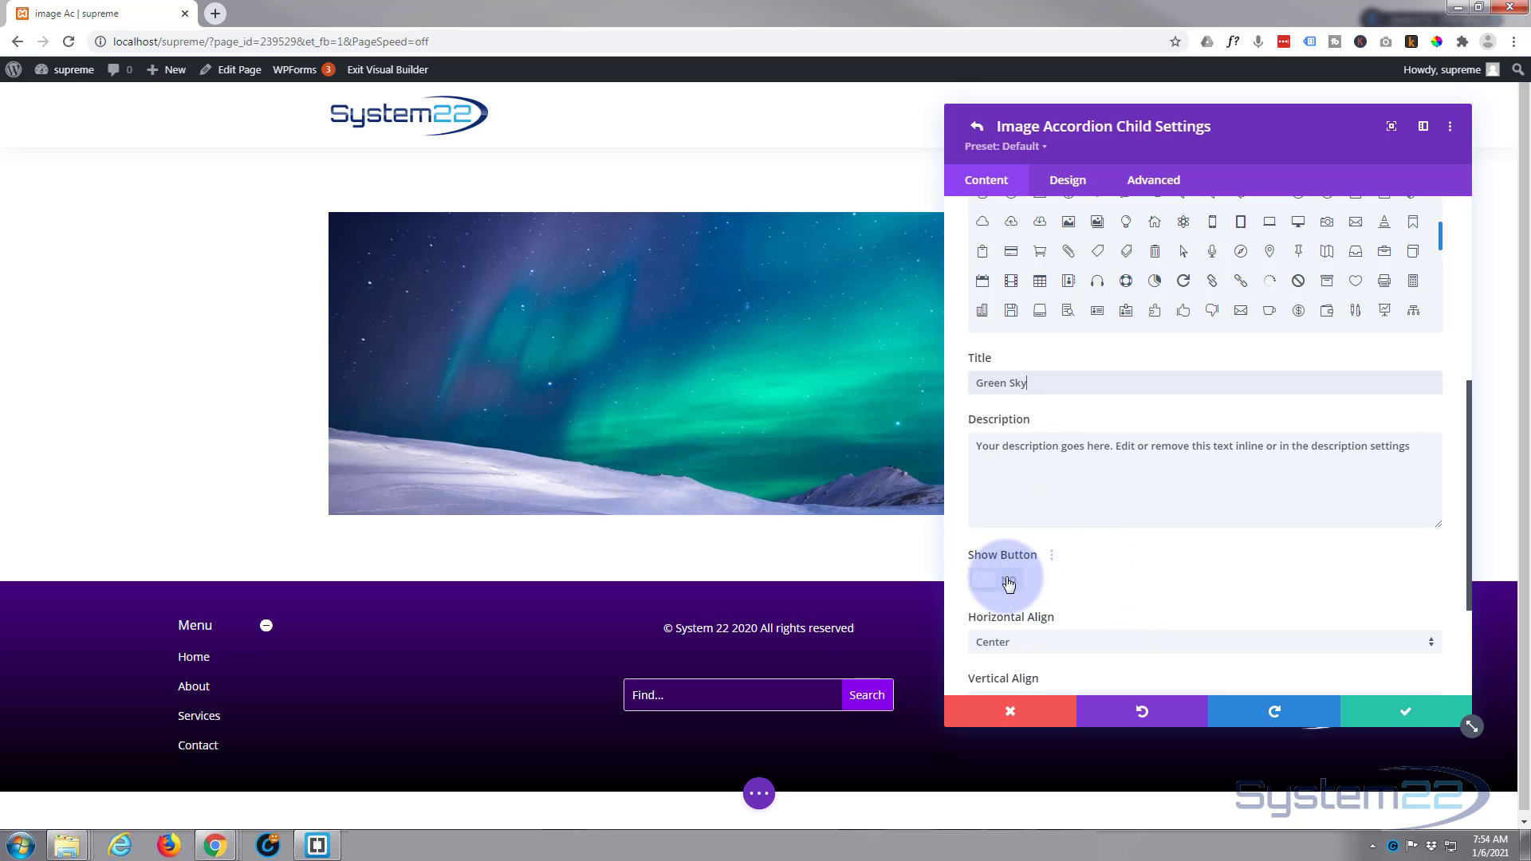
Show a 'More Info' button on the item with a '#' link
{"action": "left_click", "coordinate": [994, 583]}
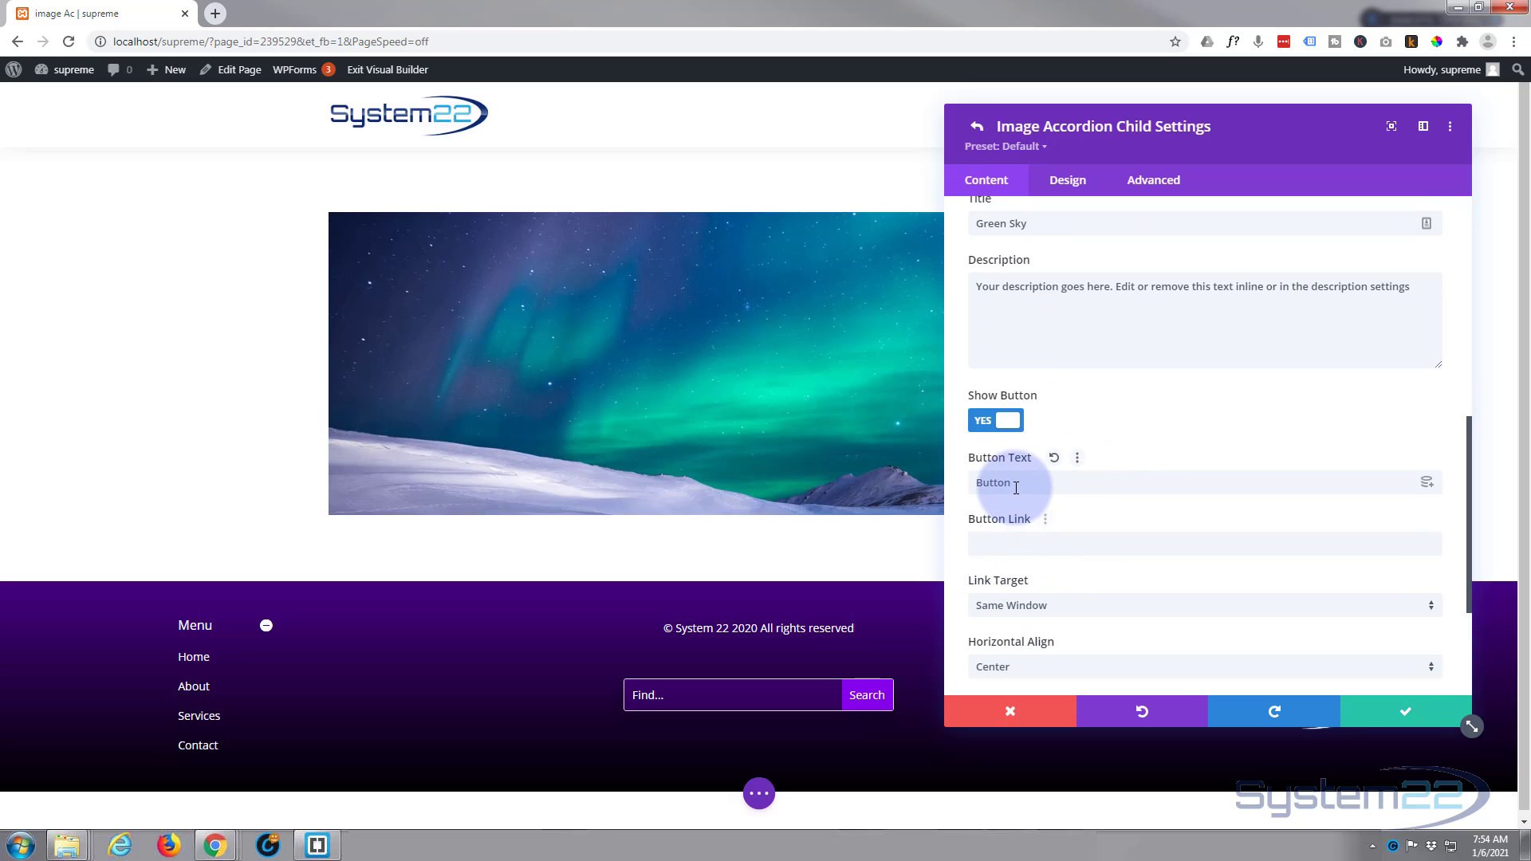
{"action": "double_click", "coordinate": [992, 483]}
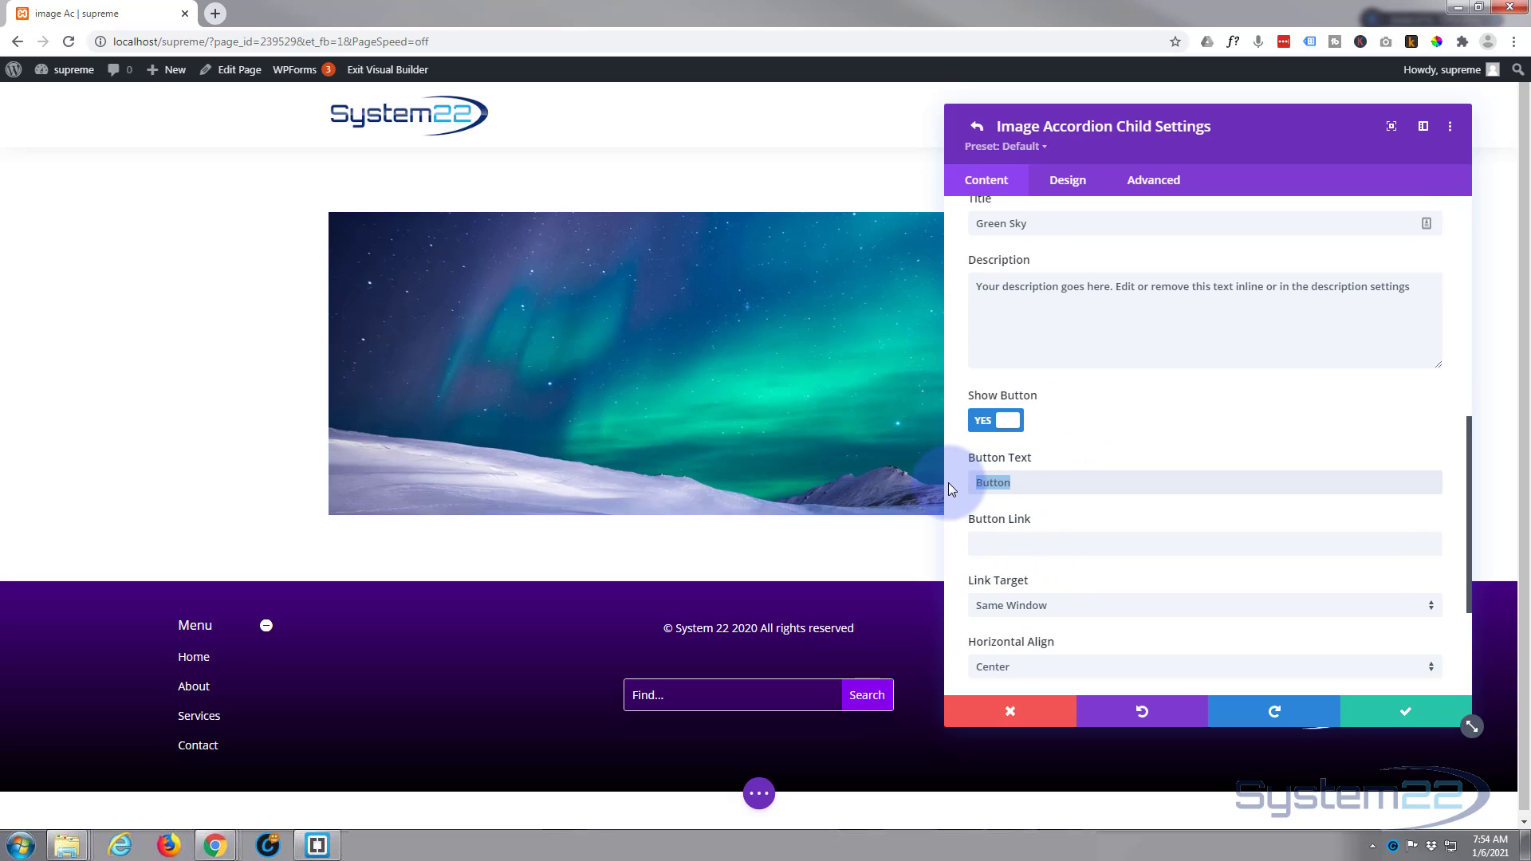
{"action": "type", "text": "More Info"}
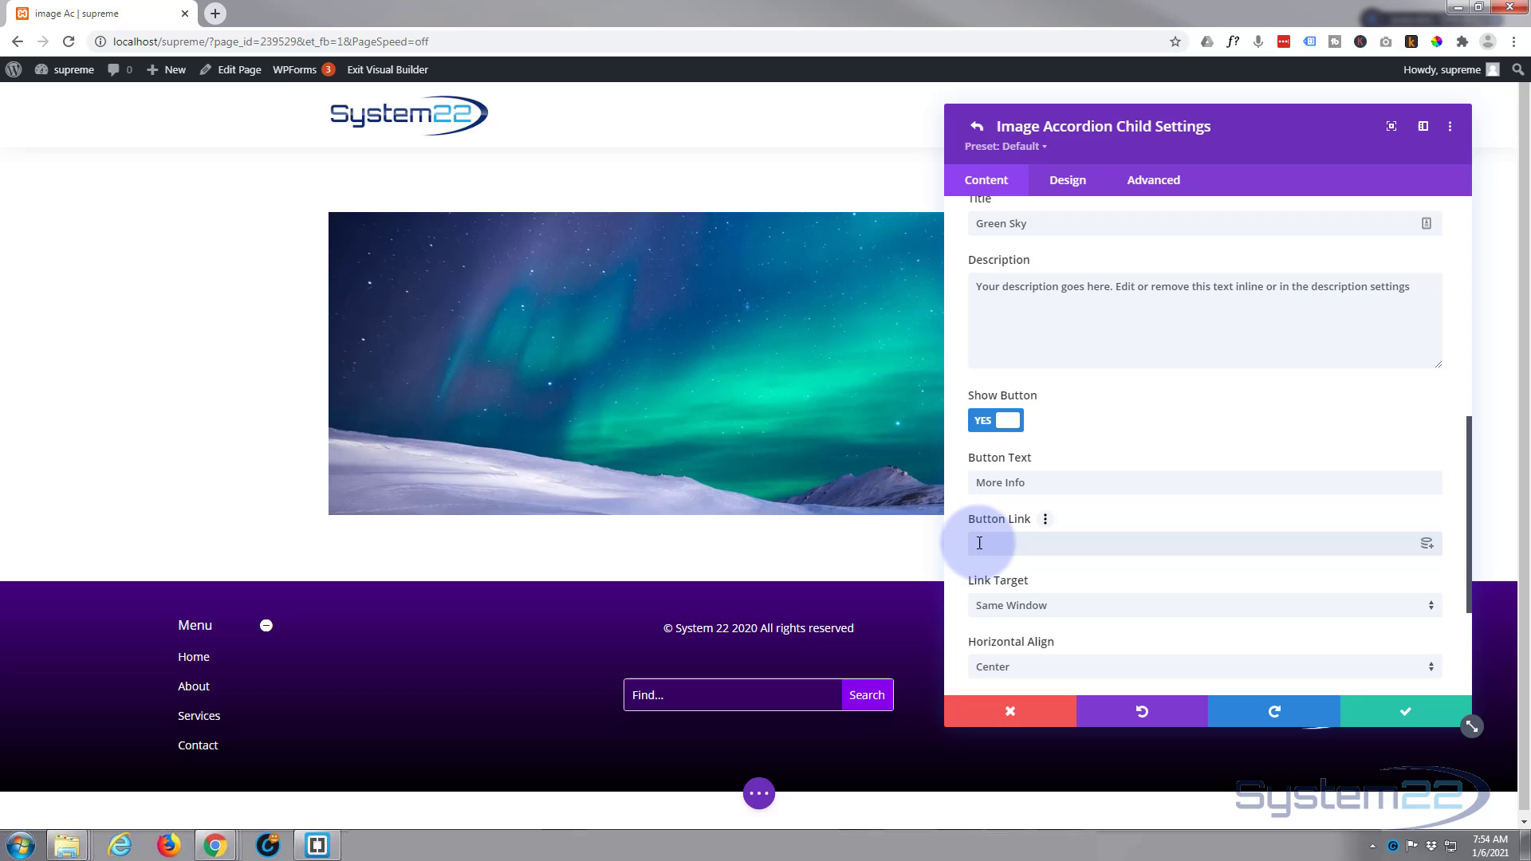
{"action": "type", "text": "#"}
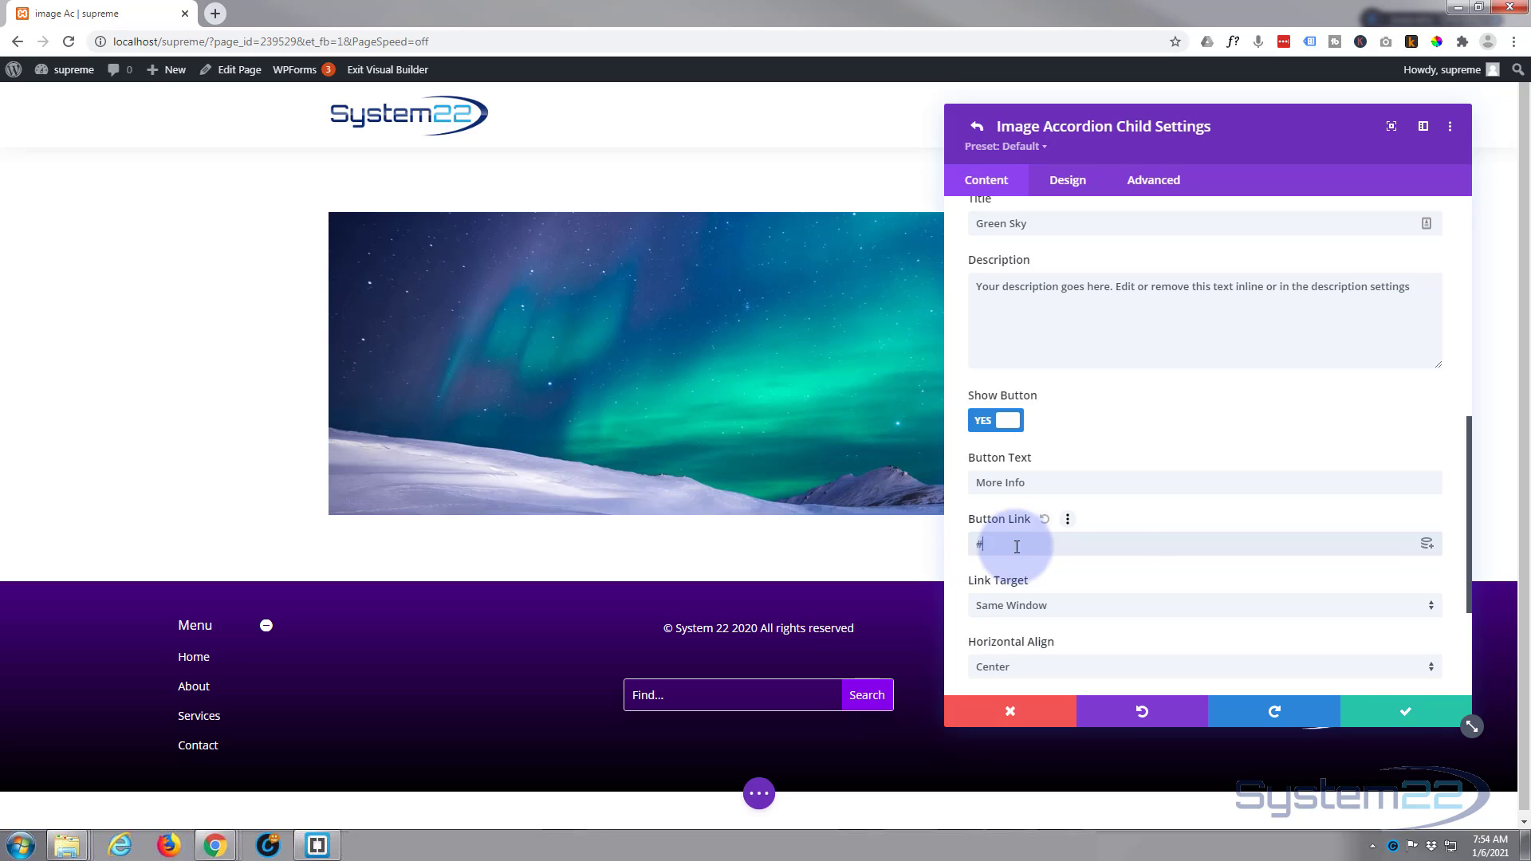
{"action": "scroll", "scroll_direction": "down", "scroll_amount": 3}
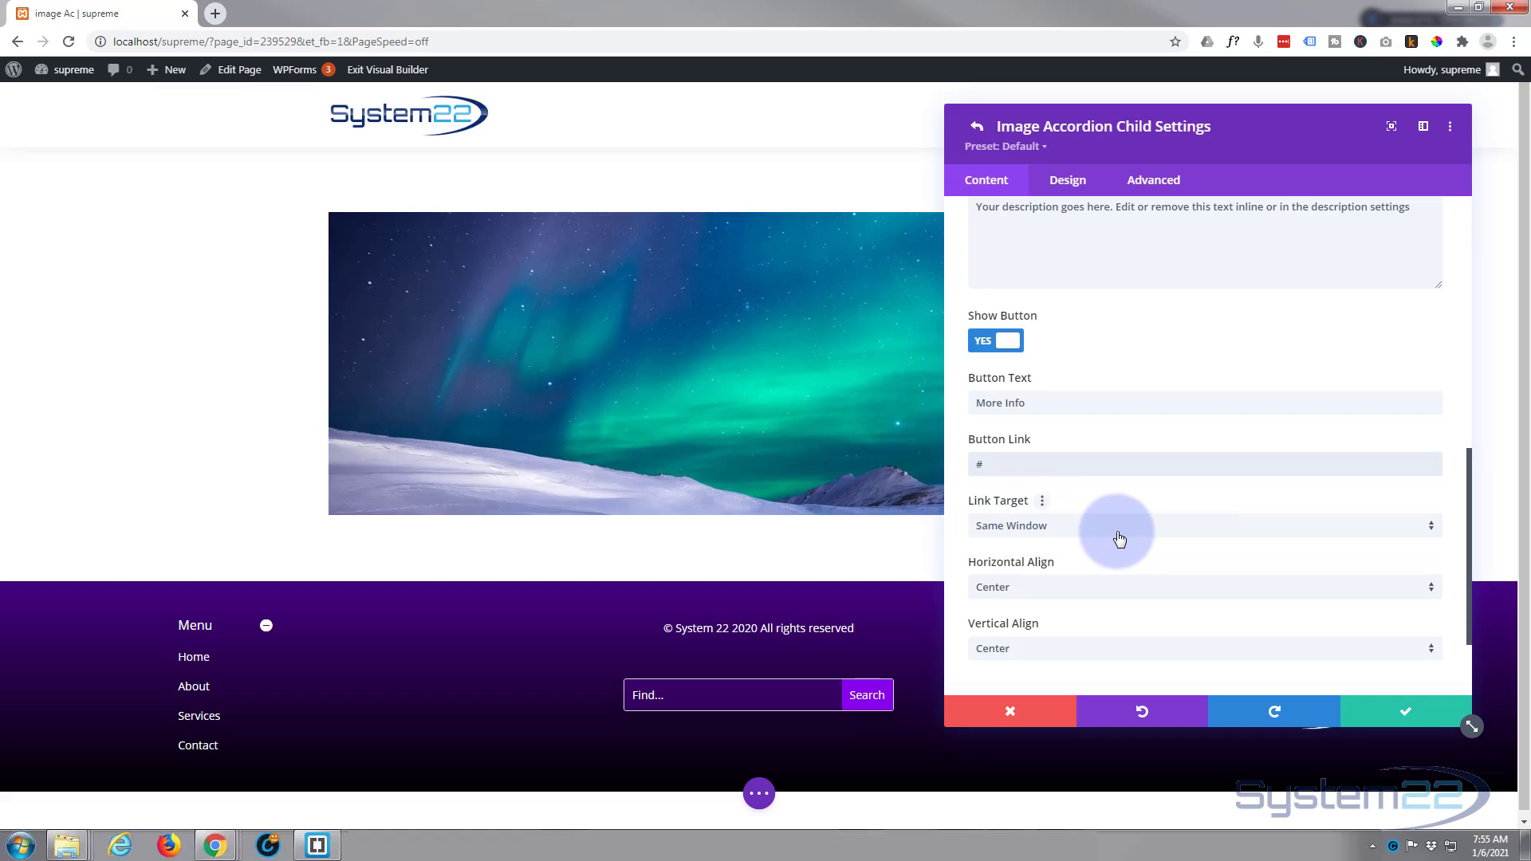
Keep the button link in the same window and the content horizontally centred
{"action": "left_click", "coordinate": [1120, 525]}
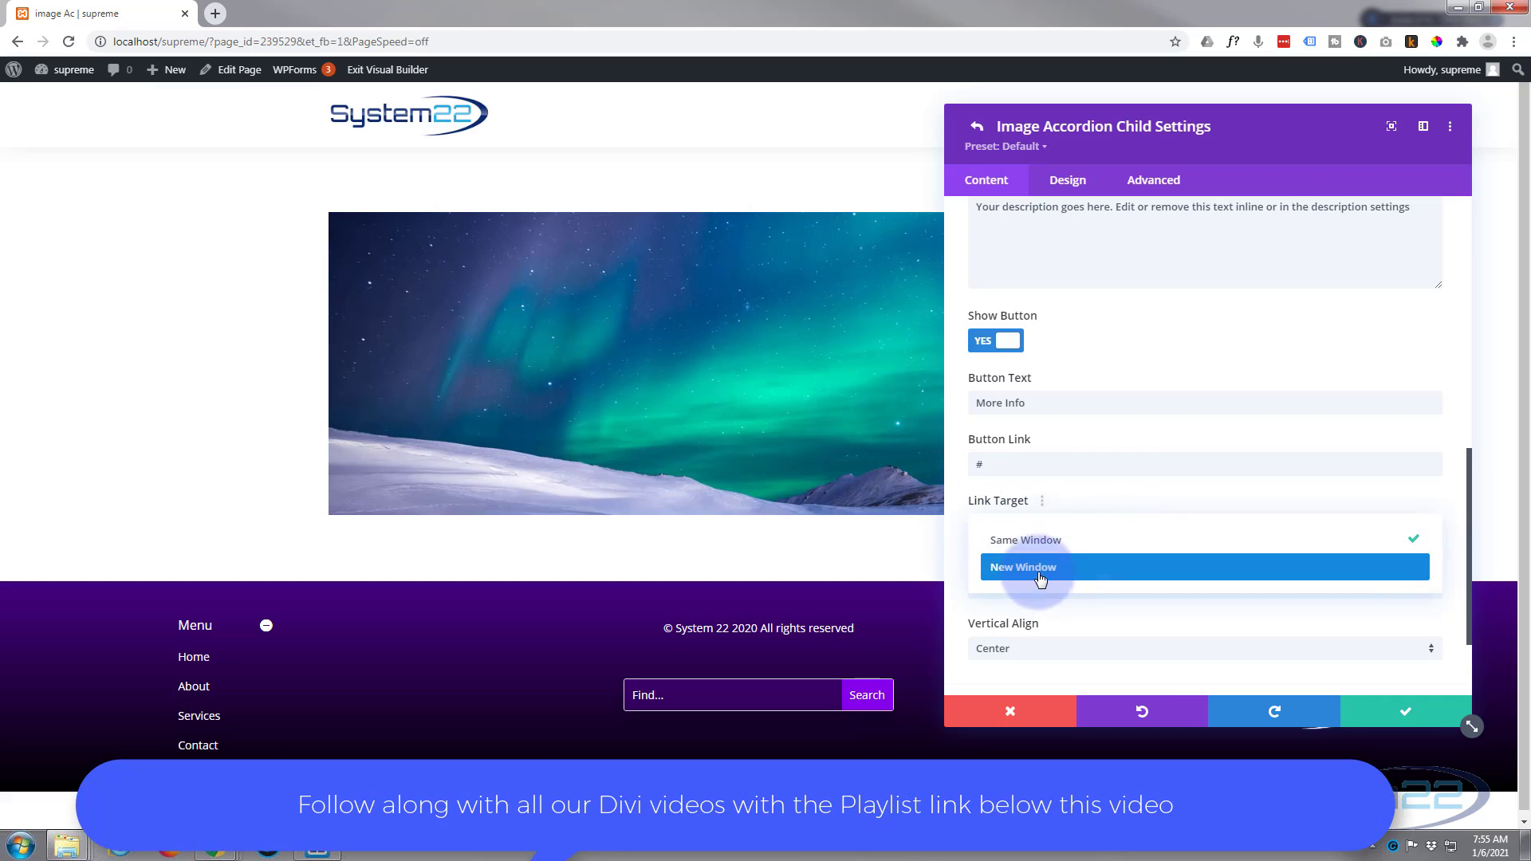
{"action": "left_click", "coordinate": [1010, 525]}
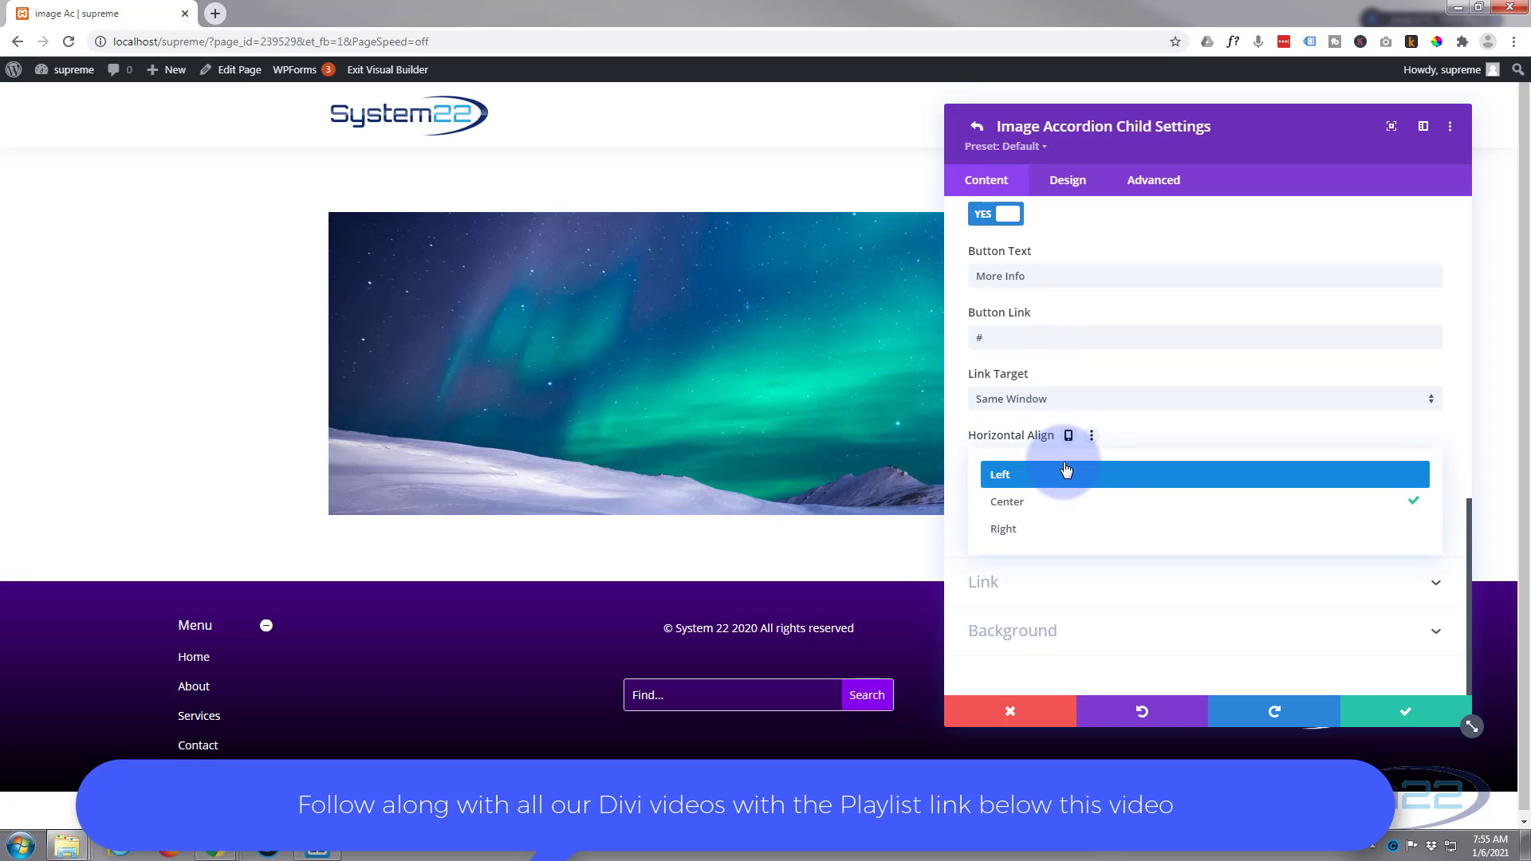
{"action": "left_click", "coordinate": [1006, 500]}
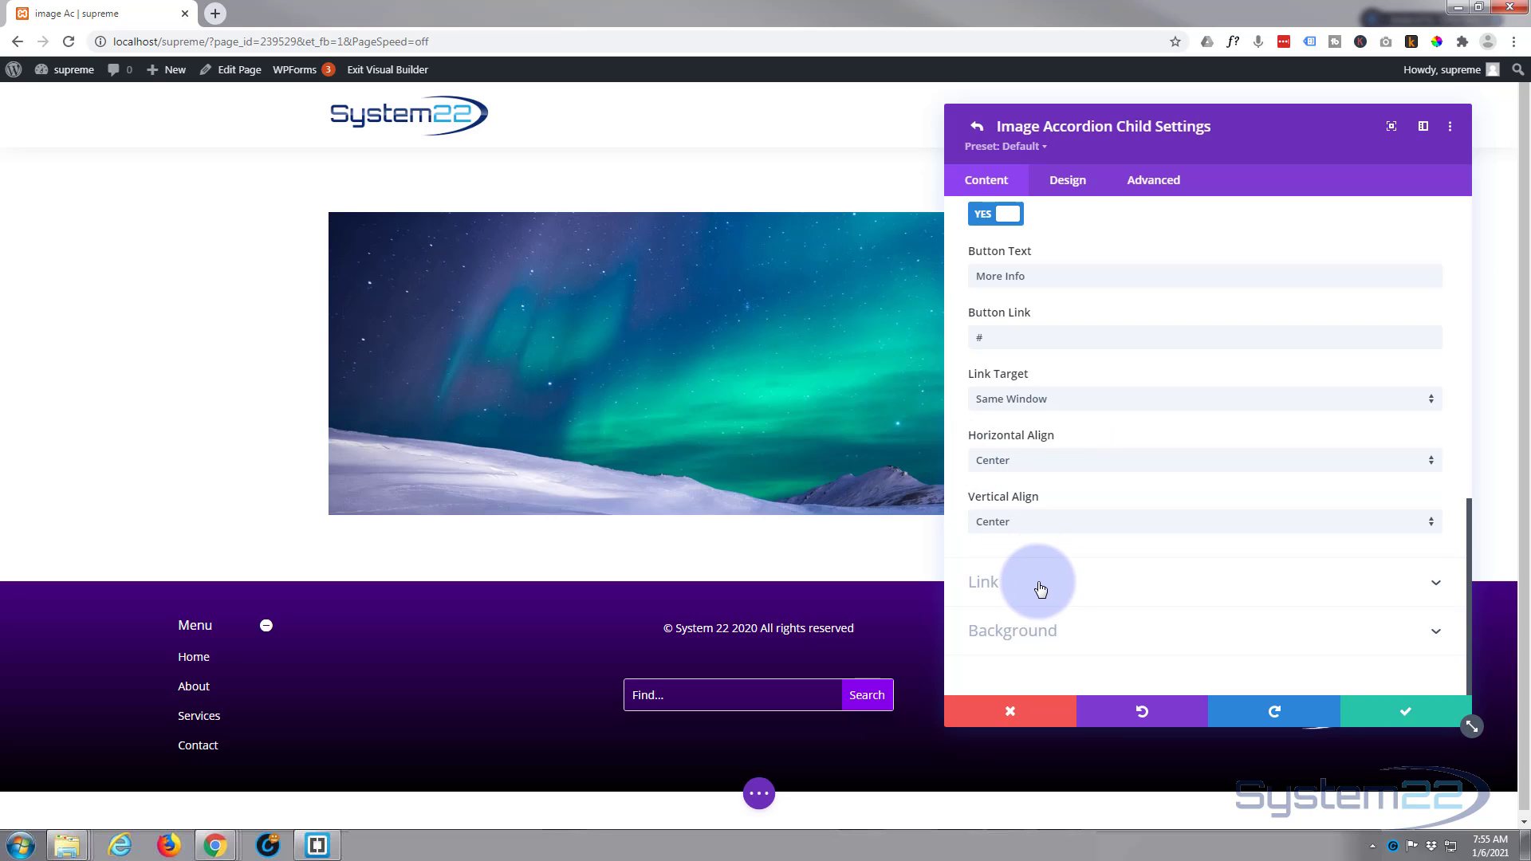
{"action": "left_click", "coordinate": [1040, 582]}
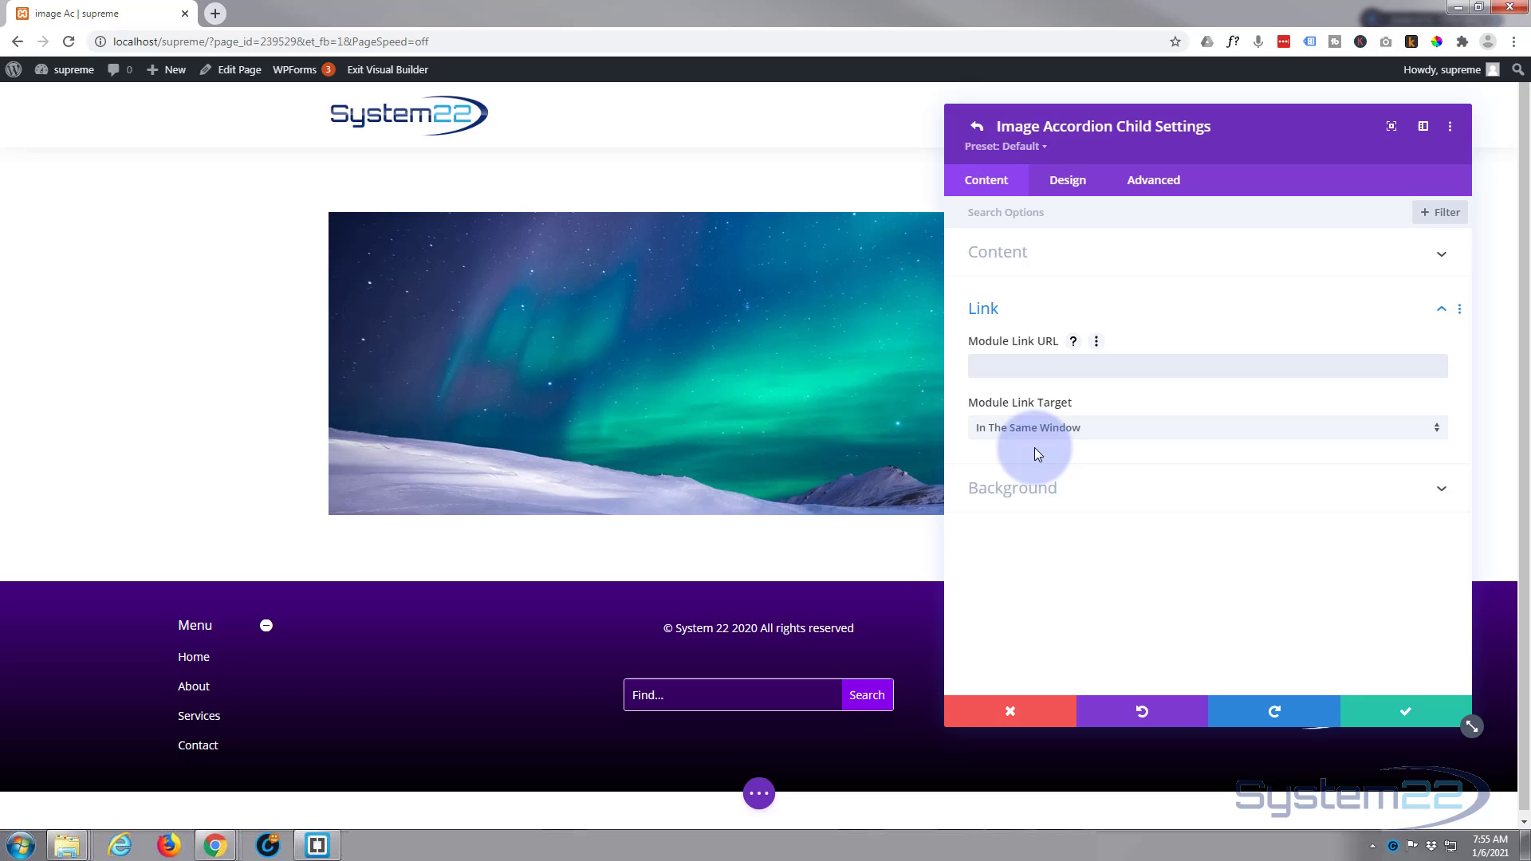
{"action": "left_click", "coordinate": [1066, 179]}
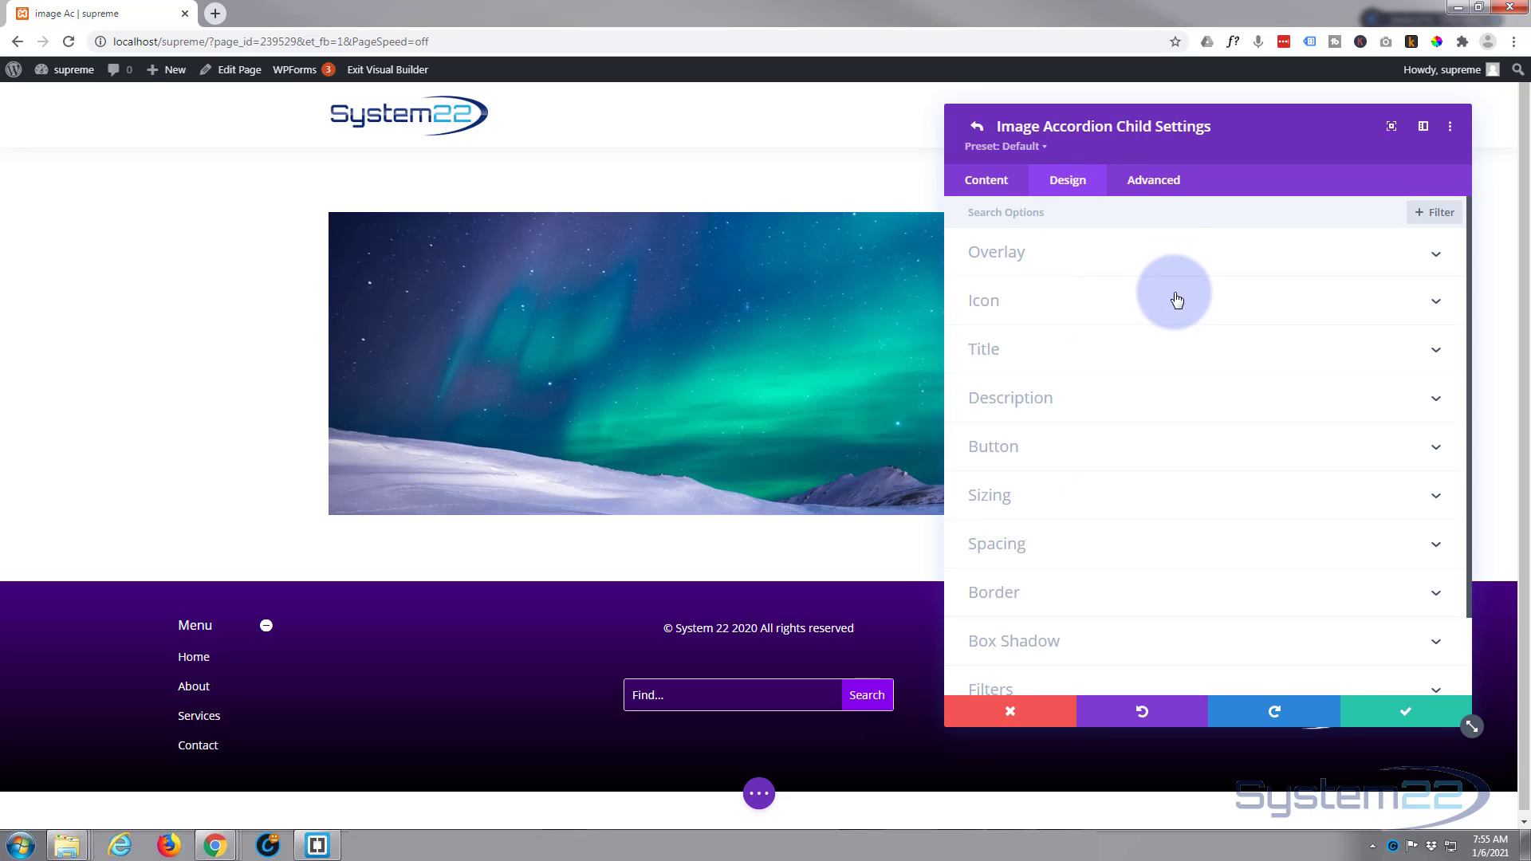
{"action": "mouse_move", "coordinate": [1057, 256]}
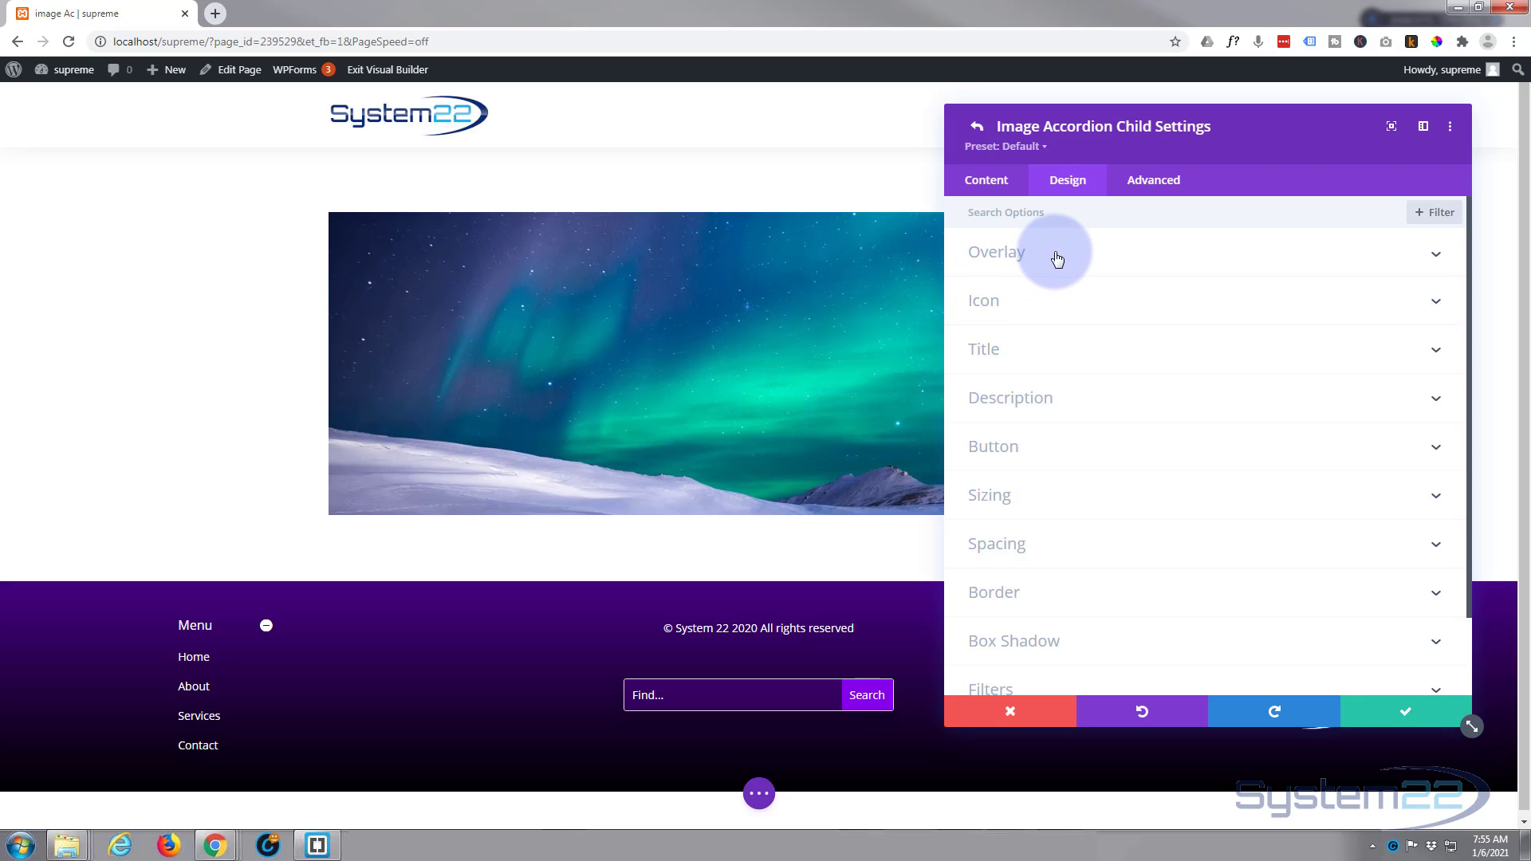
Try a black #000000 overlay, then set the Green Sky overlay colour to transparent
{"action": "left_click", "coordinate": [996, 251]}
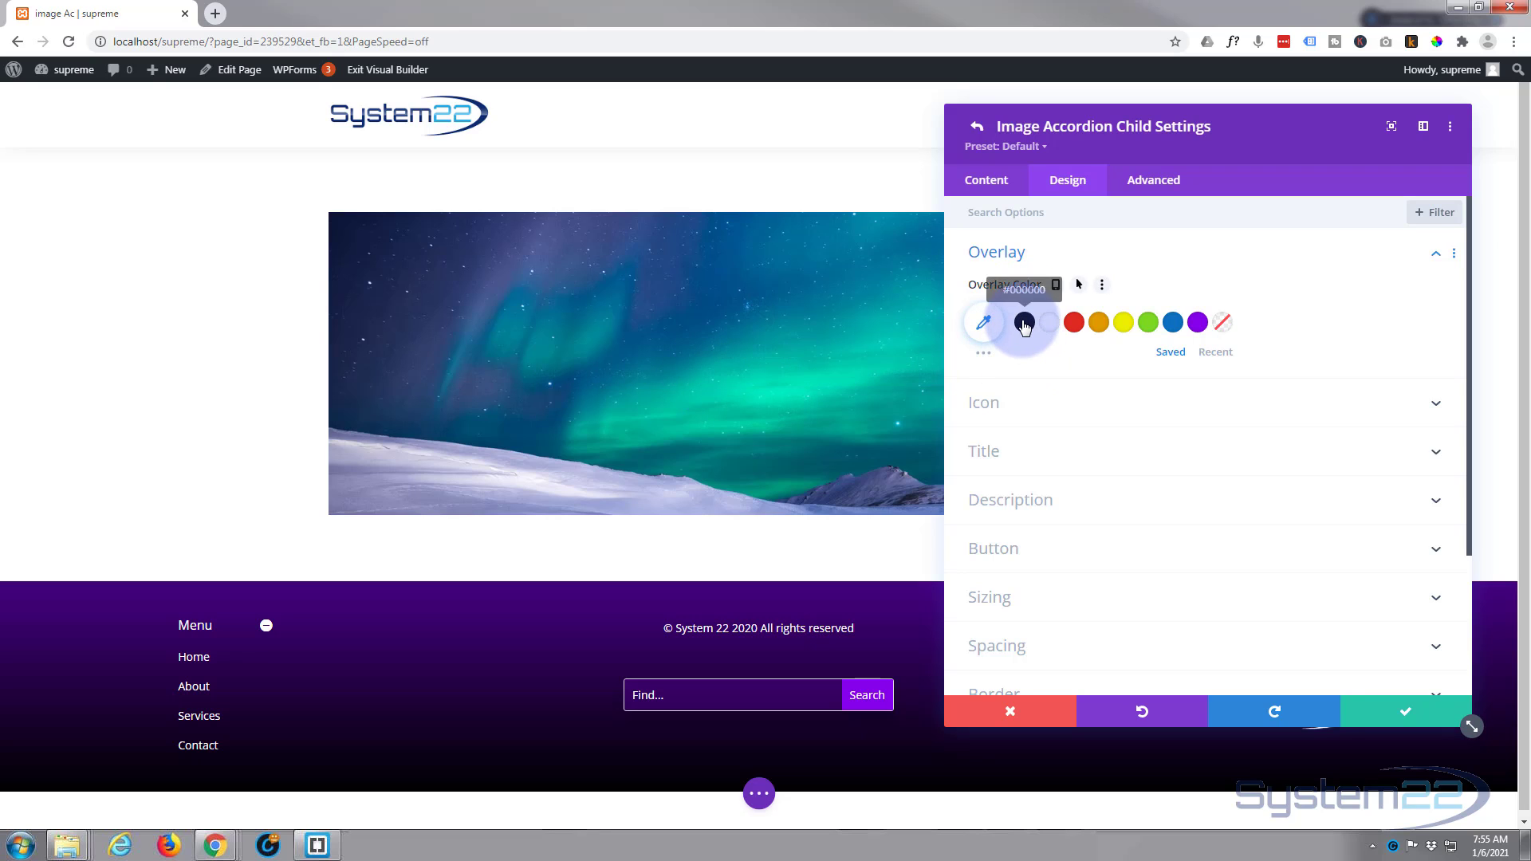
{"action": "left_click", "coordinate": [1023, 322]}
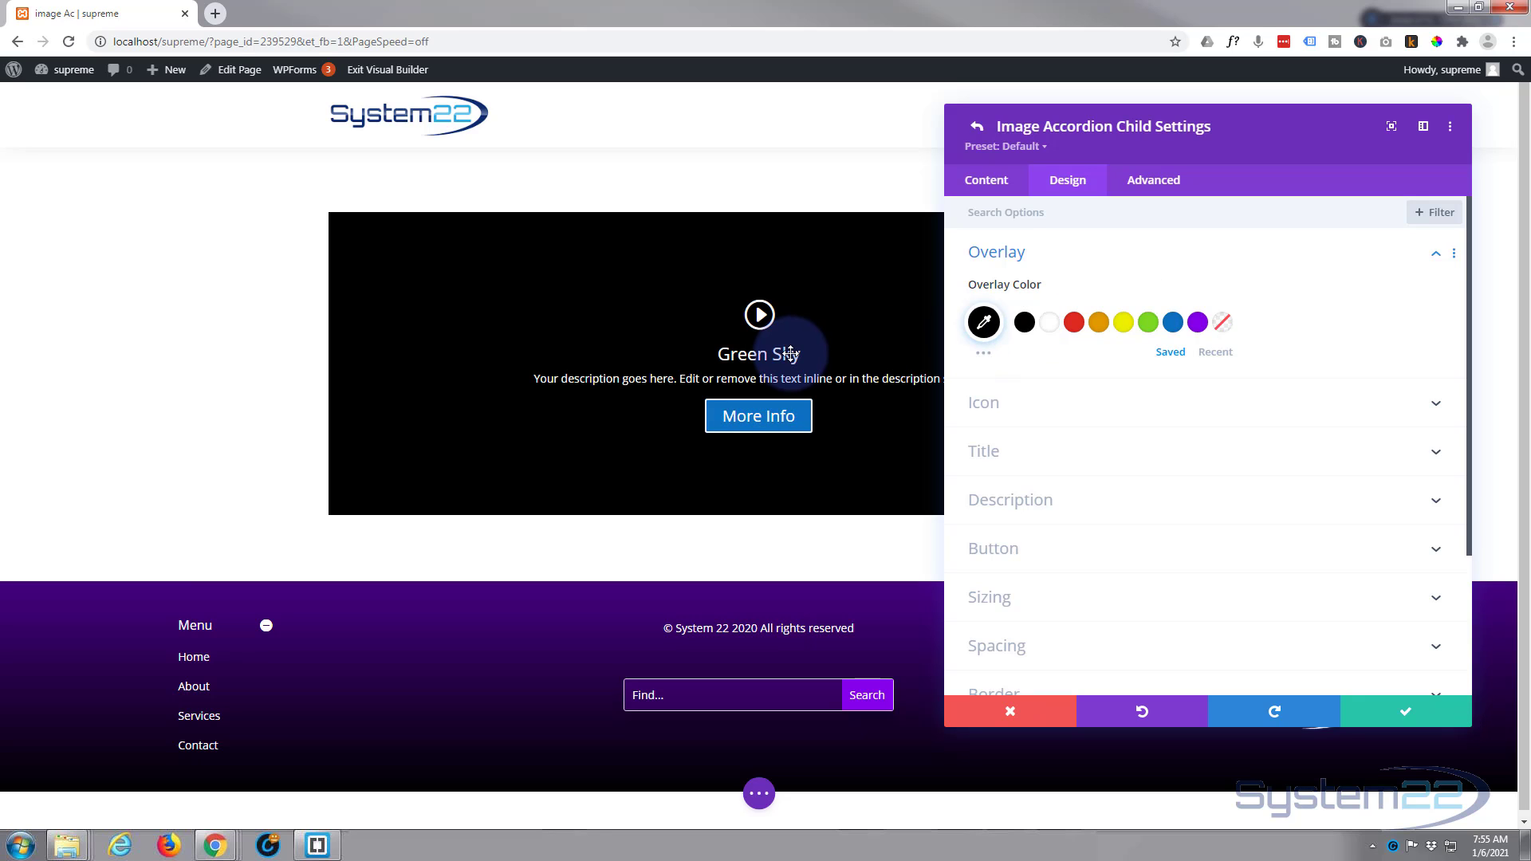
{"action": "left_click", "coordinate": [983, 322]}
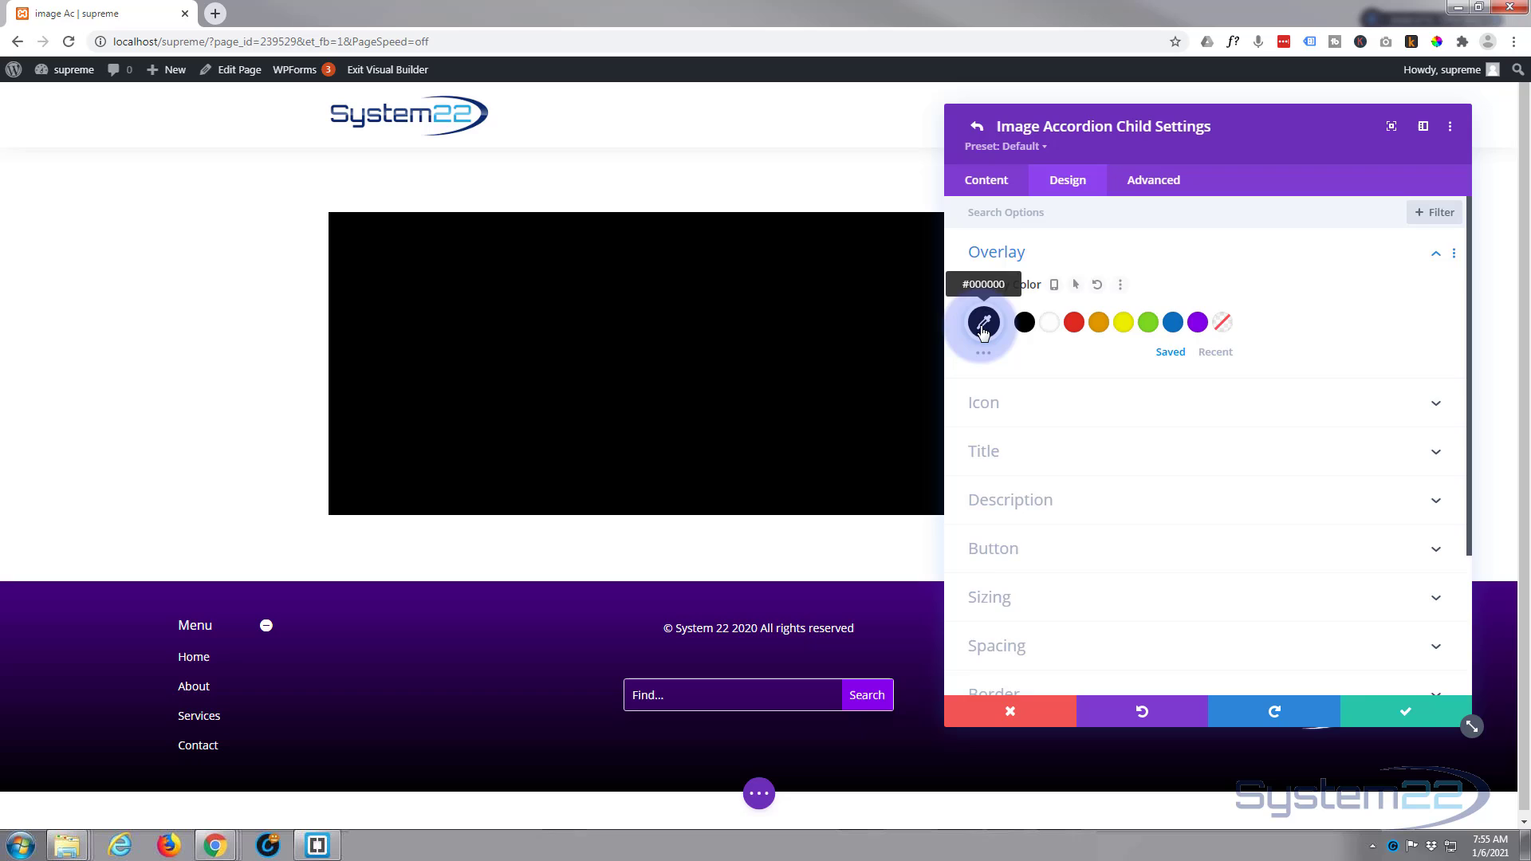
{"action": "left_click", "coordinate": [983, 323]}
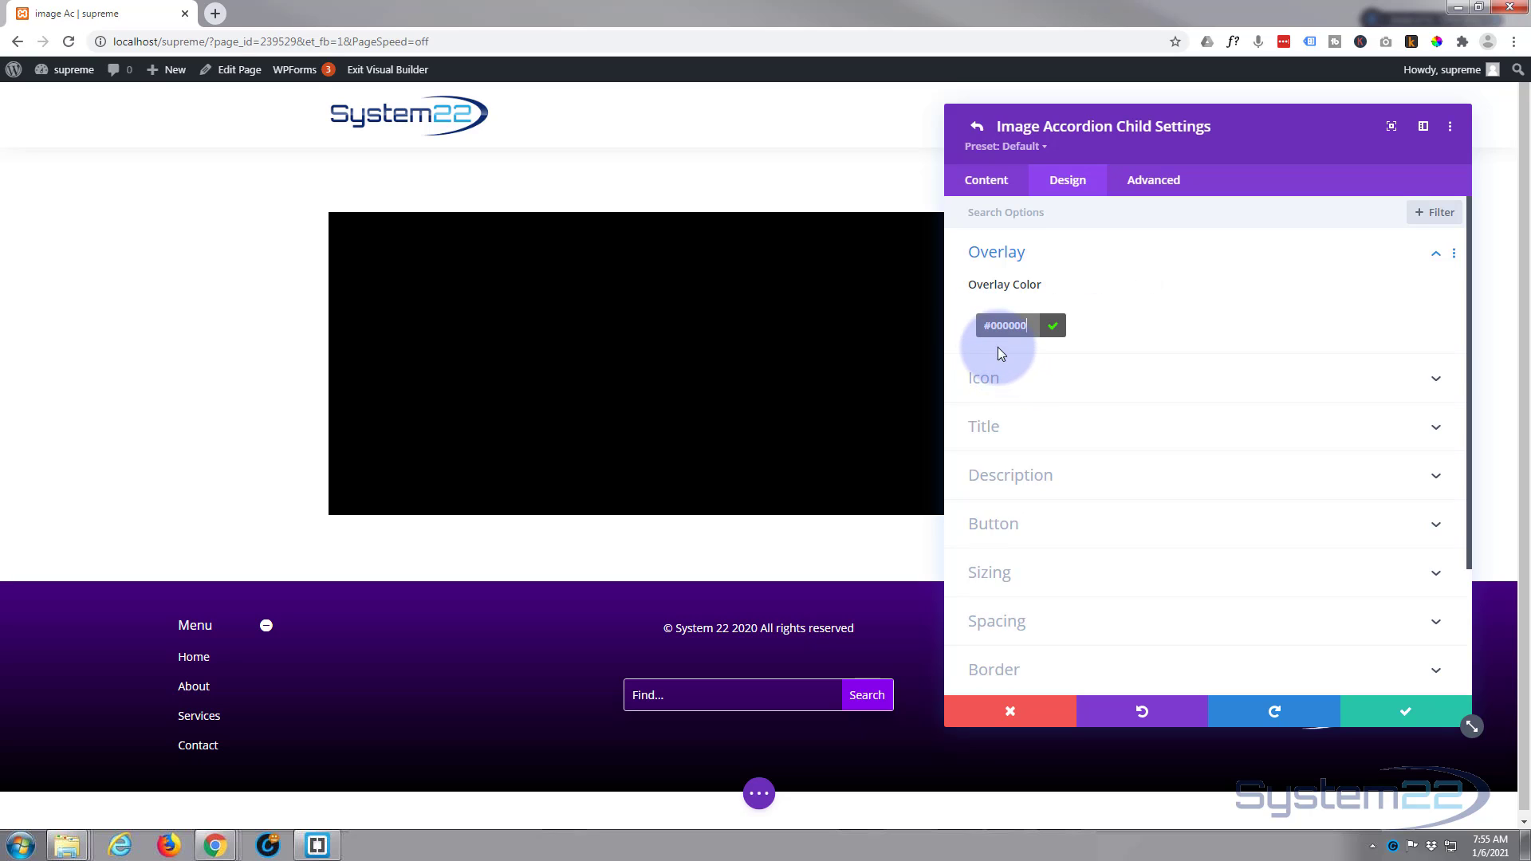
{"action": "left_click", "coordinate": [1004, 325]}
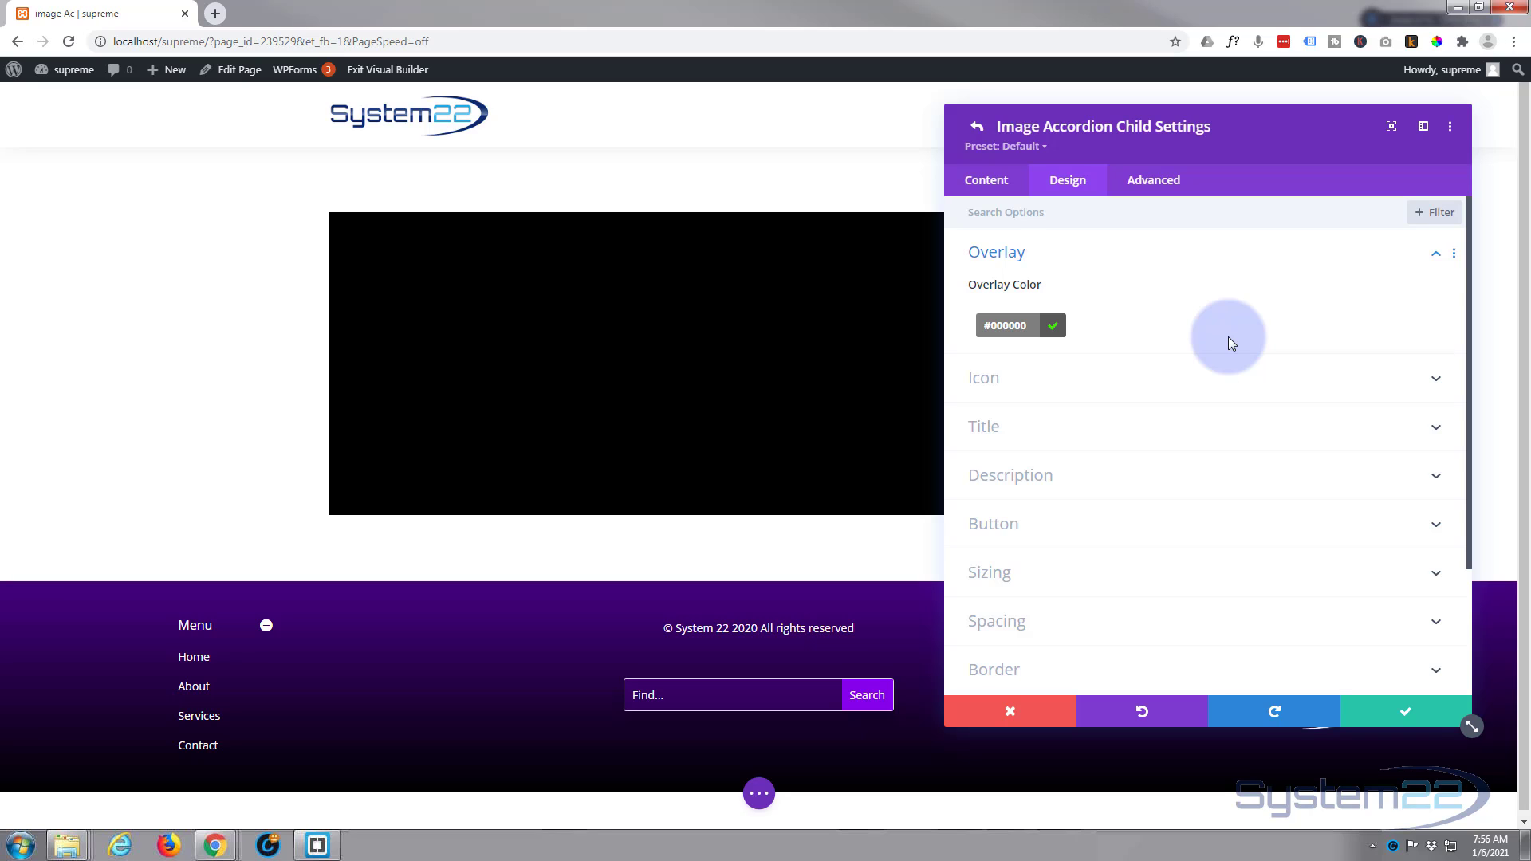
{"action": "left_click", "coordinate": [1005, 325]}
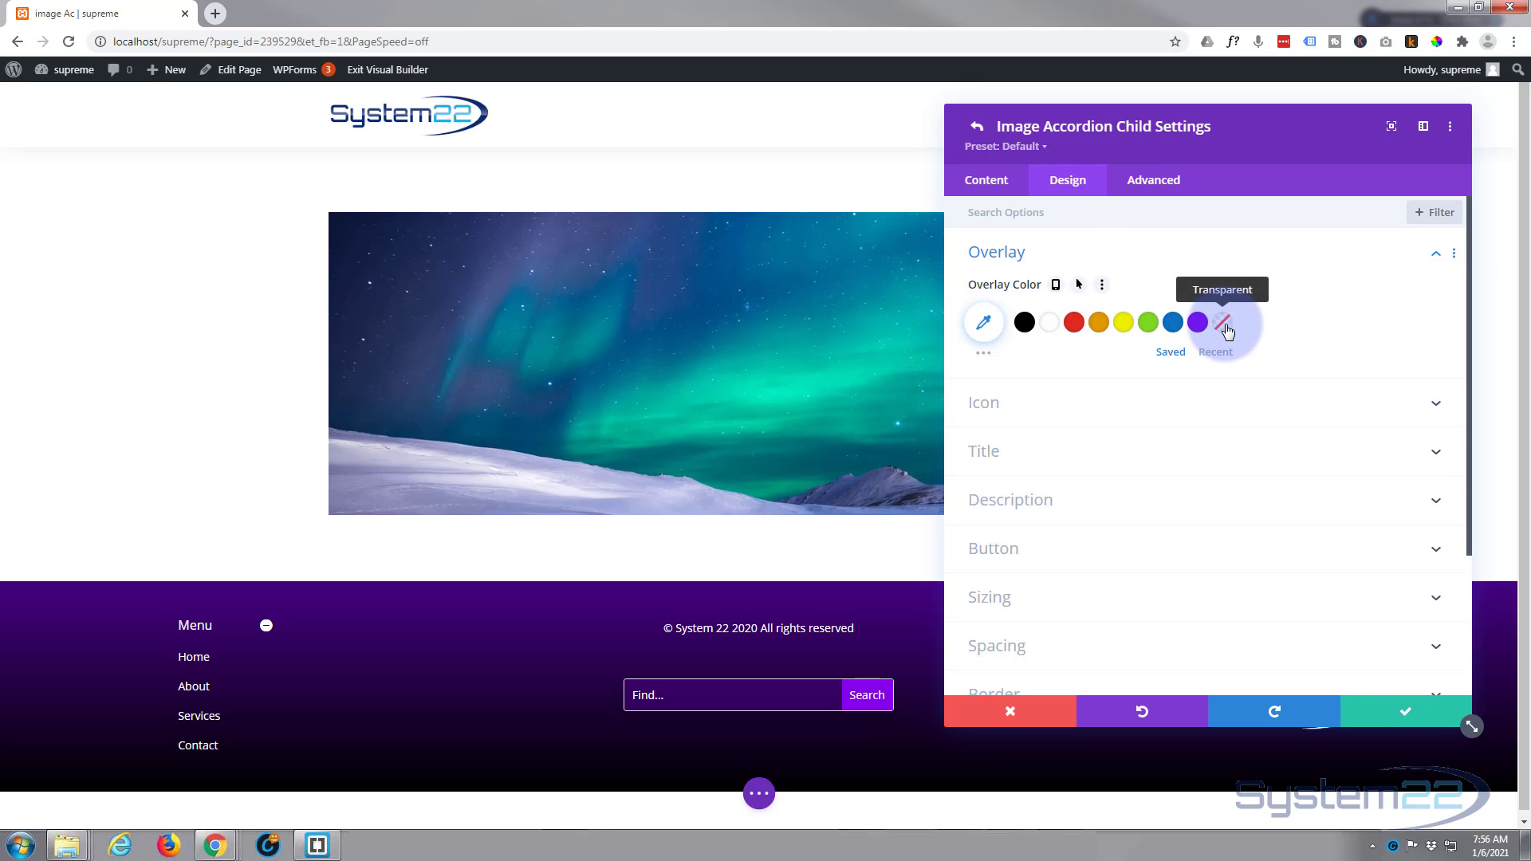
{"action": "left_click", "coordinate": [1223, 322]}
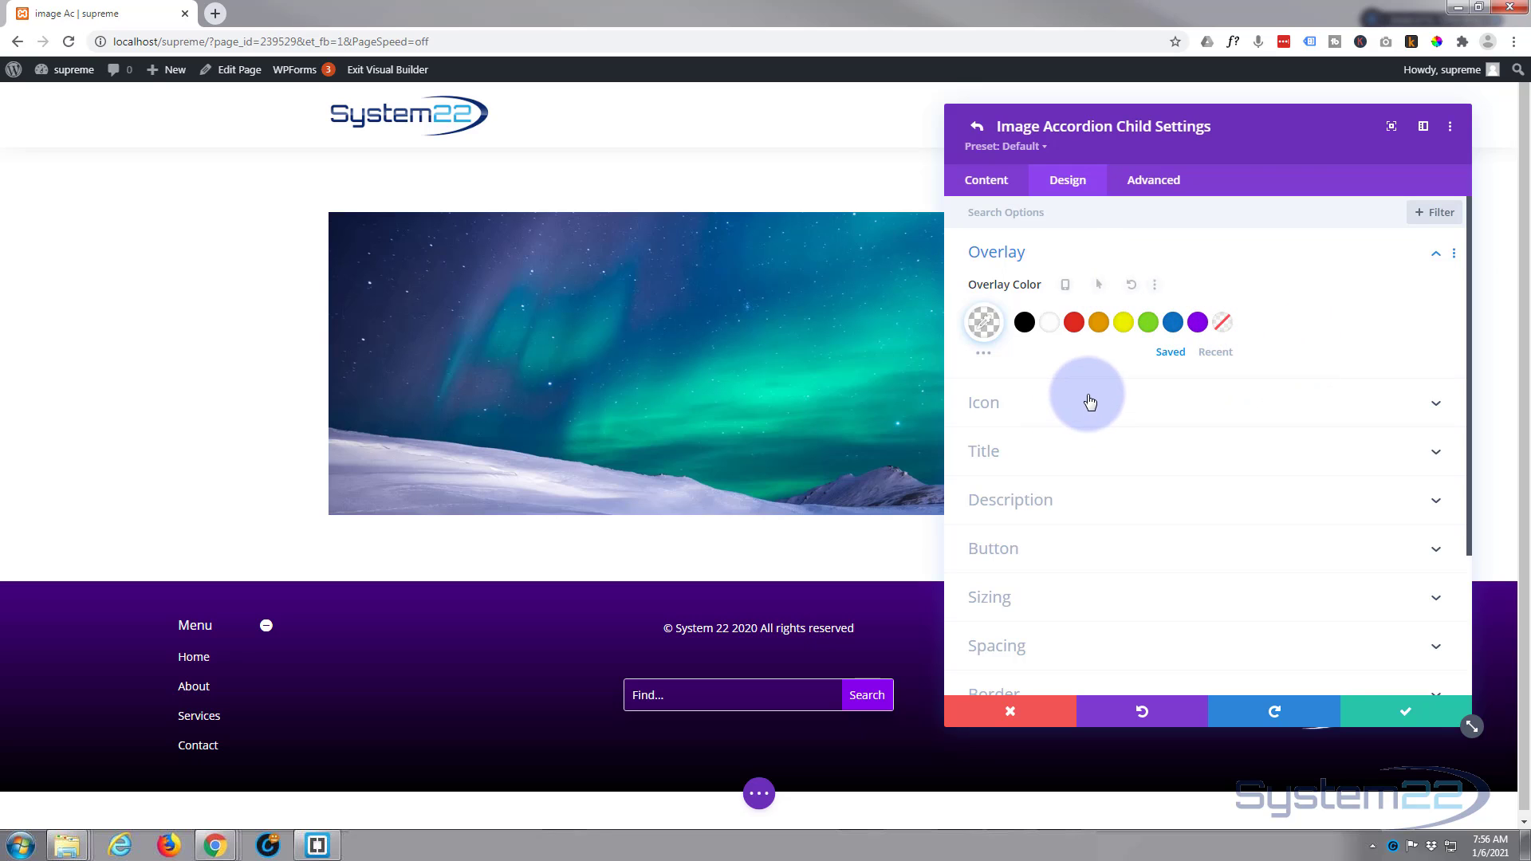
Turn on Use Icon Font Size and set the play icon size to 65px
{"action": "left_click", "coordinate": [983, 401]}
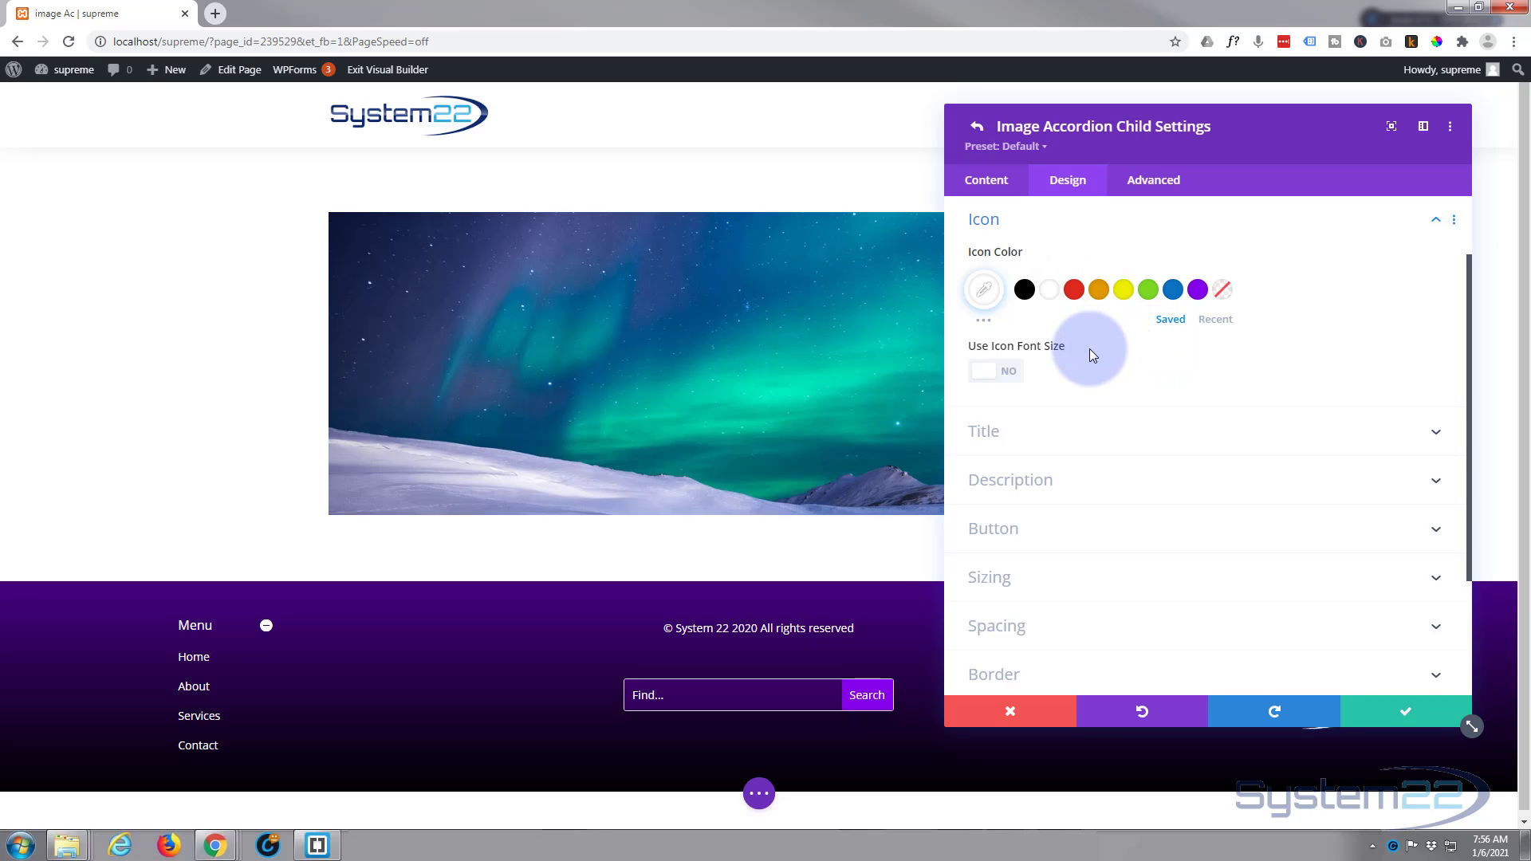
{"action": "left_click", "coordinate": [995, 370]}
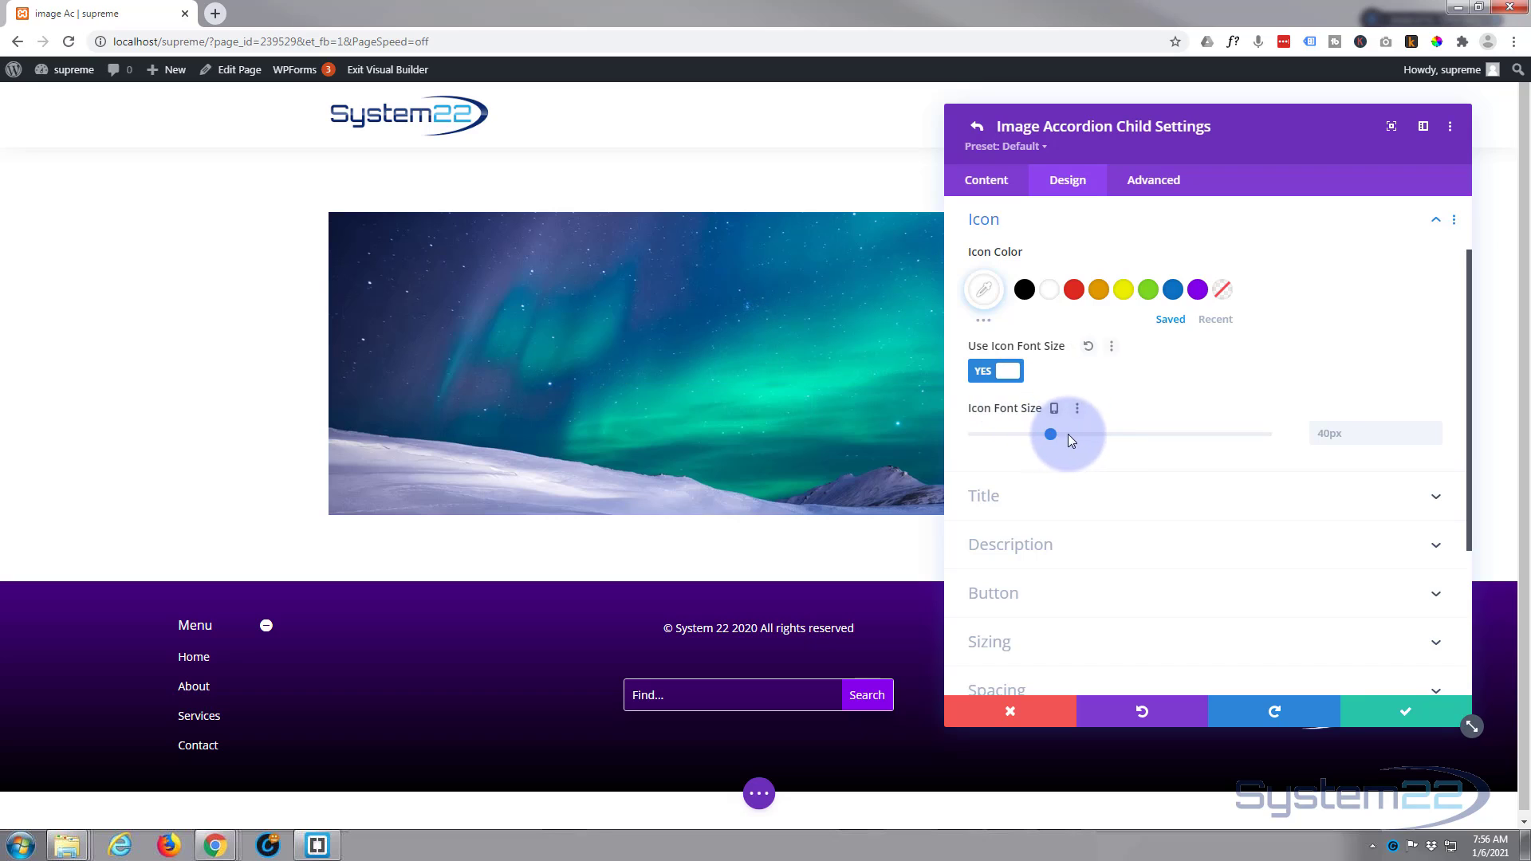
{"action": "left_click_drag", "start_coordinate": [1051, 434], "coordinate": [1101, 434]}
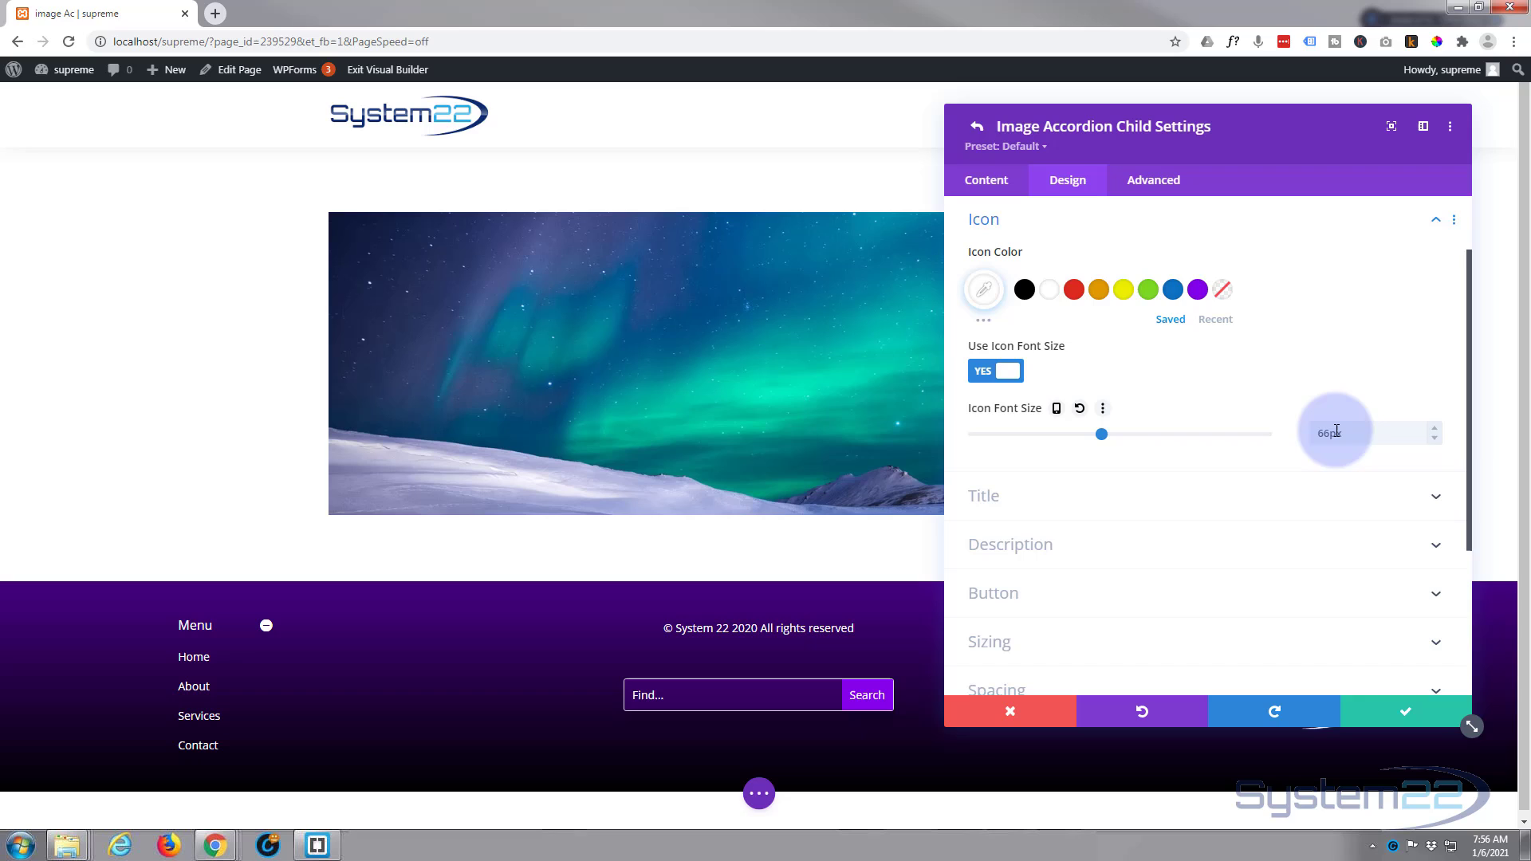
{"action": "left_click", "coordinate": [1434, 439]}
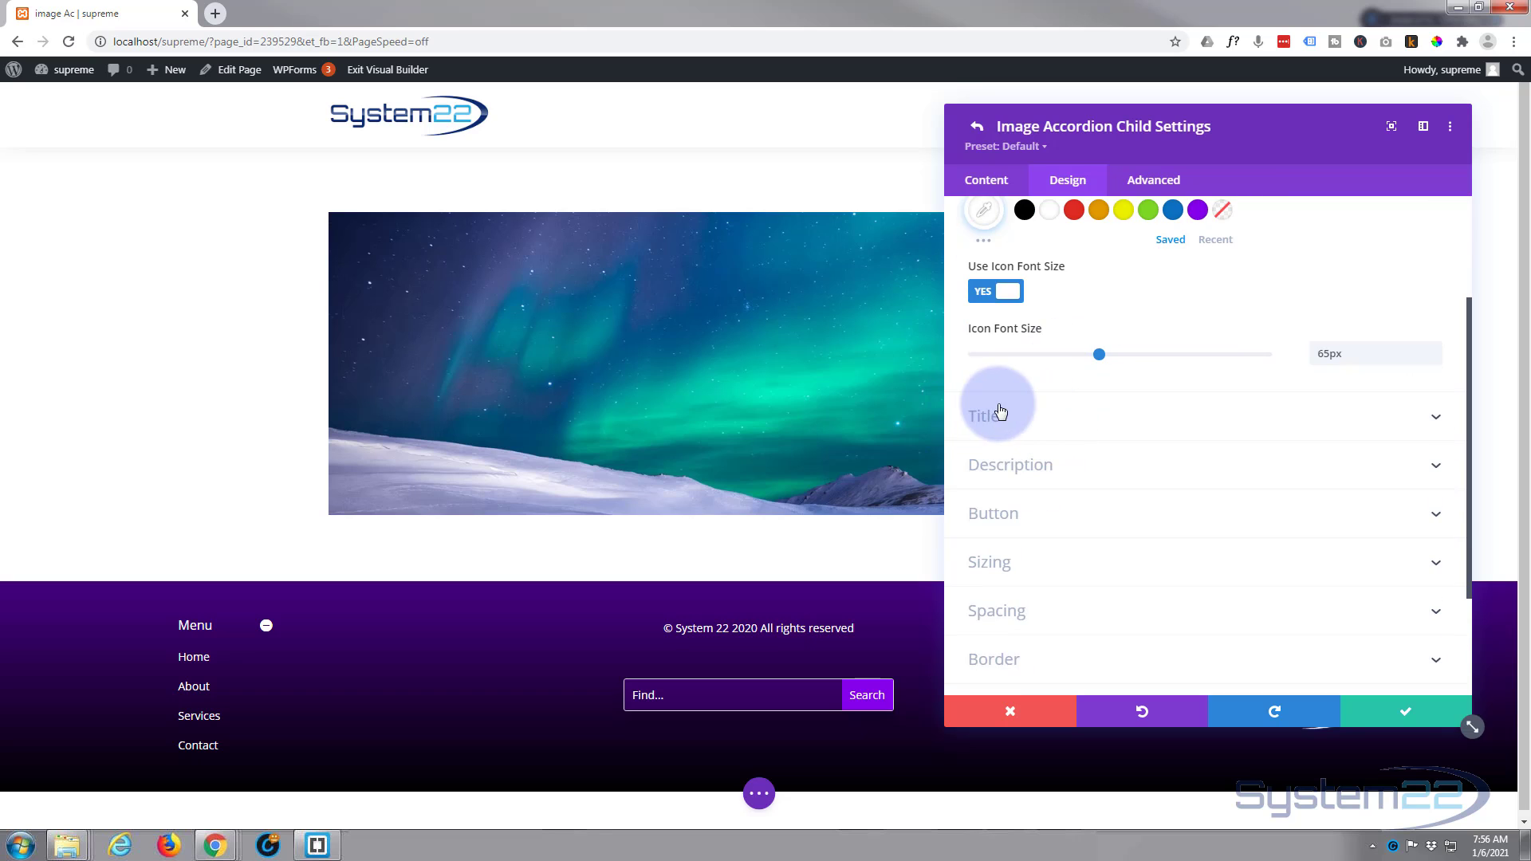
{"action": "left_click", "coordinate": [984, 416]}
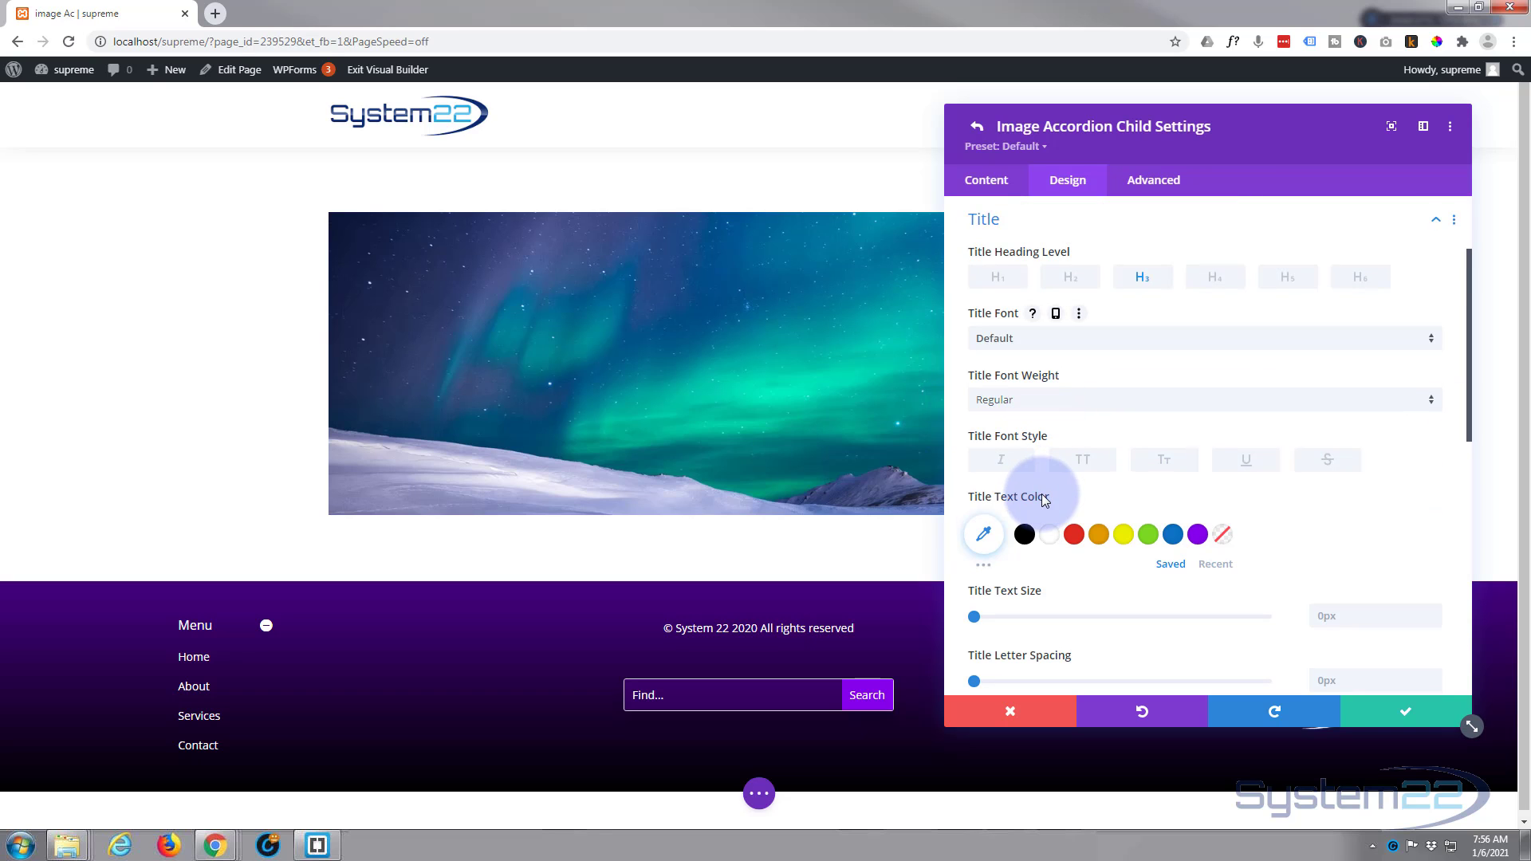
Set the Green Sky title weight to Semi Bold, then expand Description and Button styling
{"action": "left_click", "coordinate": [1083, 459]}
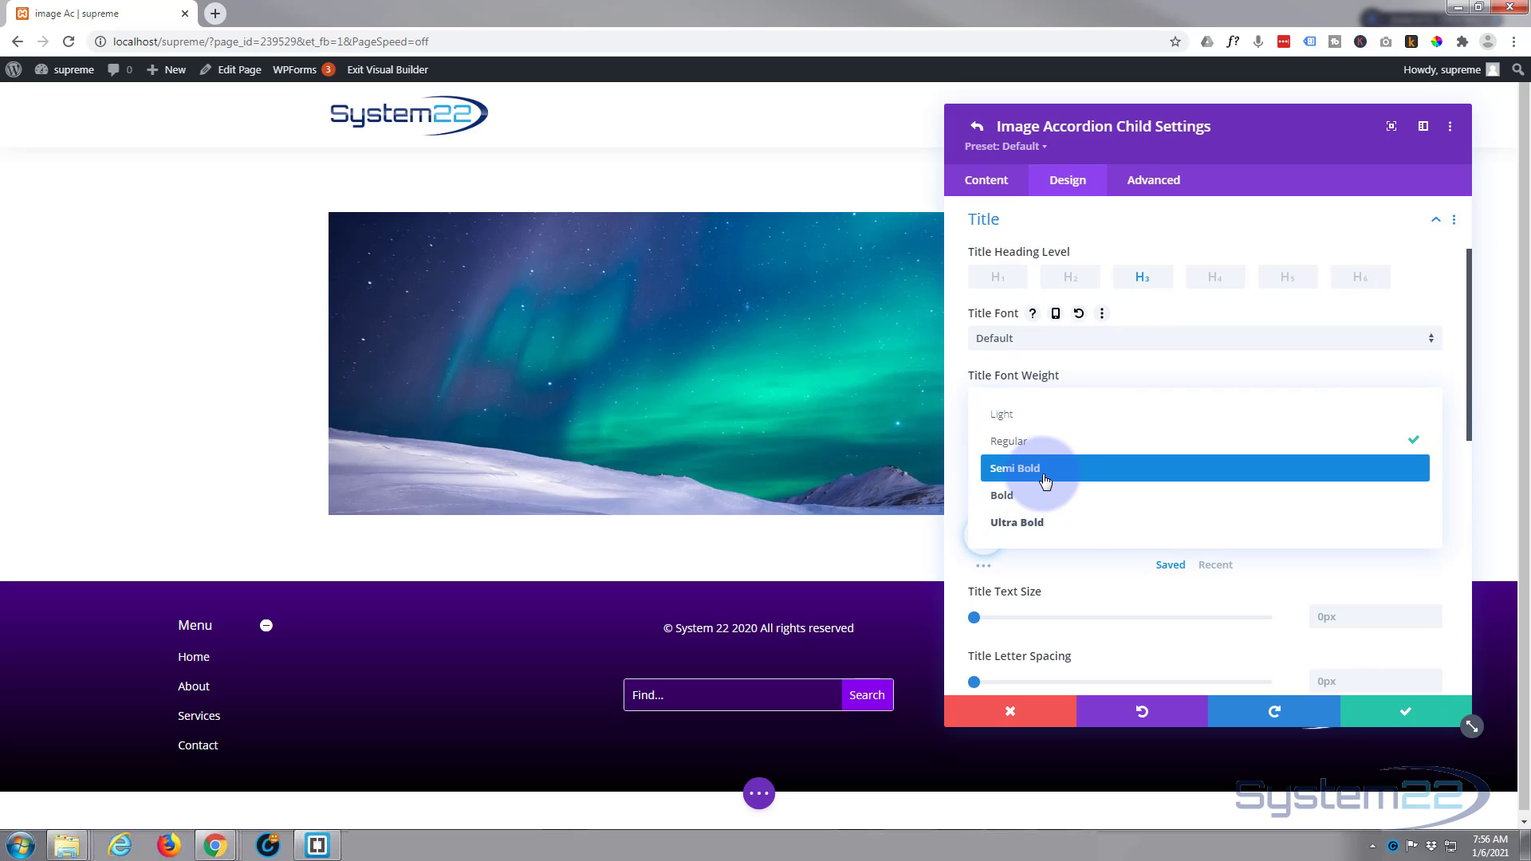
{"action": "left_click", "coordinate": [1013, 468]}
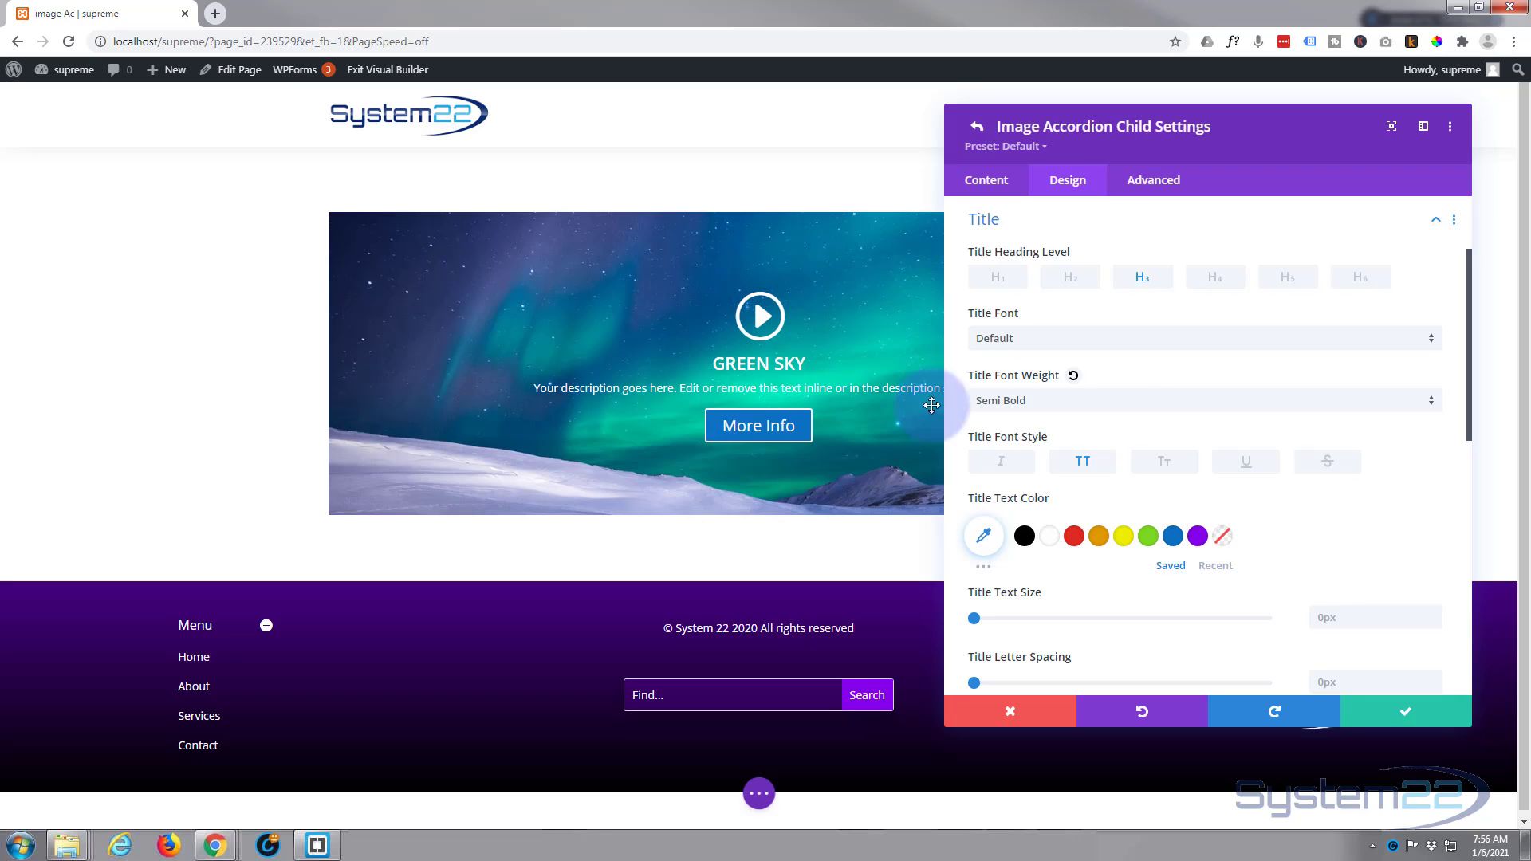
{"action": "scroll", "scroll_direction": "down", "scroll_amount": 3}
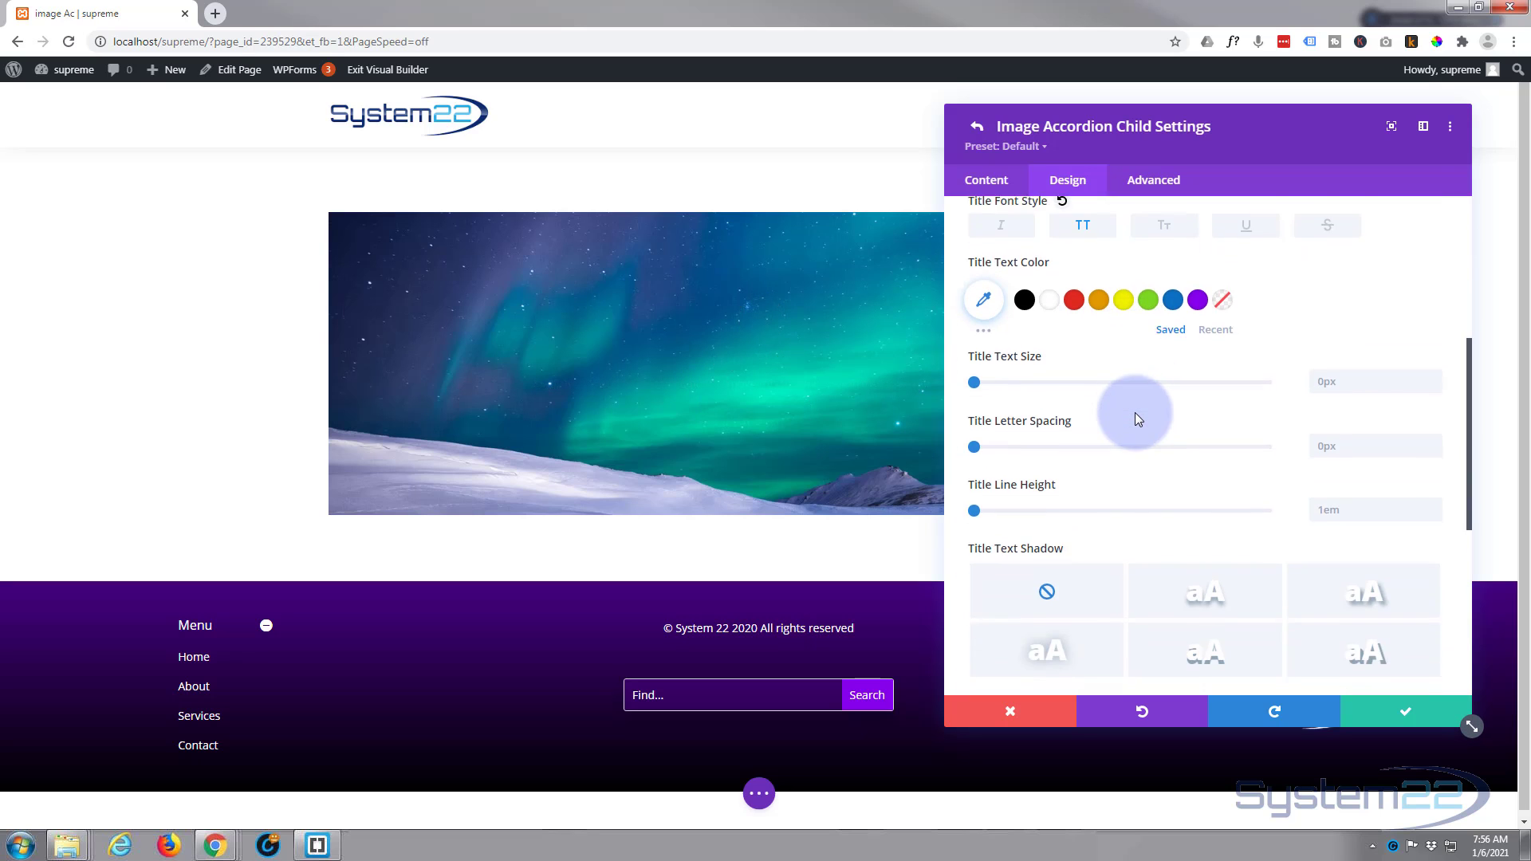
{"action": "scroll", "scroll_direction": "down", "scroll_amount": 3}
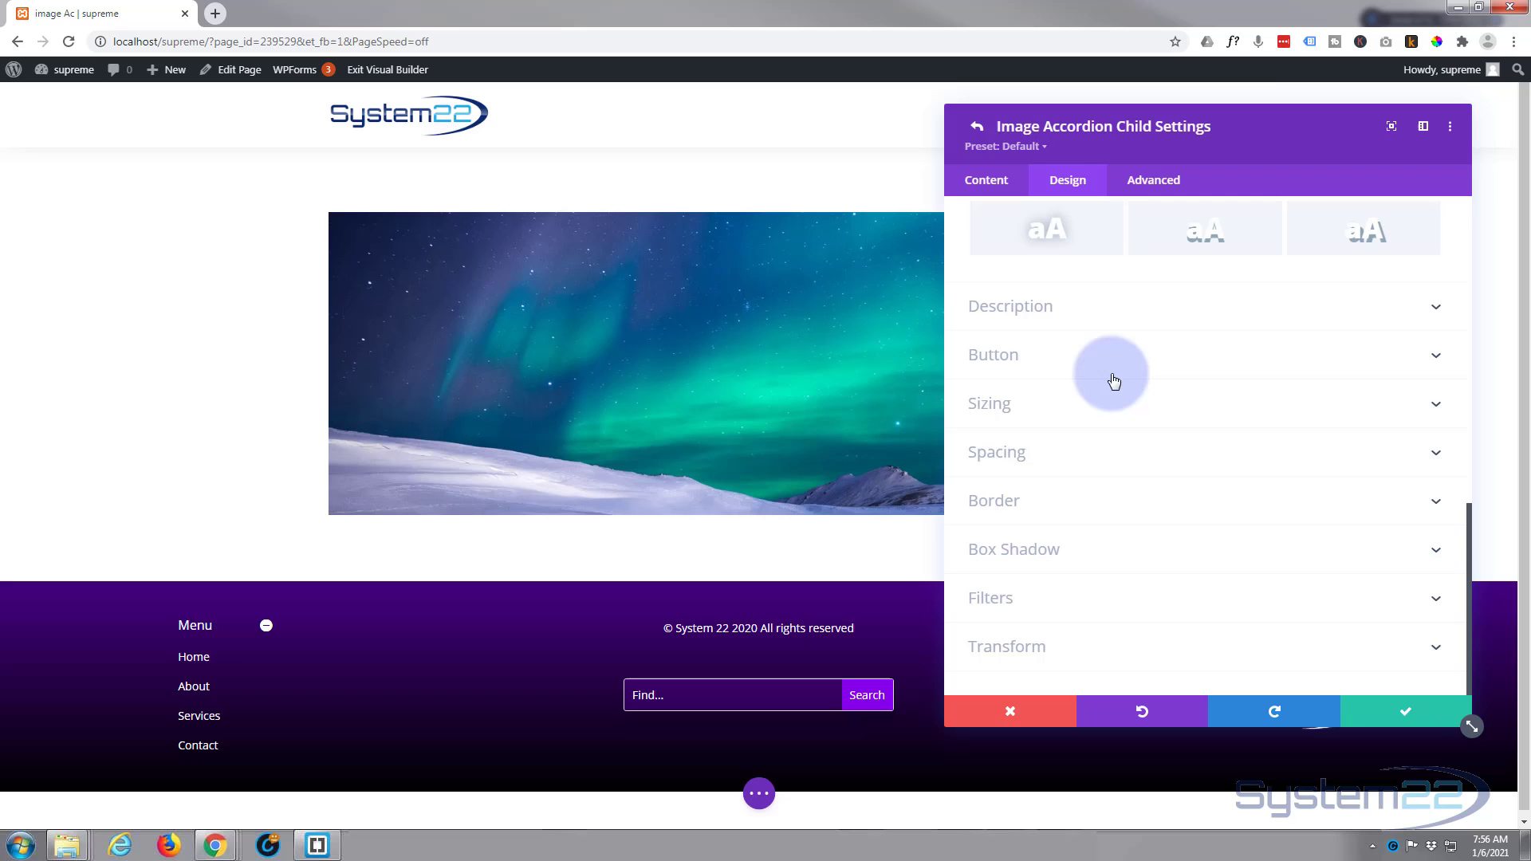
{"action": "left_click", "coordinate": [1010, 305]}
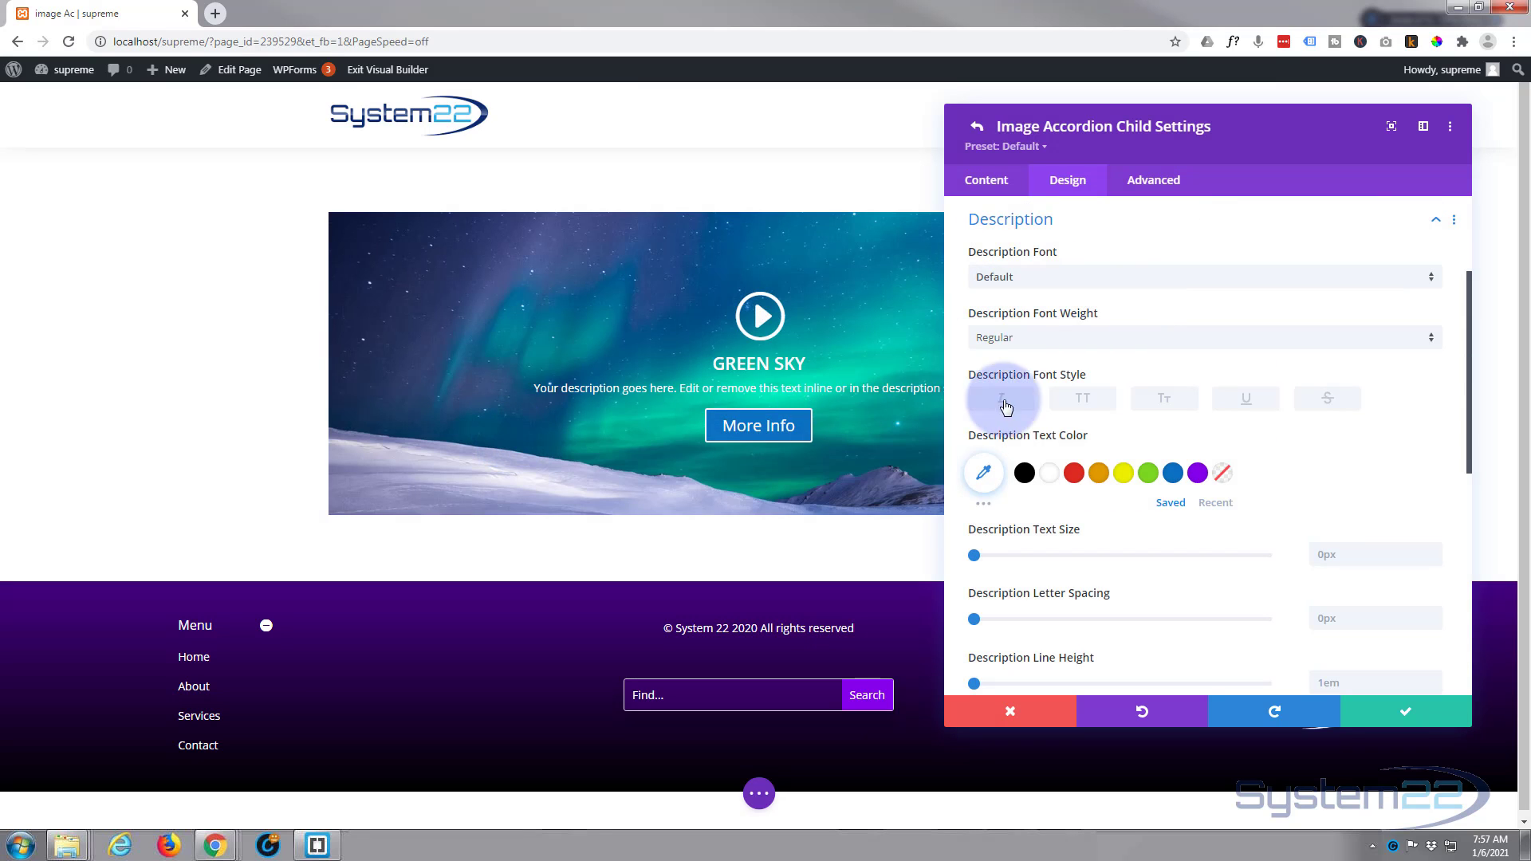
{"action": "scroll", "scroll_direction": "down", "scroll_amount": 3}
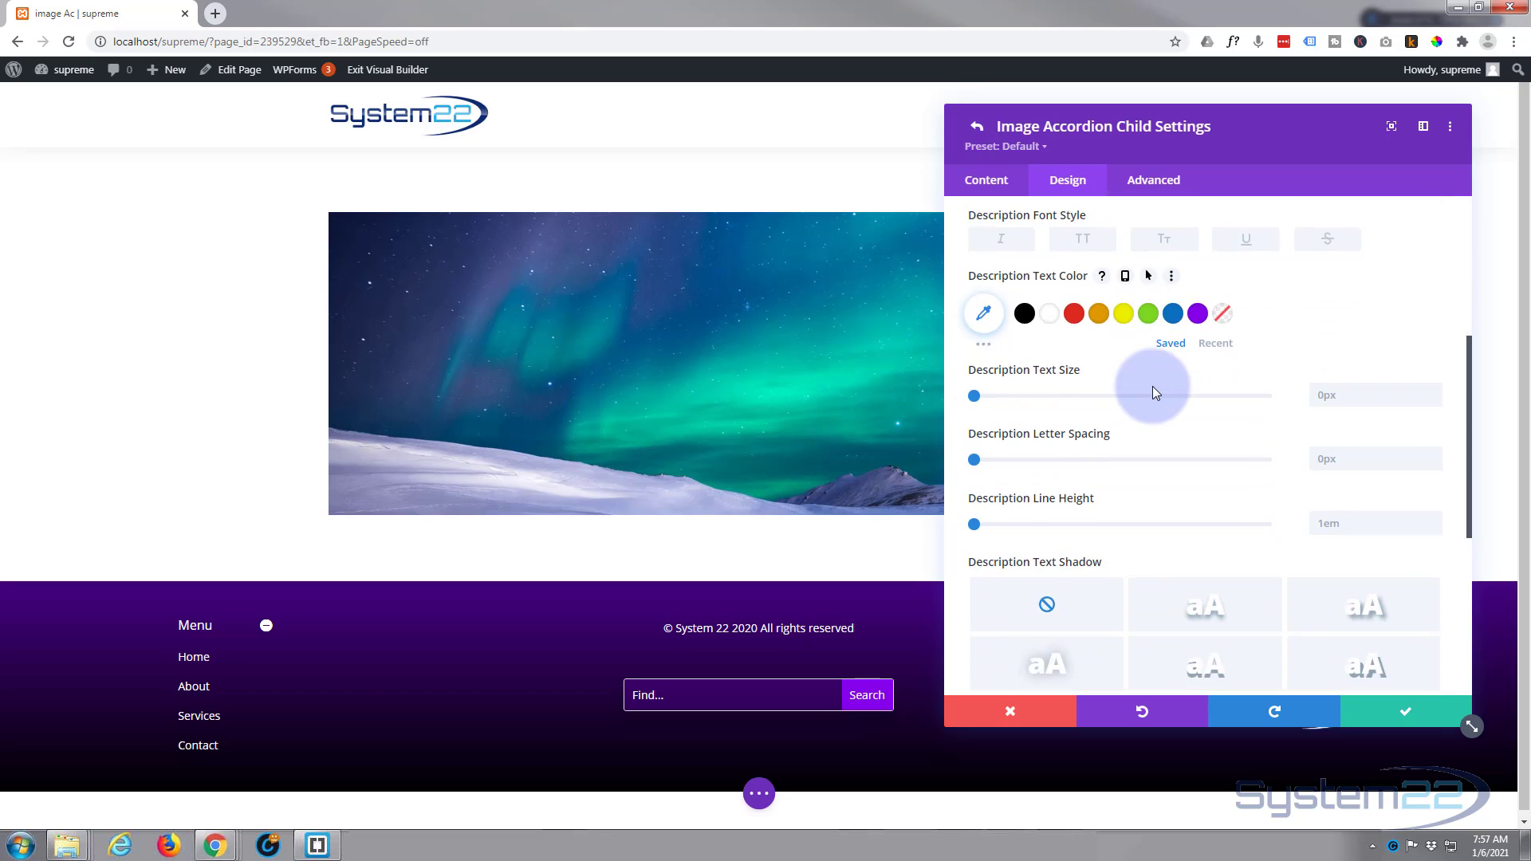
{"action": "scroll", "scroll_direction": "down", "scroll_amount": 3}
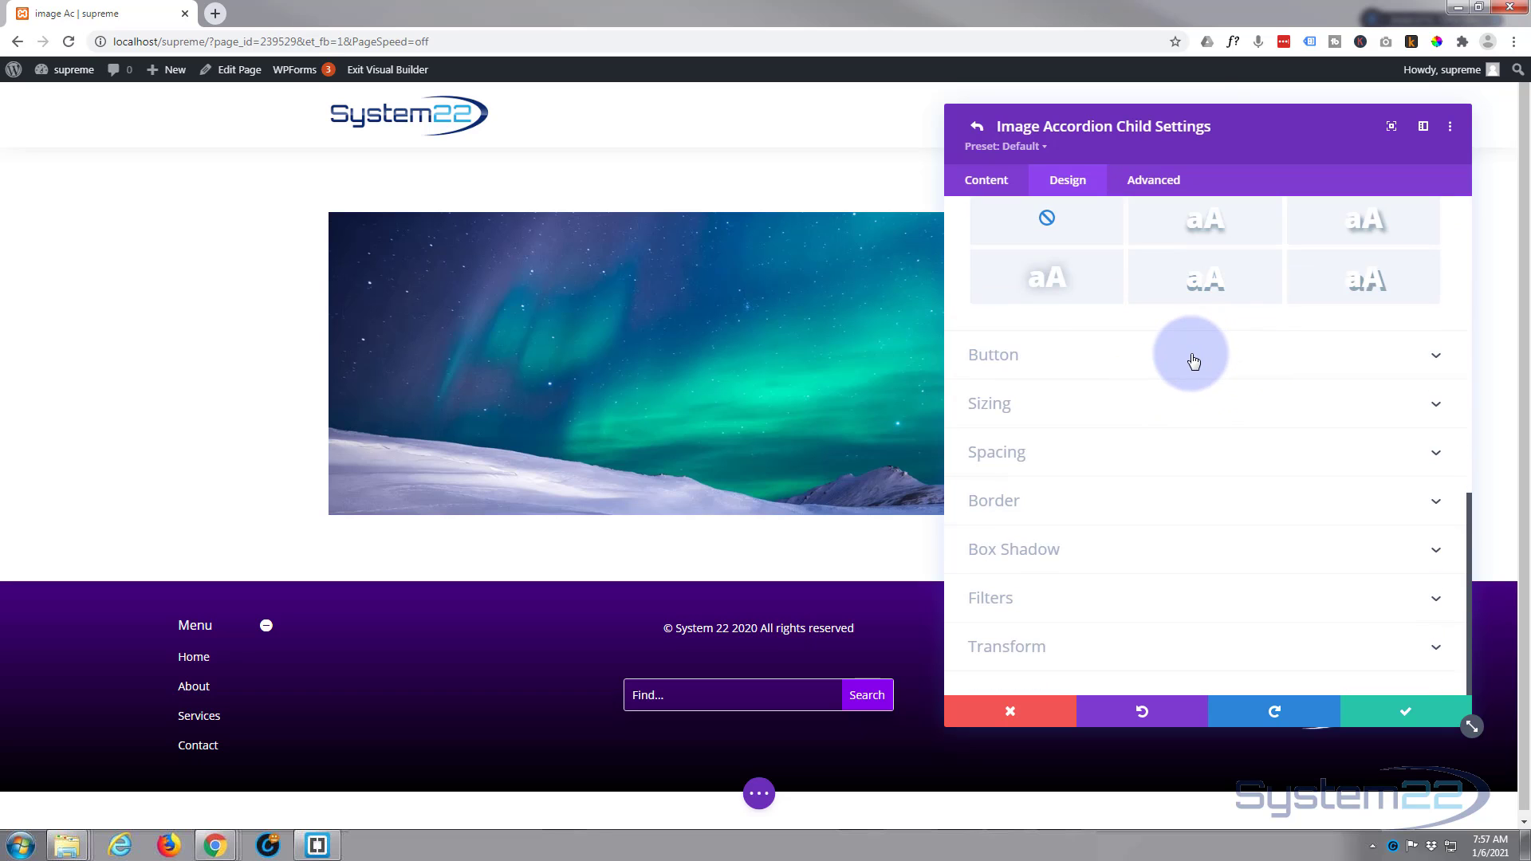
{"action": "left_click", "coordinate": [993, 354]}
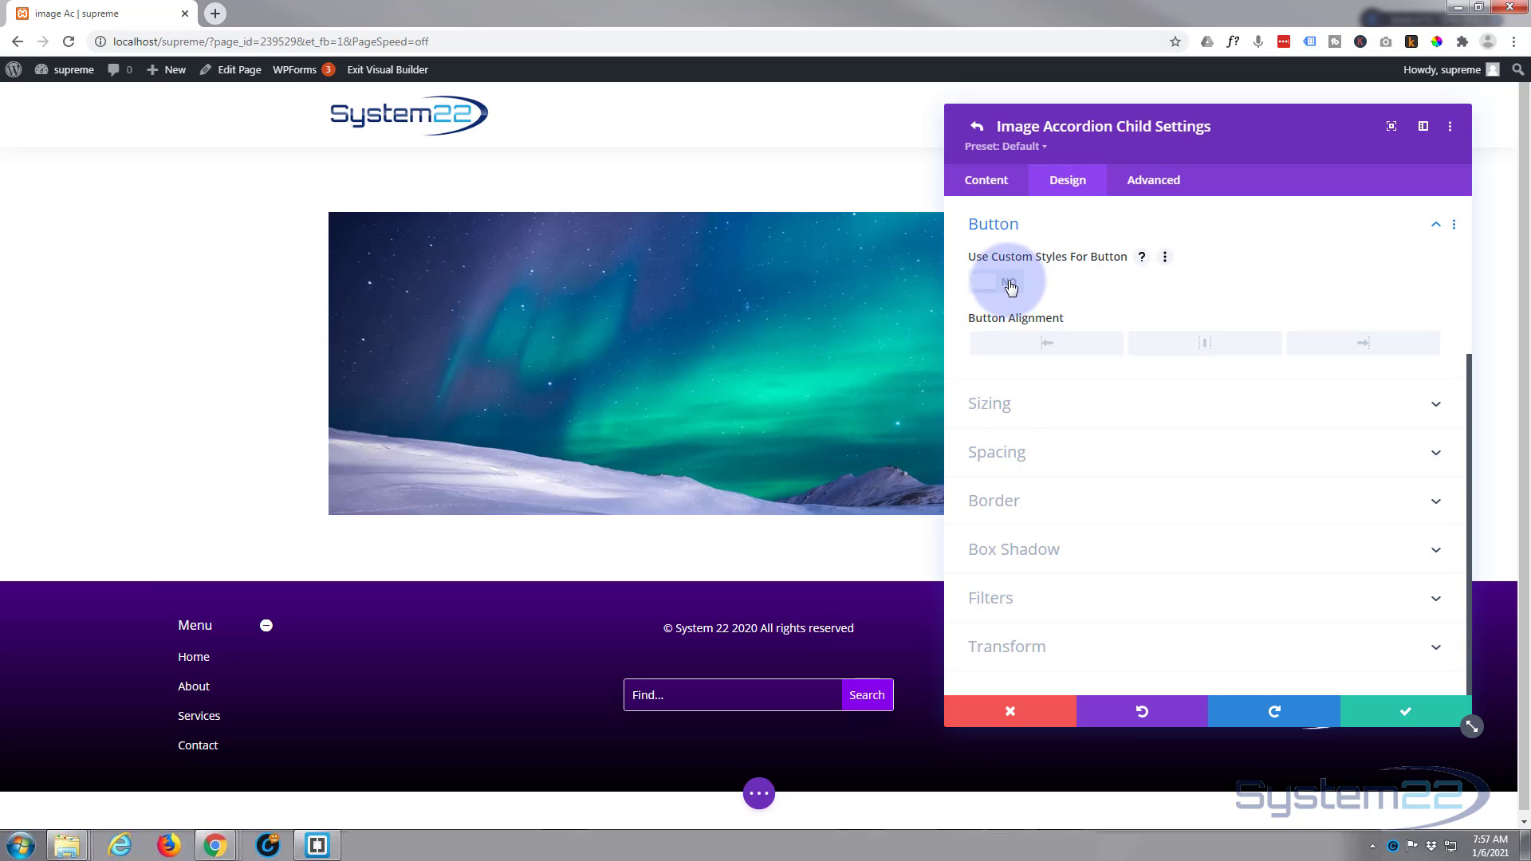
{"action": "left_click", "coordinate": [995, 281]}
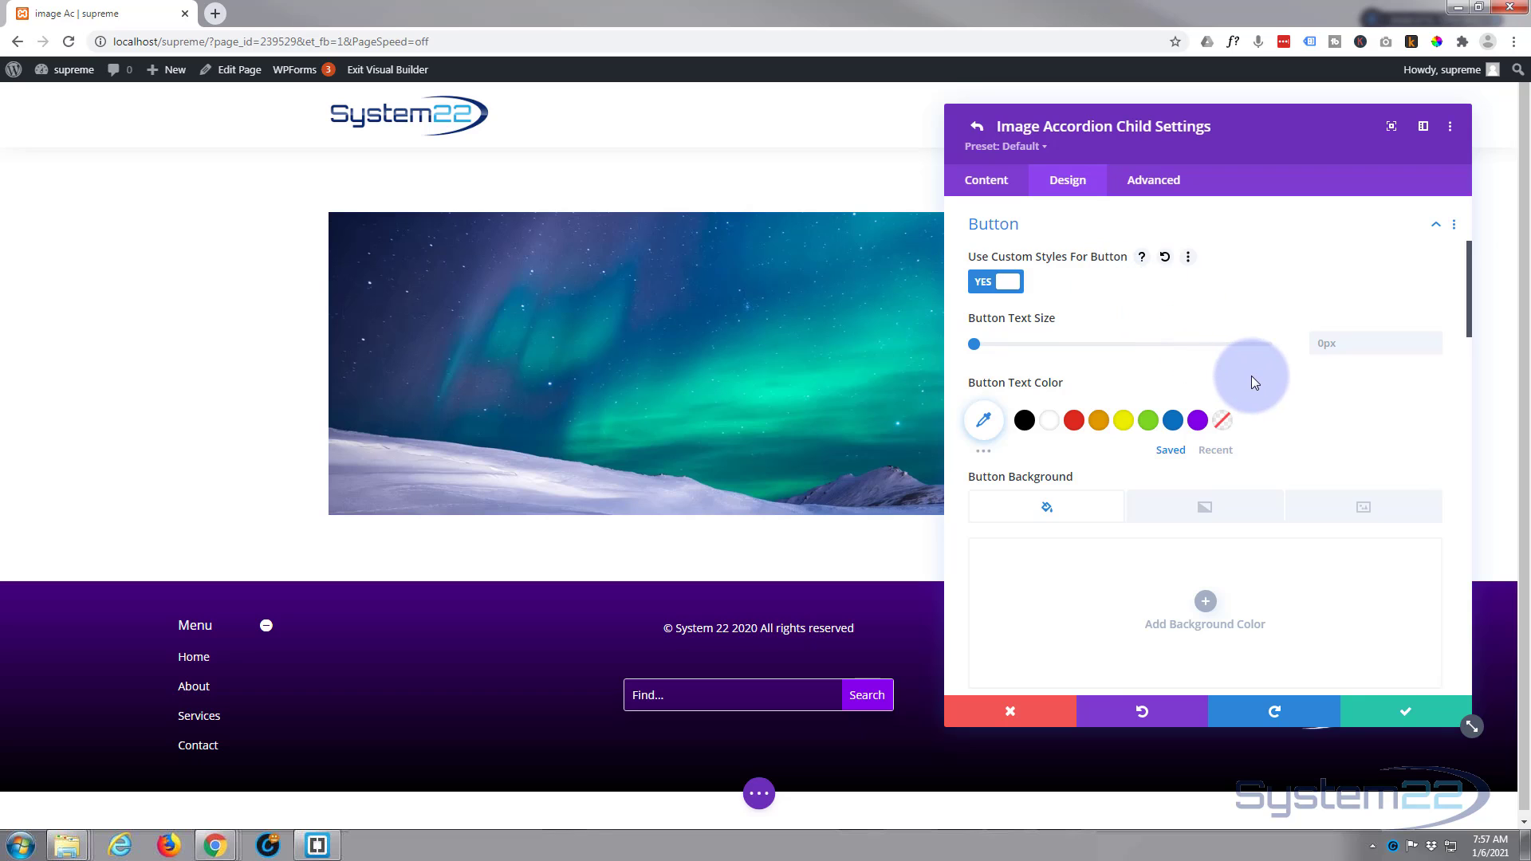
{"action": "scroll", "scroll_direction": "down", "scroll_amount": 3}
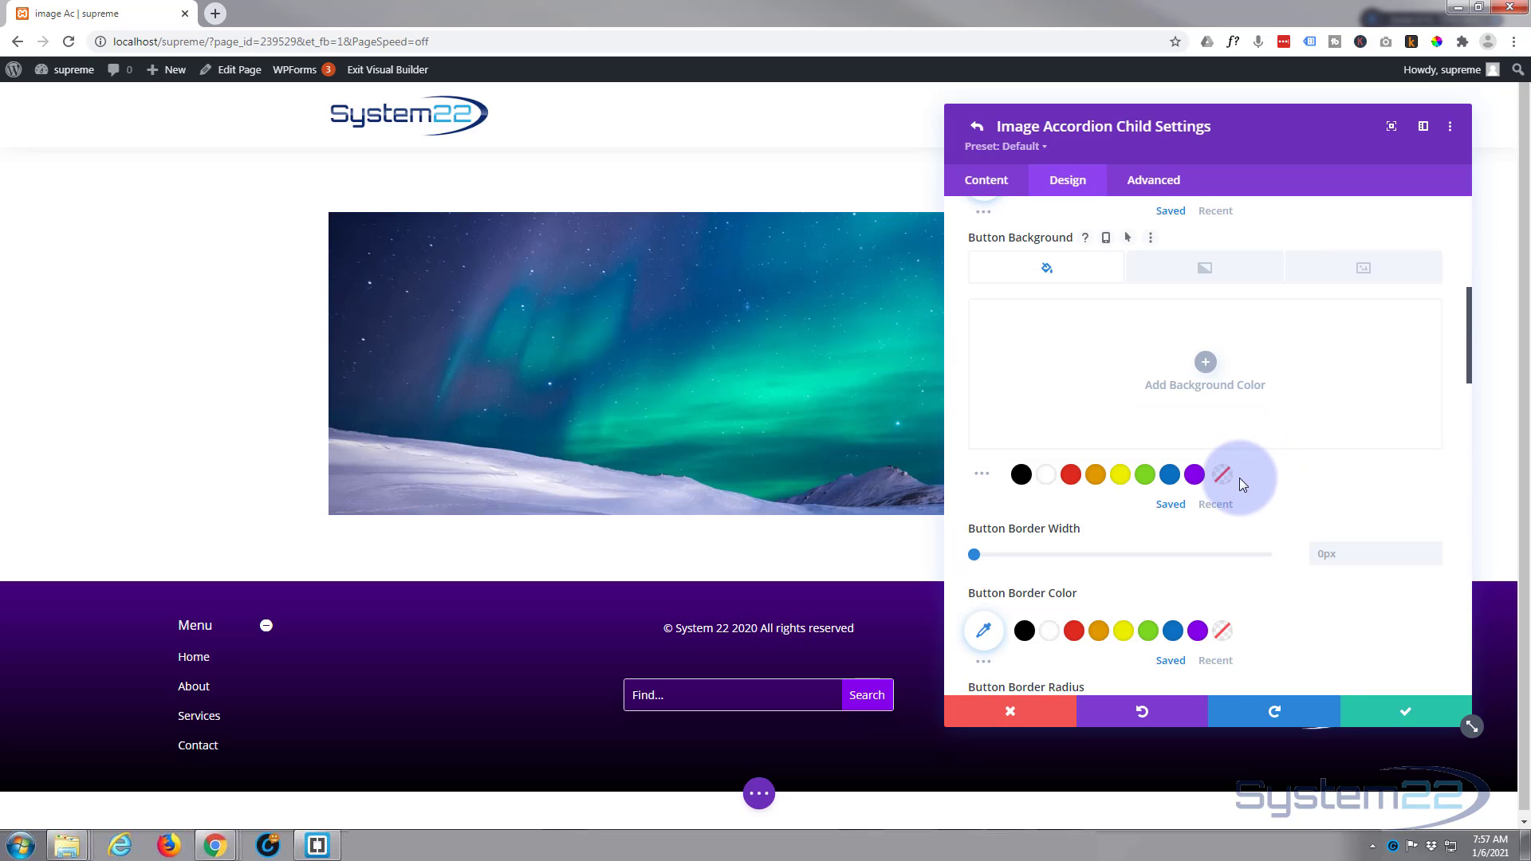
{"action": "left_click", "coordinate": [1221, 474]}
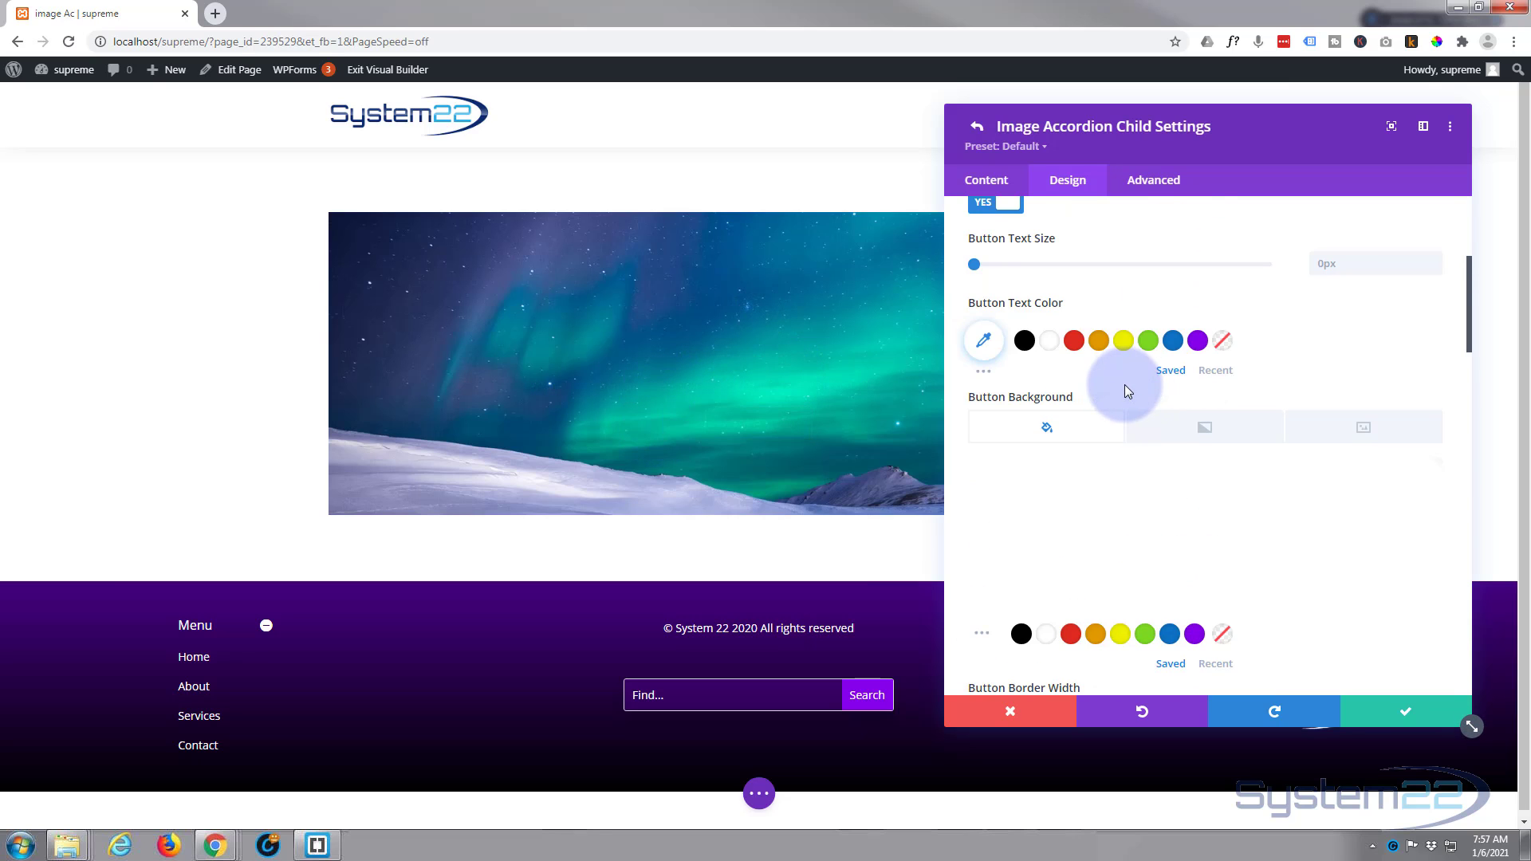
{"action": "scroll", "scroll_direction": "down", "scroll_amount": 3}
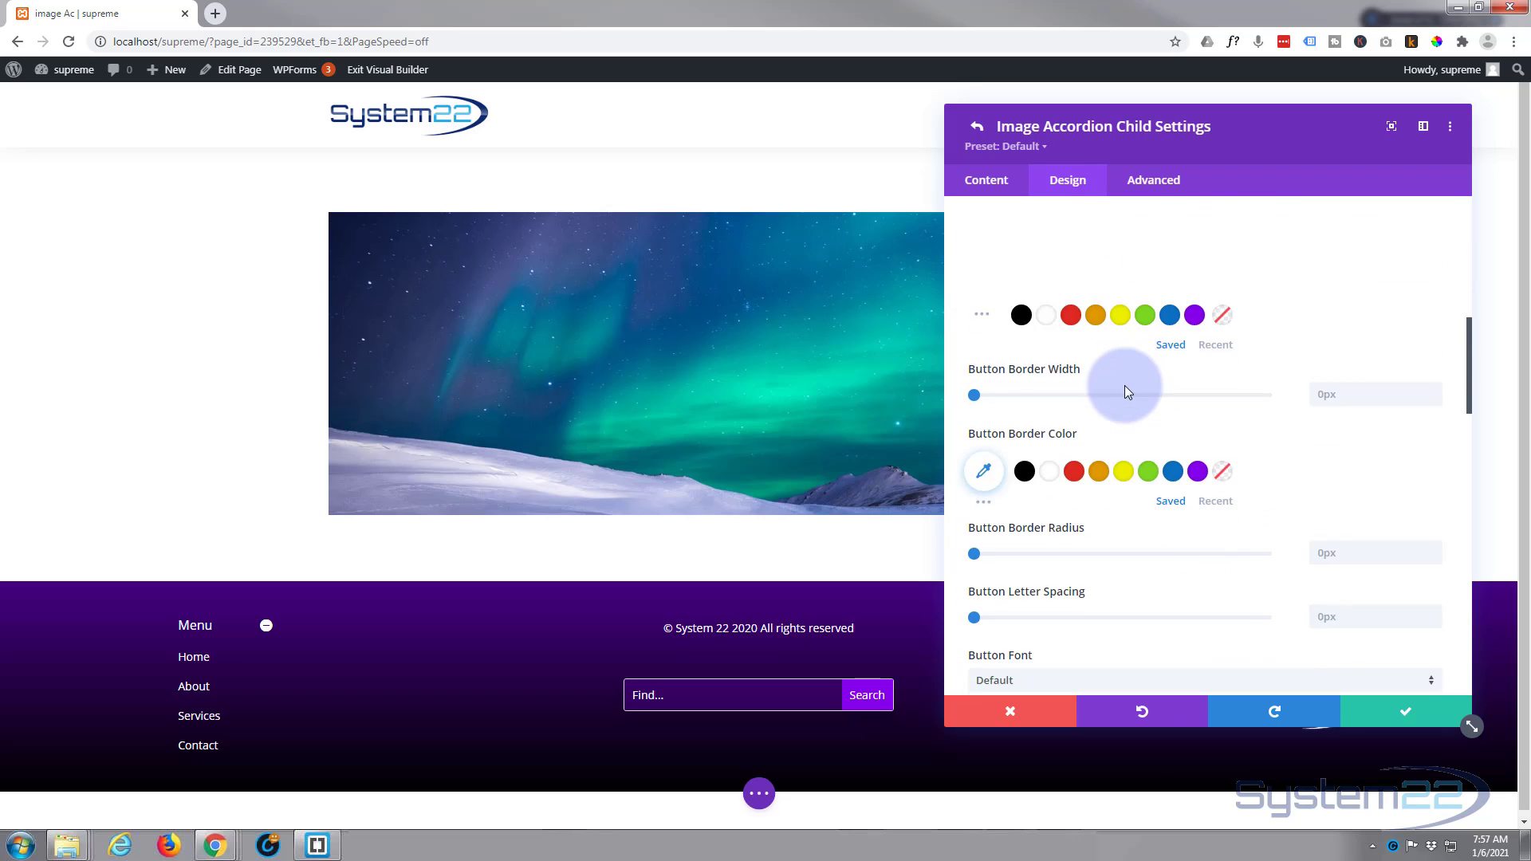
{"action": "scroll", "scroll_direction": "down", "scroll_amount": 3}
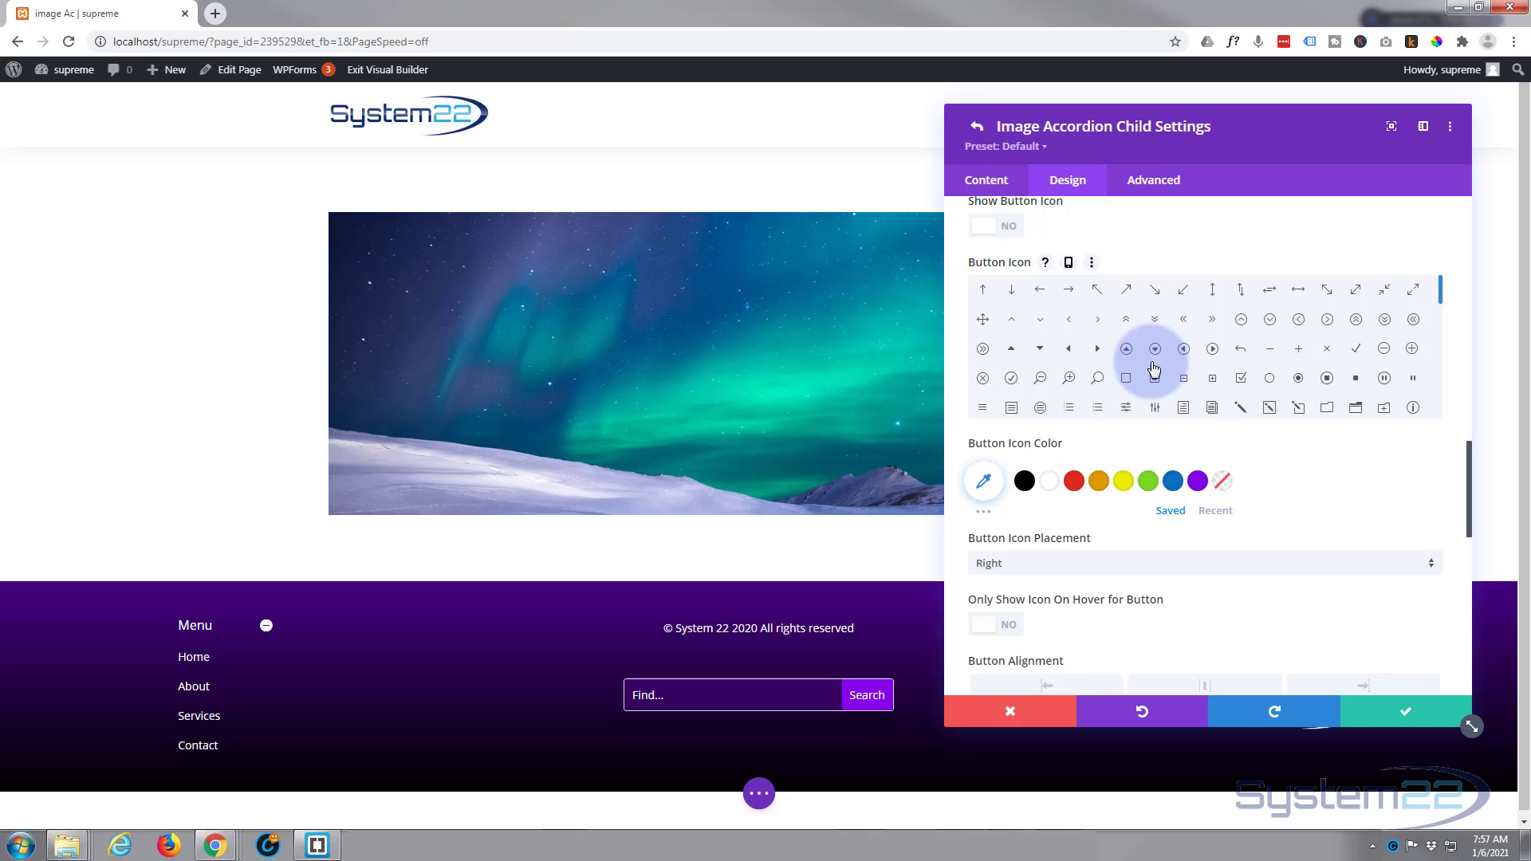
{"action": "scroll", "scroll_direction": "down", "scroll_amount": 3}
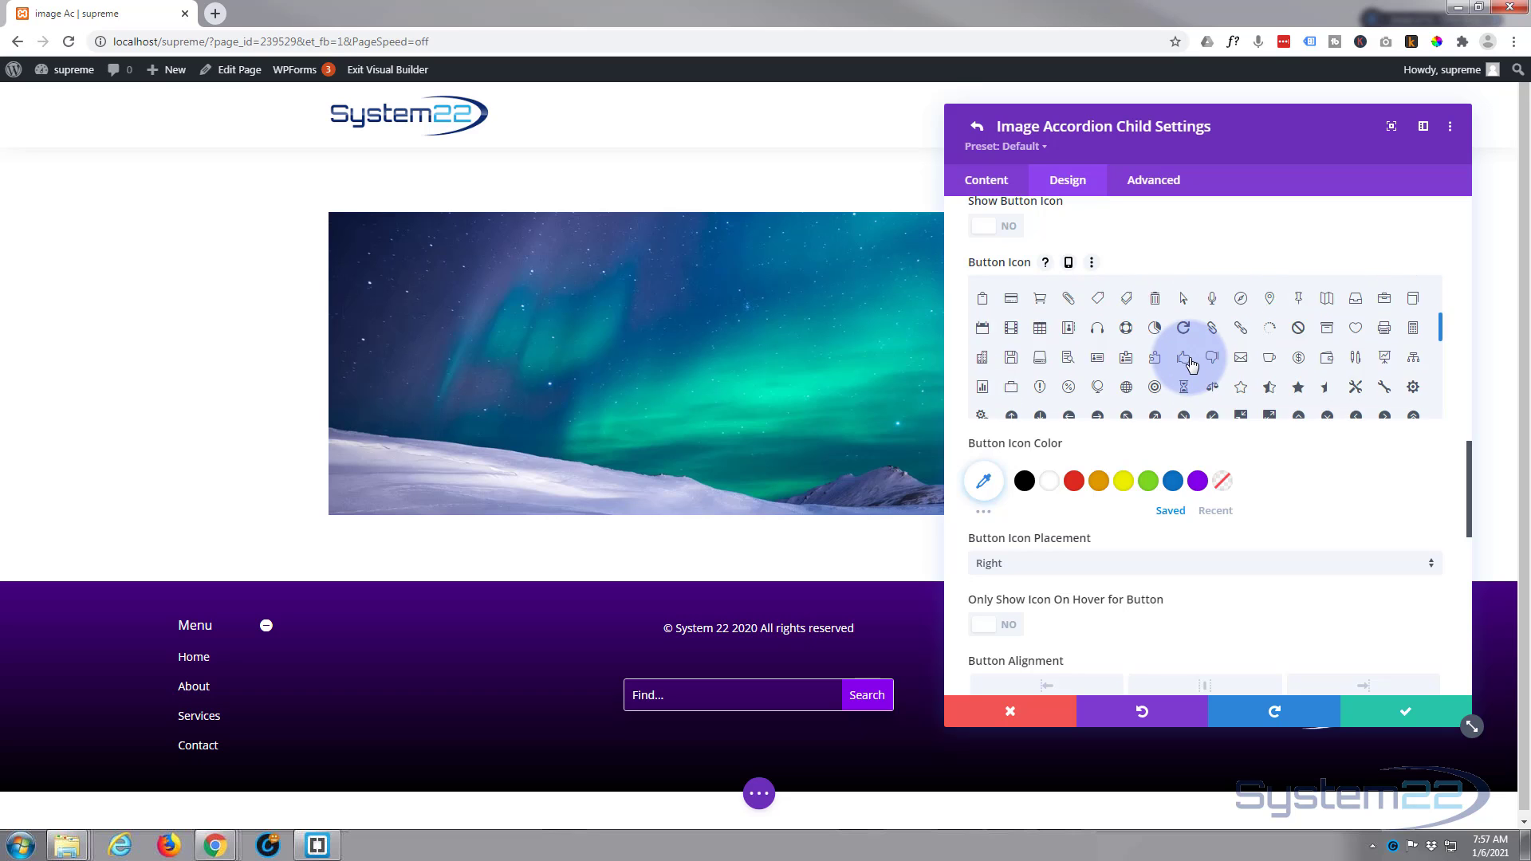
{"action": "scroll", "scroll_direction": "down", "scroll_amount": 3}
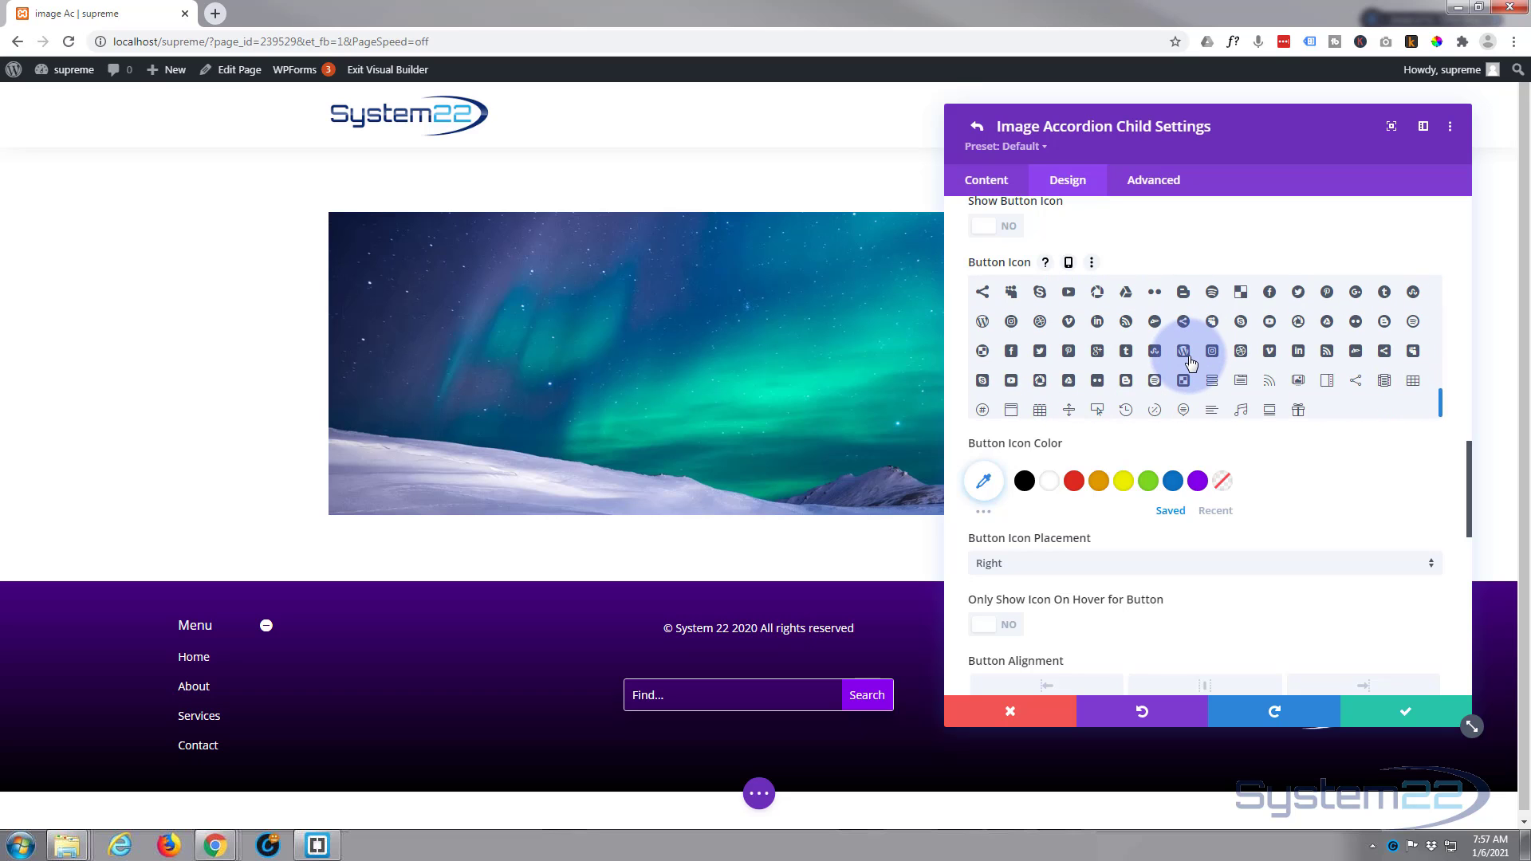
{"action": "scroll", "scroll_direction": "down", "scroll_amount": 3}
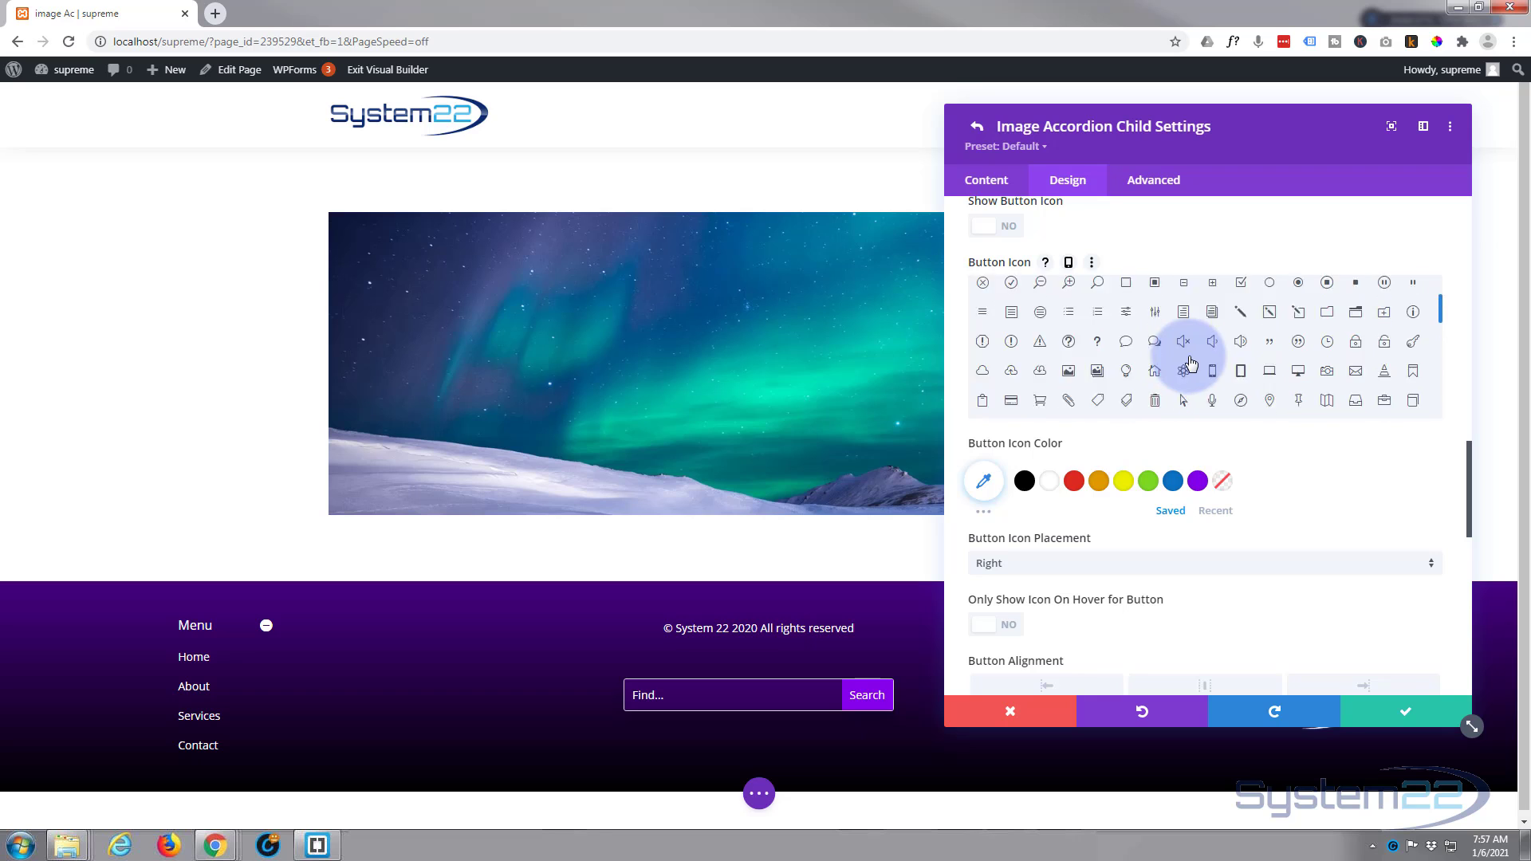
{"action": "scroll", "scroll_direction": "down", "scroll_amount": 3}
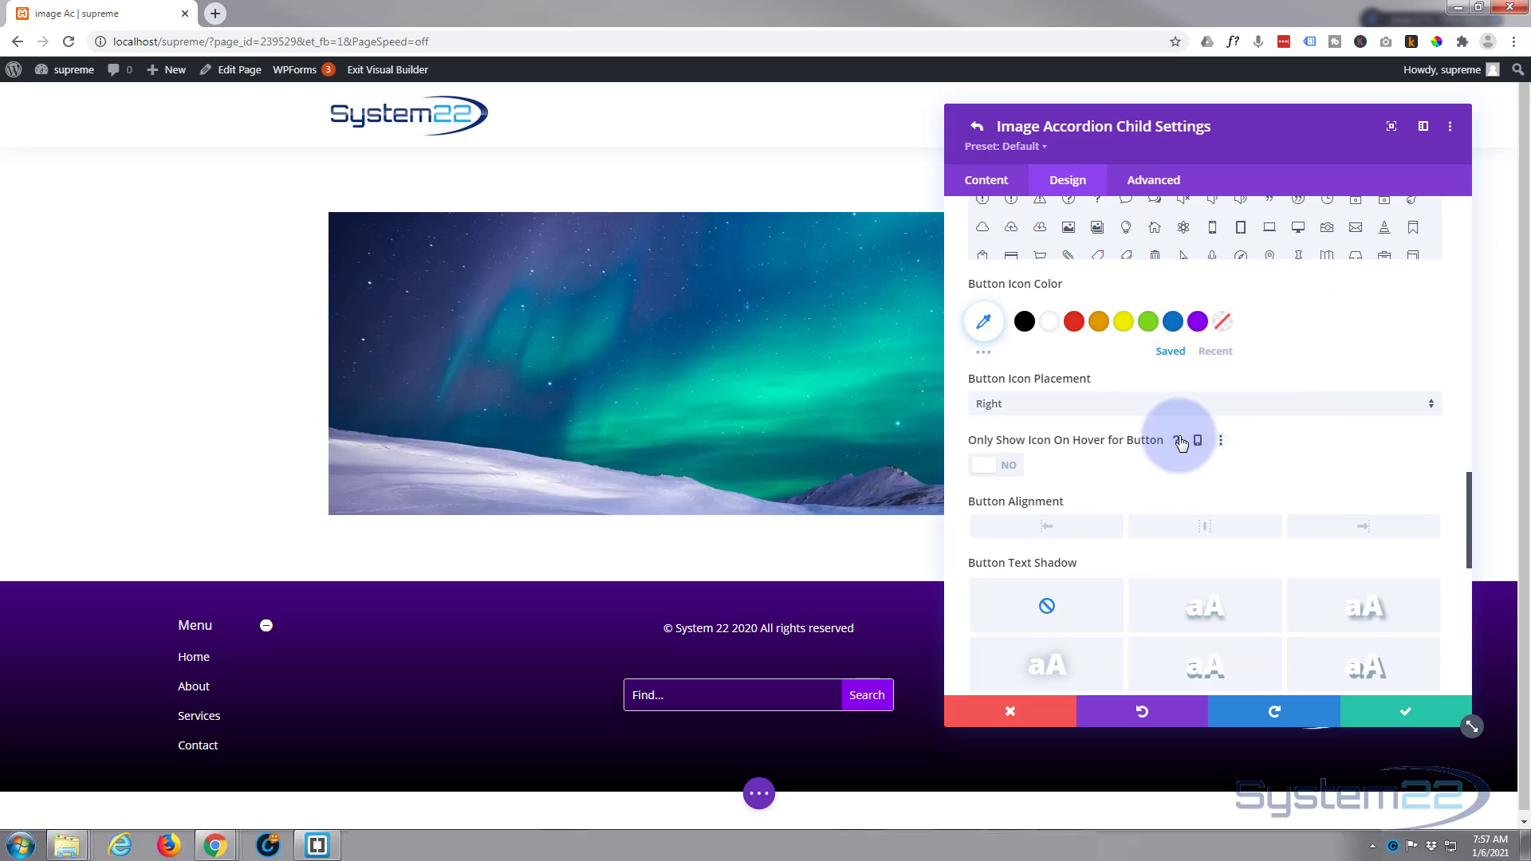
{"action": "left_click", "coordinate": [1201, 404]}
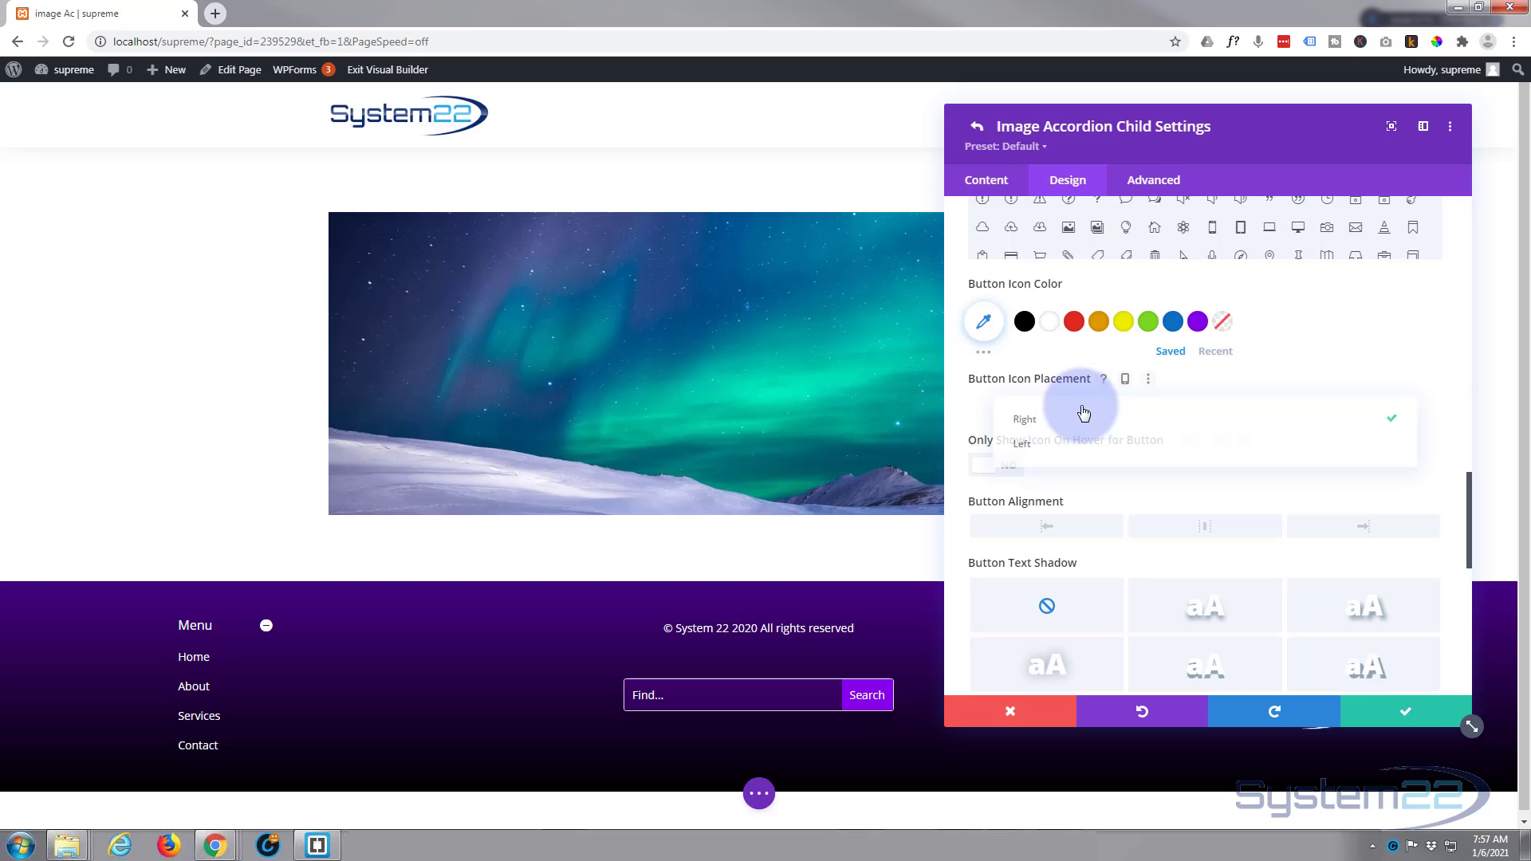
{"action": "left_click", "coordinate": [1021, 443]}
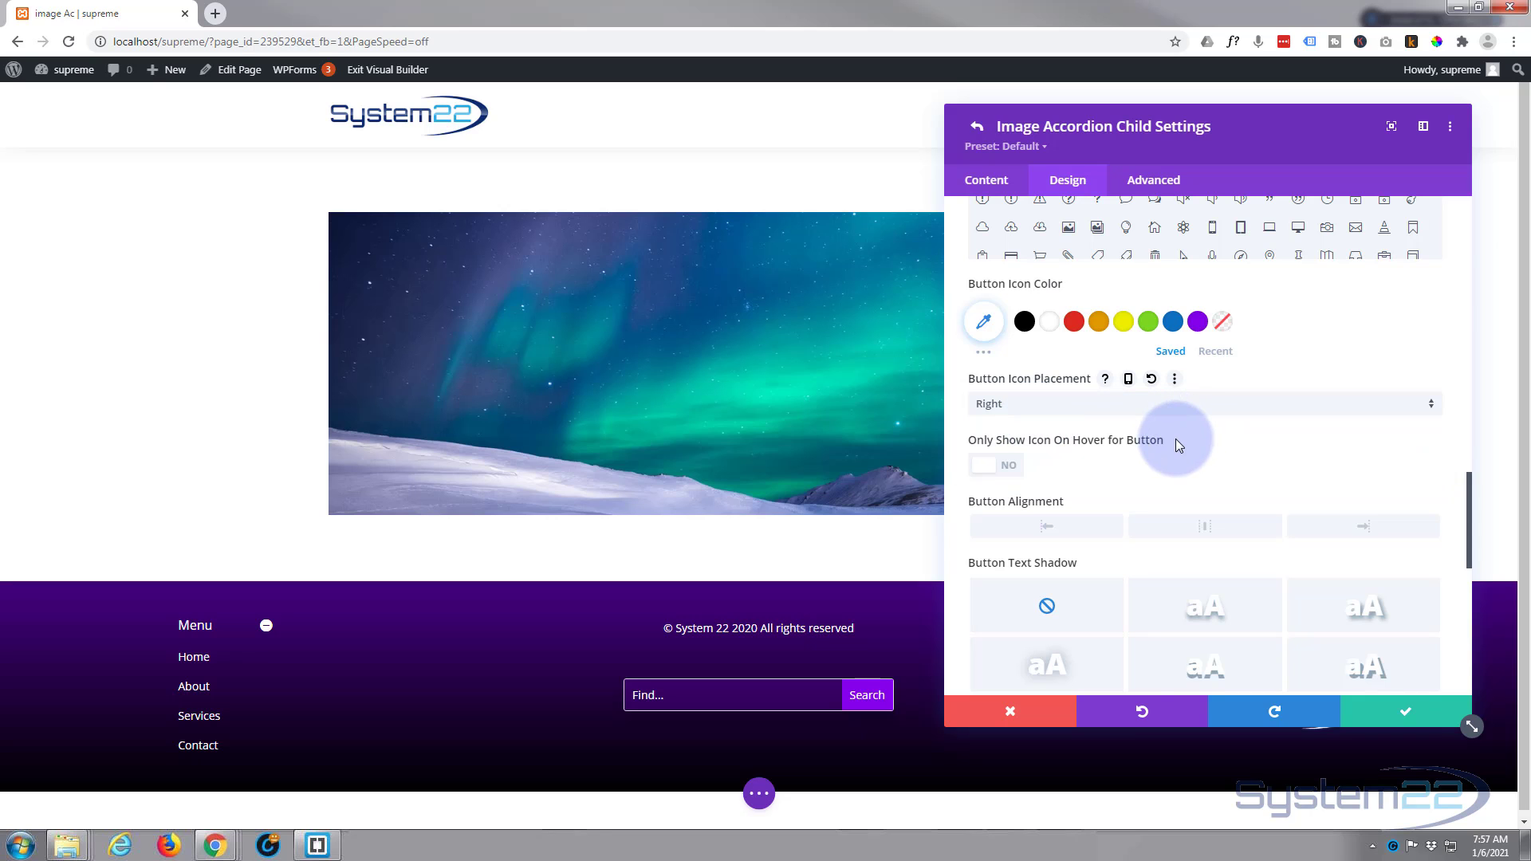
{"action": "scroll", "scroll_direction": "down", "scroll_amount": 3}
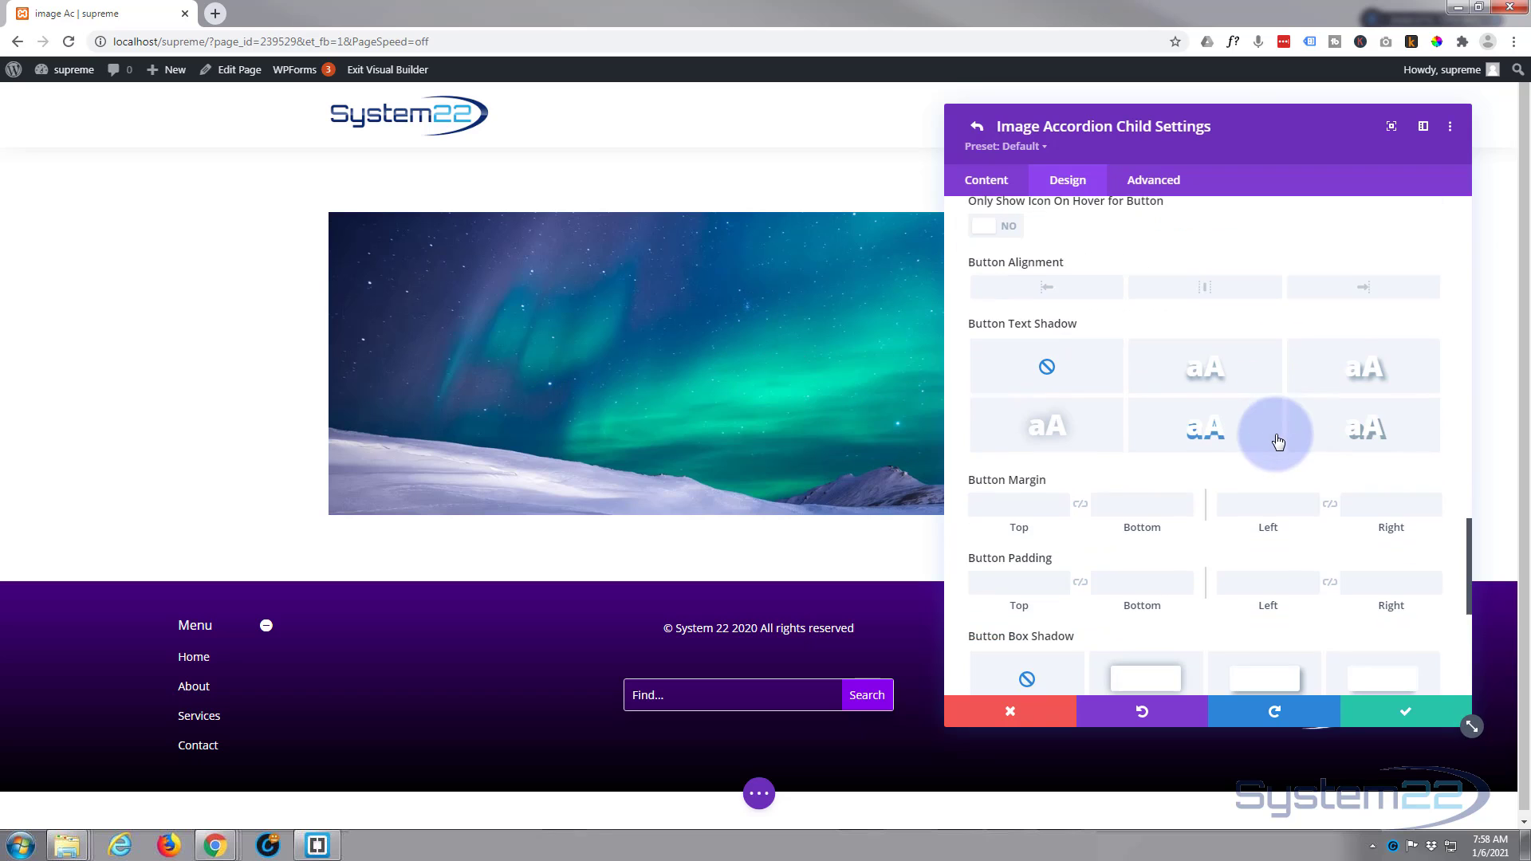
{"action": "scroll", "scroll_direction": "down", "scroll_amount": 3}
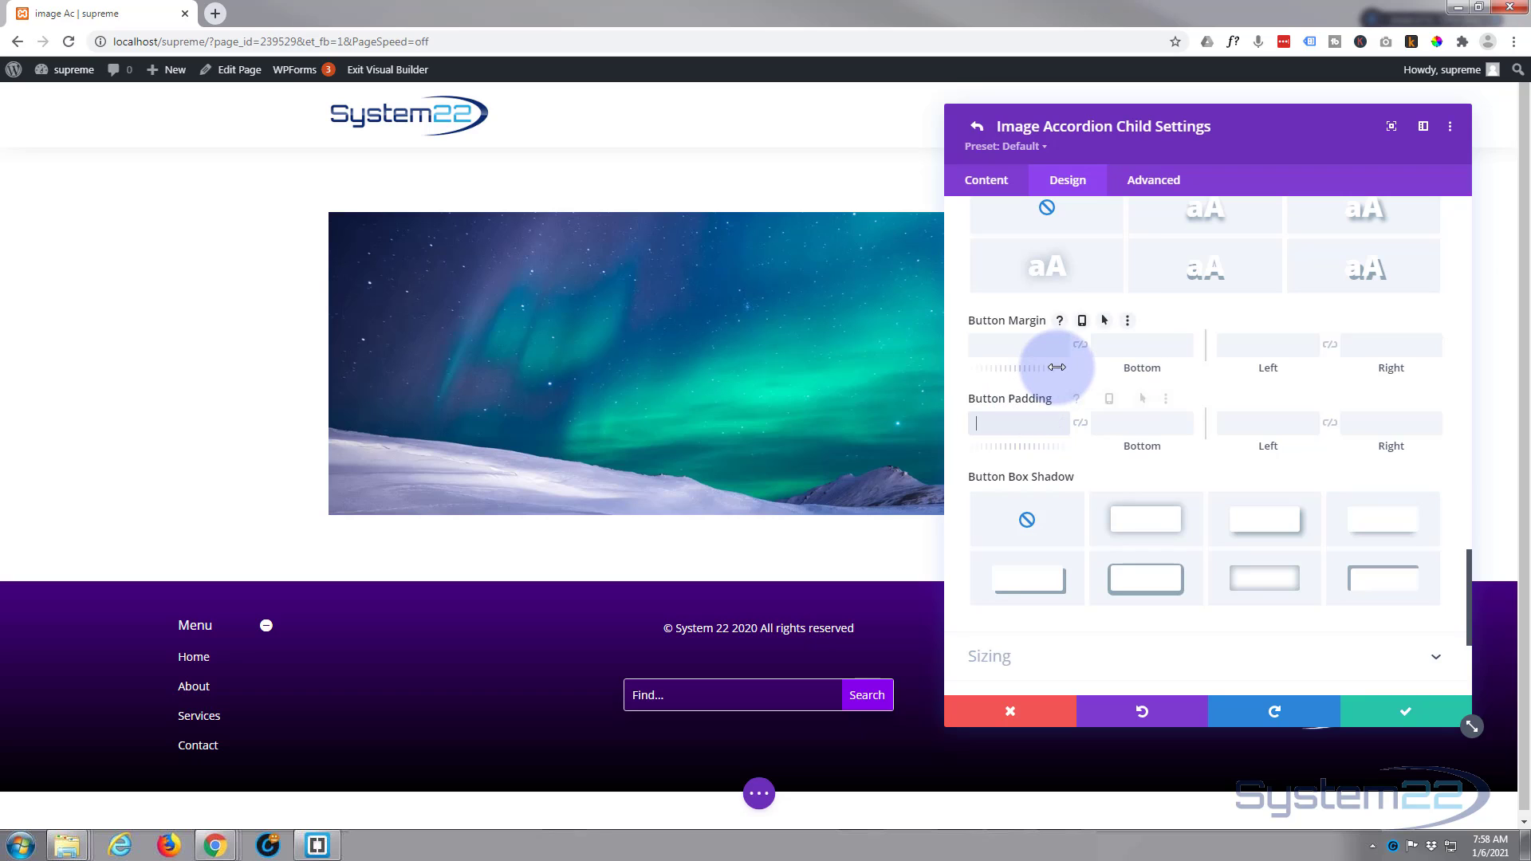
{"action": "type", "text": "20px"}
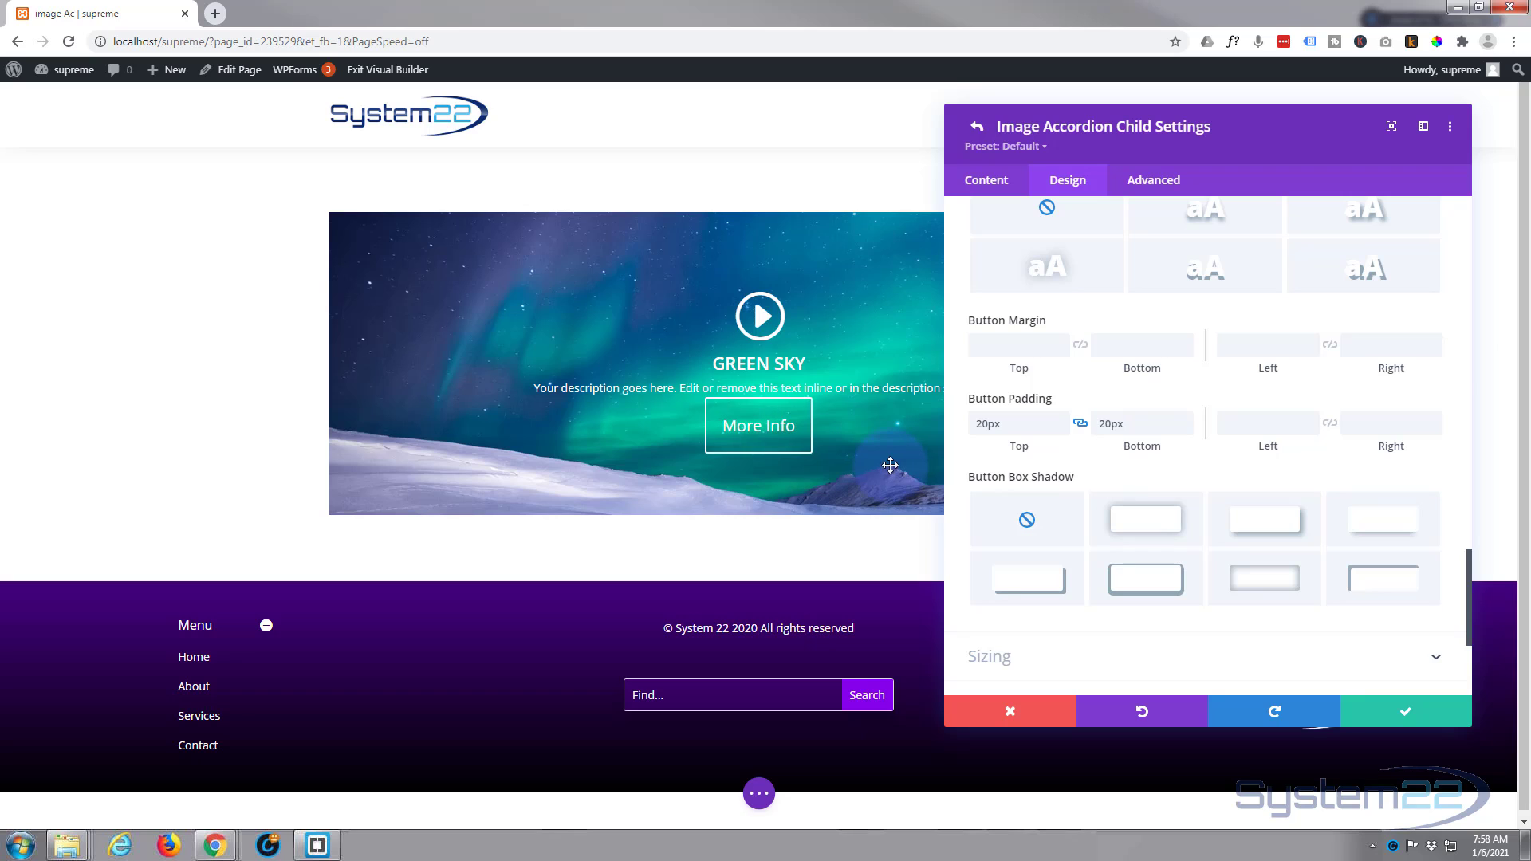
{"action": "left_click", "coordinate": [1016, 423]}
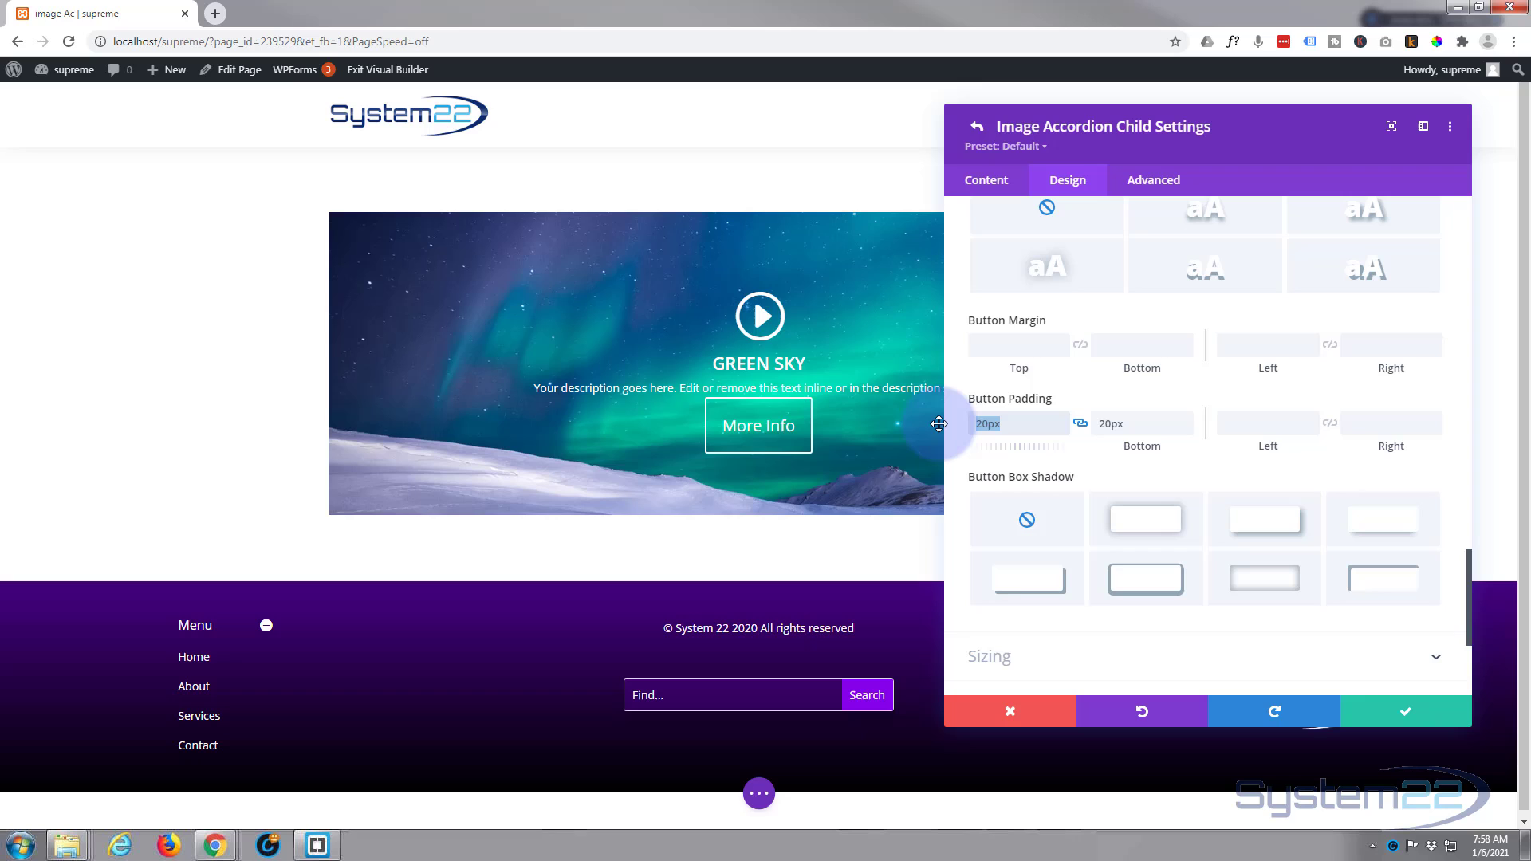
{"action": "left_click", "coordinate": [1019, 423]}
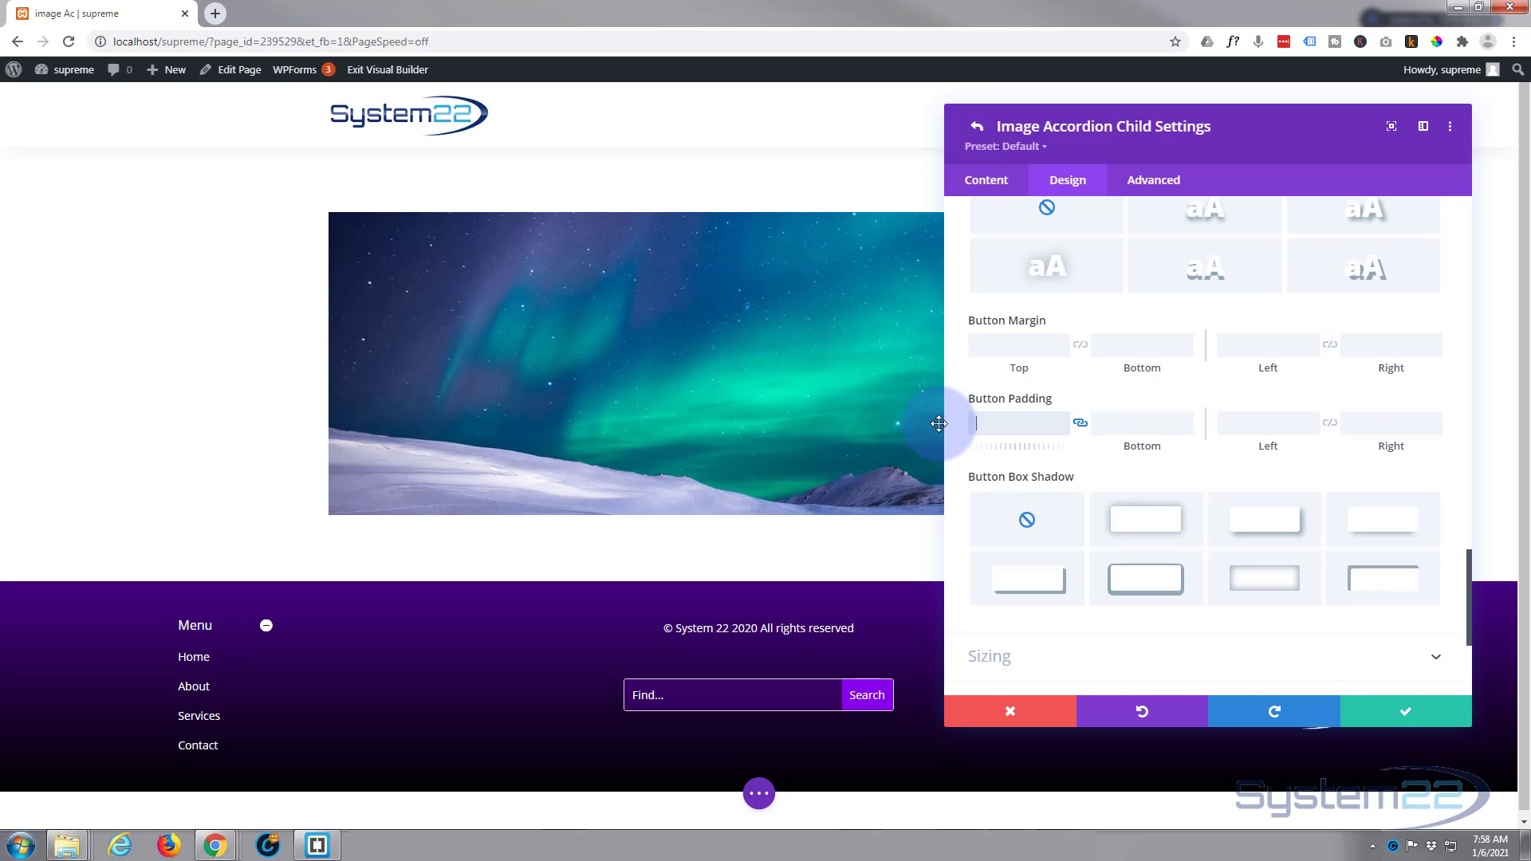
{"action": "scroll", "scroll_direction": "down", "scroll_amount": 3}
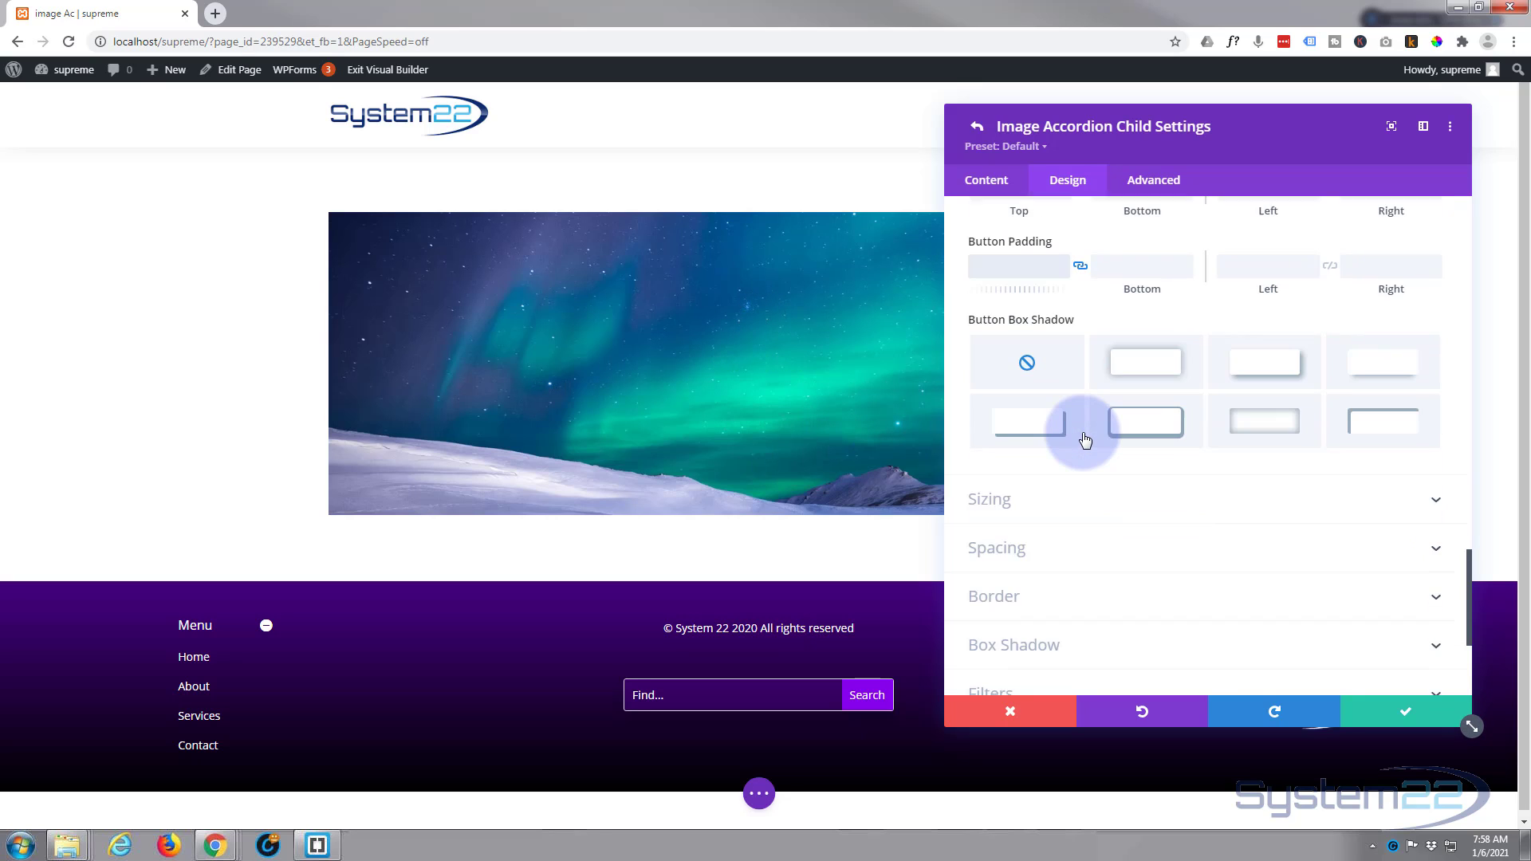
{"action": "scroll", "scroll_direction": "down", "scroll_amount": 3}
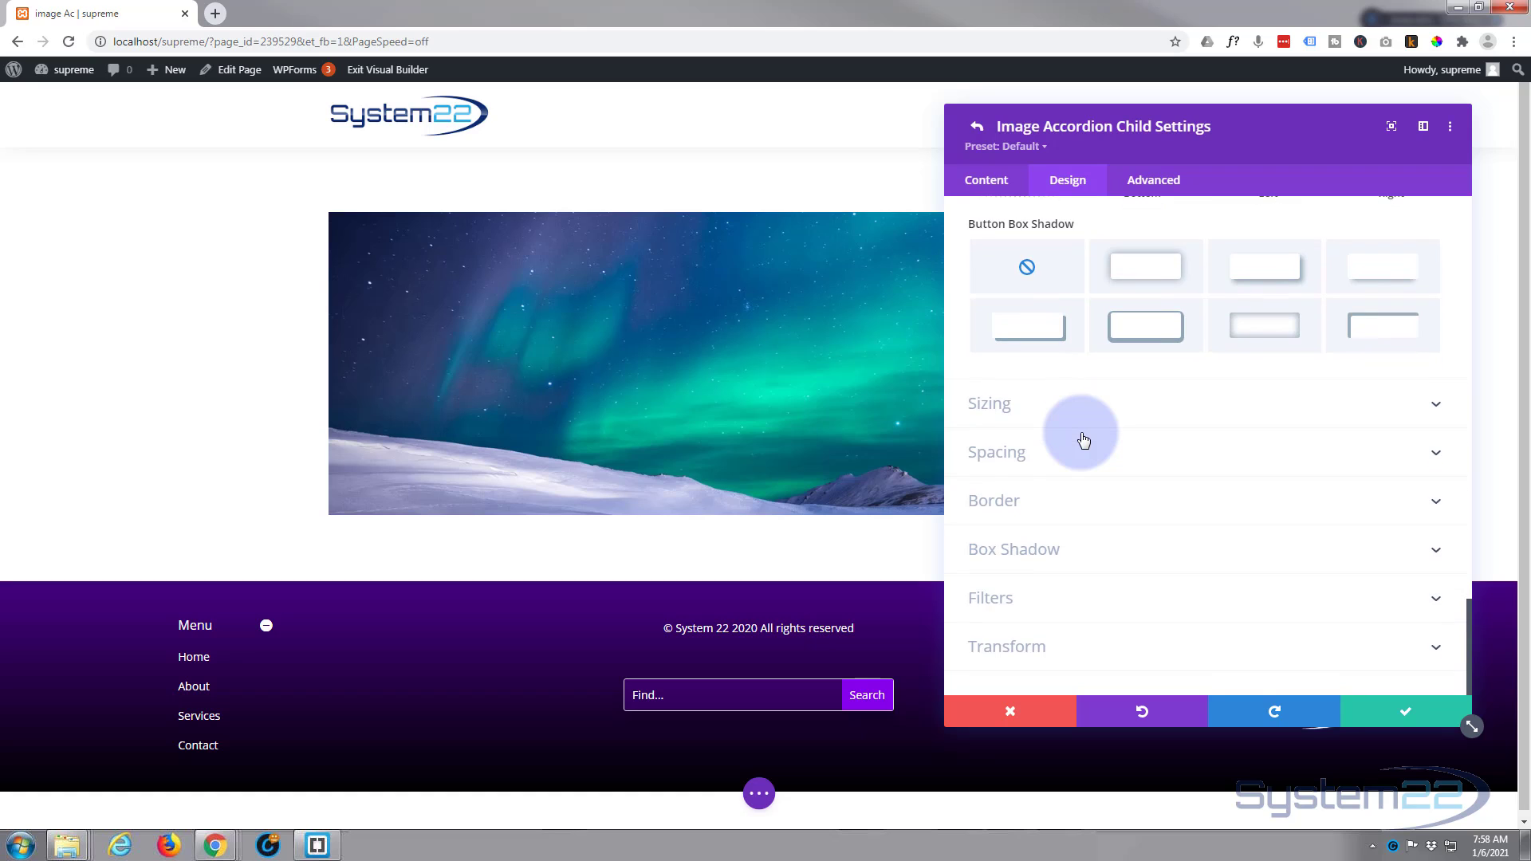
{"action": "mouse_move", "coordinate": [1350, 688]}
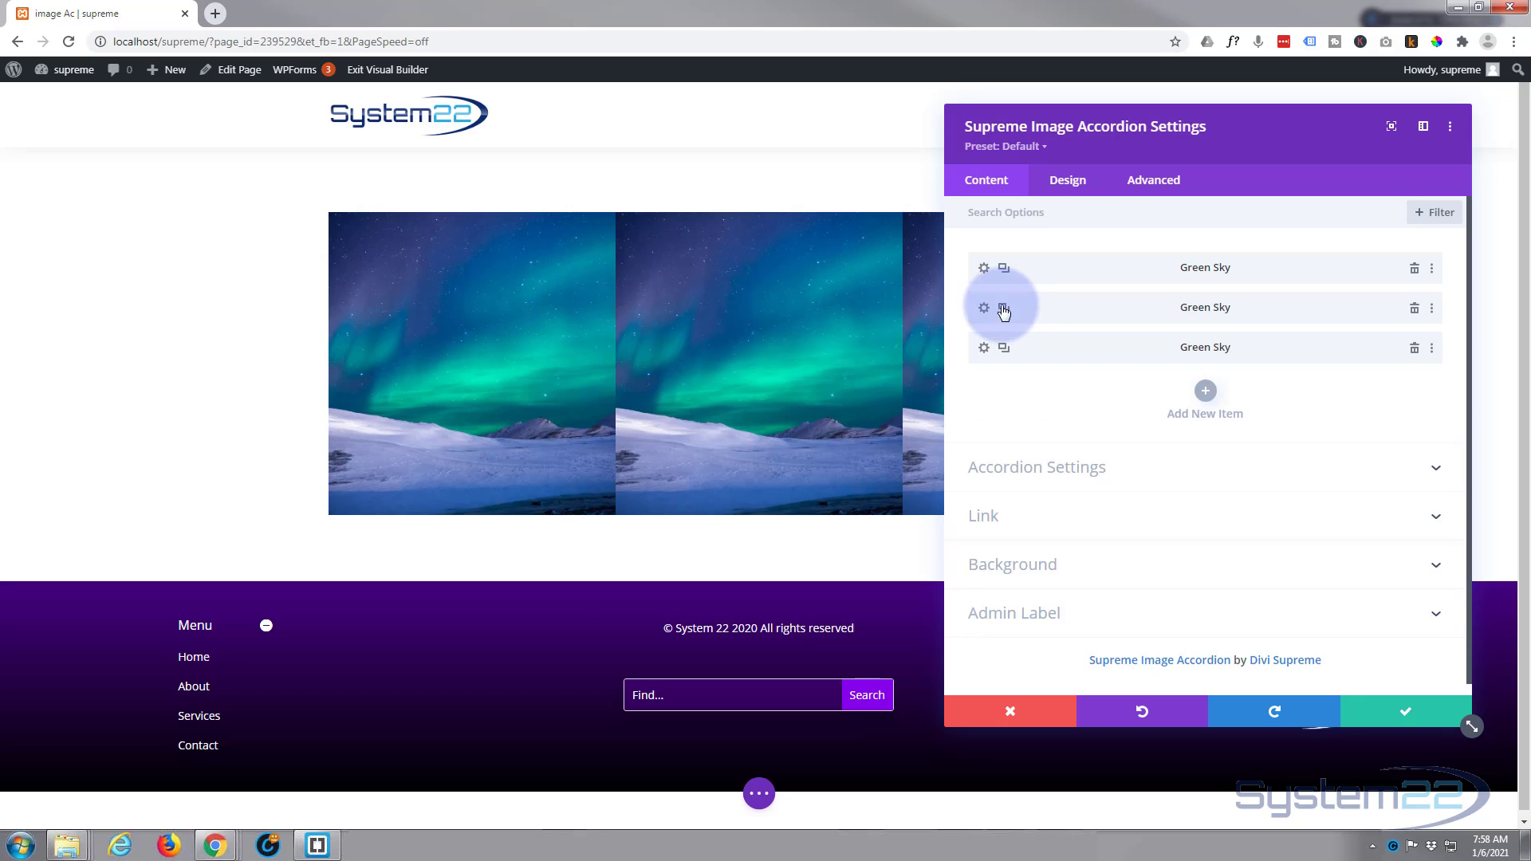
{"action": "mouse_move", "coordinate": [1026, 322]}
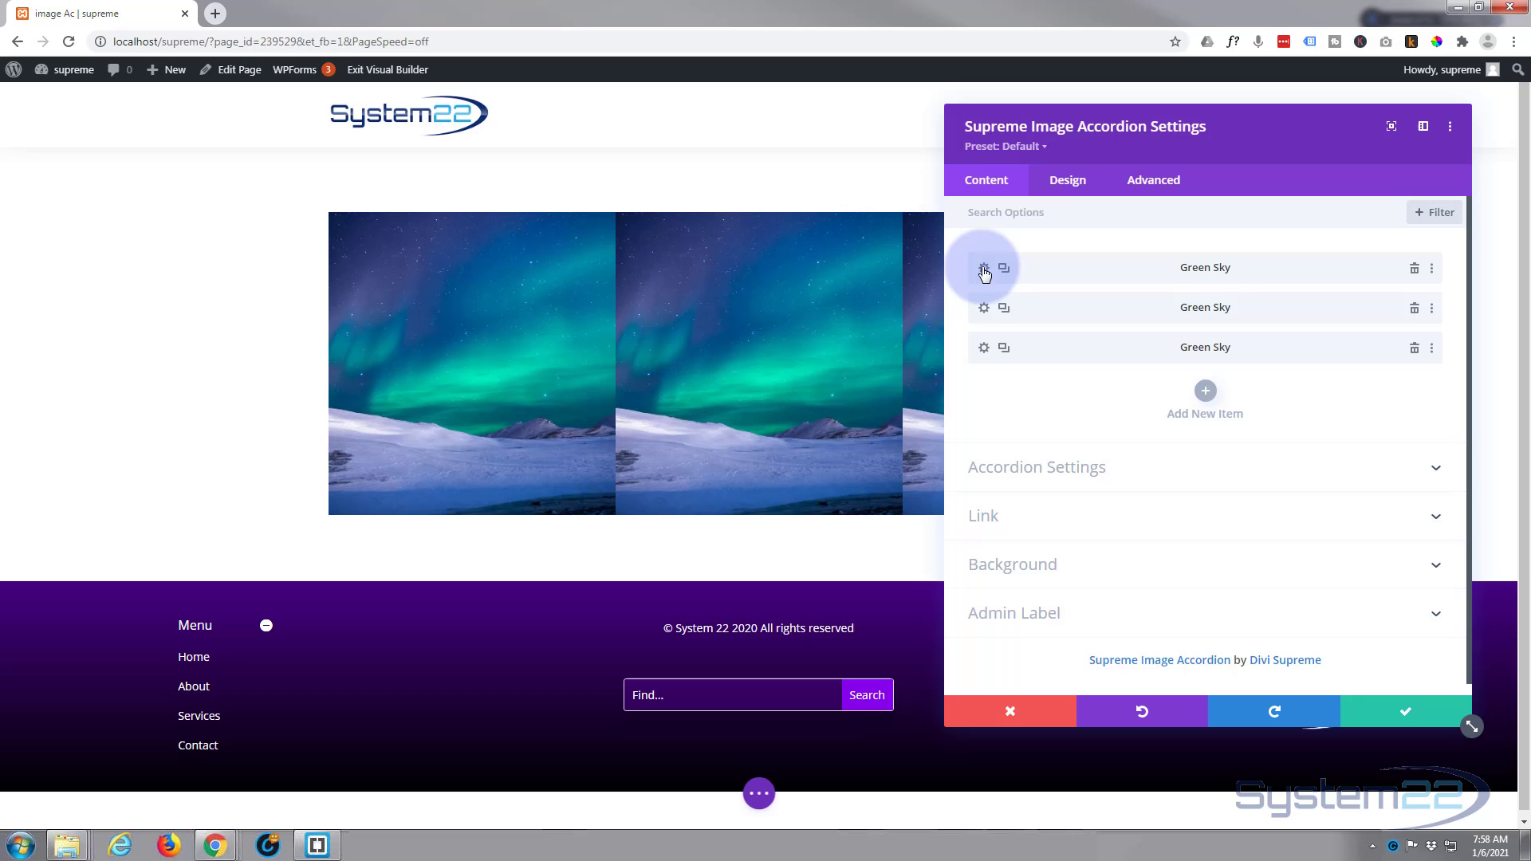
Replace the first accordion item's photo with the pink-lit snowy peaks
{"action": "left_click", "coordinate": [984, 268]}
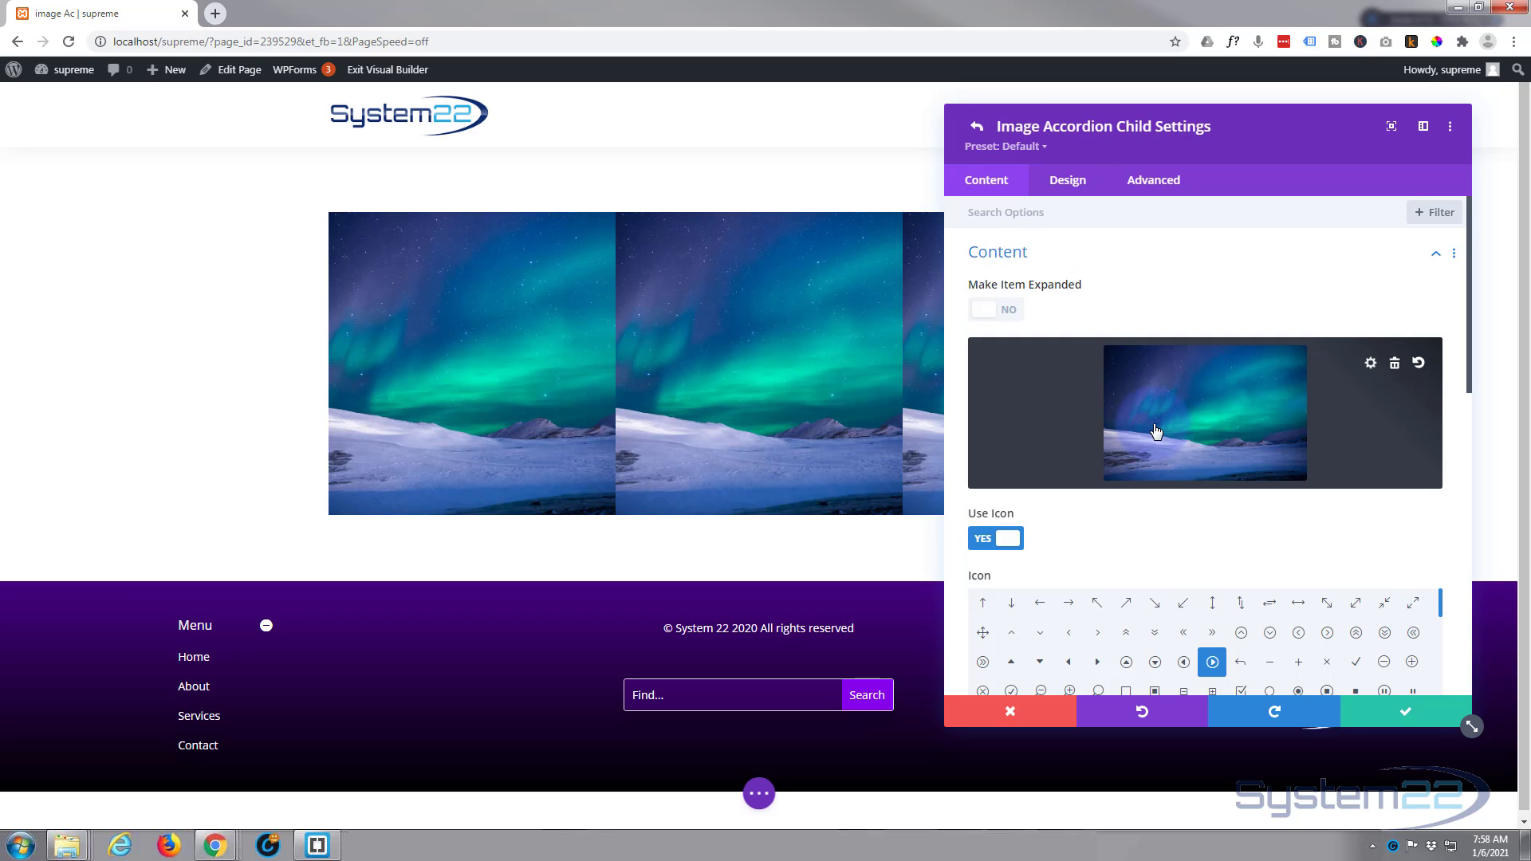
{"action": "left_click", "coordinate": [1204, 412]}
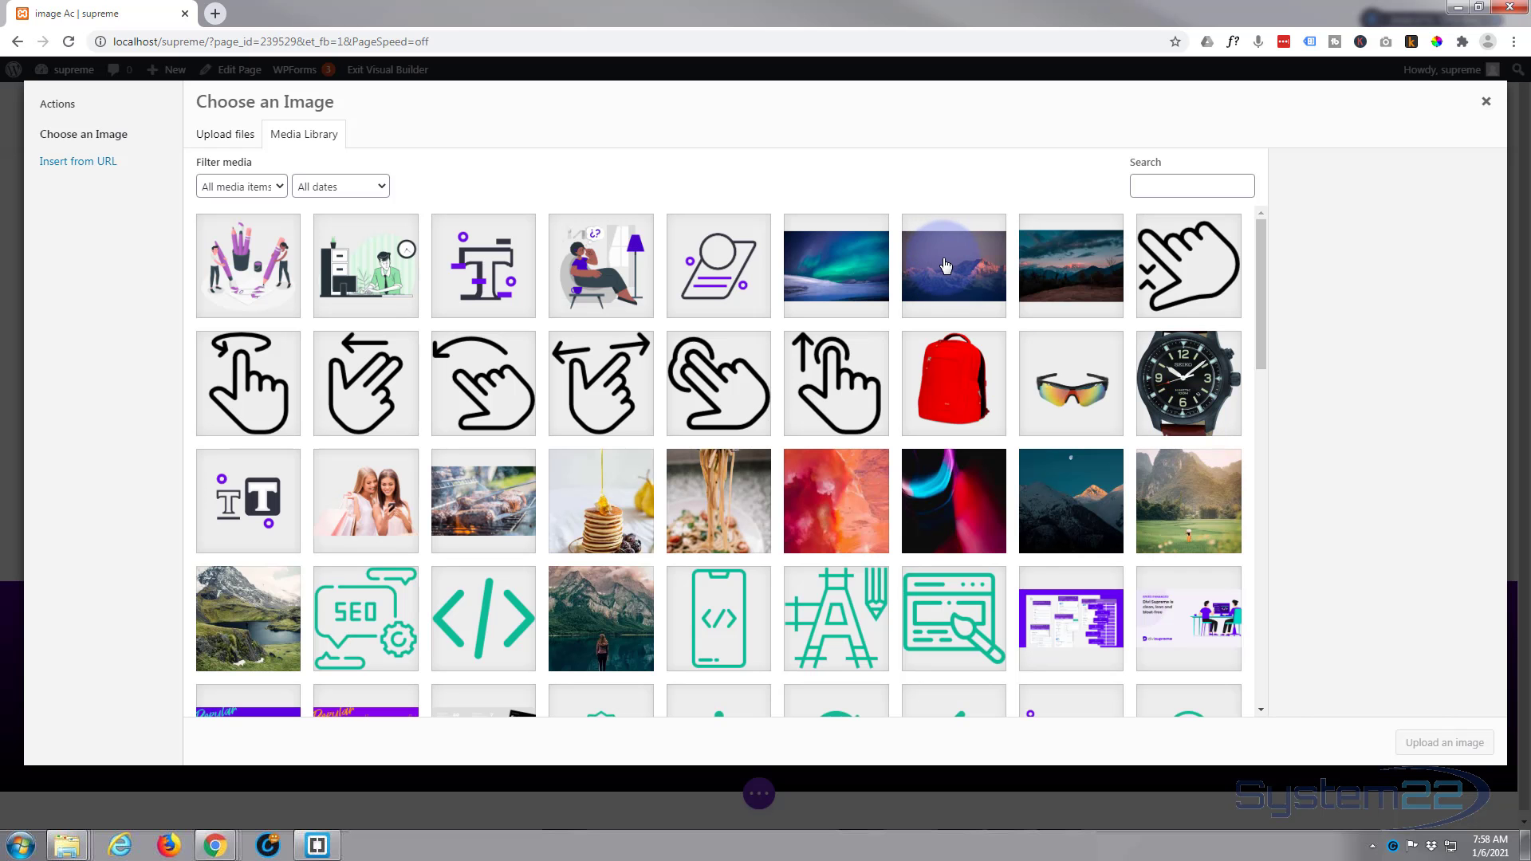
{"action": "left_click", "coordinate": [953, 266]}
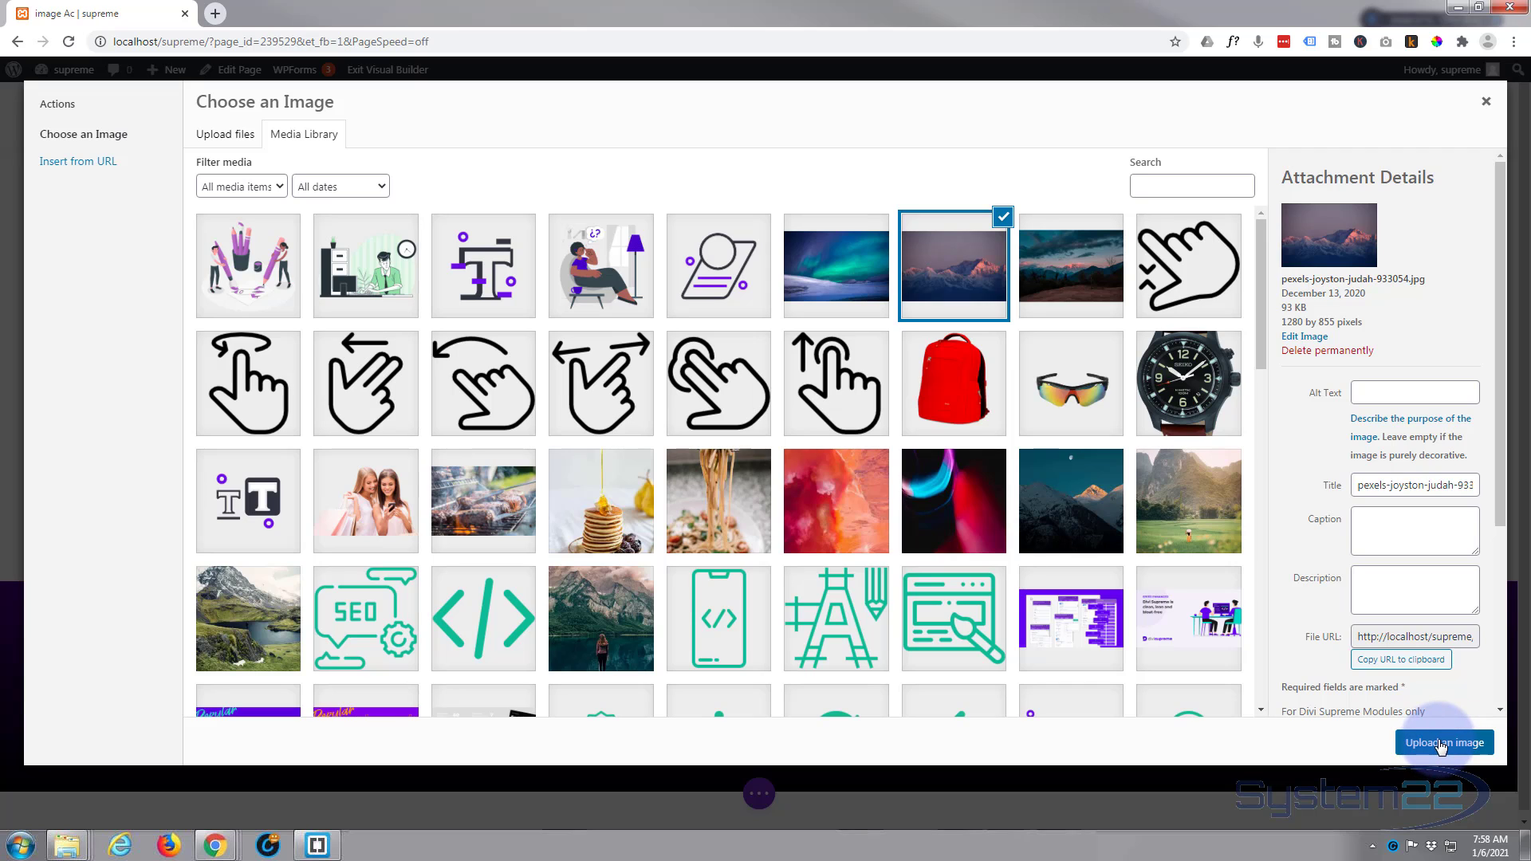
{"action": "left_click", "coordinate": [1443, 743]}
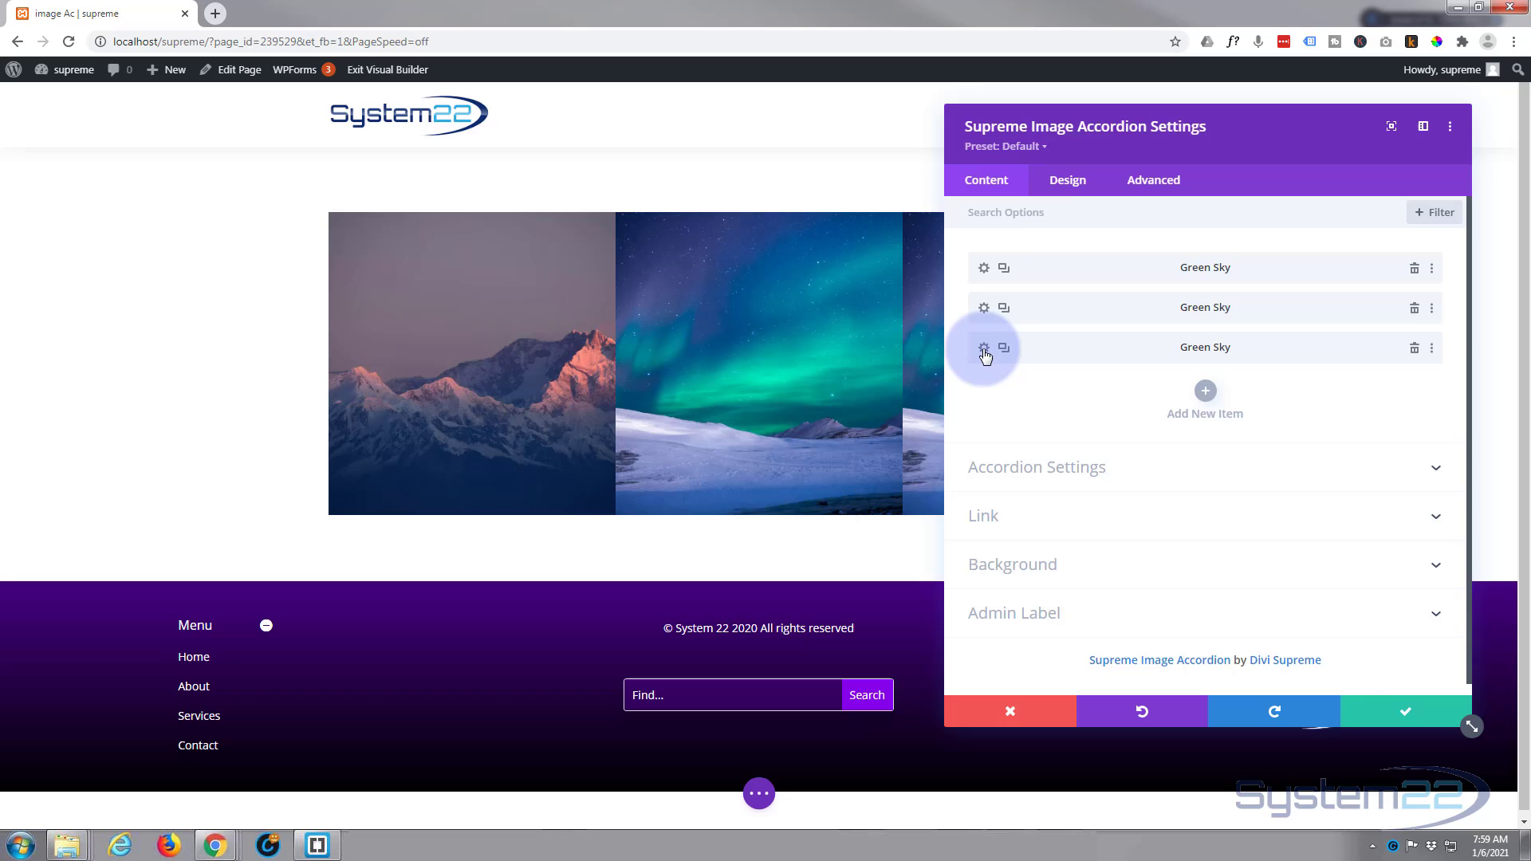
Replace the third accordion item's photo with the dusky mountain landscape
{"action": "left_click", "coordinate": [983, 347]}
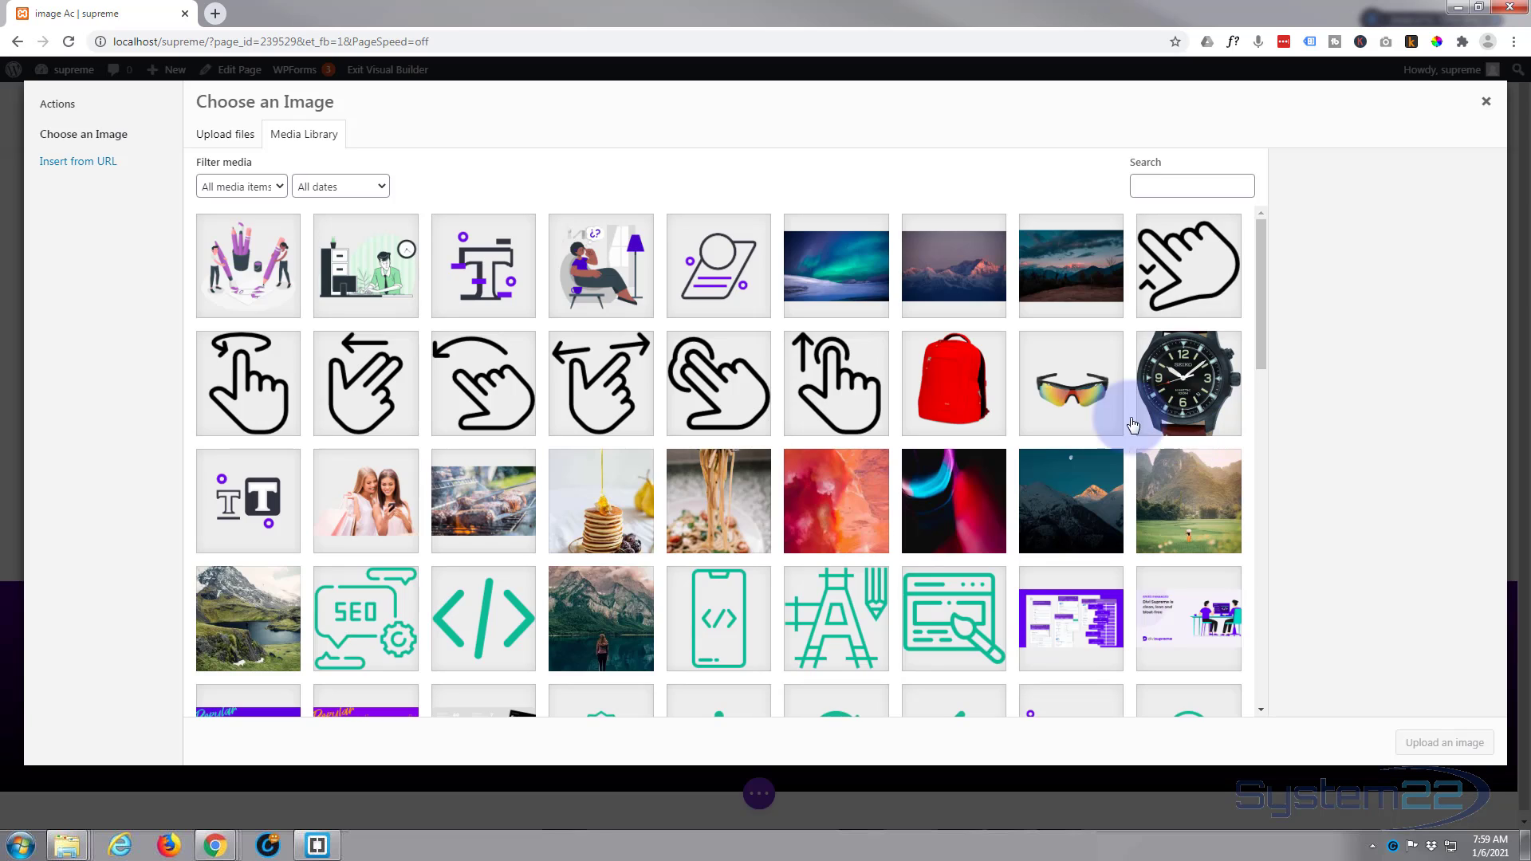
{"action": "left_click", "coordinate": [1070, 266]}
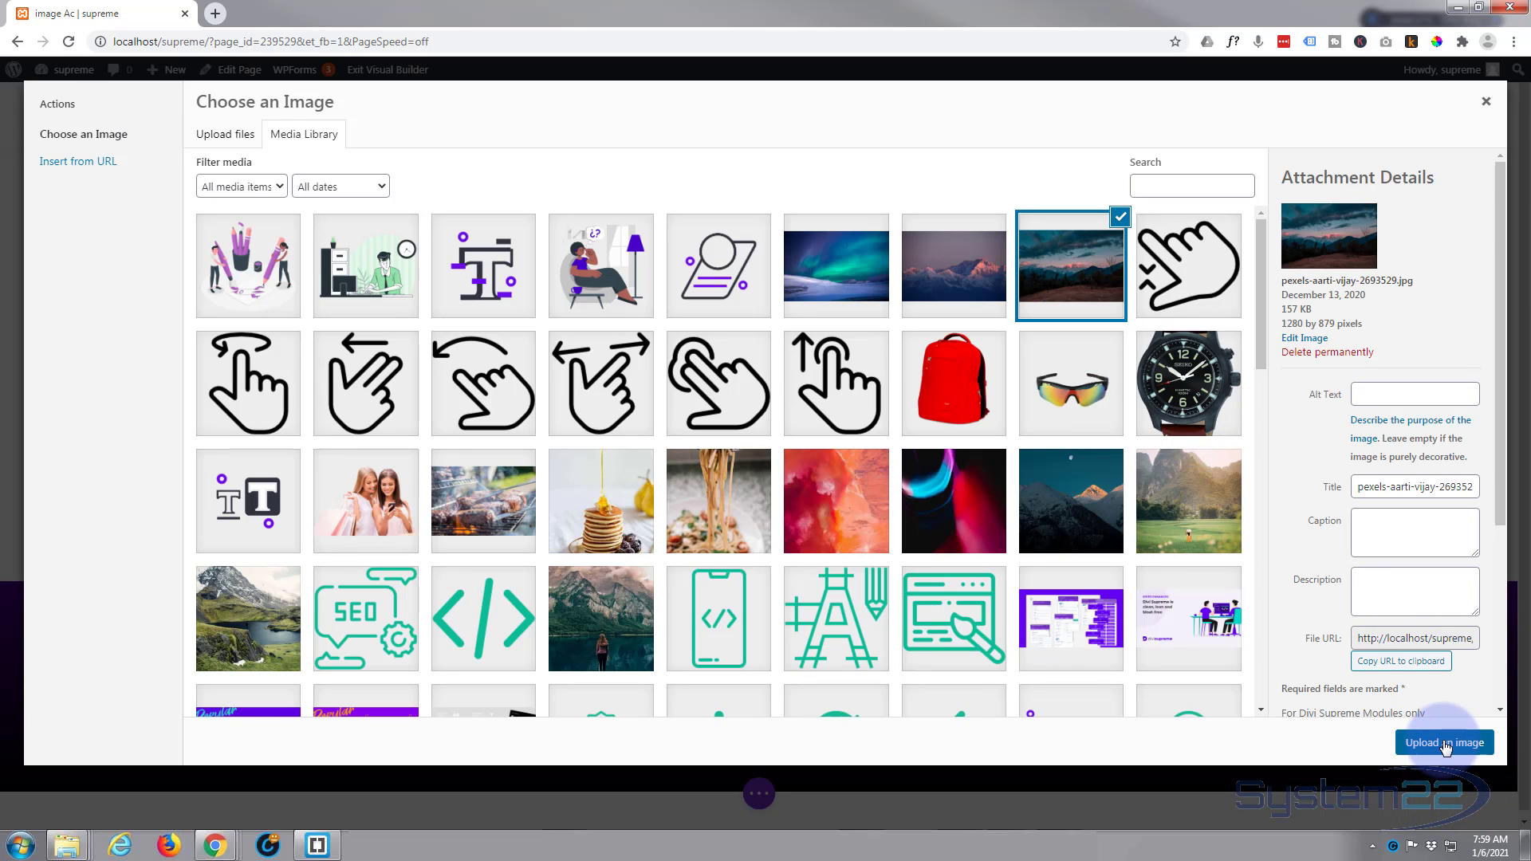
{"action": "left_click", "coordinate": [1443, 742]}
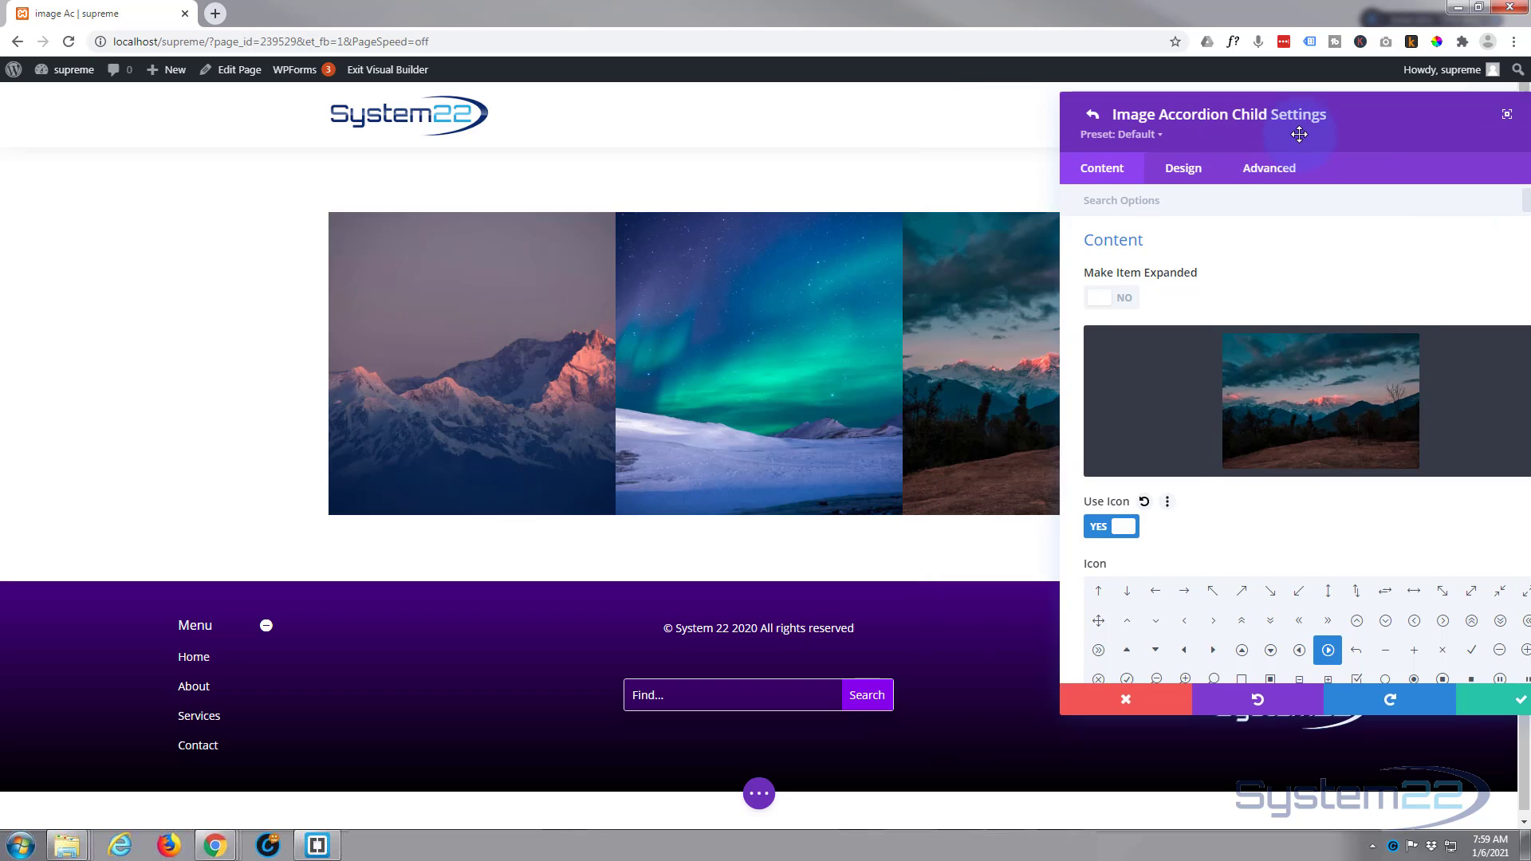
Try making the third accordion item expanded by default, then turn expansion back off
{"action": "left_click_drag", "start_coordinate": [1299, 135], "coordinate": [1407, 158]}
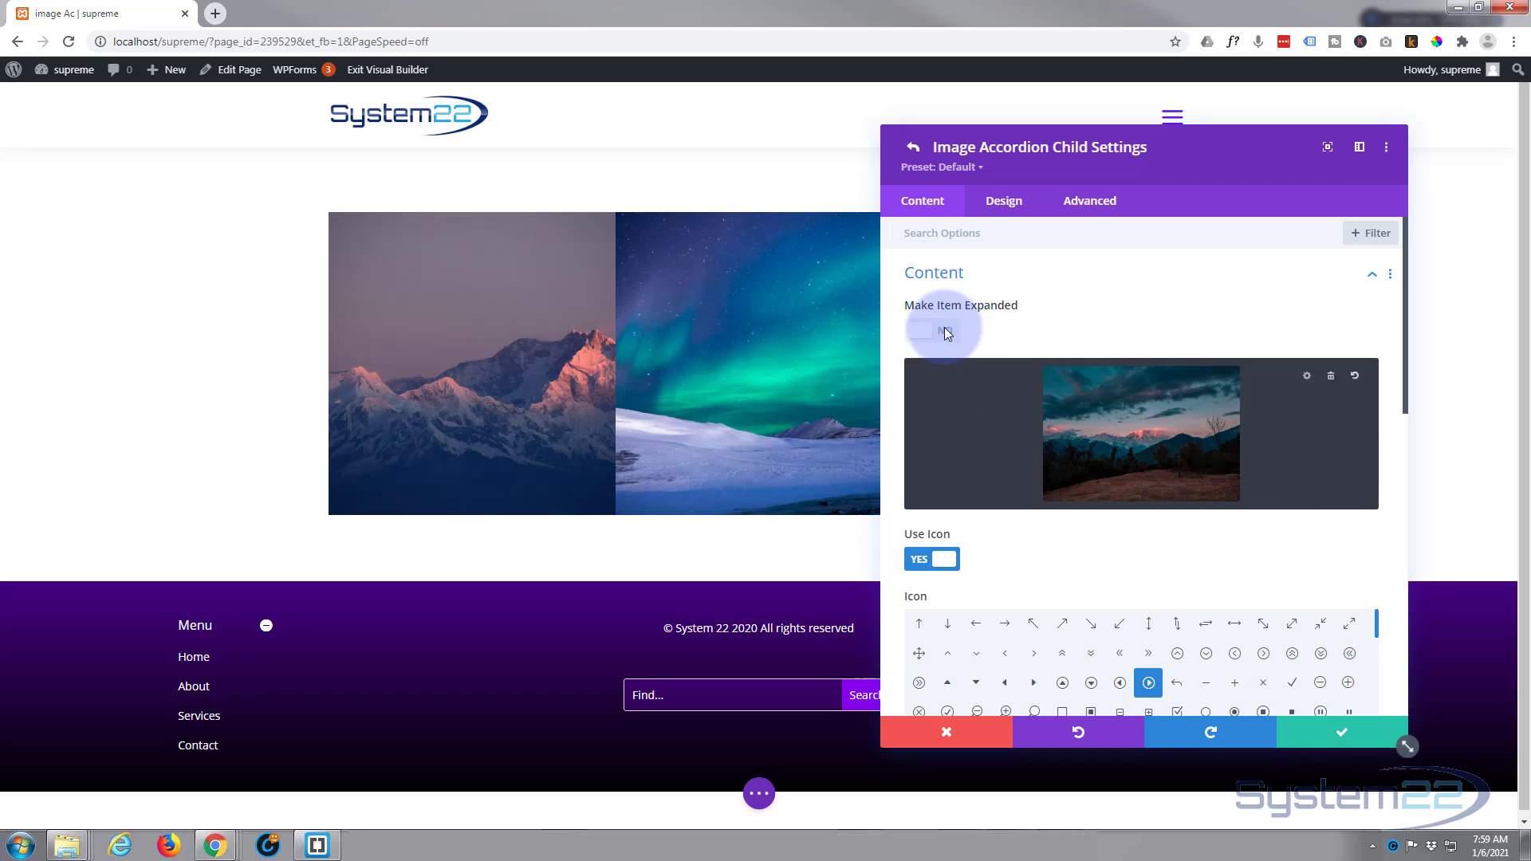
{"action": "left_click", "coordinate": [928, 330]}
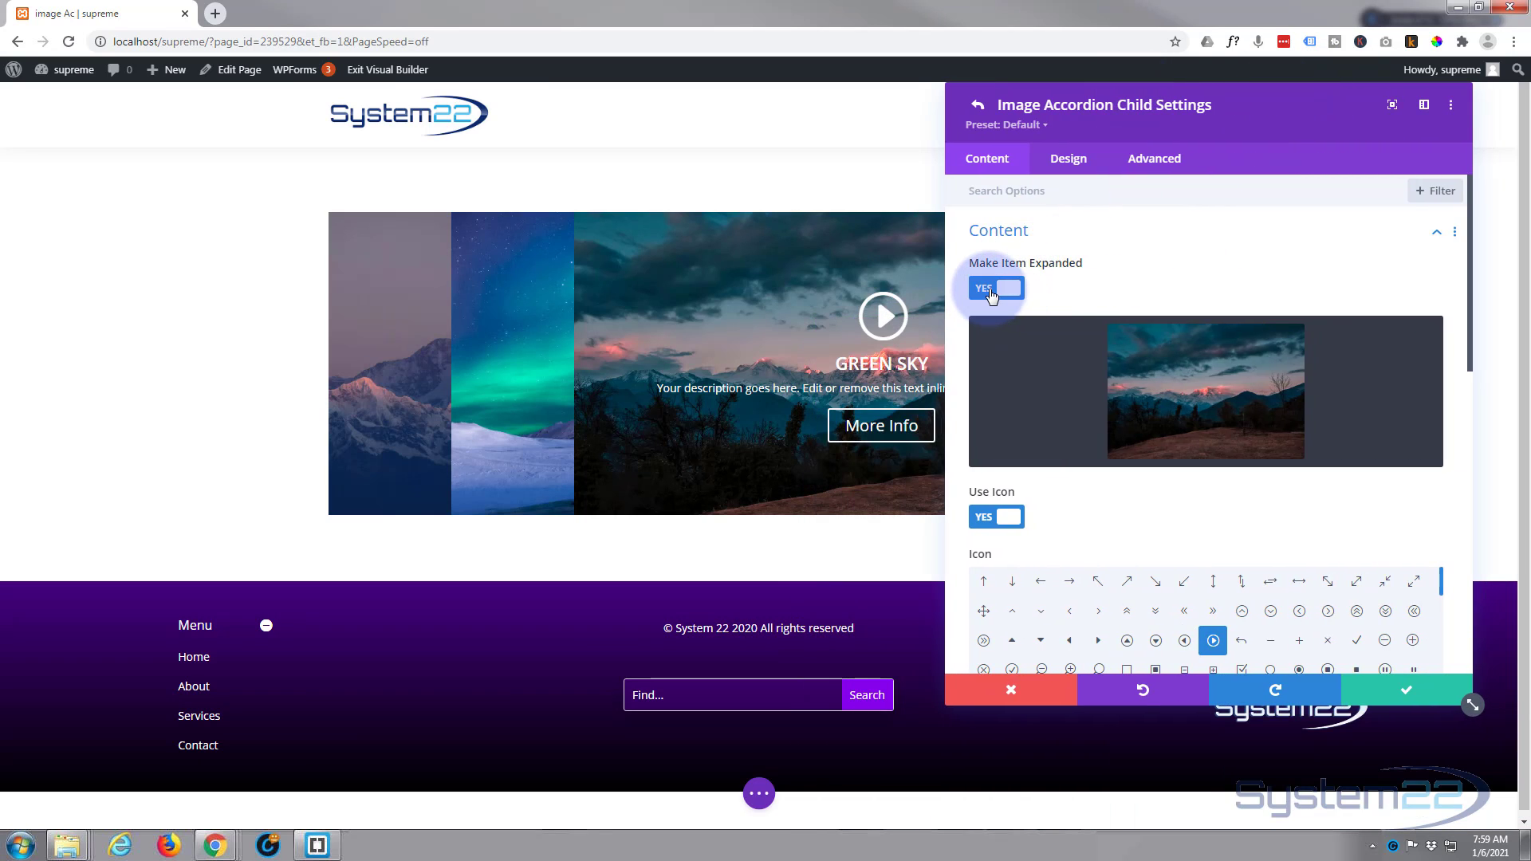
{"action": "left_click", "coordinate": [995, 287]}
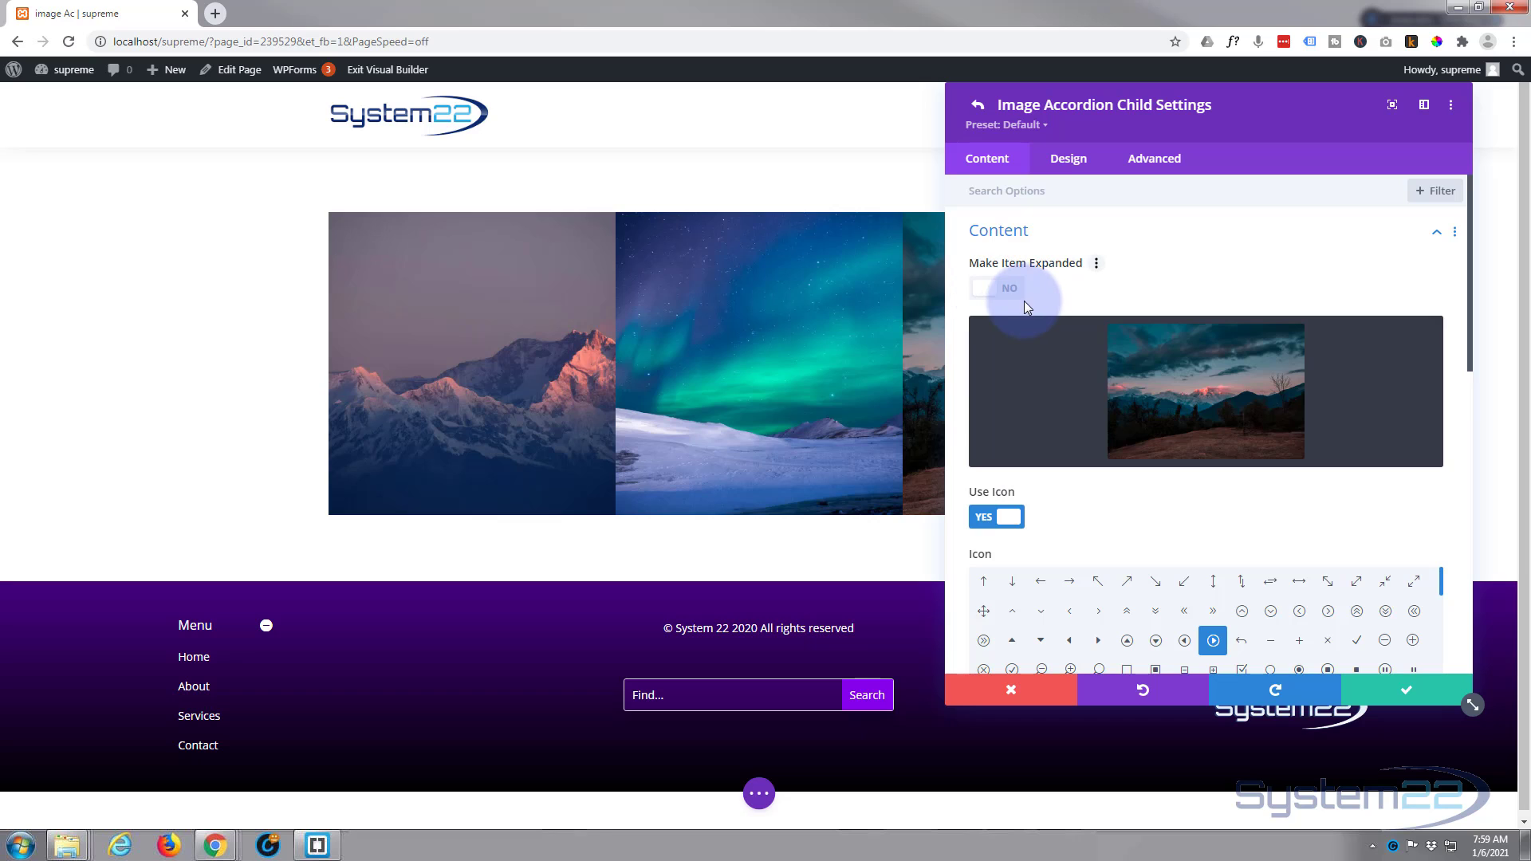
{"action": "scroll", "scroll_direction": "down", "scroll_amount": 3}
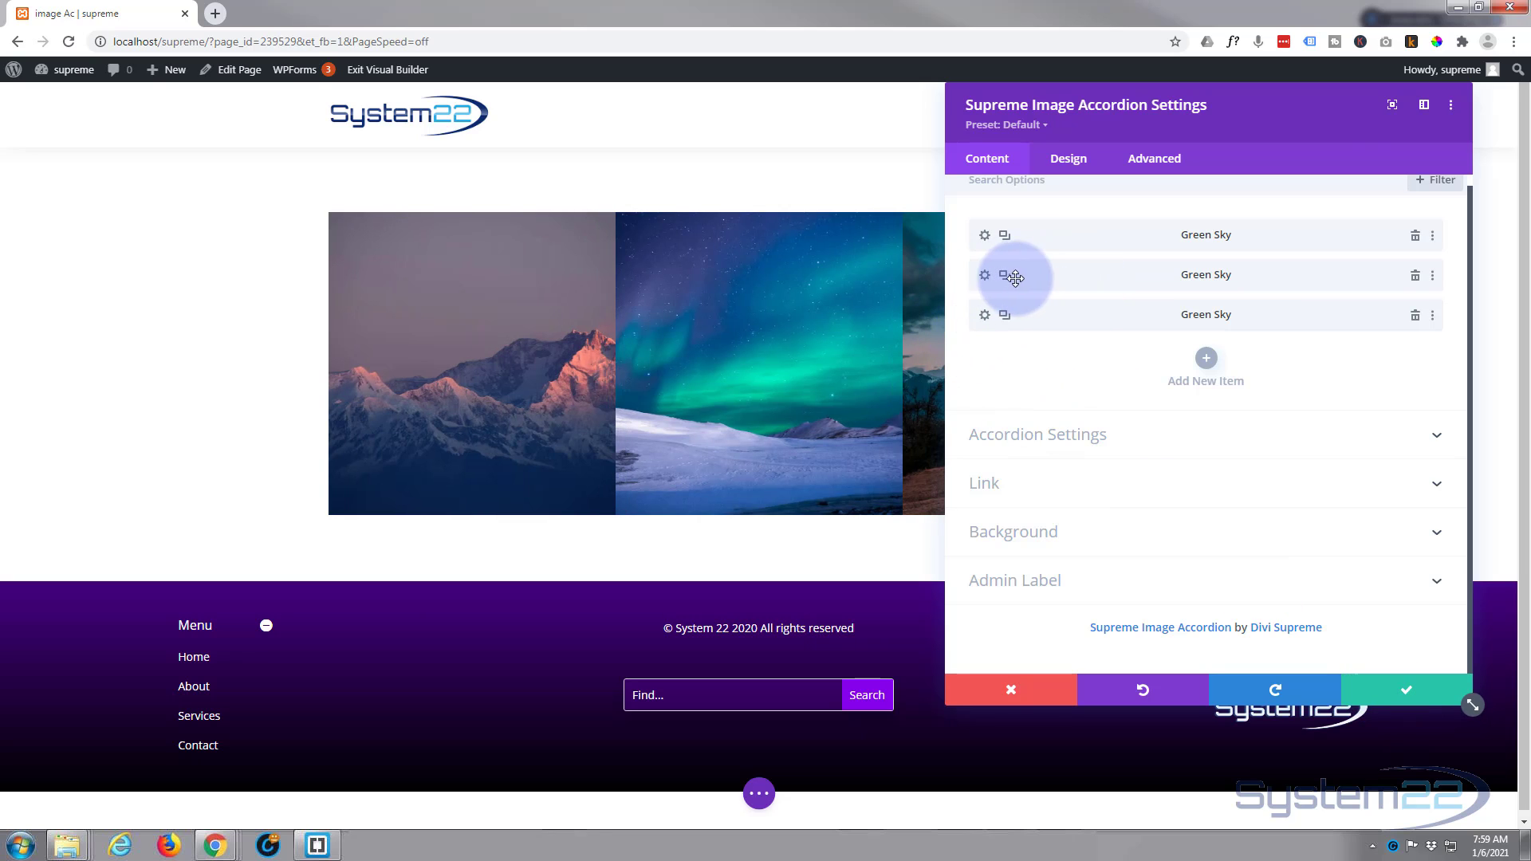
Set the middle aurora item's Make Item Expanded to Yes and save it
{"action": "left_click", "coordinate": [984, 275]}
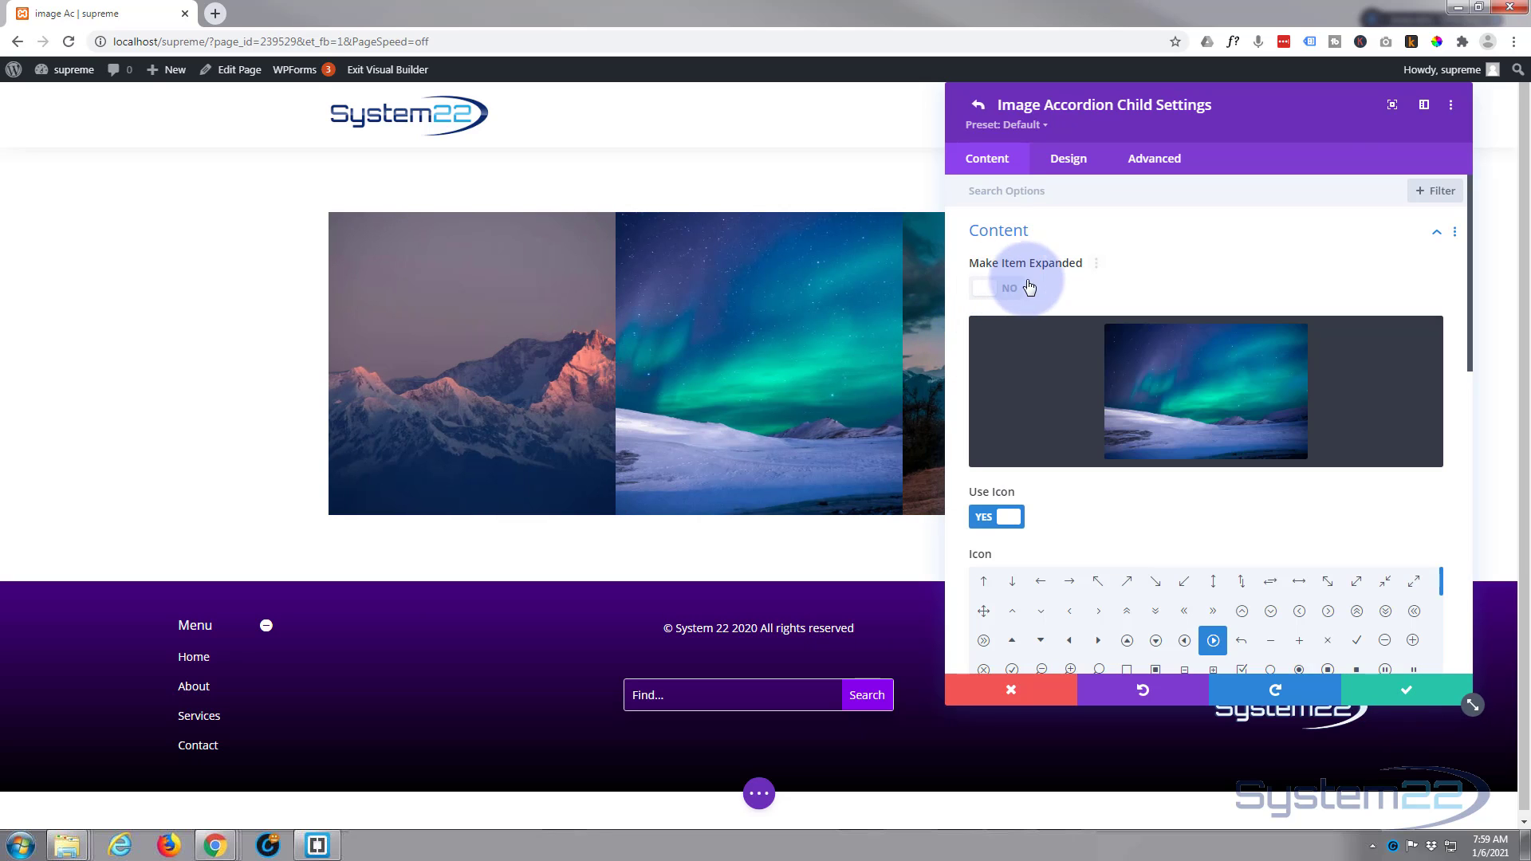
{"action": "left_click", "coordinate": [983, 287]}
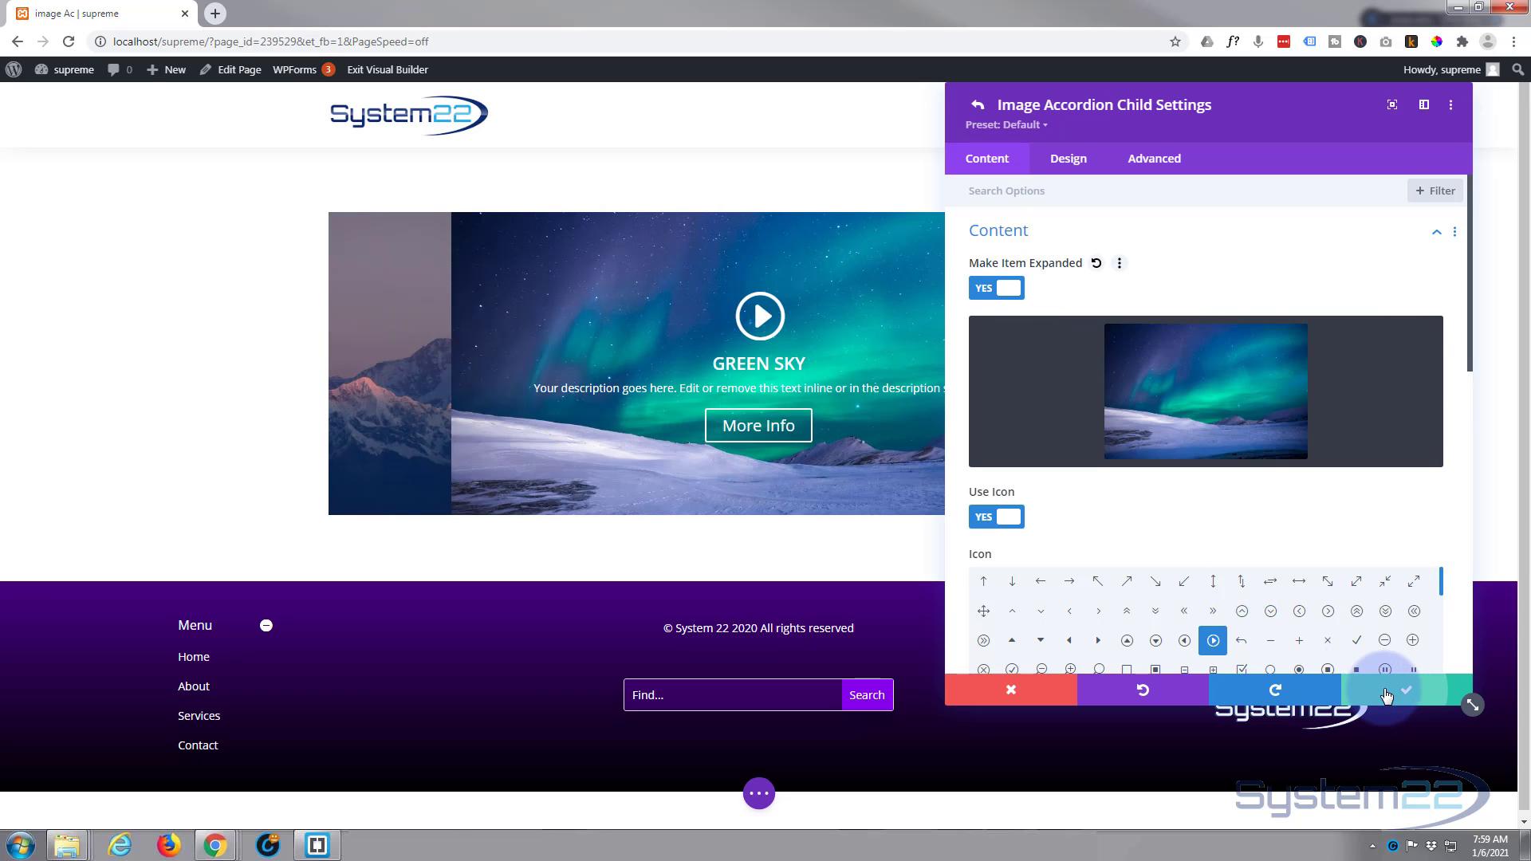
{"action": "left_click", "coordinate": [1405, 689]}
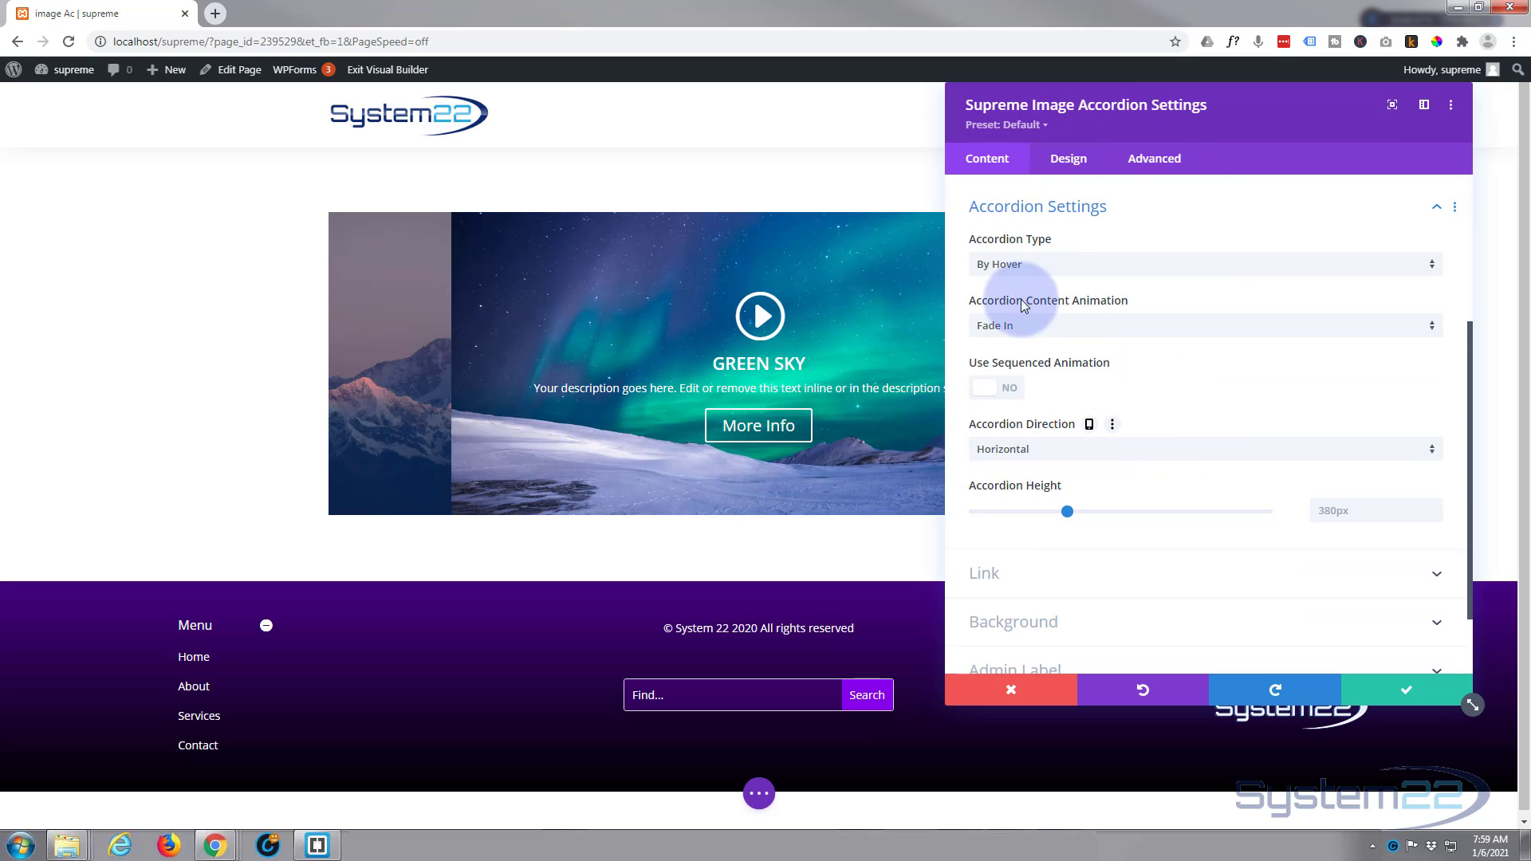
{"action": "mouse_move", "coordinate": [408, 379]}
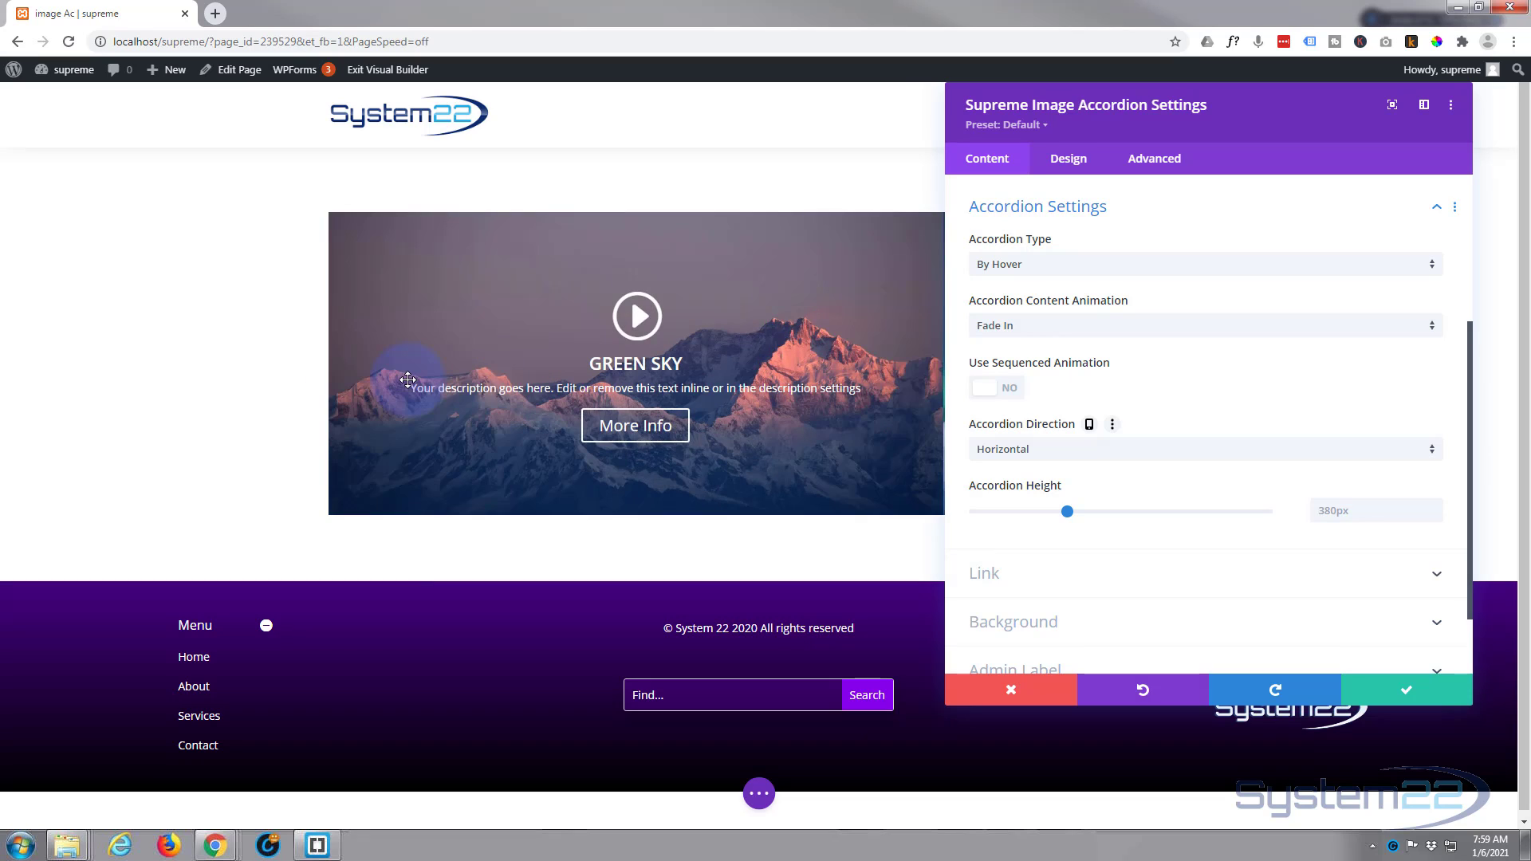
Set Accordion Type to By Click and Content Animation to Push Right
{"action": "left_click", "coordinate": [1201, 264]}
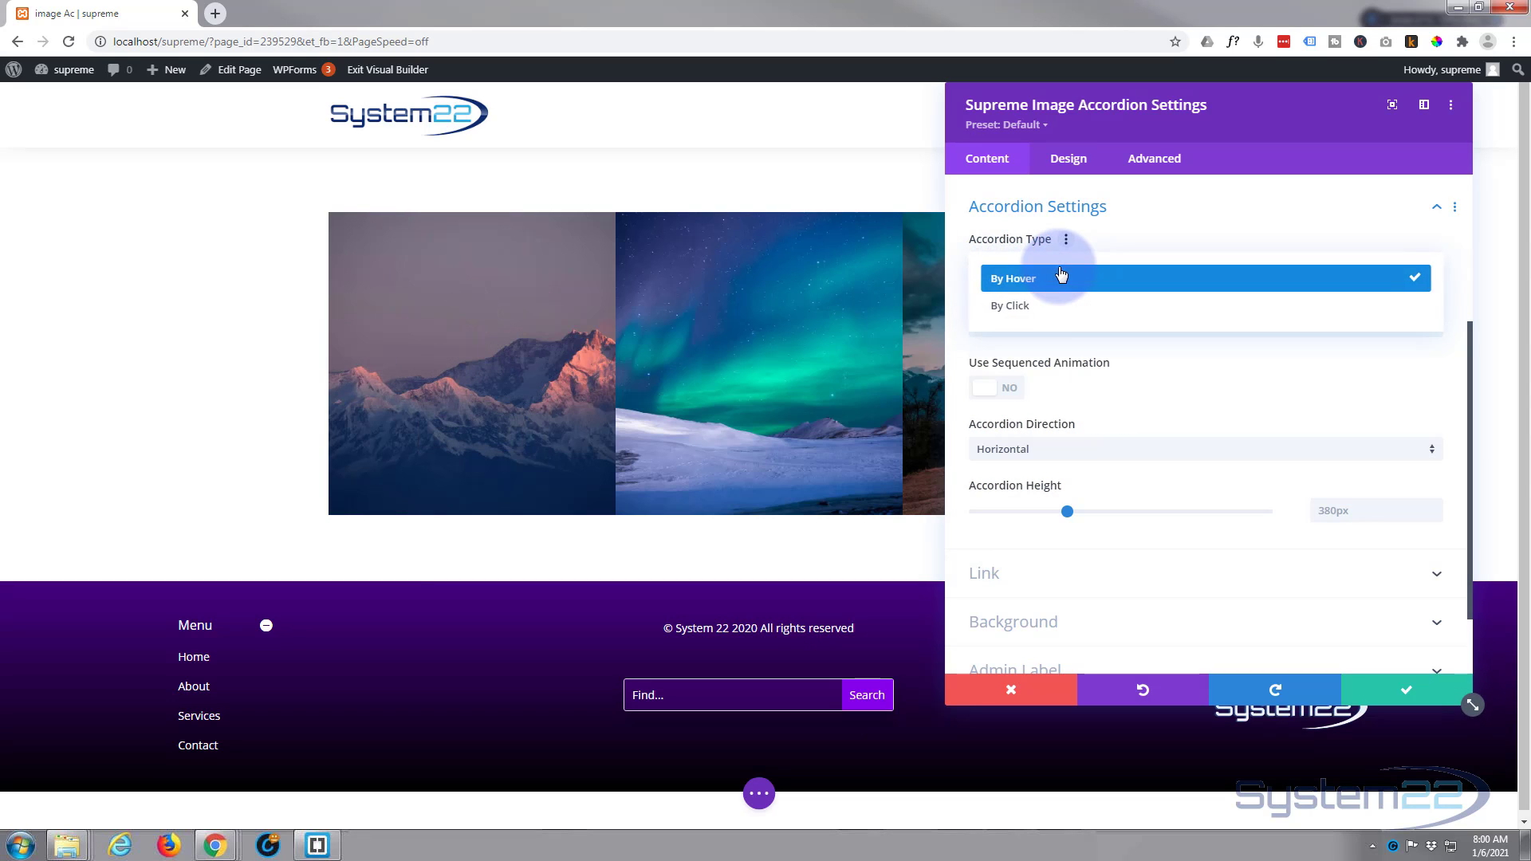
{"action": "left_click", "coordinate": [1010, 306]}
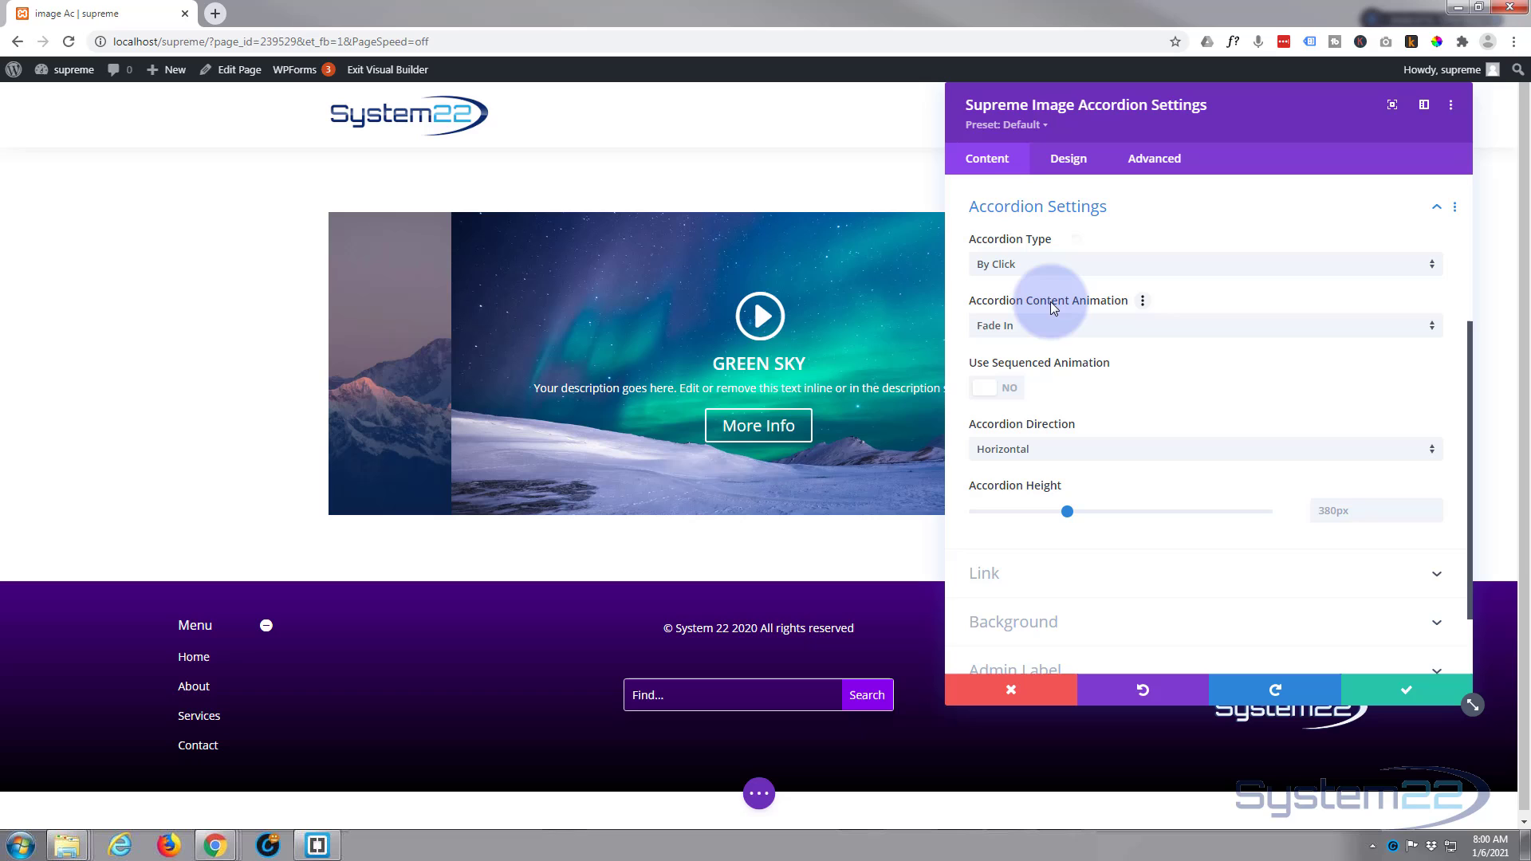
{"action": "scroll", "scroll_direction": "down", "scroll_amount": 3}
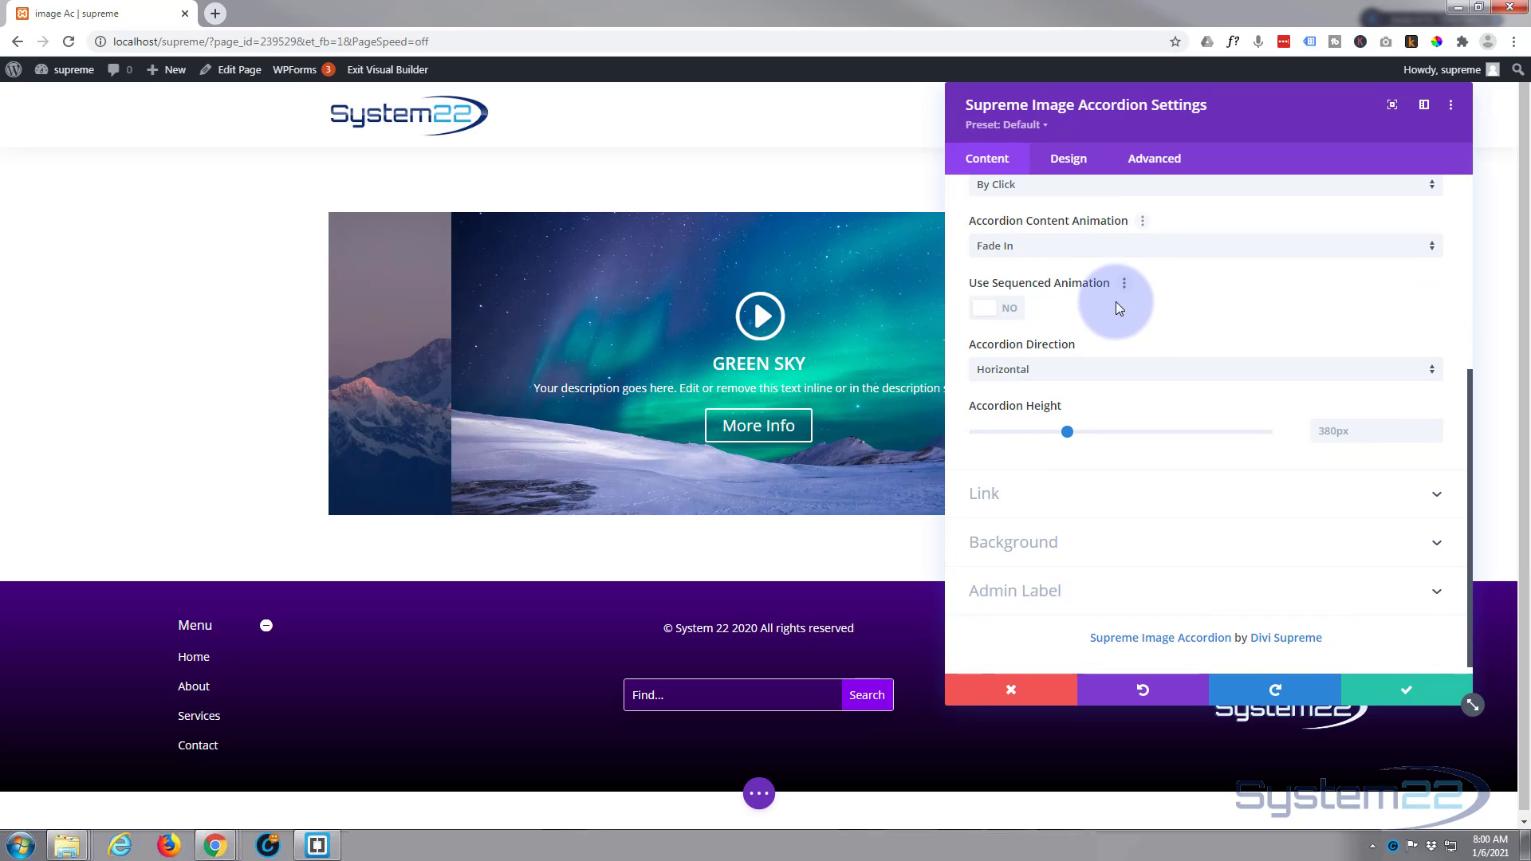
{"action": "left_click", "coordinate": [1203, 245]}
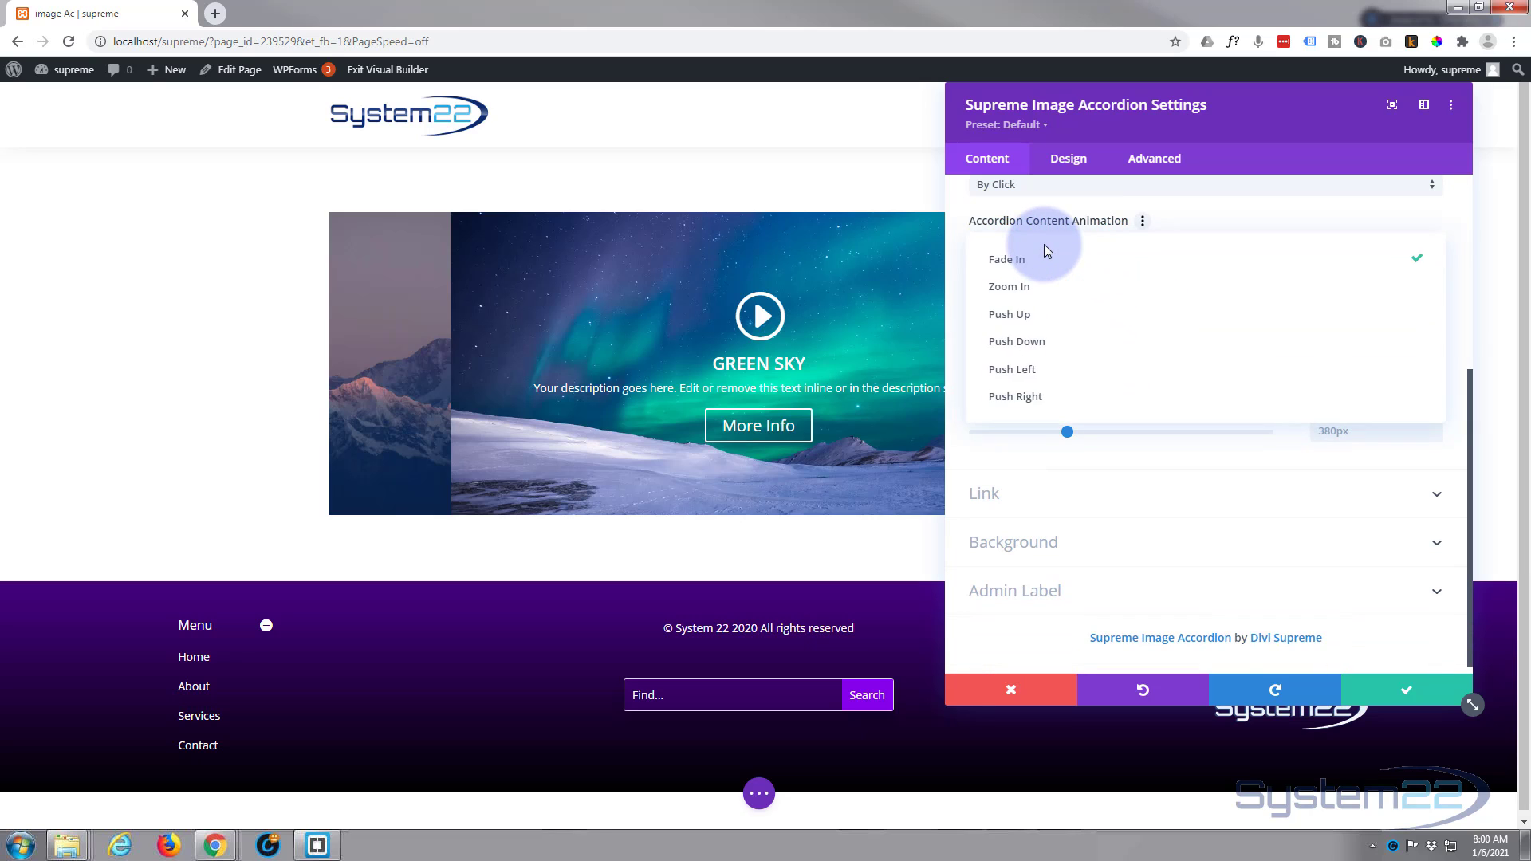
{"action": "mouse_move", "coordinate": [1018, 341]}
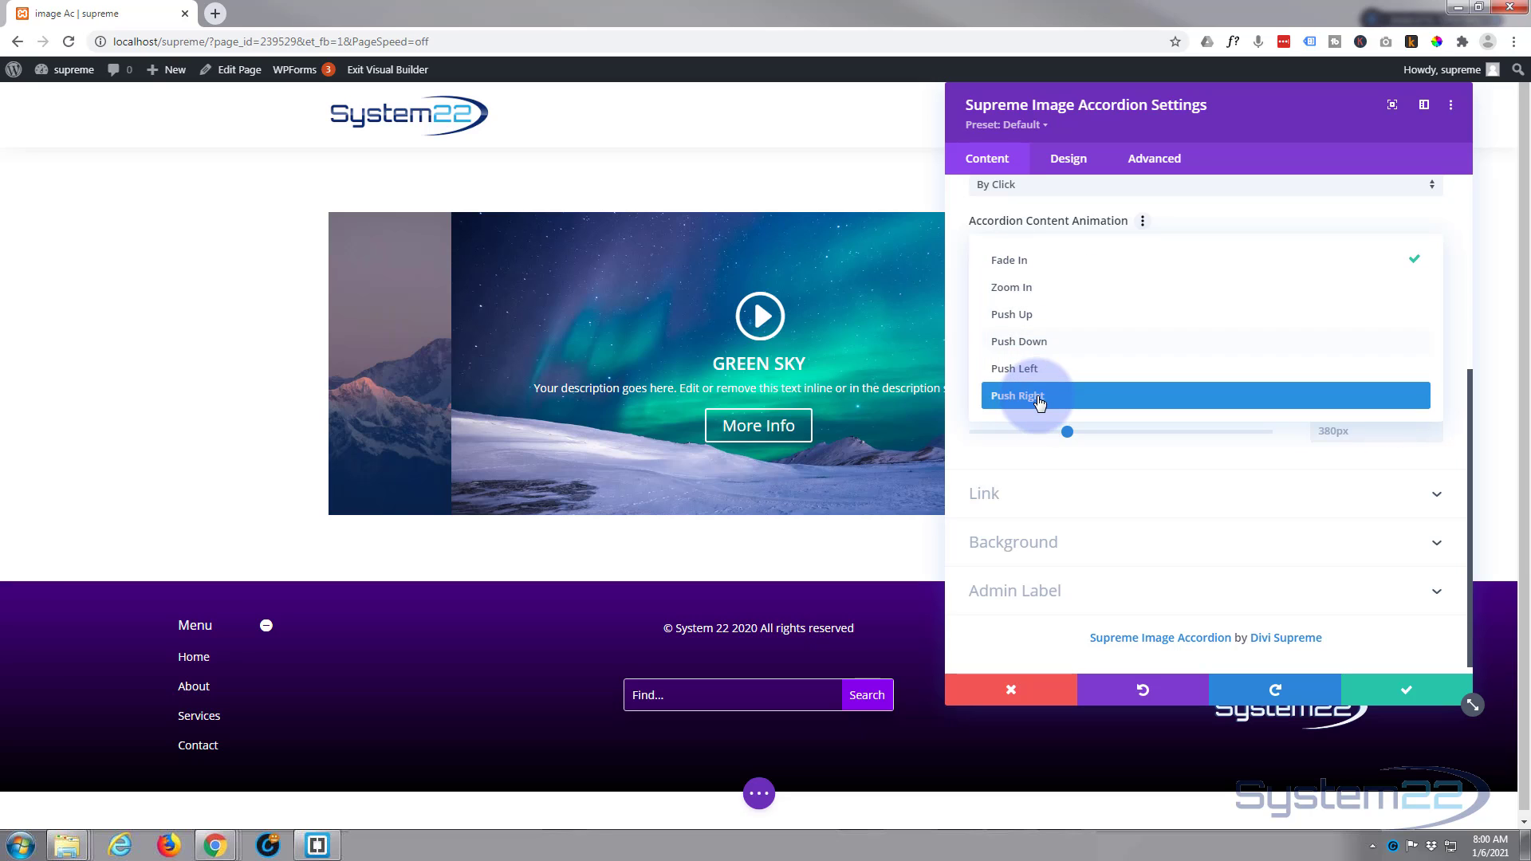
{"action": "left_click", "coordinate": [1015, 395]}
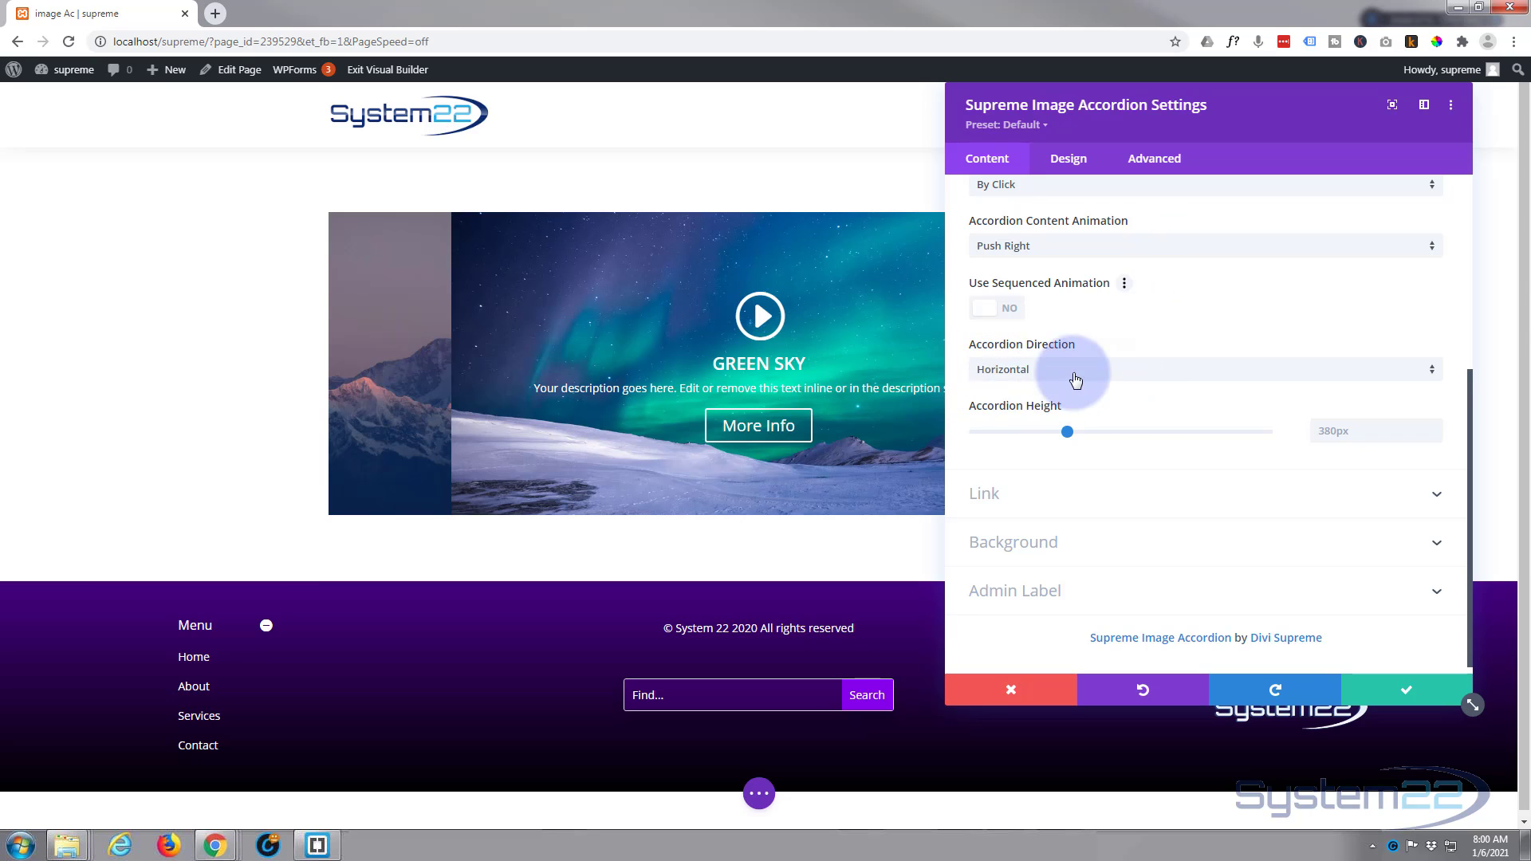
Try a vertical accordion direction, revert to Horizontal, and expand the Link options
{"action": "left_click", "coordinate": [1200, 370]}
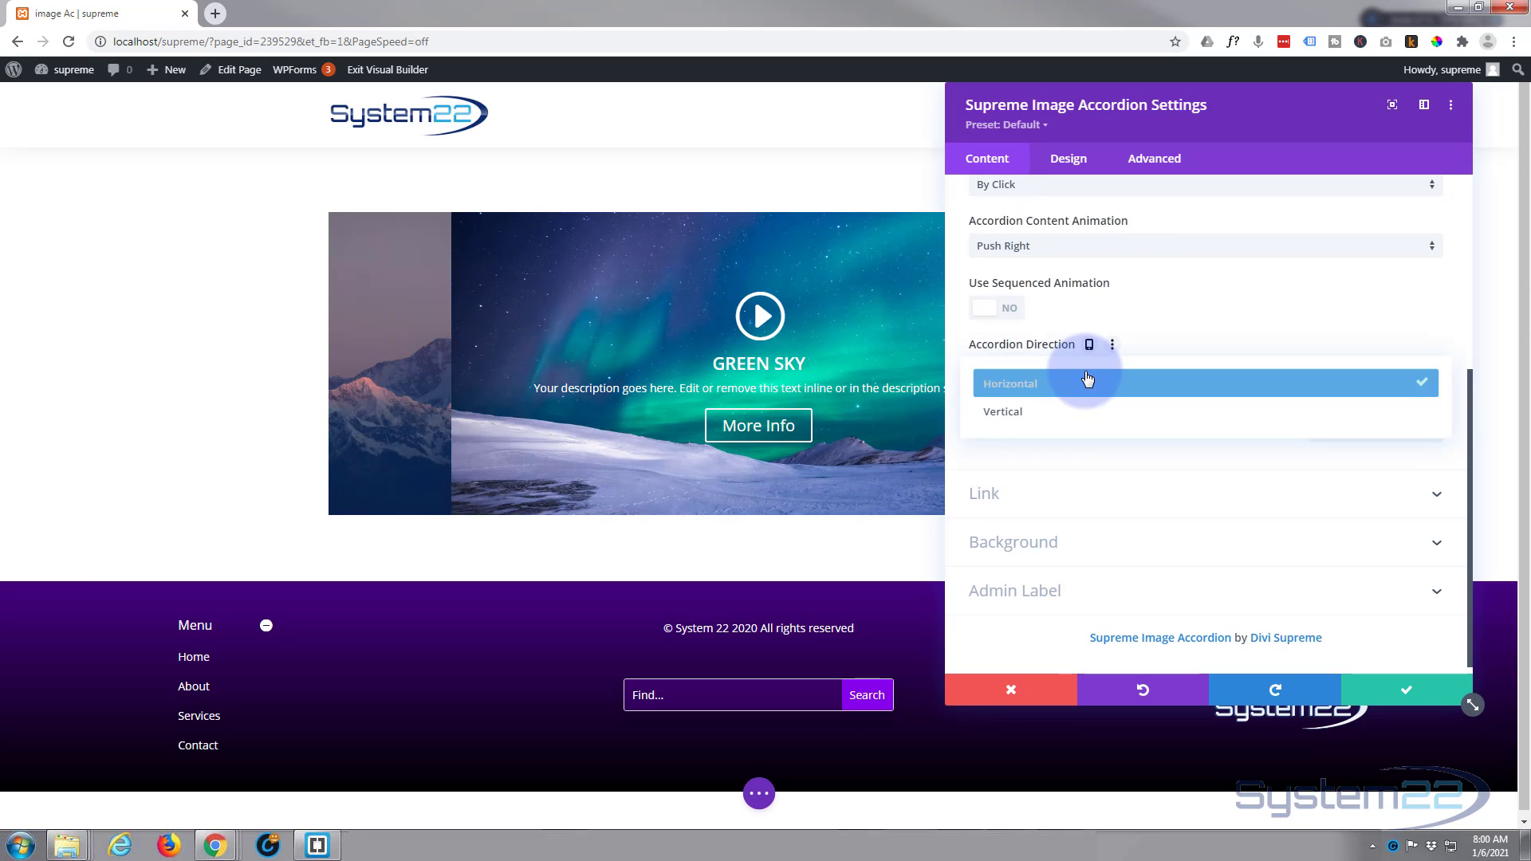
{"action": "left_click", "coordinate": [1001, 411]}
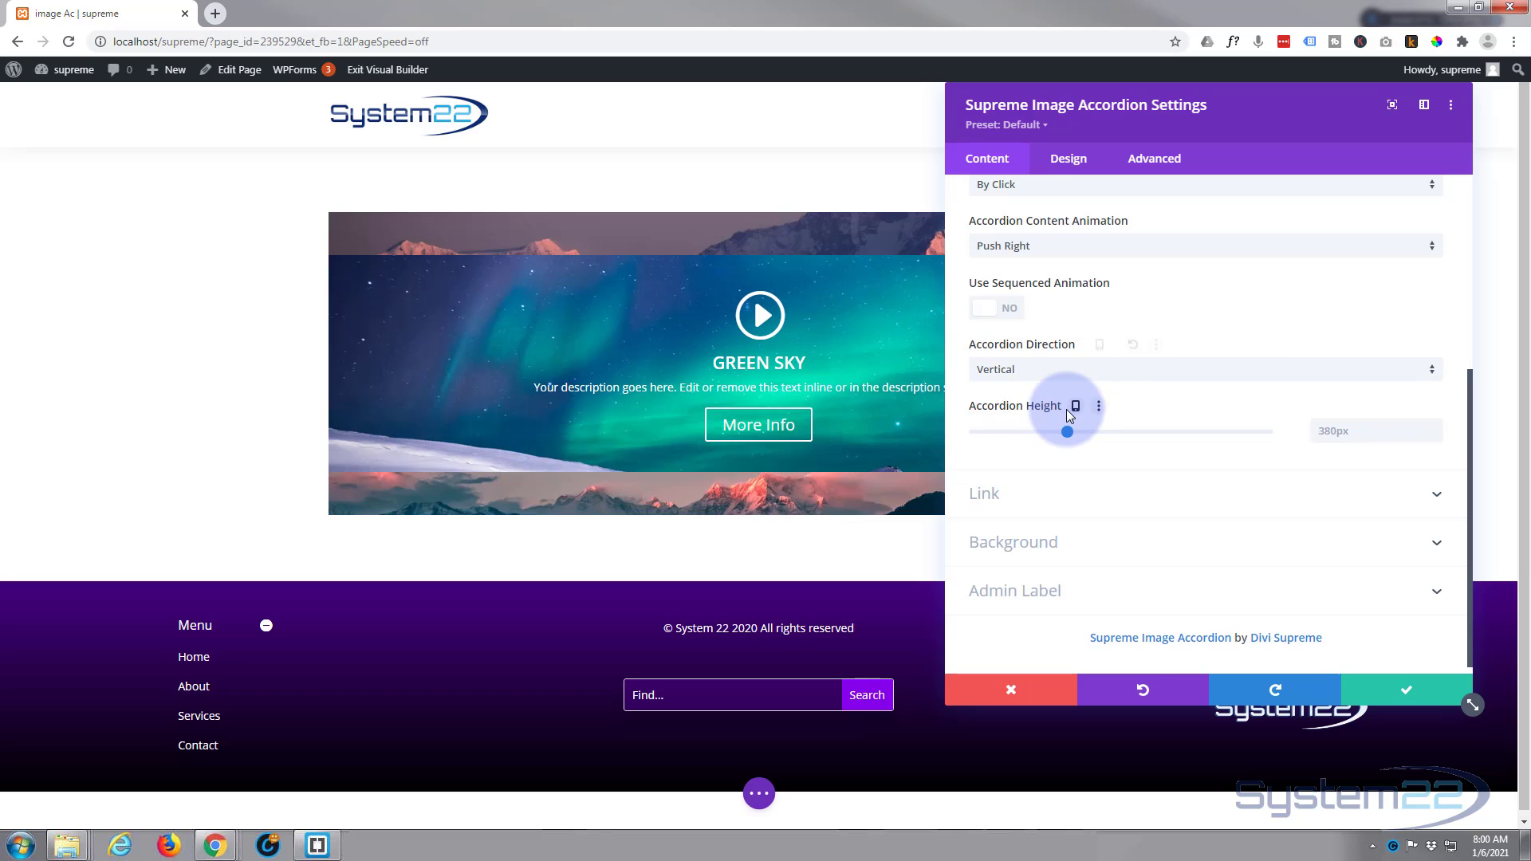
{"action": "mouse_move", "coordinate": [1057, 379]}
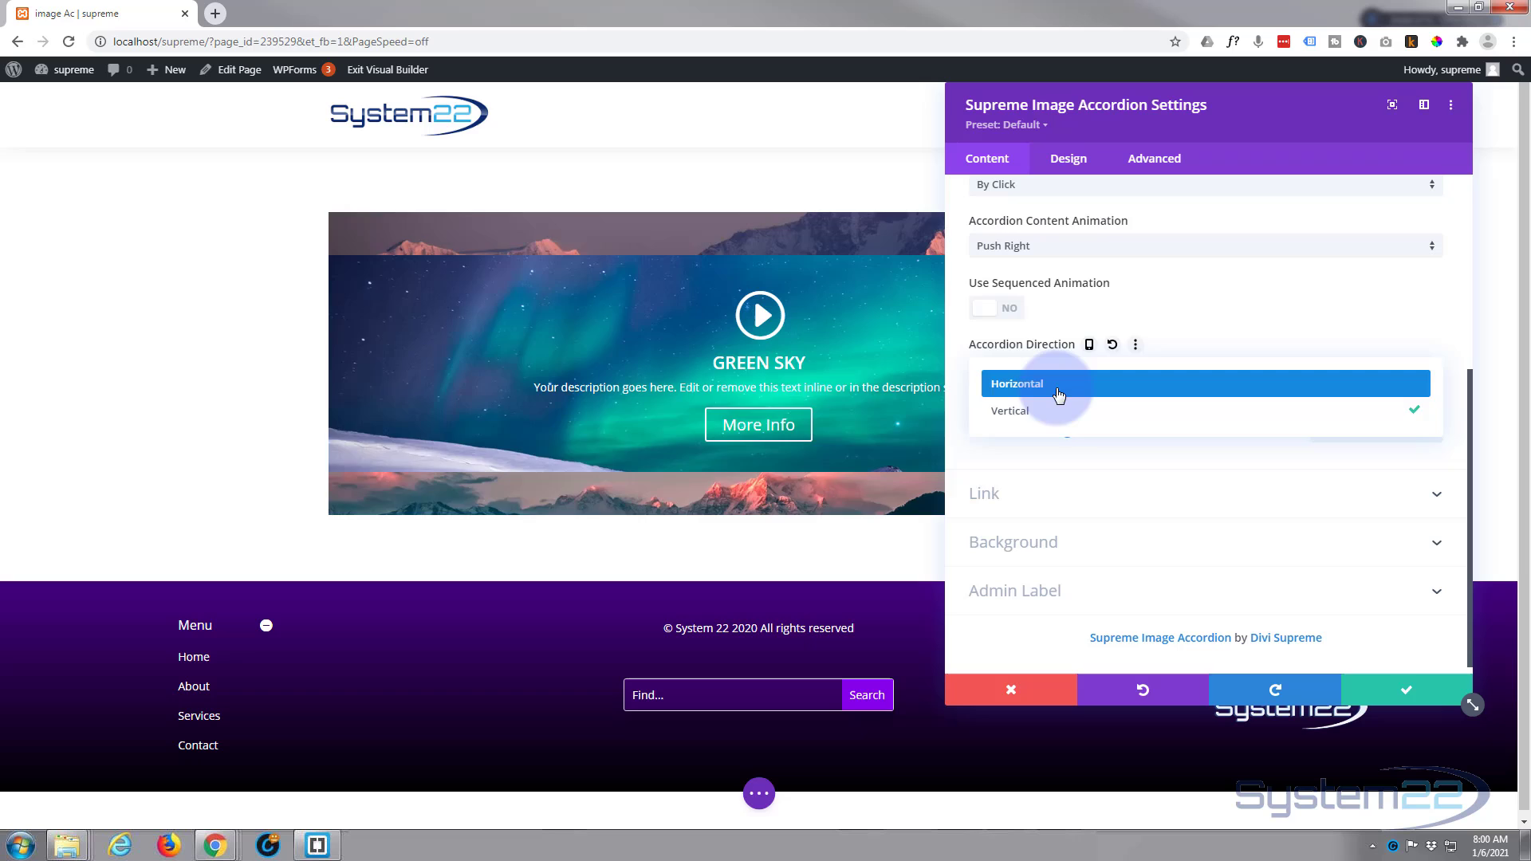
{"action": "left_click", "coordinate": [1017, 382]}
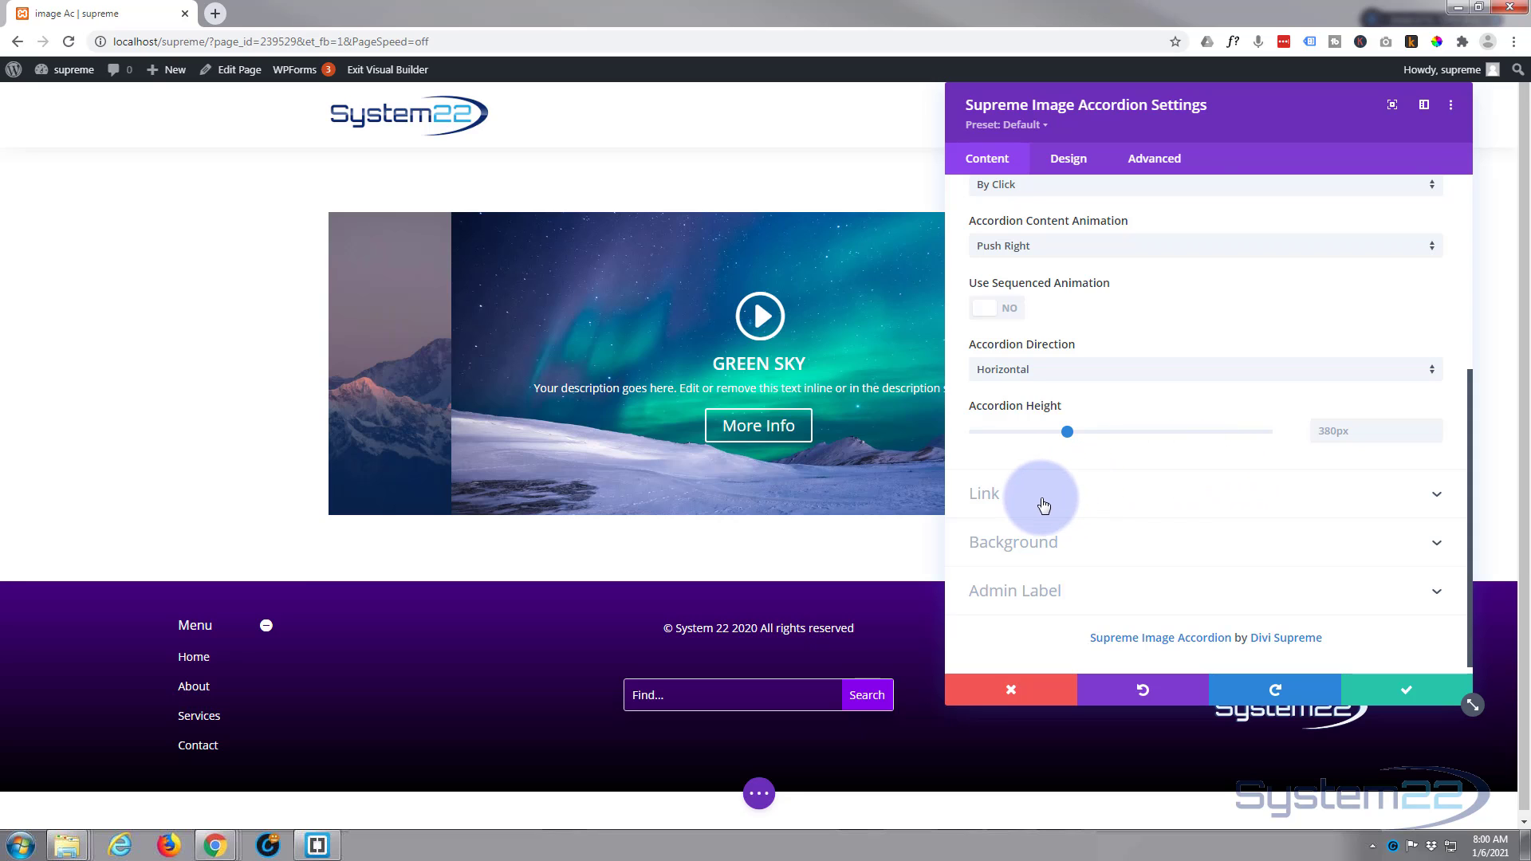
{"action": "left_click", "coordinate": [984, 493]}
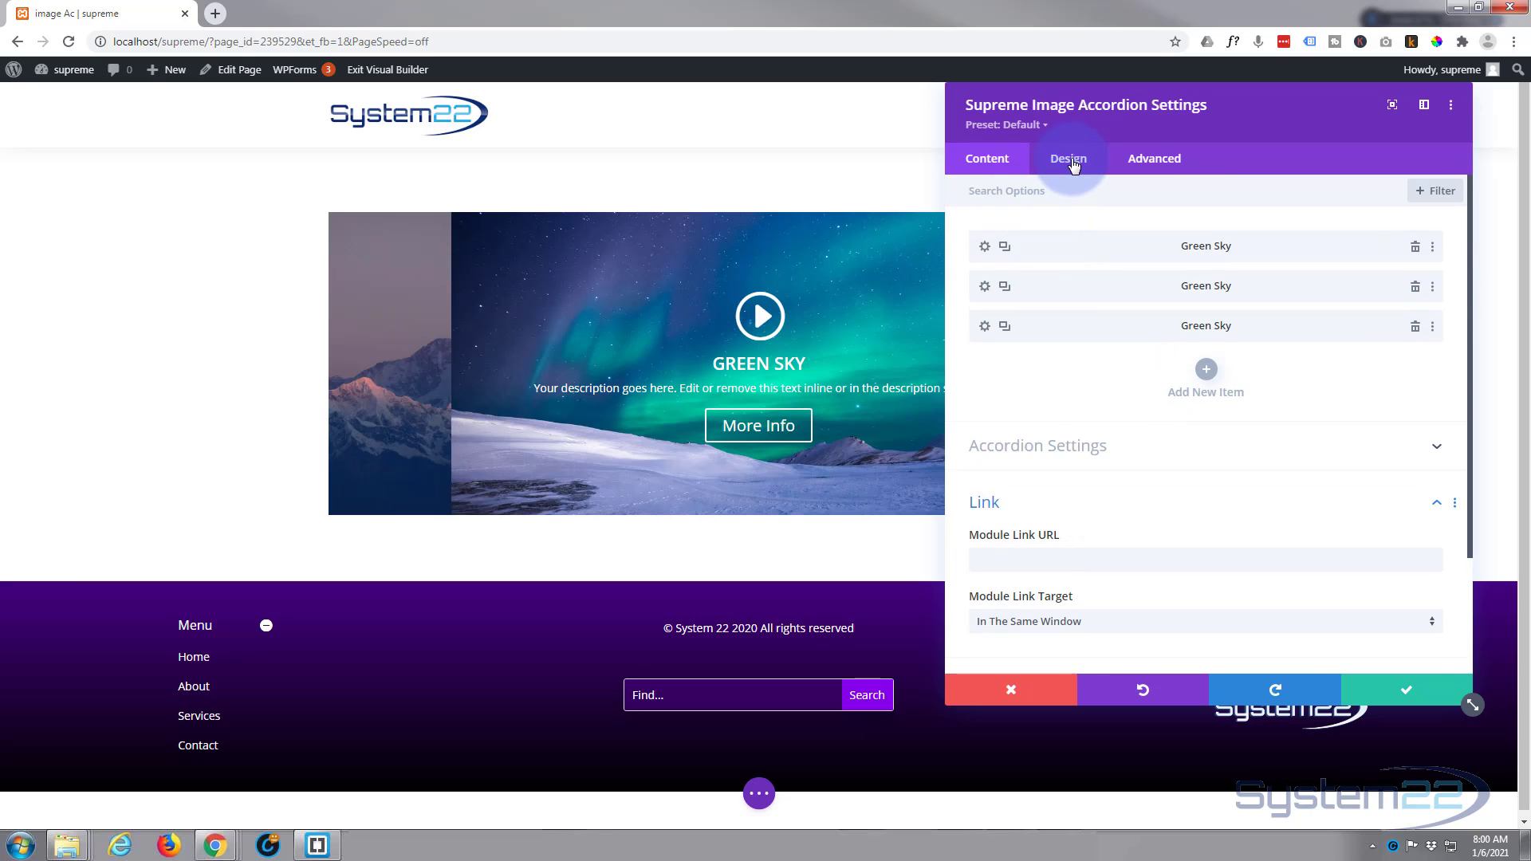
Browse the Design tab's Overlay, Icon and Icon Image options, then save the accordion settings
{"action": "left_click", "coordinate": [1067, 158]}
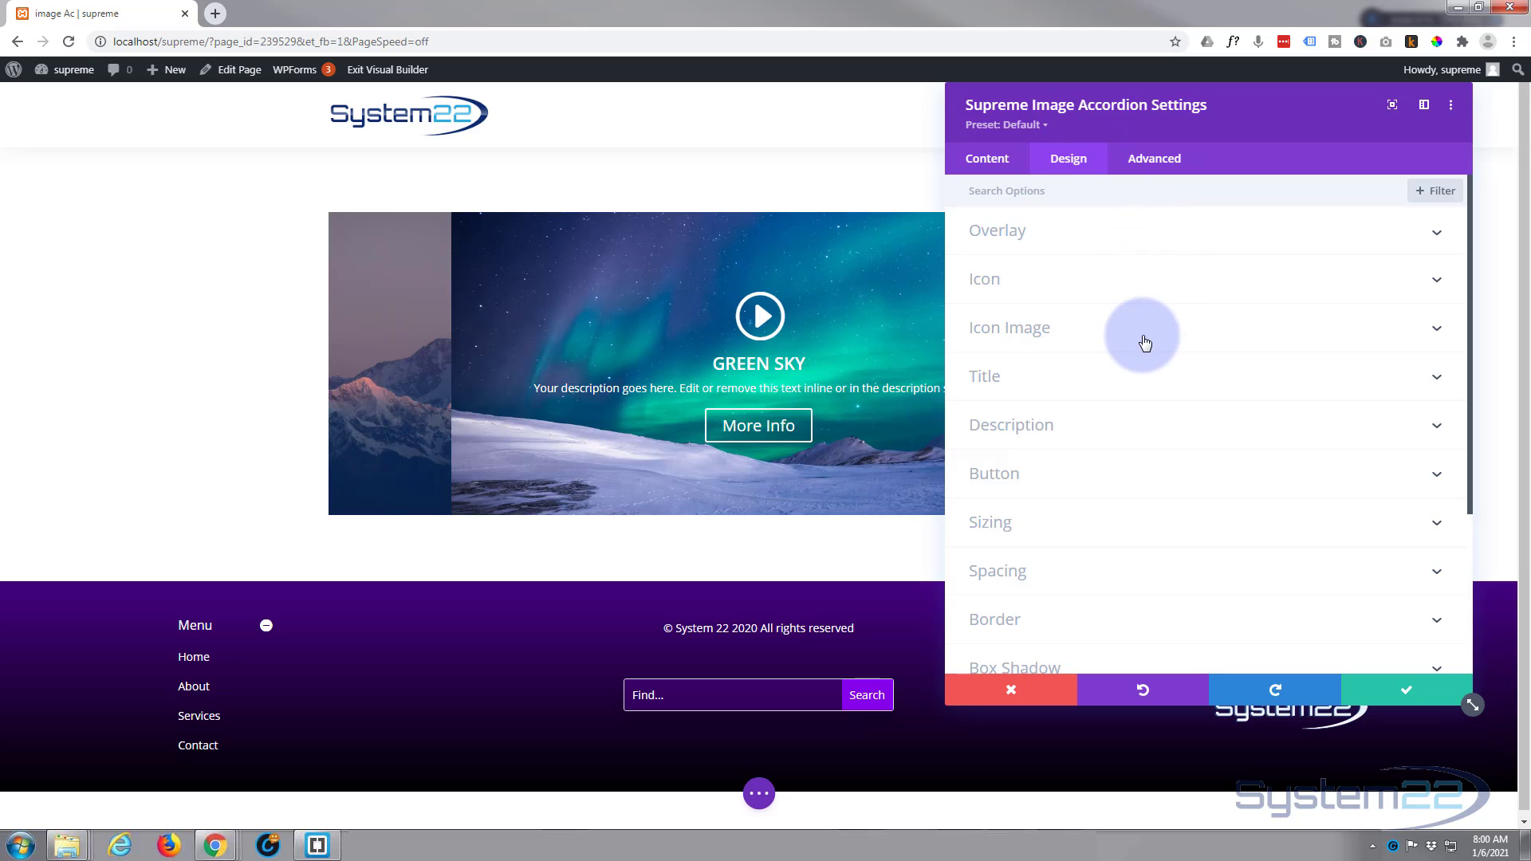
{"action": "left_click", "coordinate": [996, 229]}
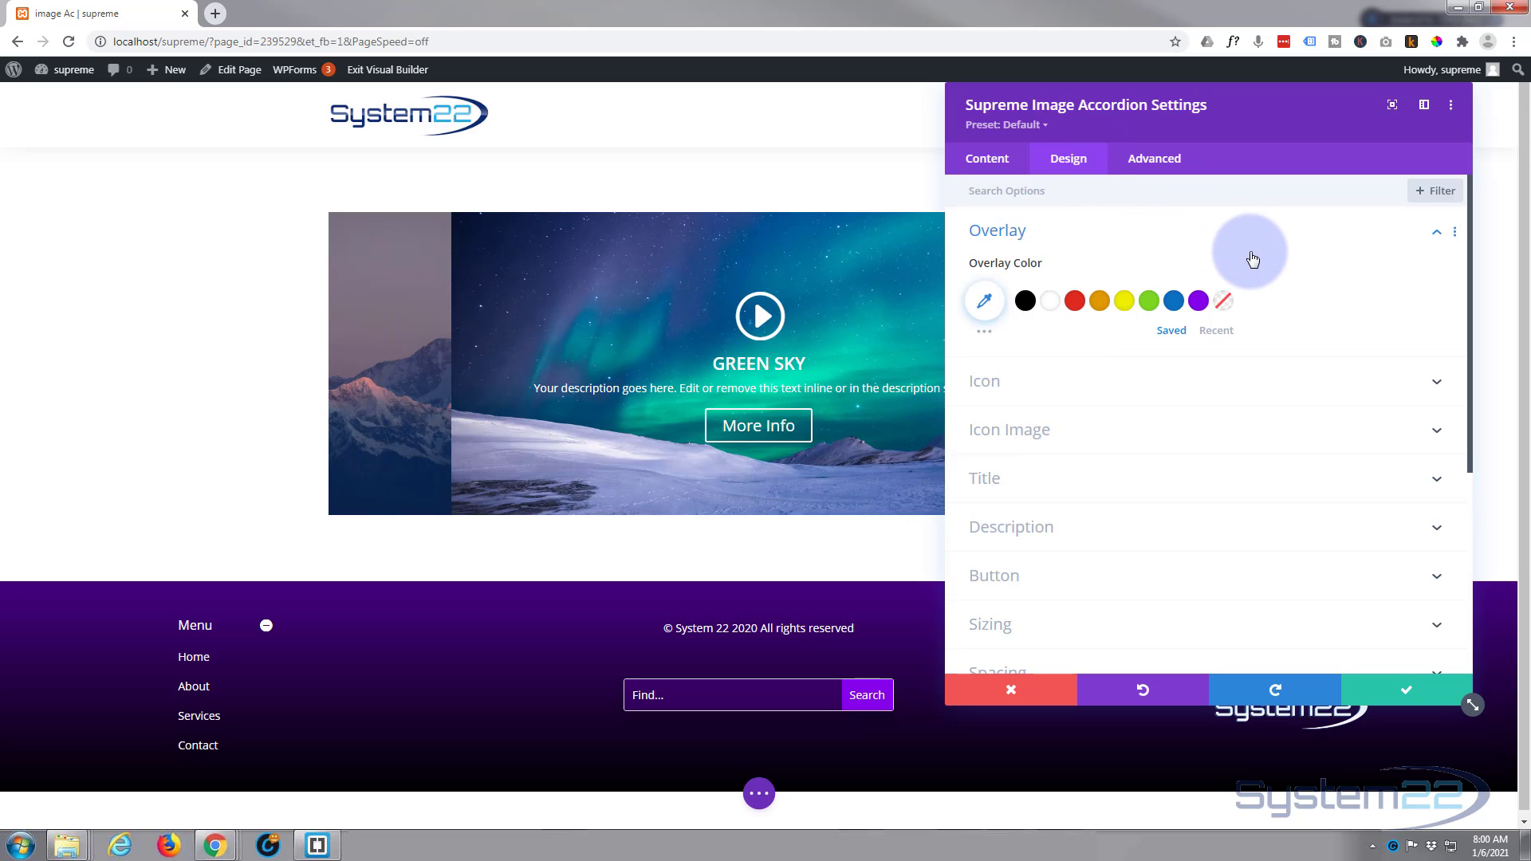
{"action": "left_click", "coordinate": [997, 231]}
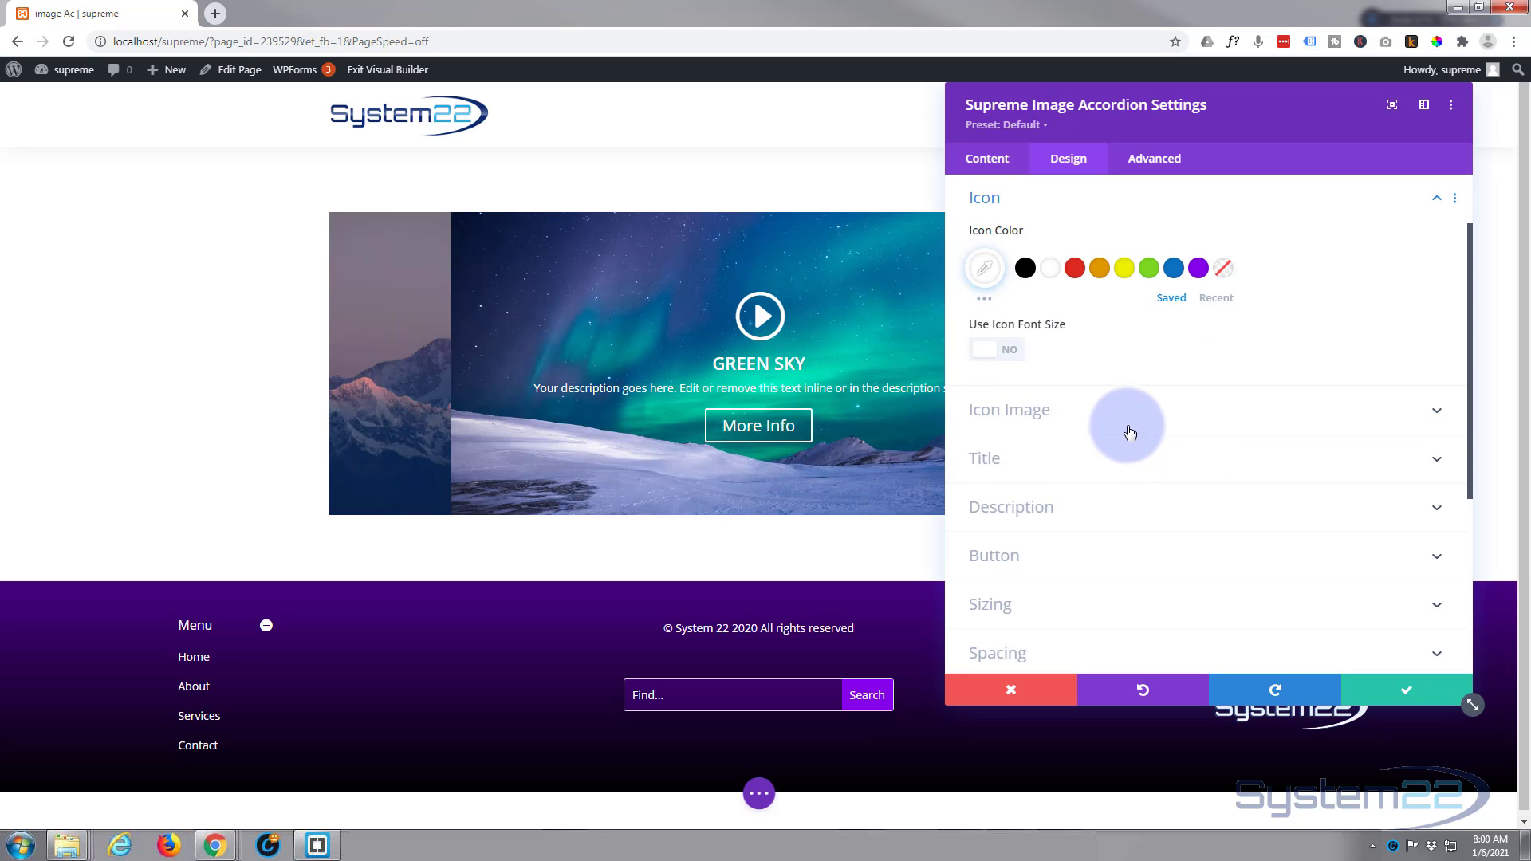
{"action": "left_click", "coordinate": [1010, 409]}
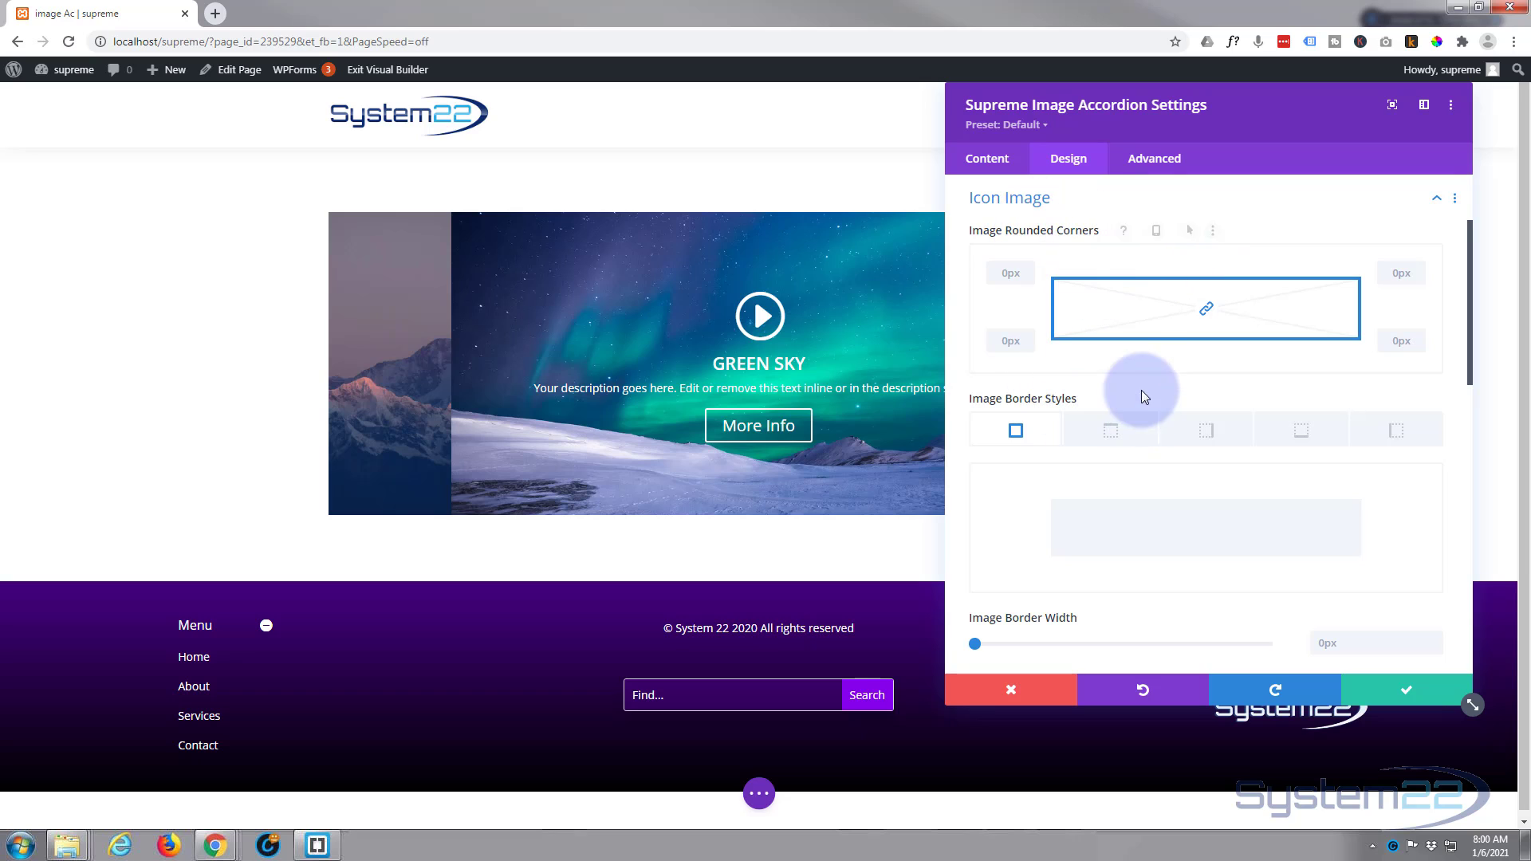
{"action": "scroll", "scroll_direction": "down", "scroll_amount": 3}
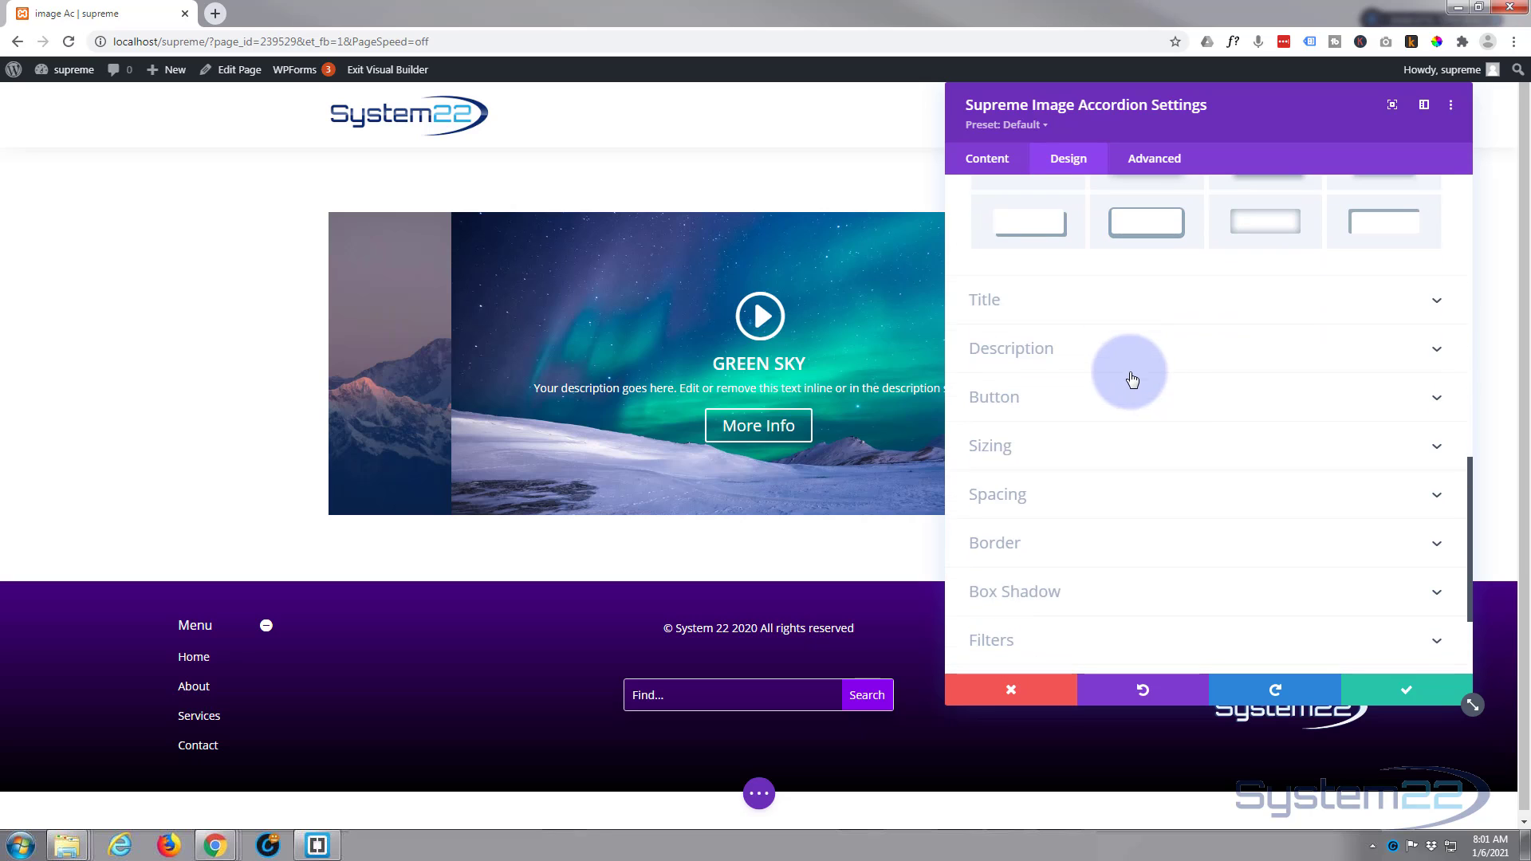
{"action": "mouse_move", "coordinate": [1232, 323]}
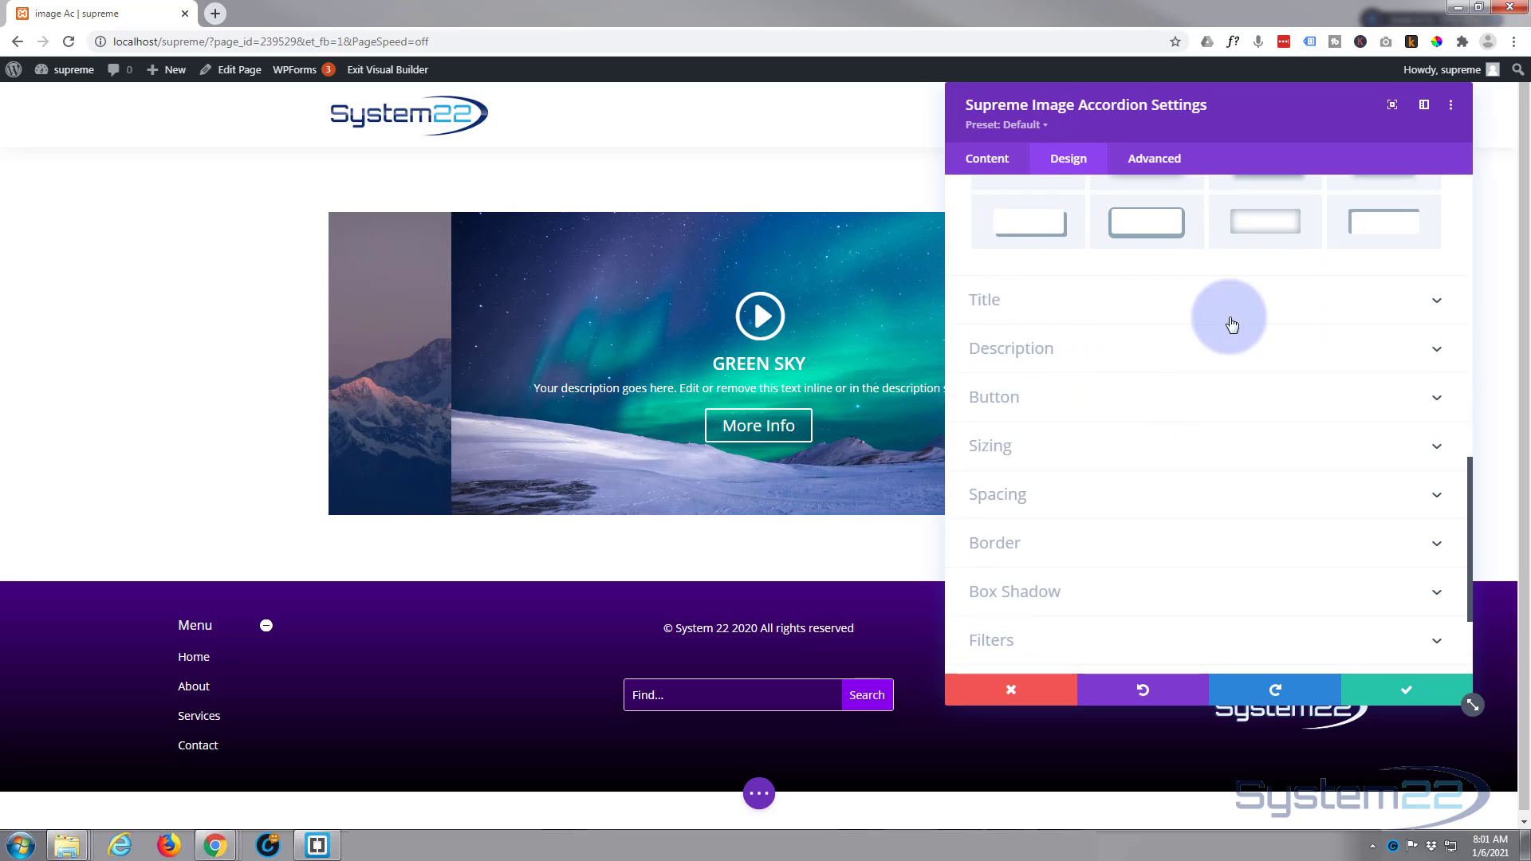
{"action": "mouse_move", "coordinate": [1074, 417]}
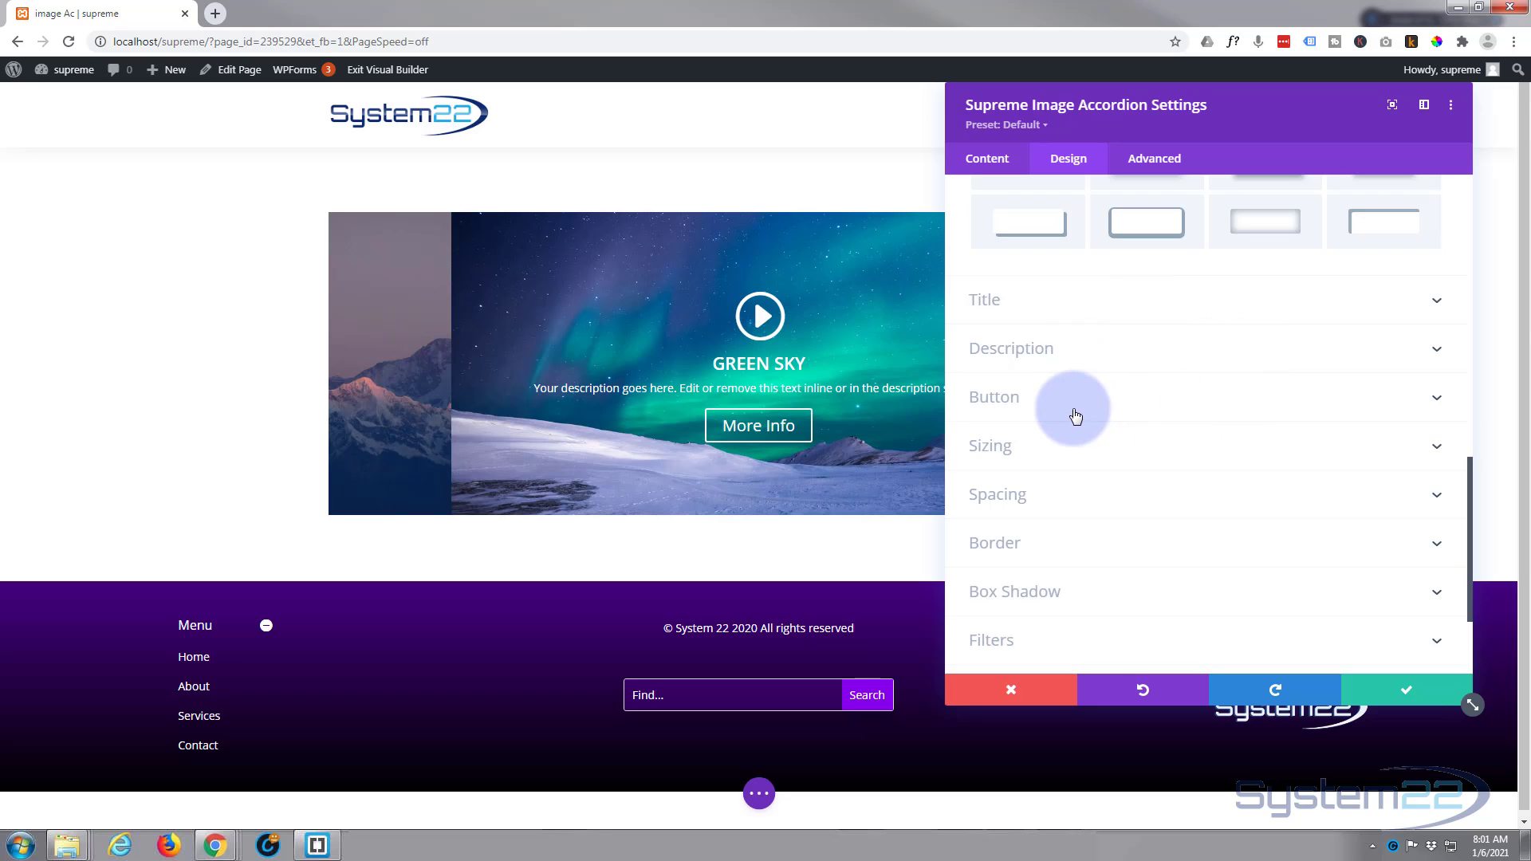
{"action": "mouse_move", "coordinate": [1157, 418]}
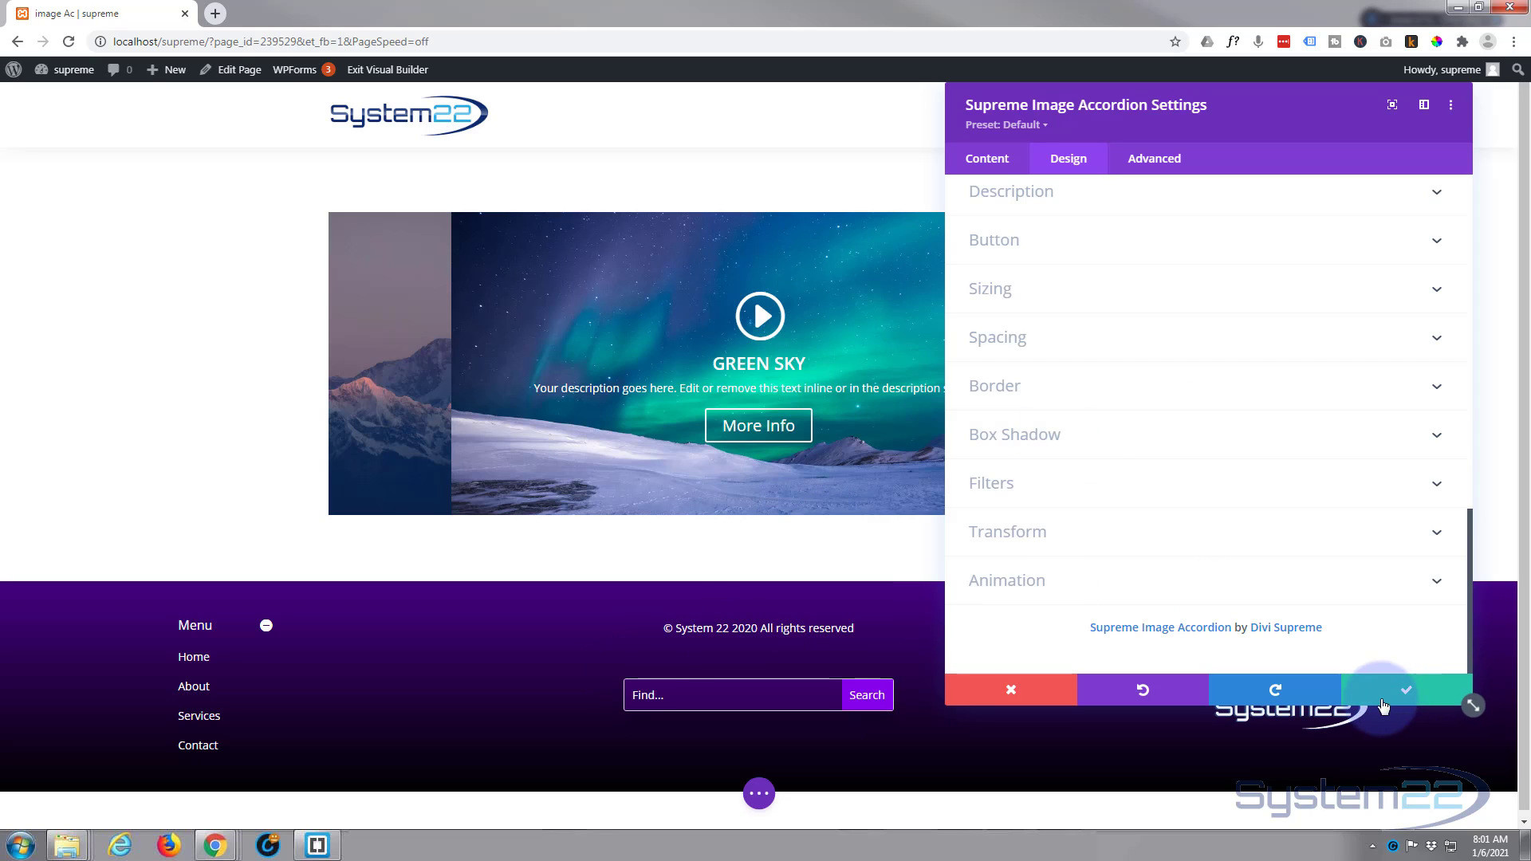
{"action": "left_click", "coordinate": [1405, 689]}
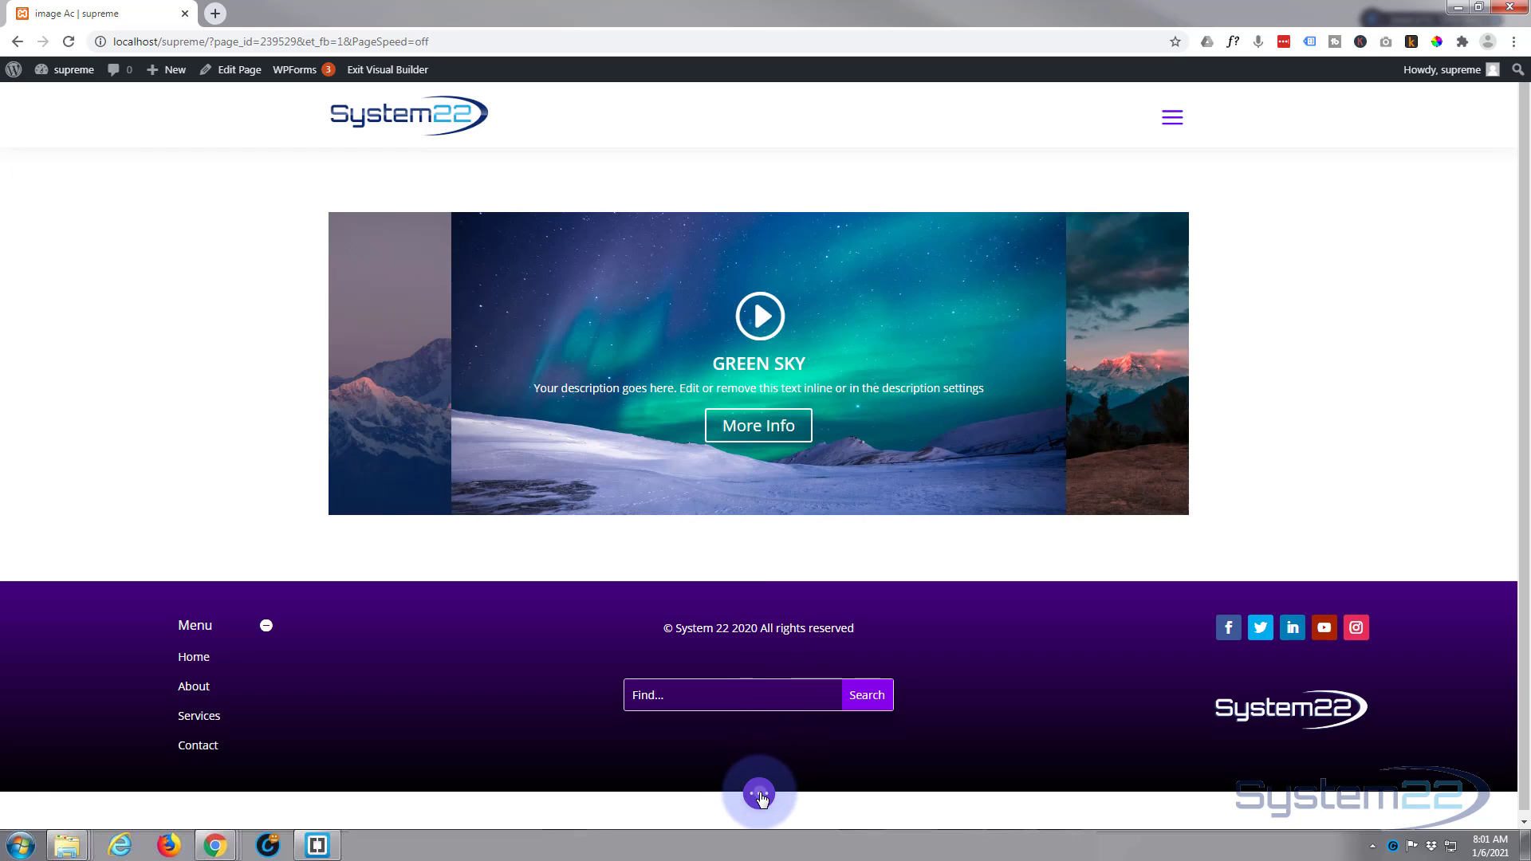
Exit the Visual Builder from the page toolbar to view the finished accordion
{"action": "left_click", "coordinate": [758, 792]}
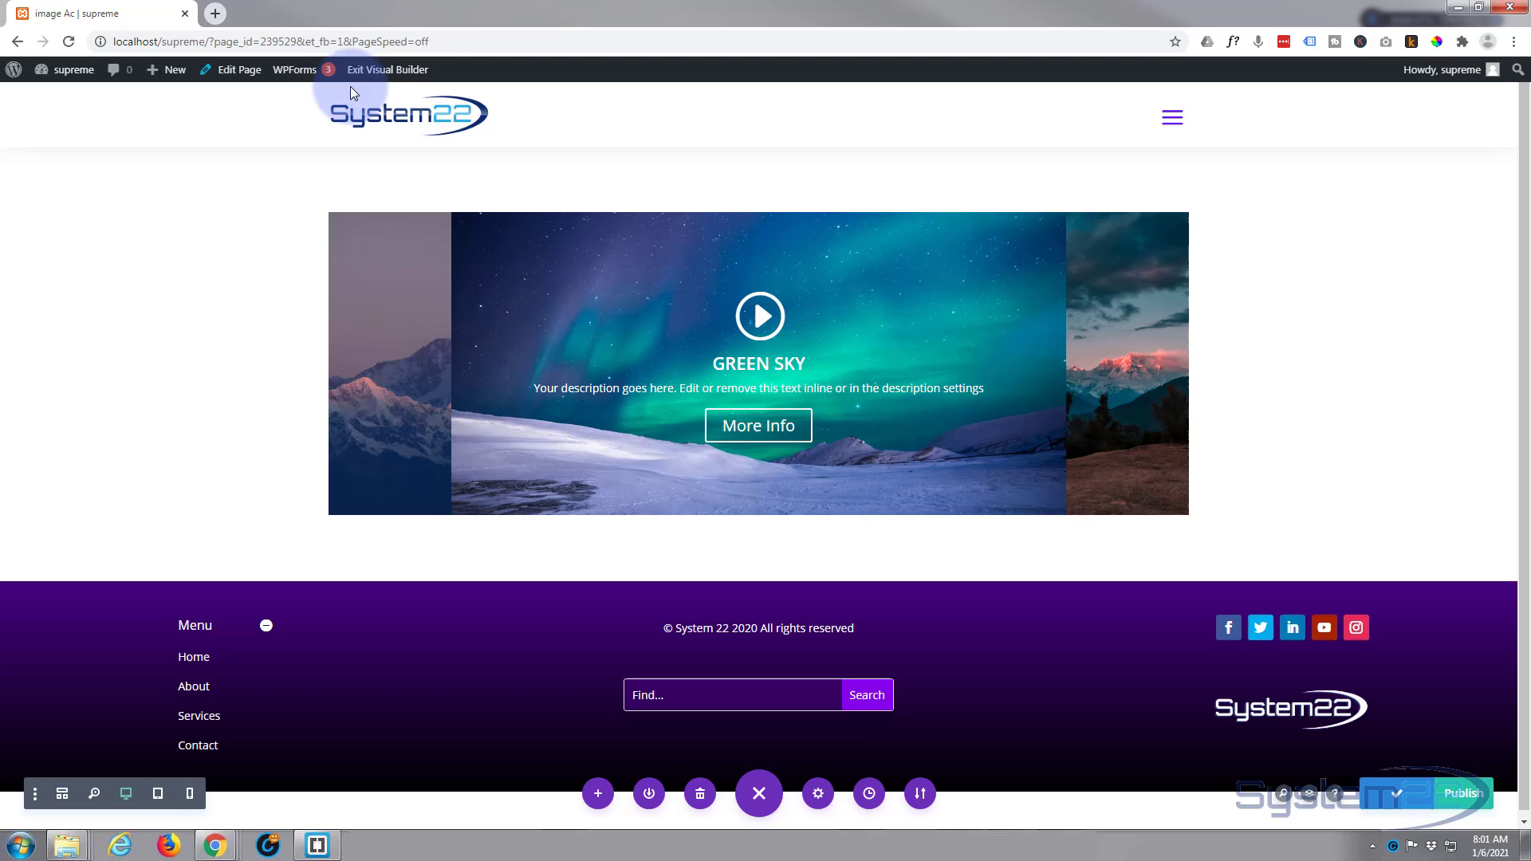
{"action": "left_click", "coordinate": [387, 69]}
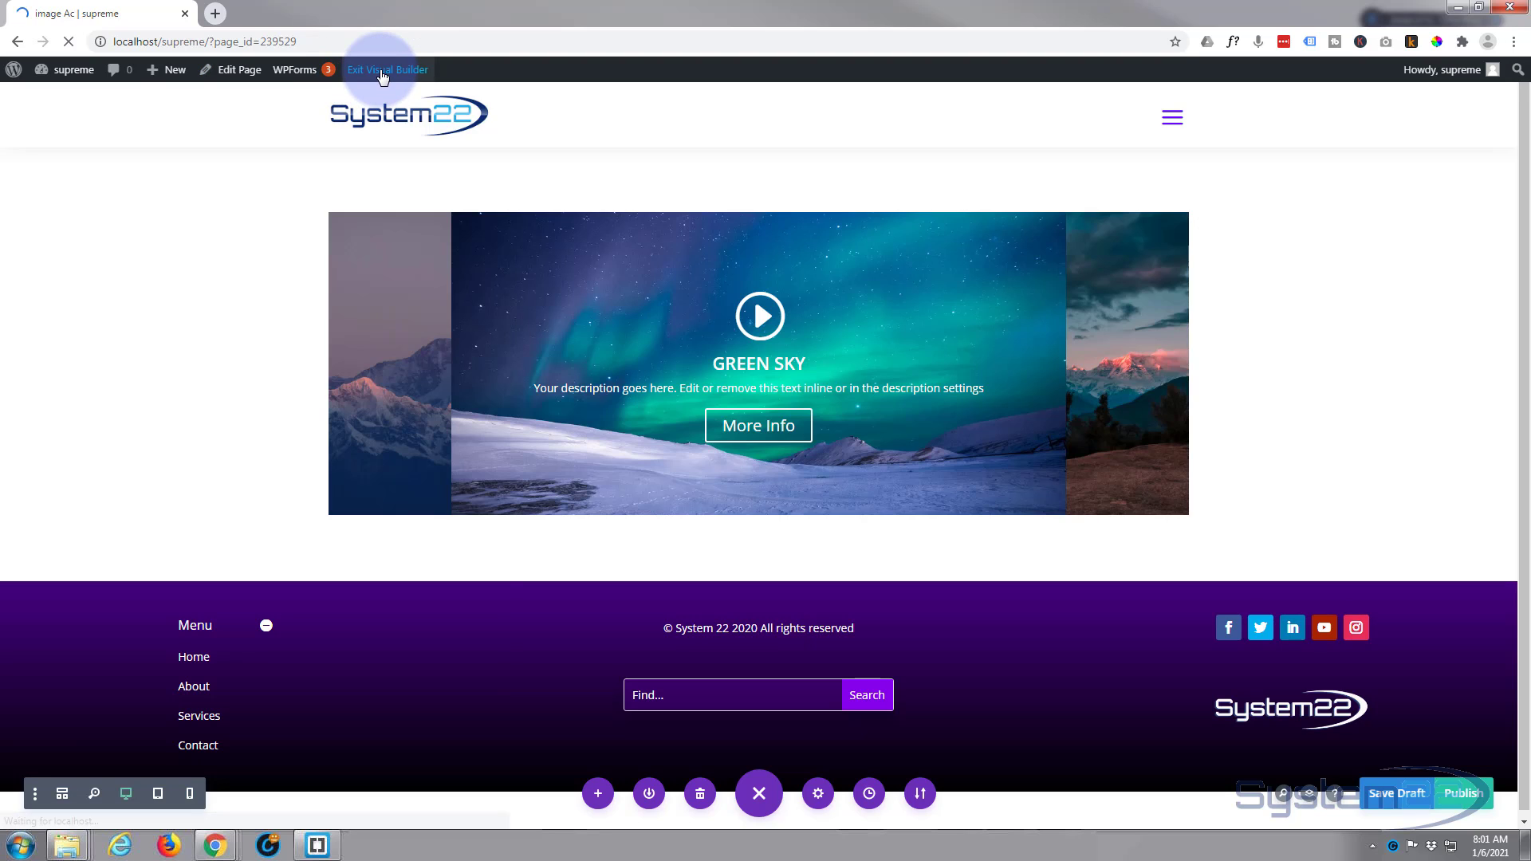
{"action": "left_click", "coordinate": [387, 69]}
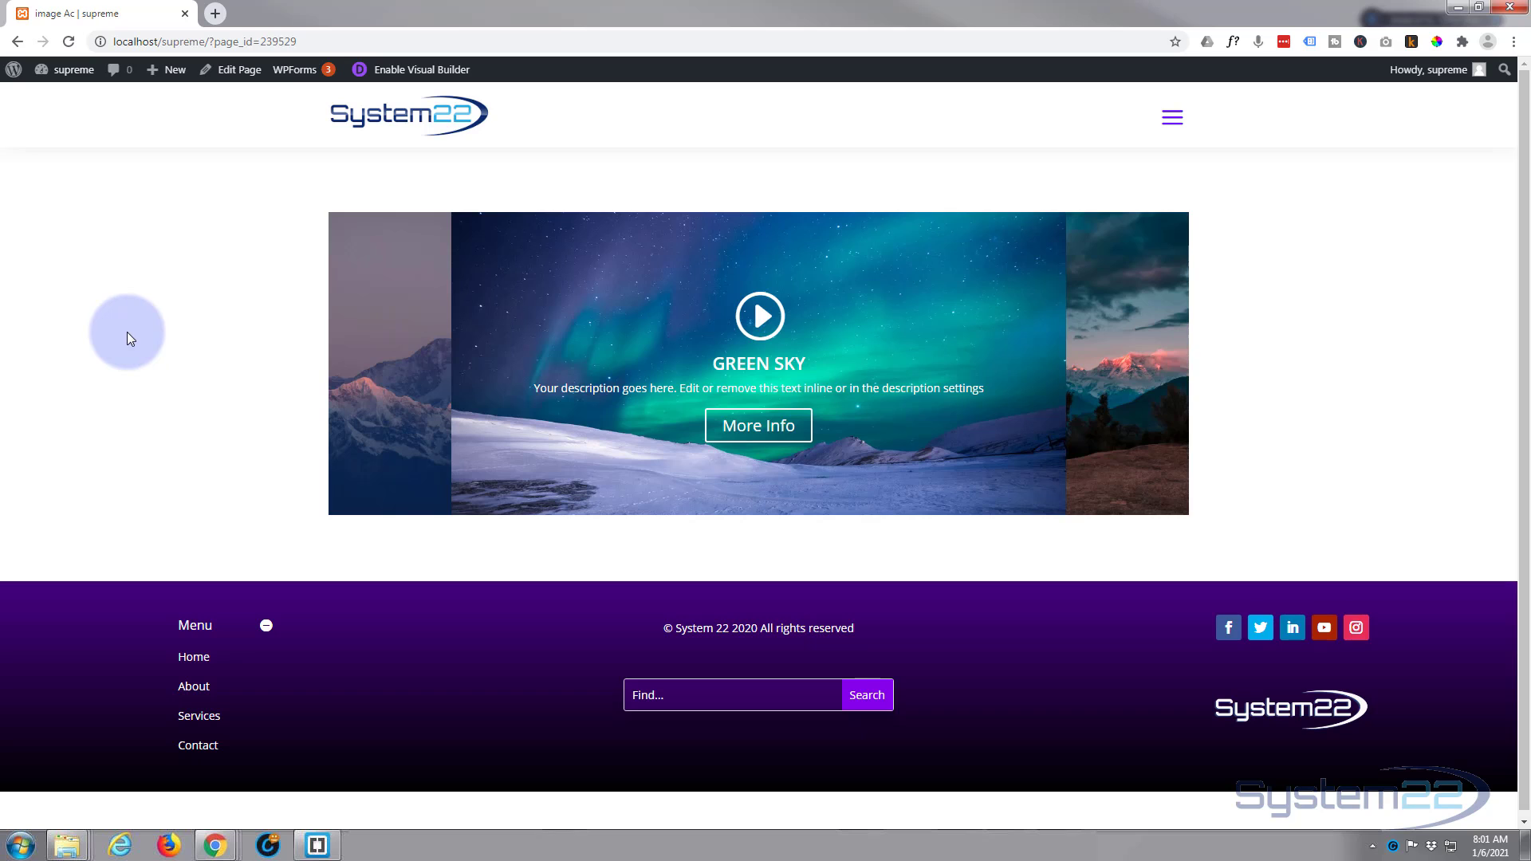
{"action": "mouse_move", "coordinate": [722, 353]}
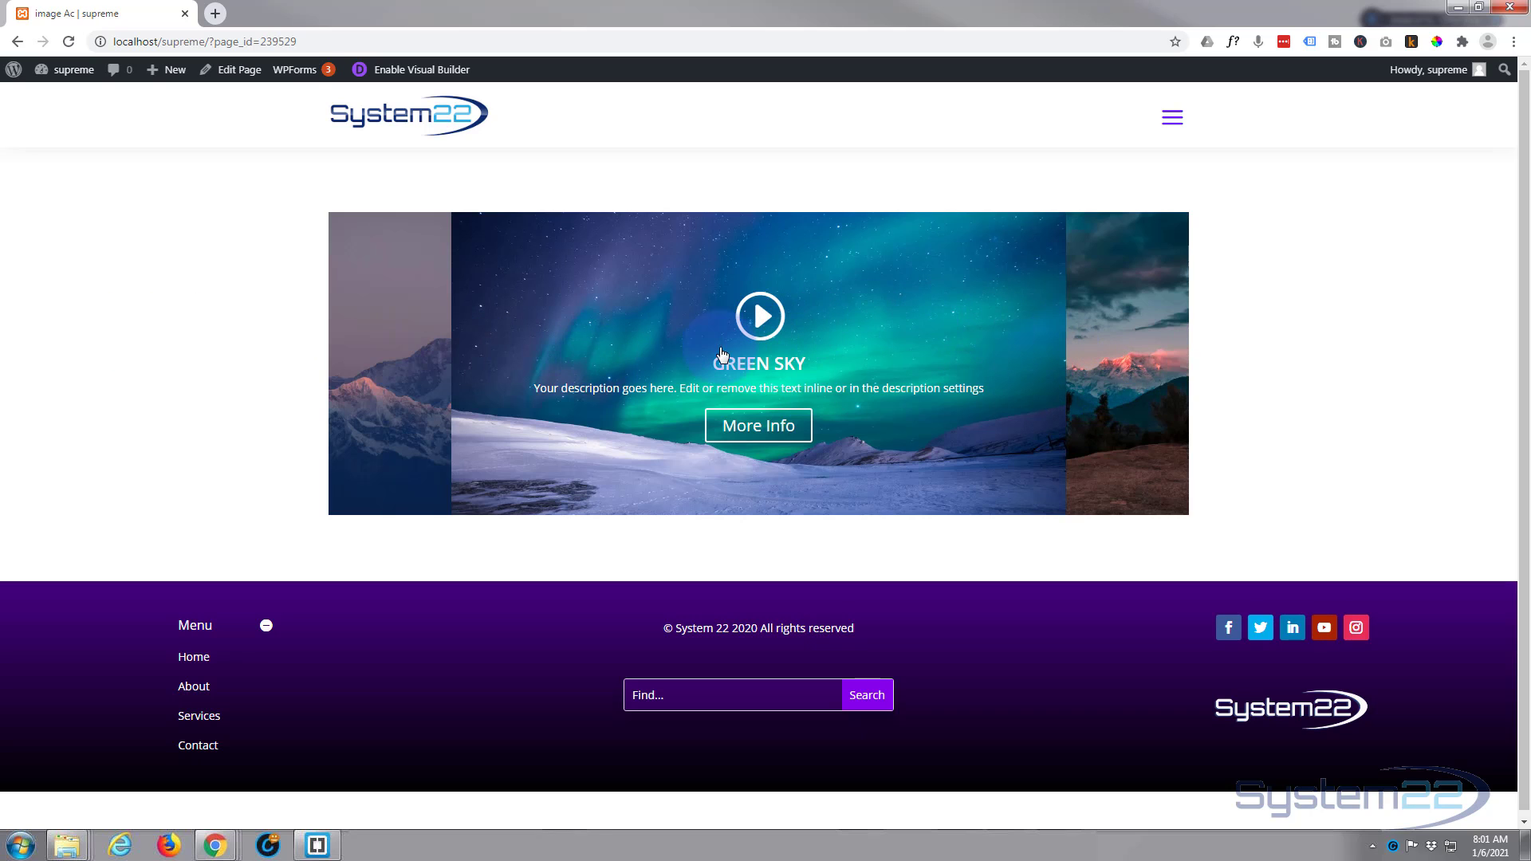
{"action": "mouse_move", "coordinate": [388, 369]}
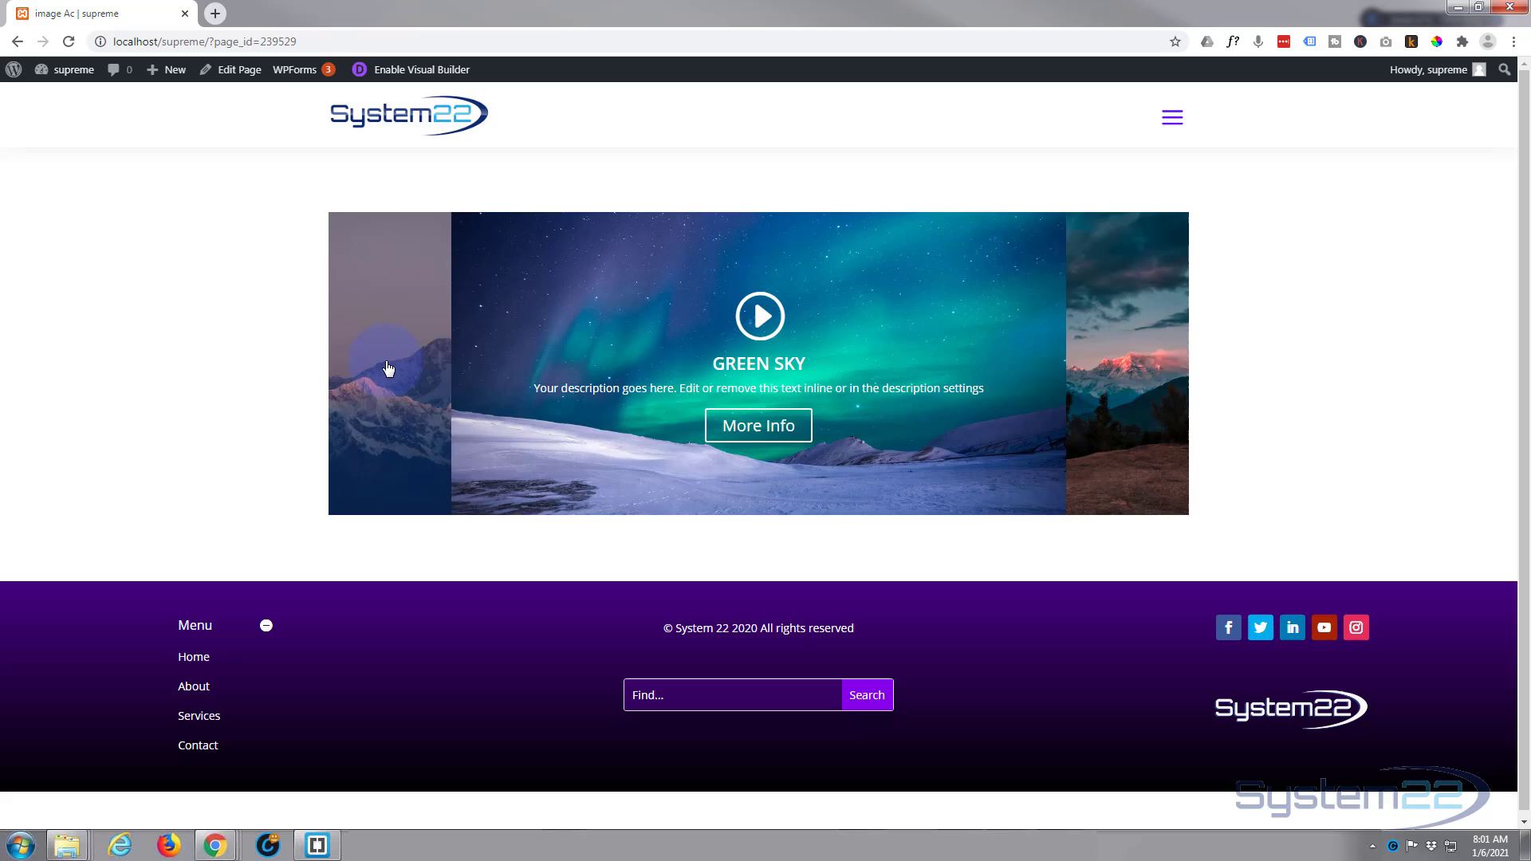